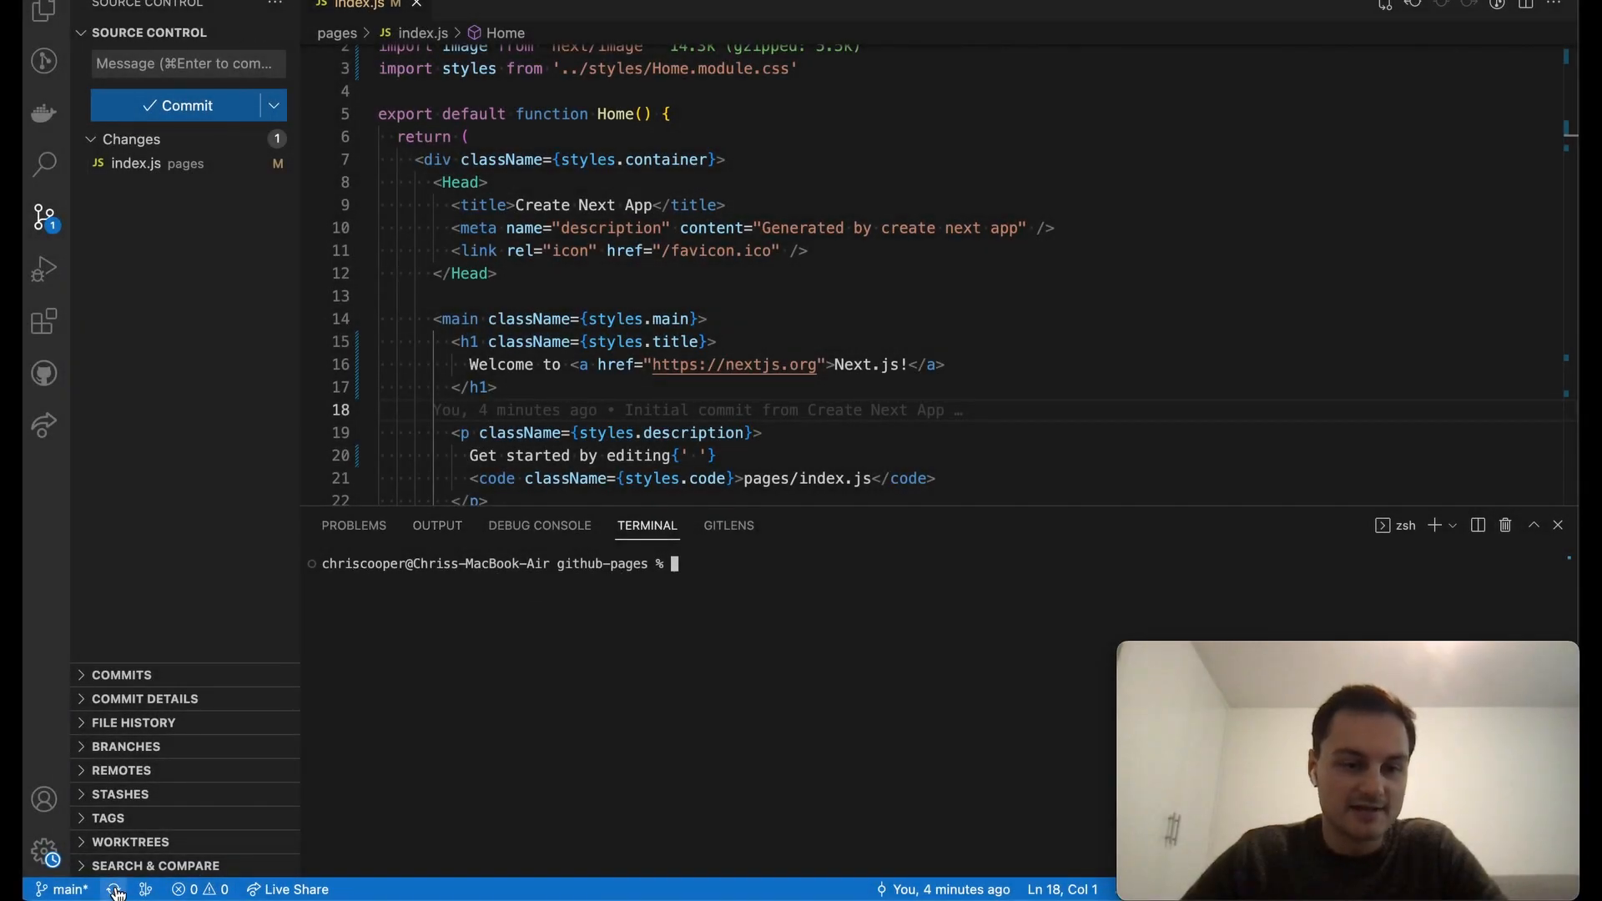
pyautogui.moveTo(115, 890)
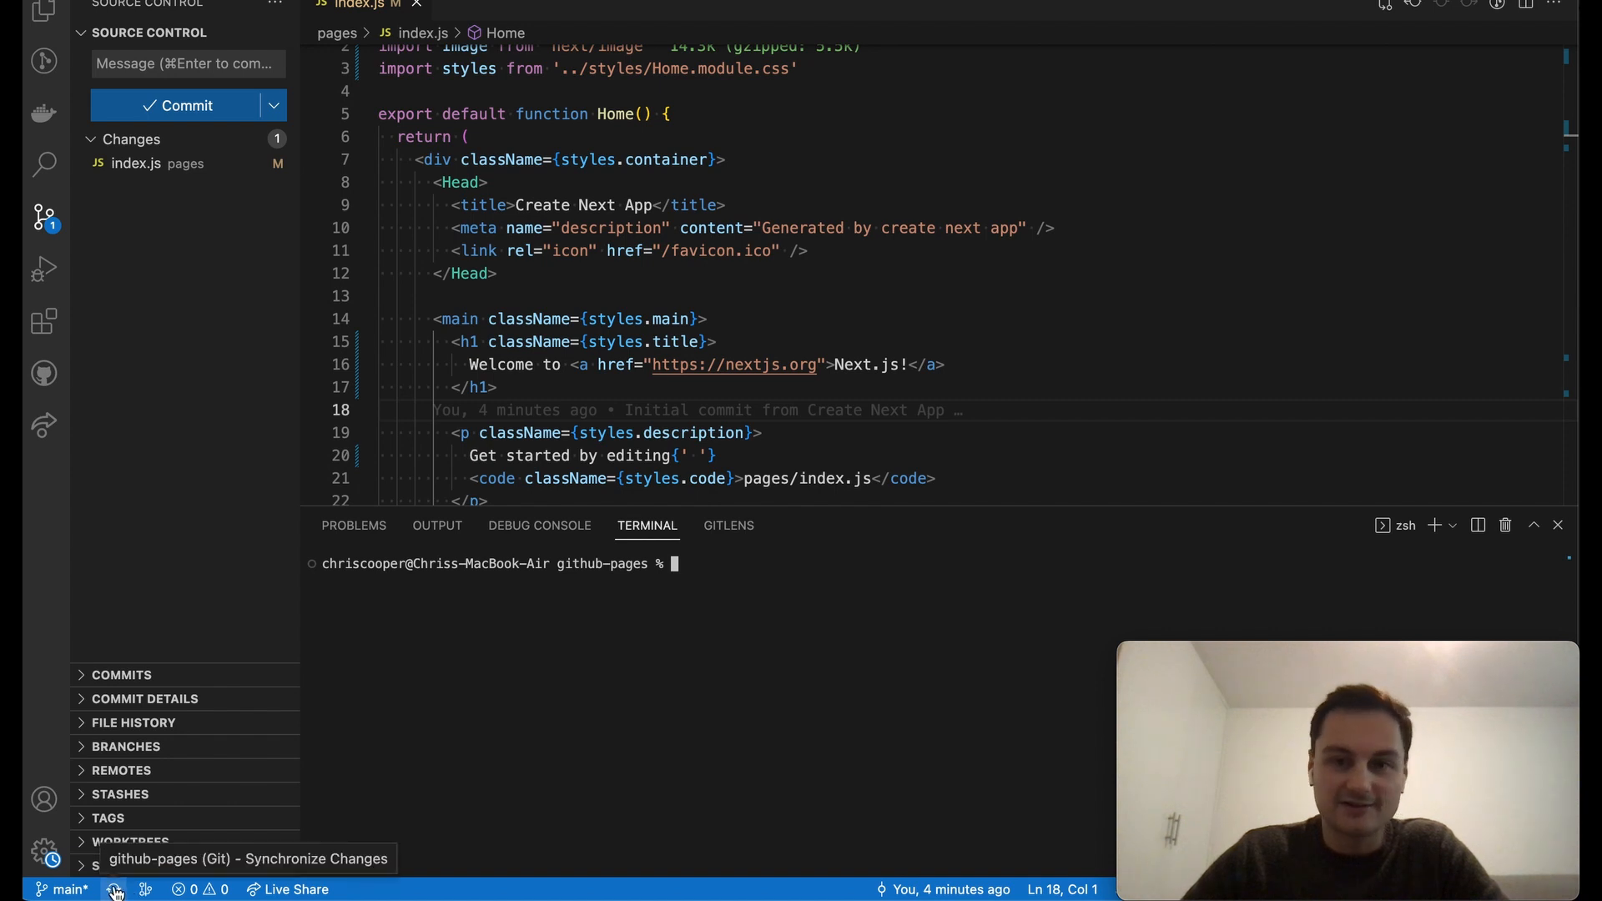
pyautogui.moveTo(129, 818)
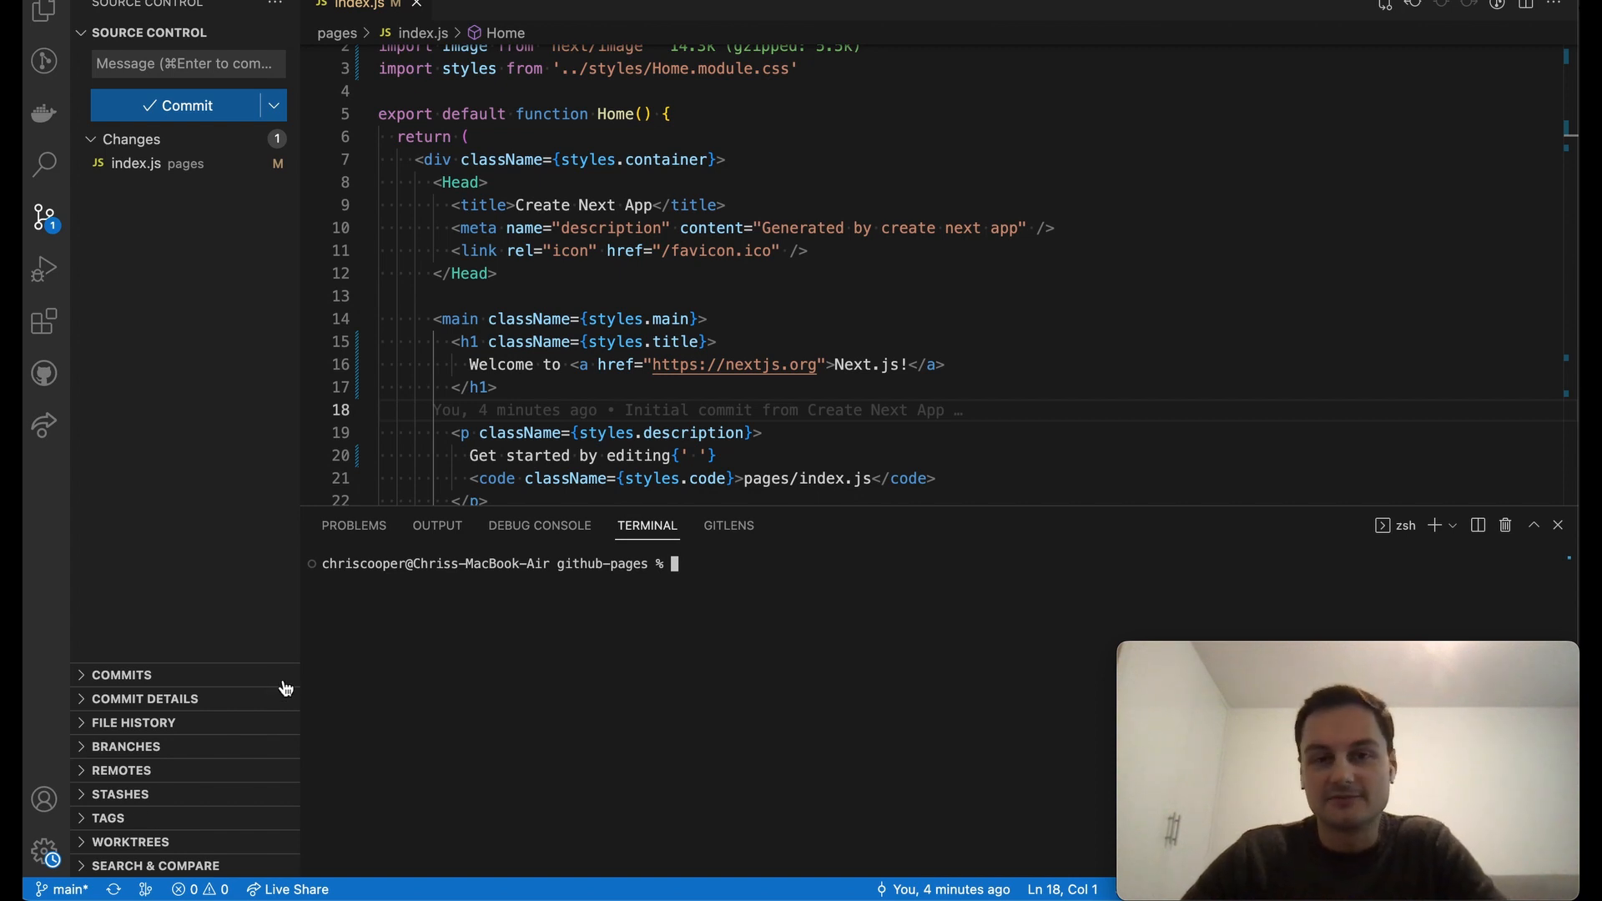
pyautogui.moveTo(280, 554)
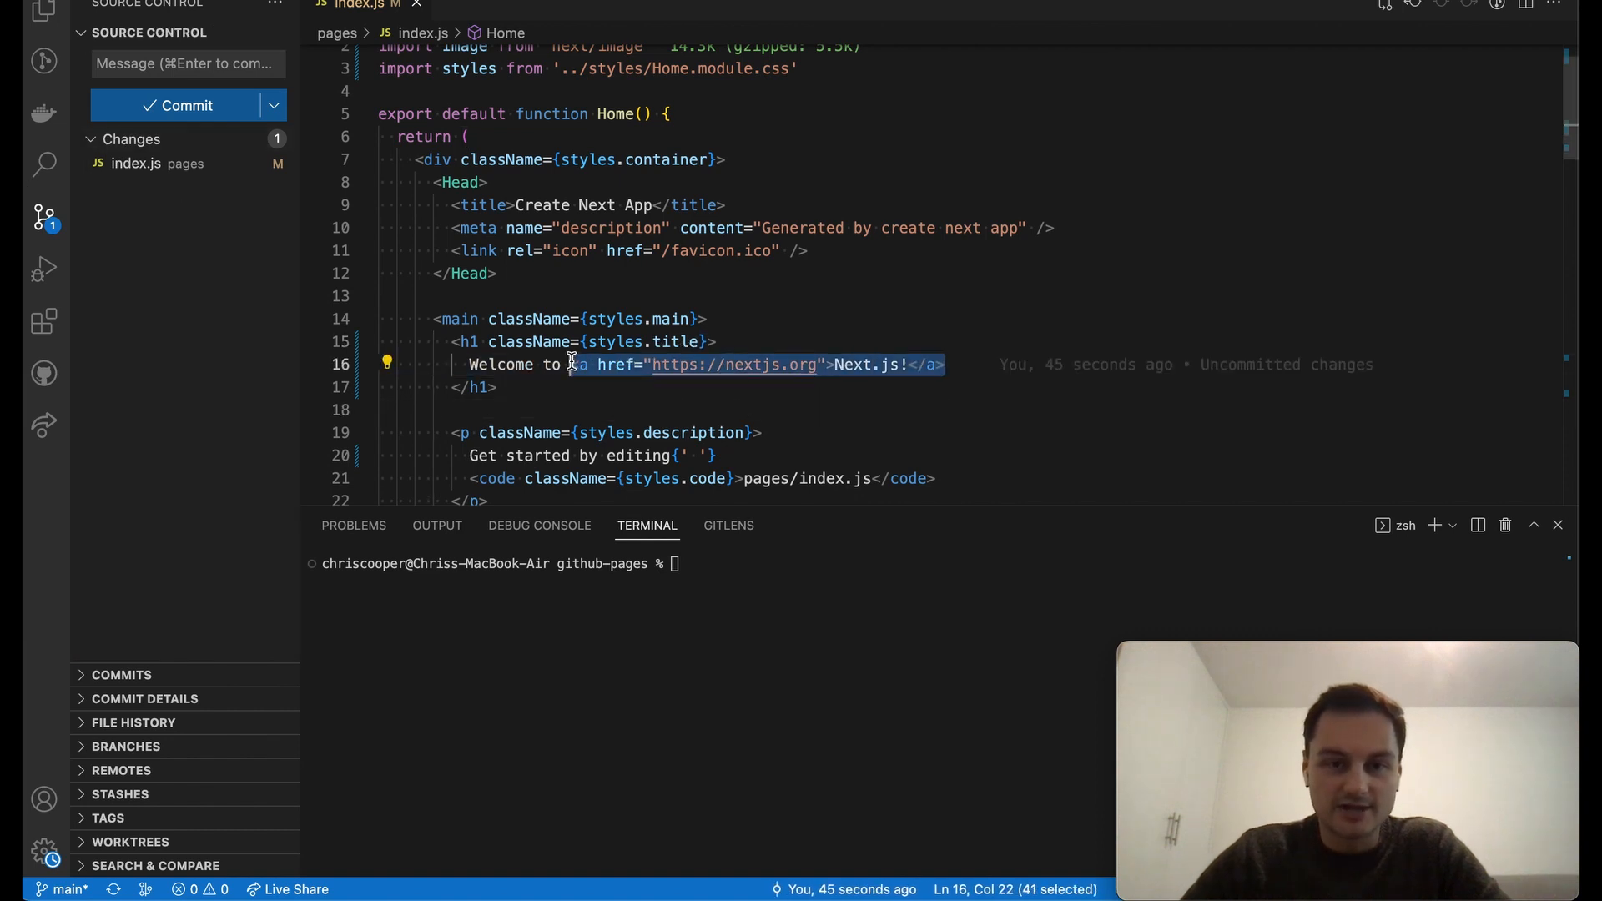
pyautogui.moveTo(663, 422)
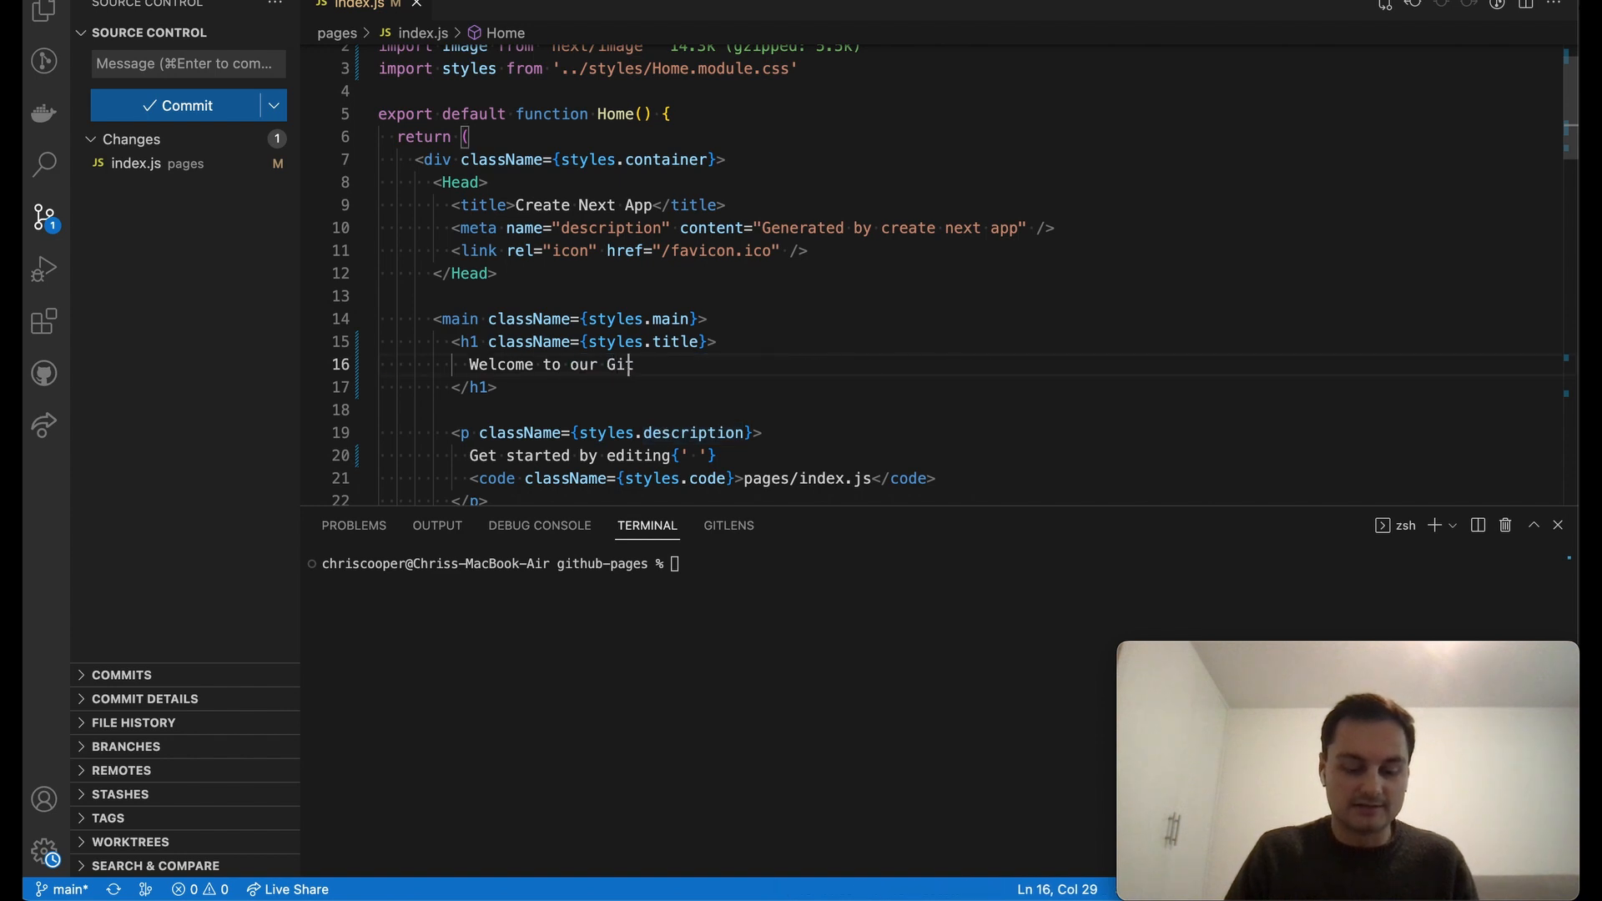
# Finish the heading as "Welcome to our GitHub page!" in index.js and save it.
pyautogui.write('Hub page!</h1>')
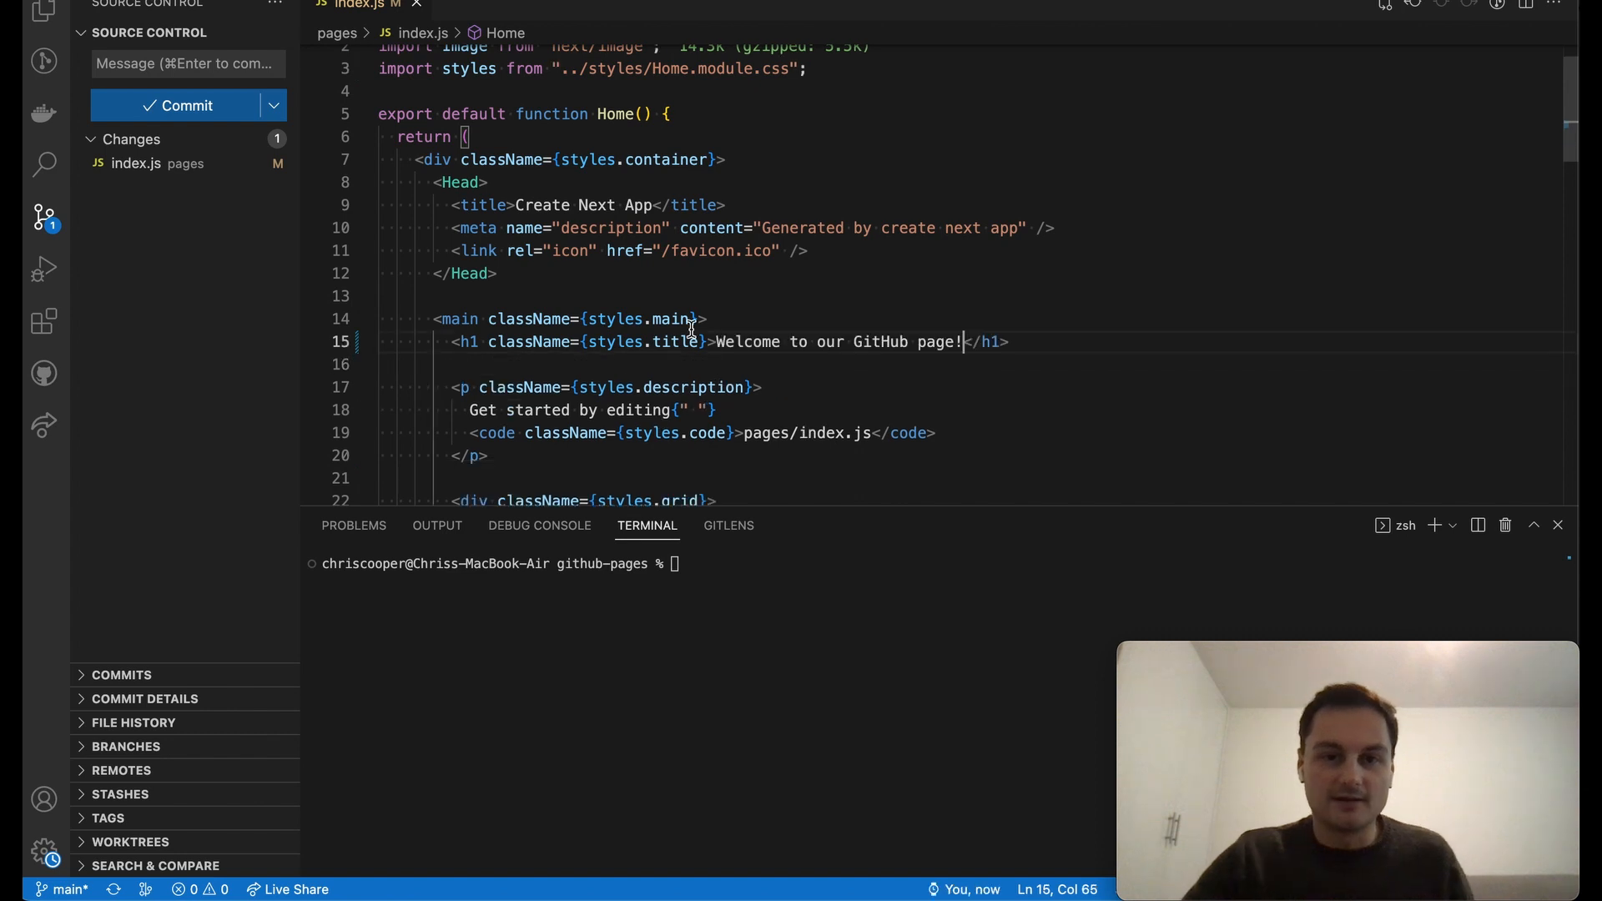
pyautogui.moveTo(838, 251)
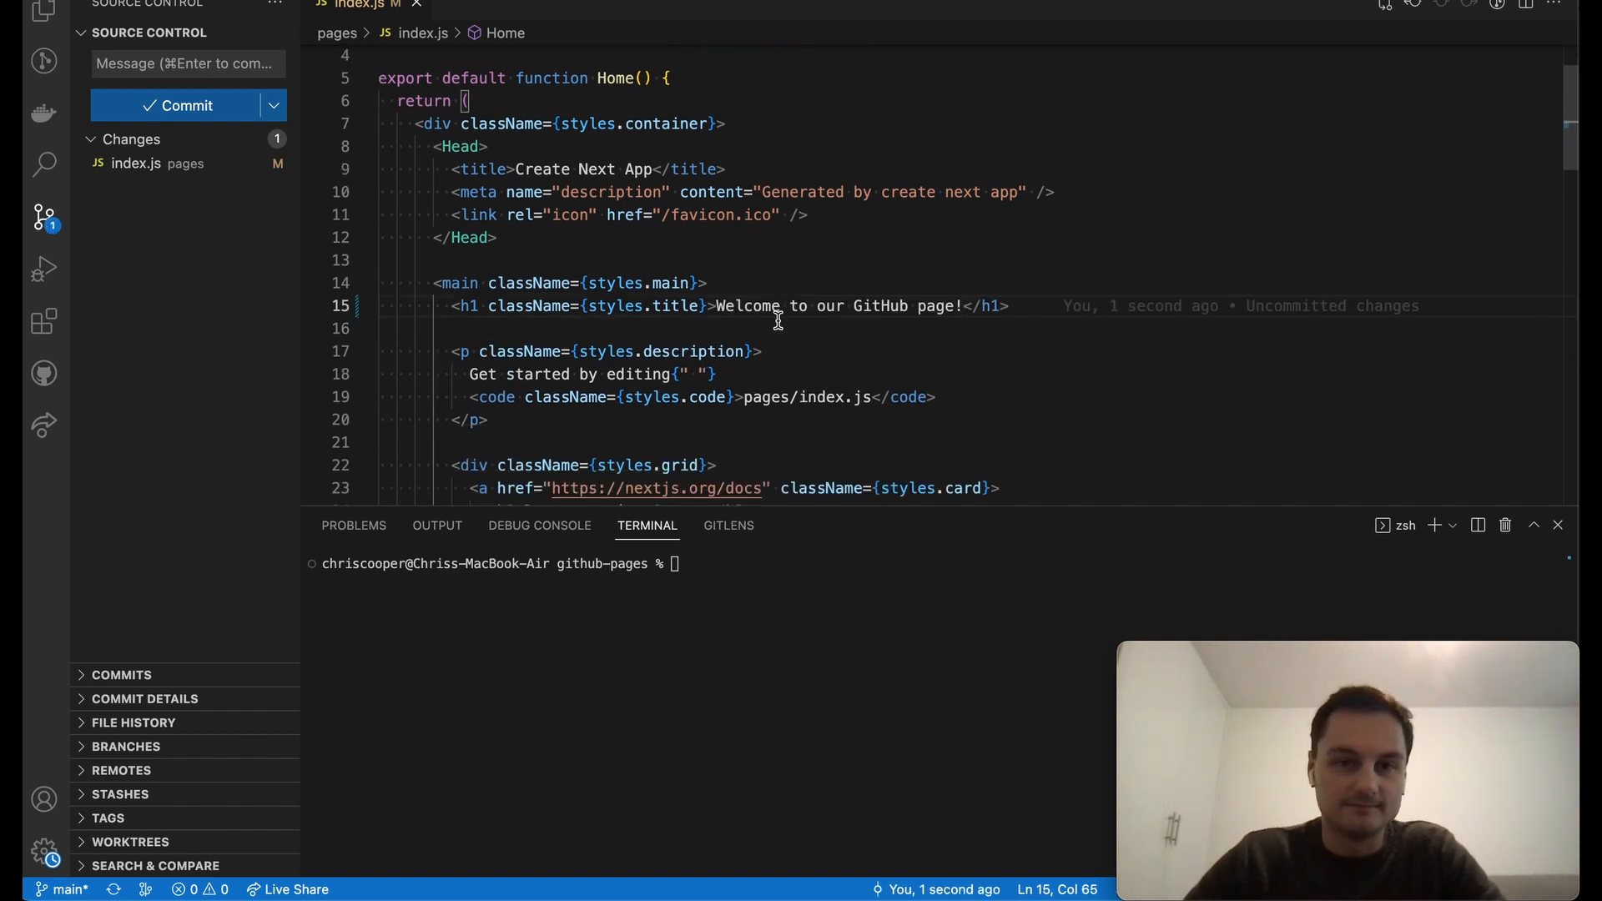
pyautogui.press('cmd+space')
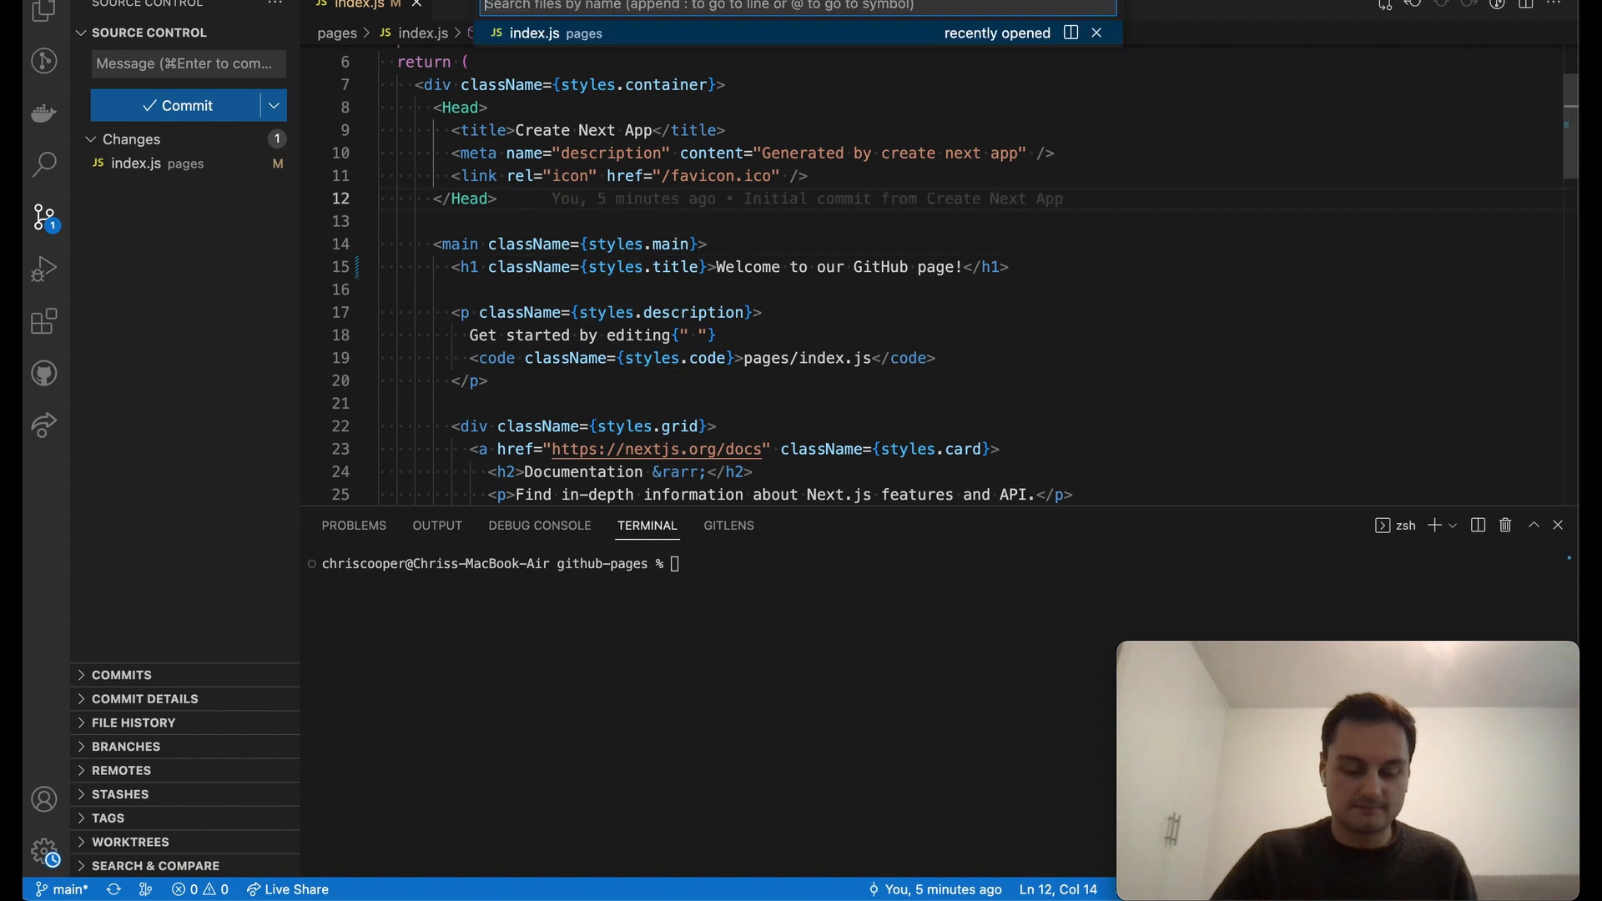
pyautogui.write('package')
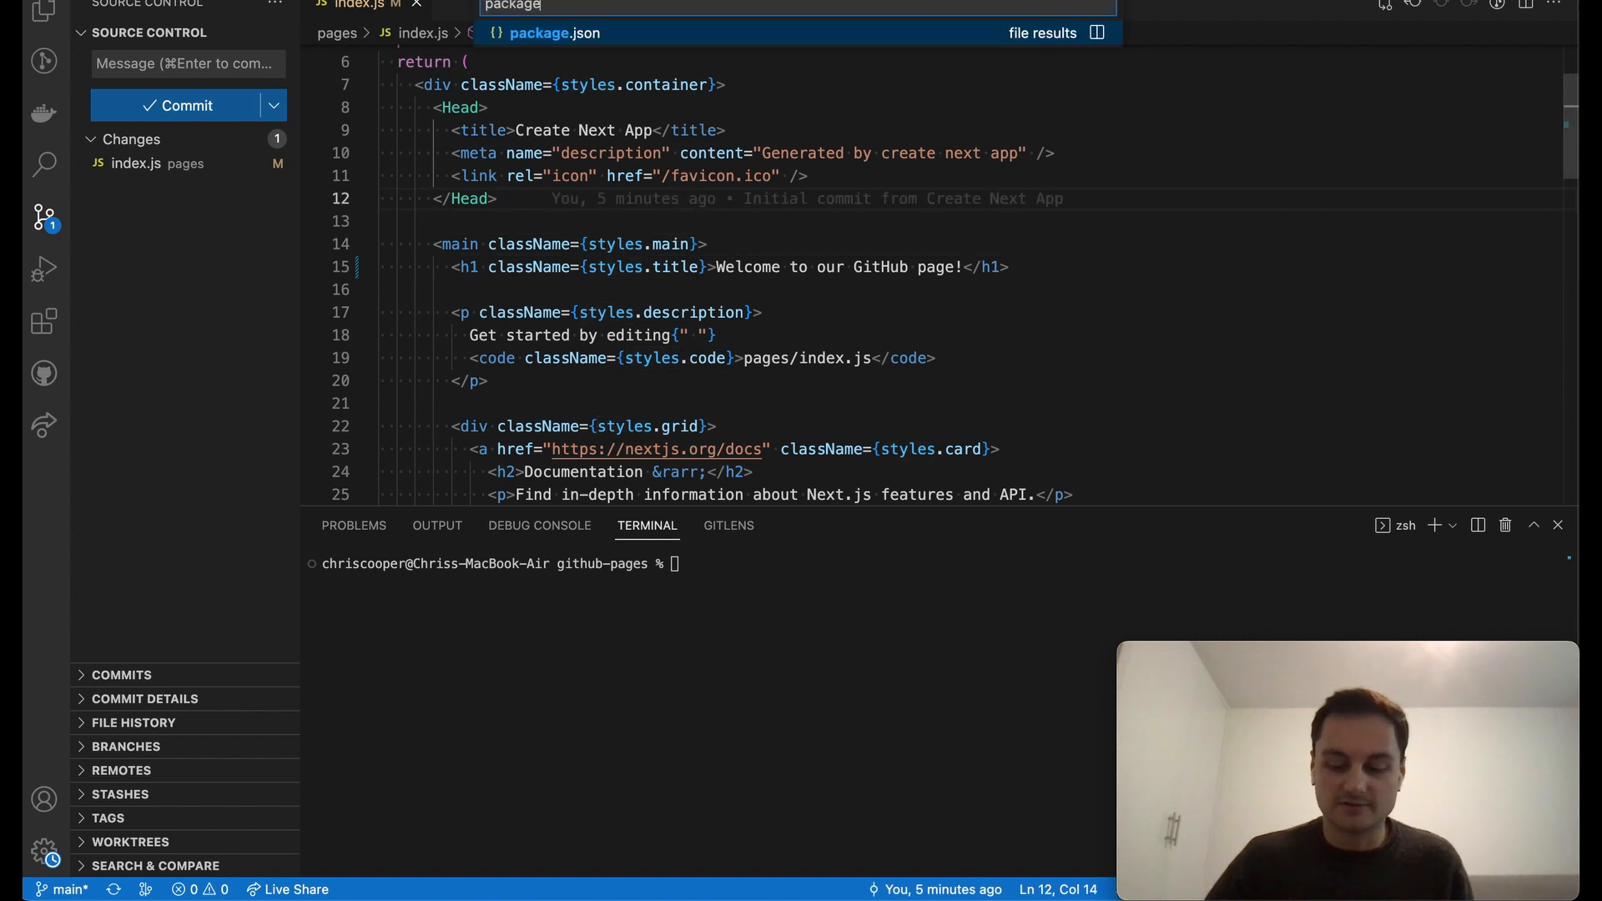
pyautogui.click(552, 32)
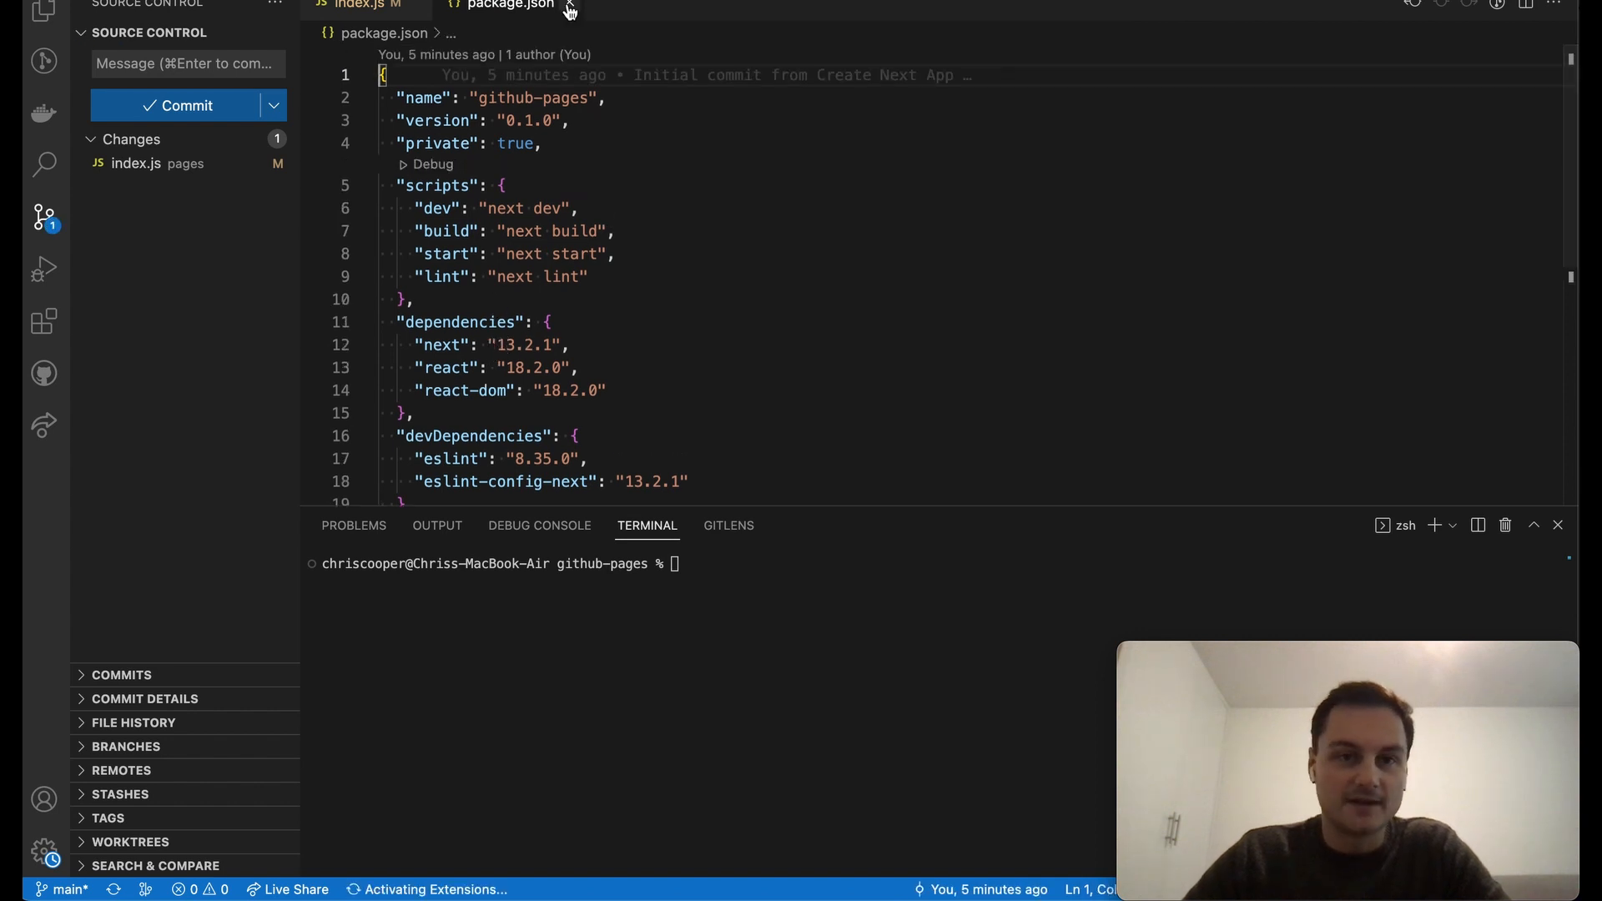
pyautogui.click(360, 5)
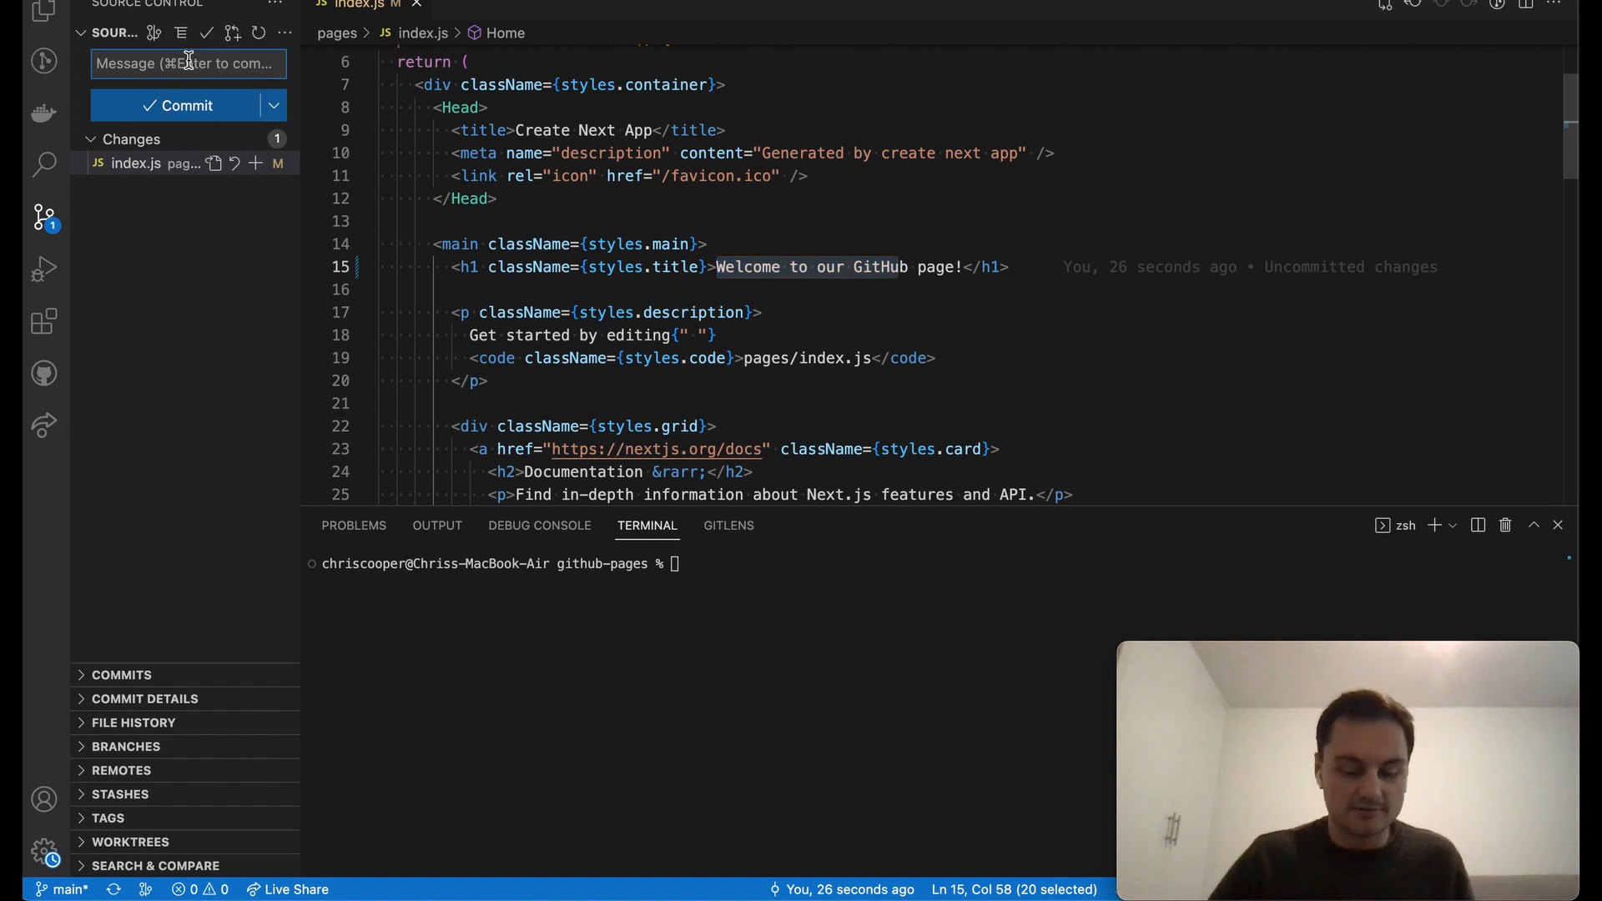
# Commit the heading change with message "init" and push it to GitHub.
pyautogui.write('init')
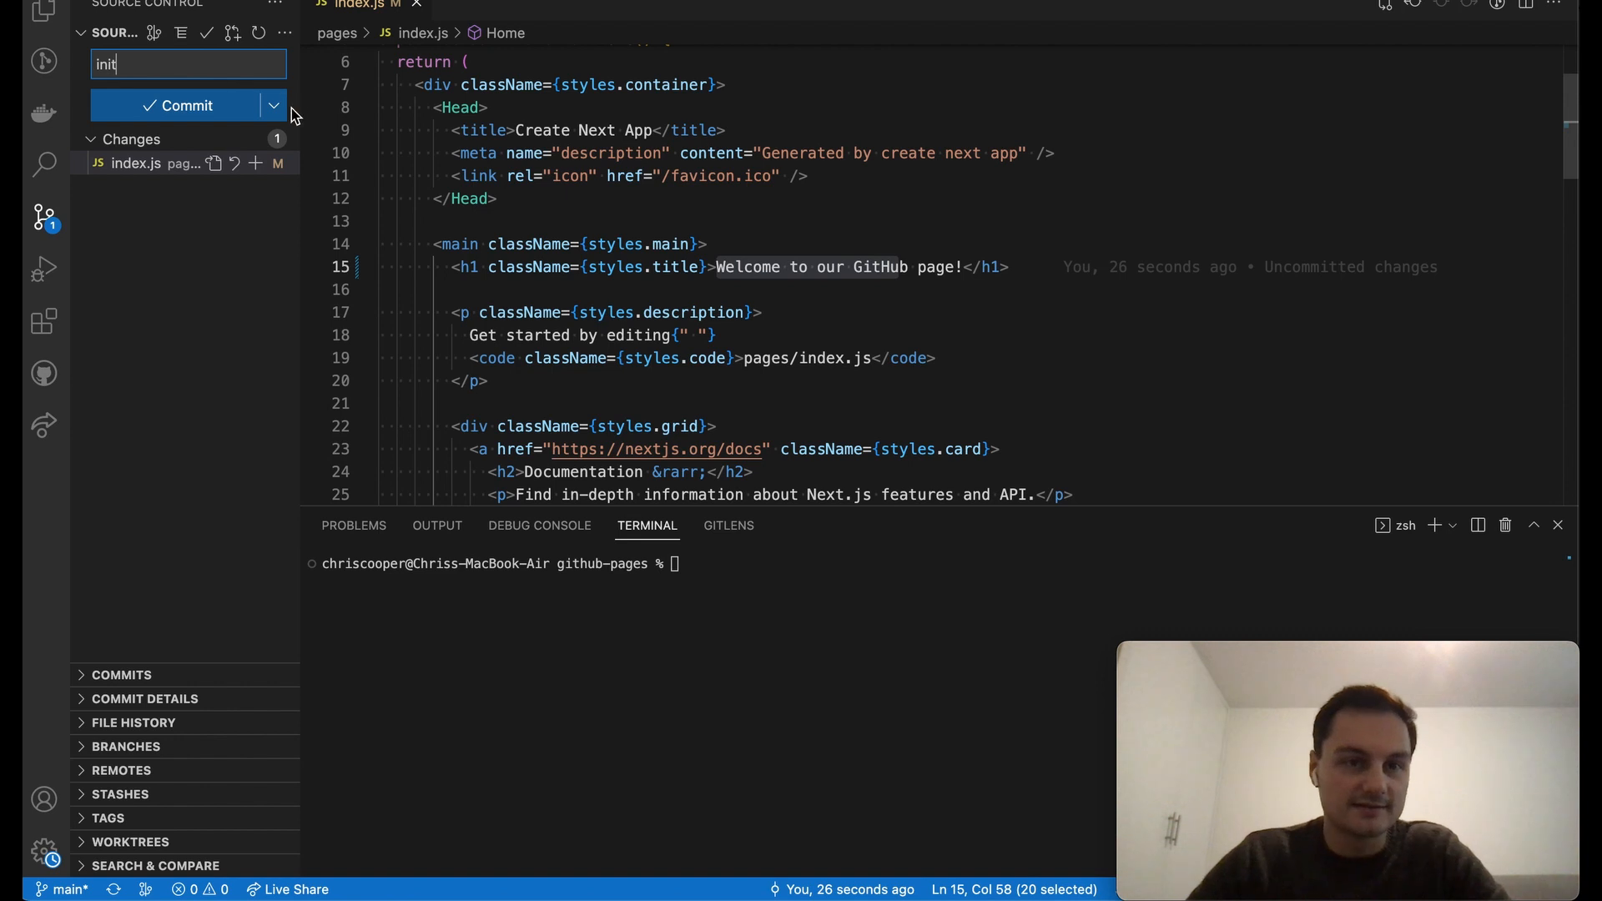
pyautogui.click(272, 106)
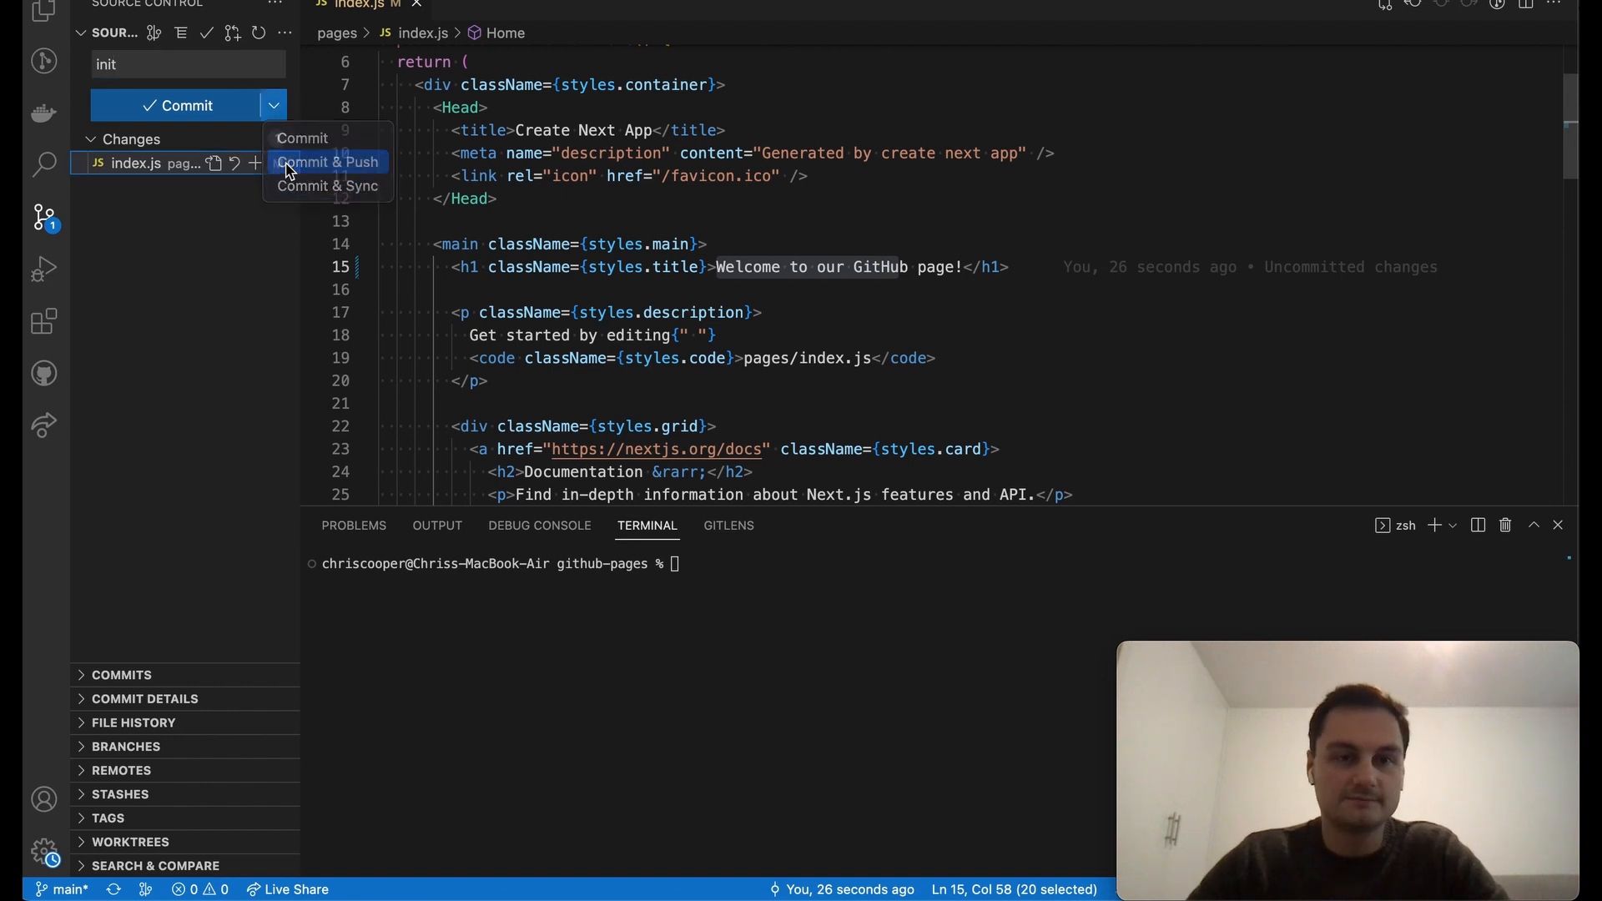
pyautogui.click(327, 162)
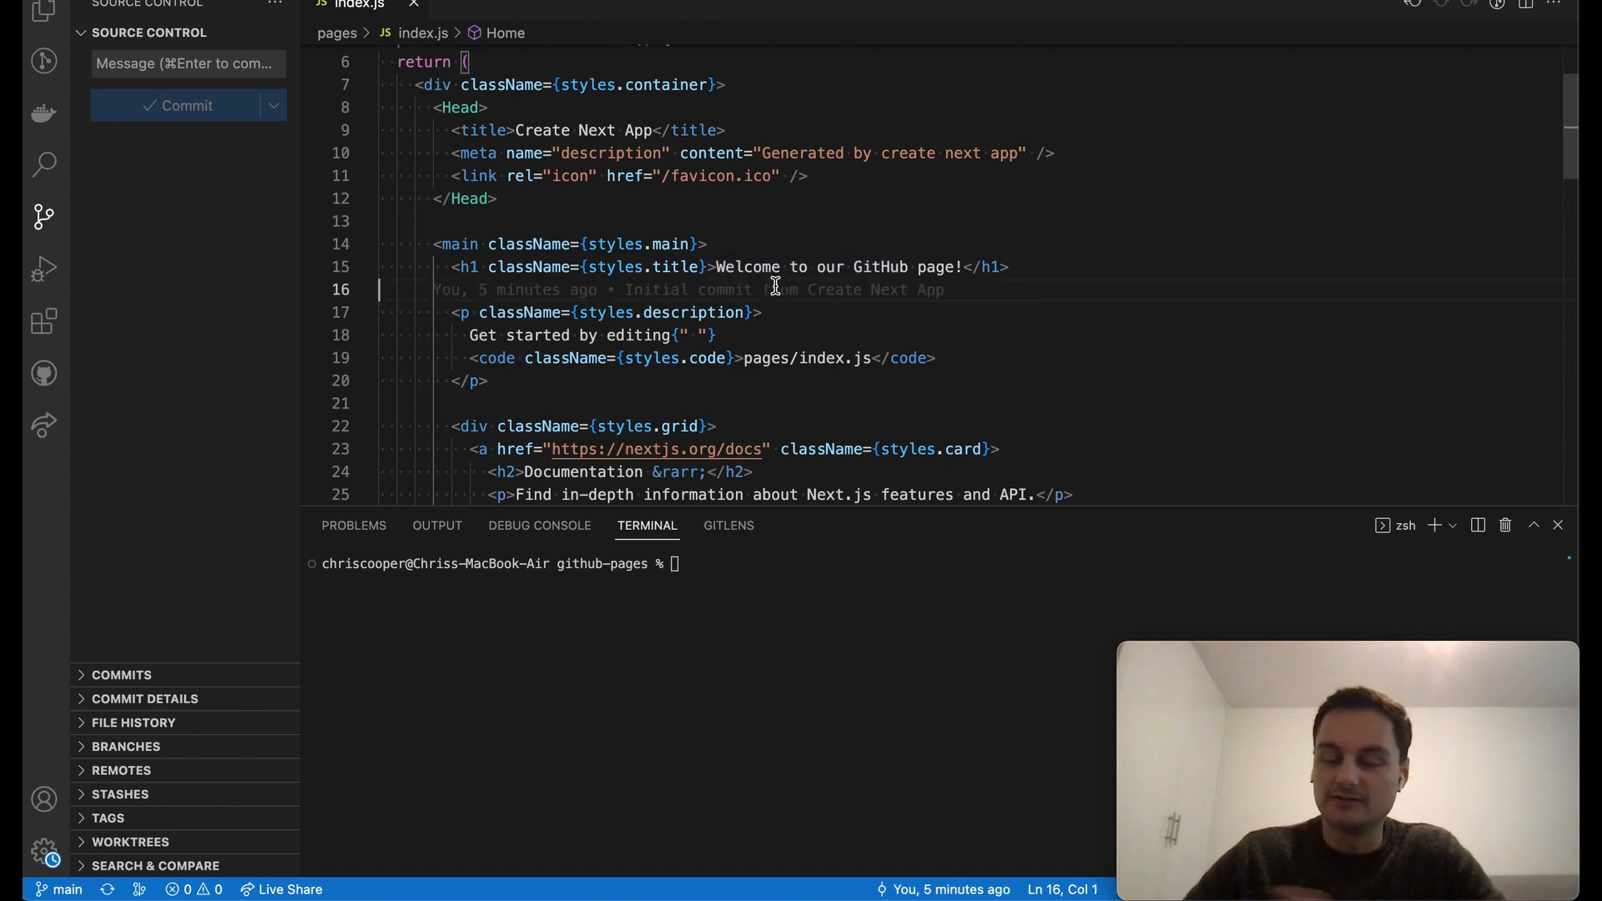
pyautogui.moveTo(143, 413)
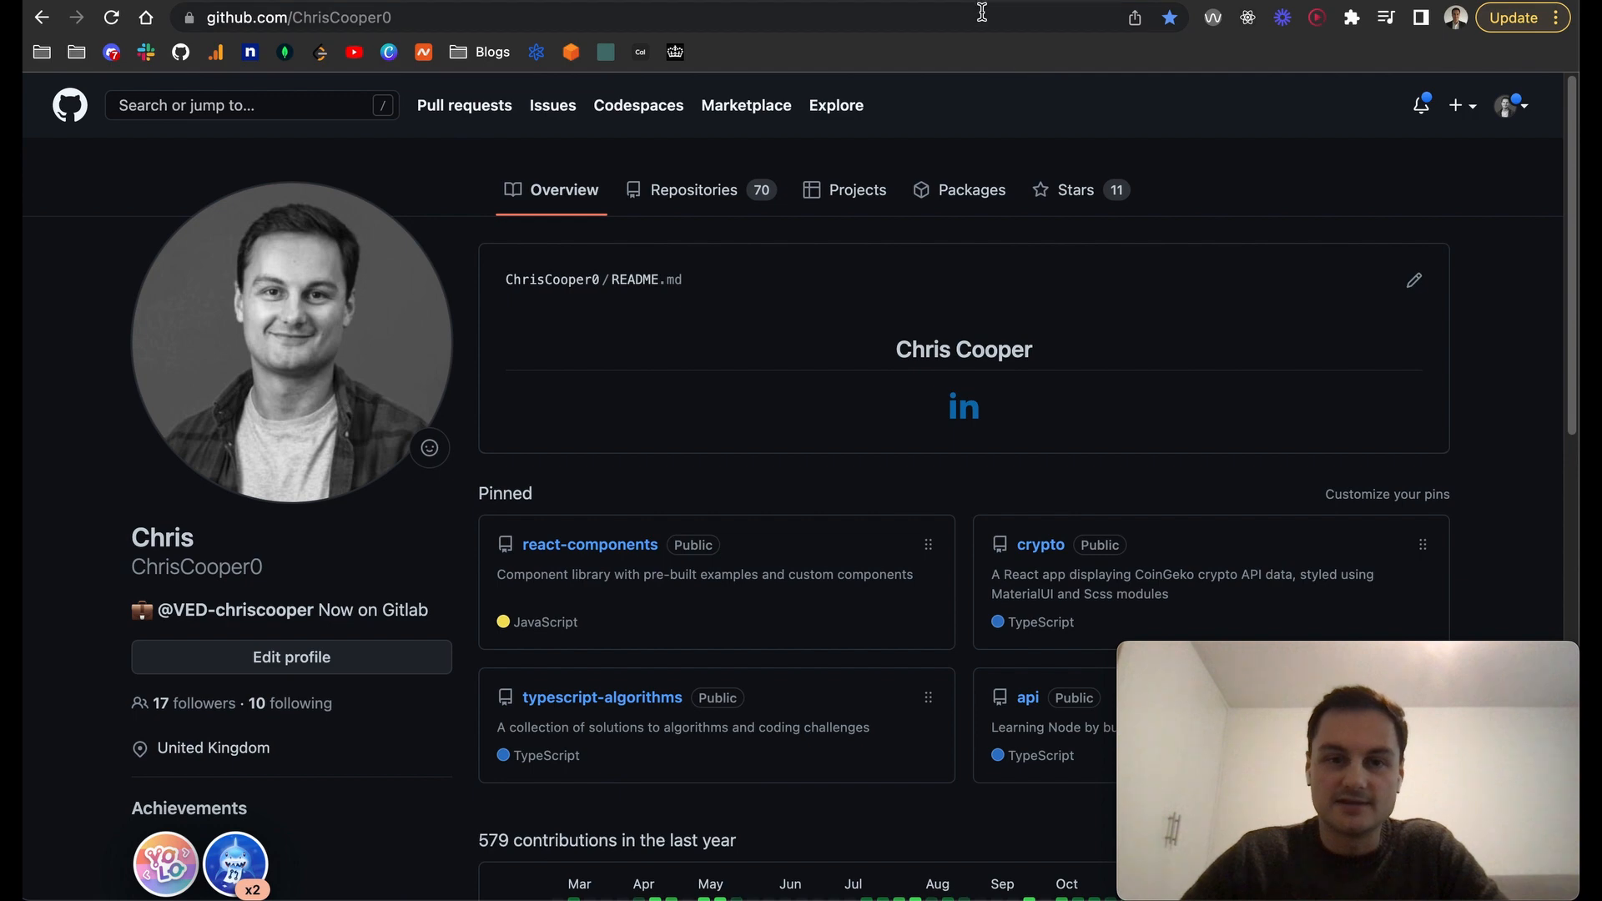
# Reload the profile and open the github-pages repository from the Repositories list.
pyautogui.click(110, 17)
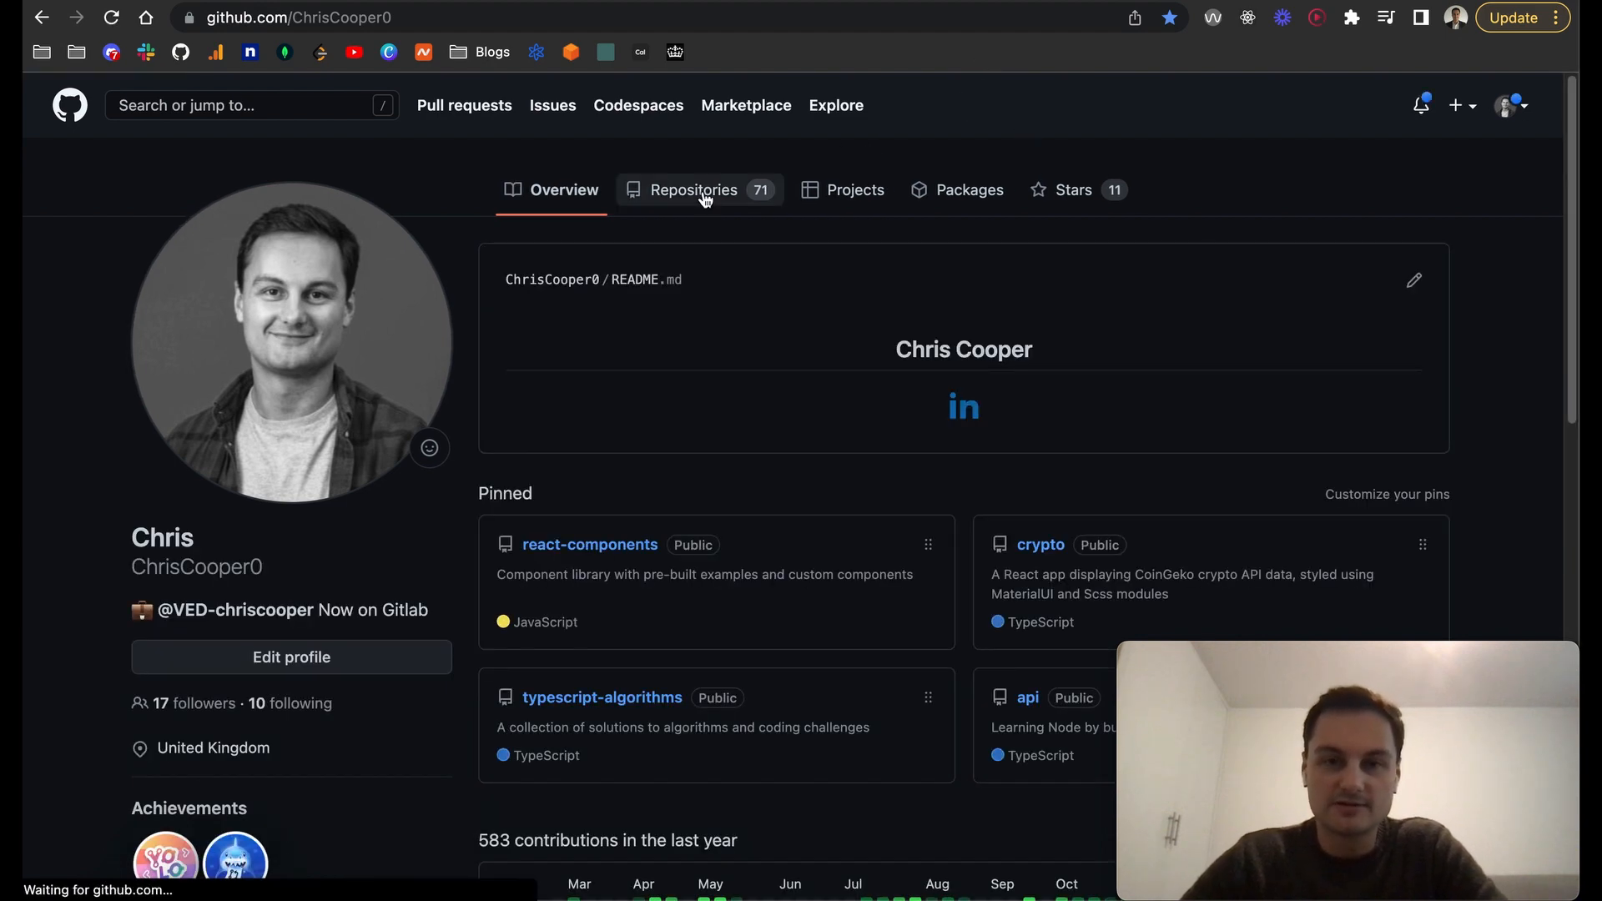
pyautogui.click(694, 190)
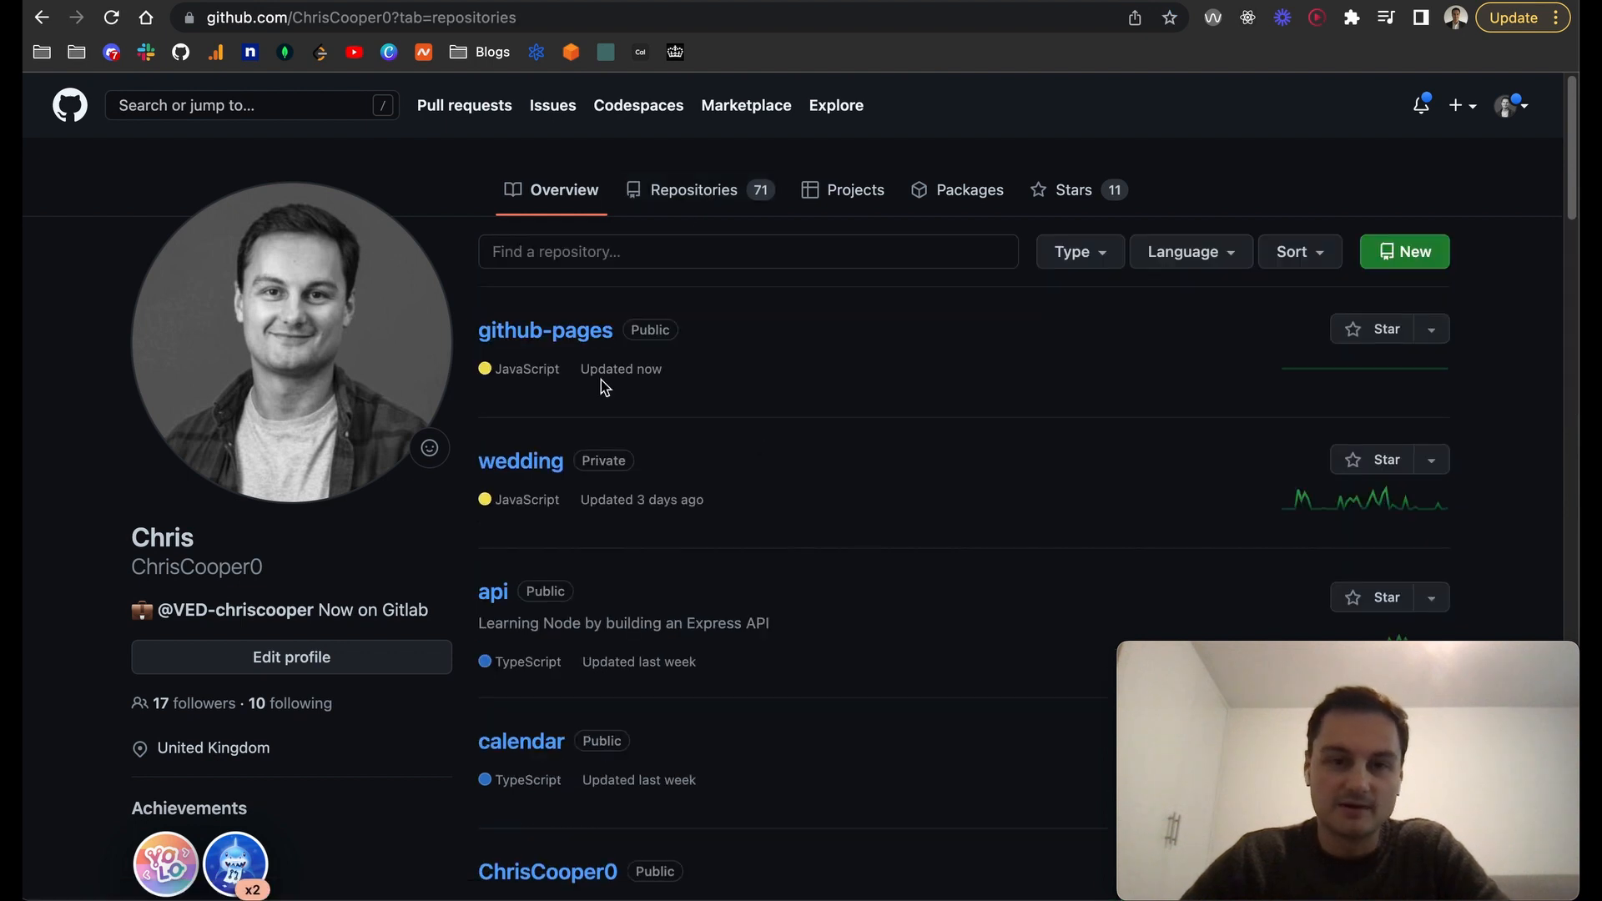
pyautogui.click(544, 330)
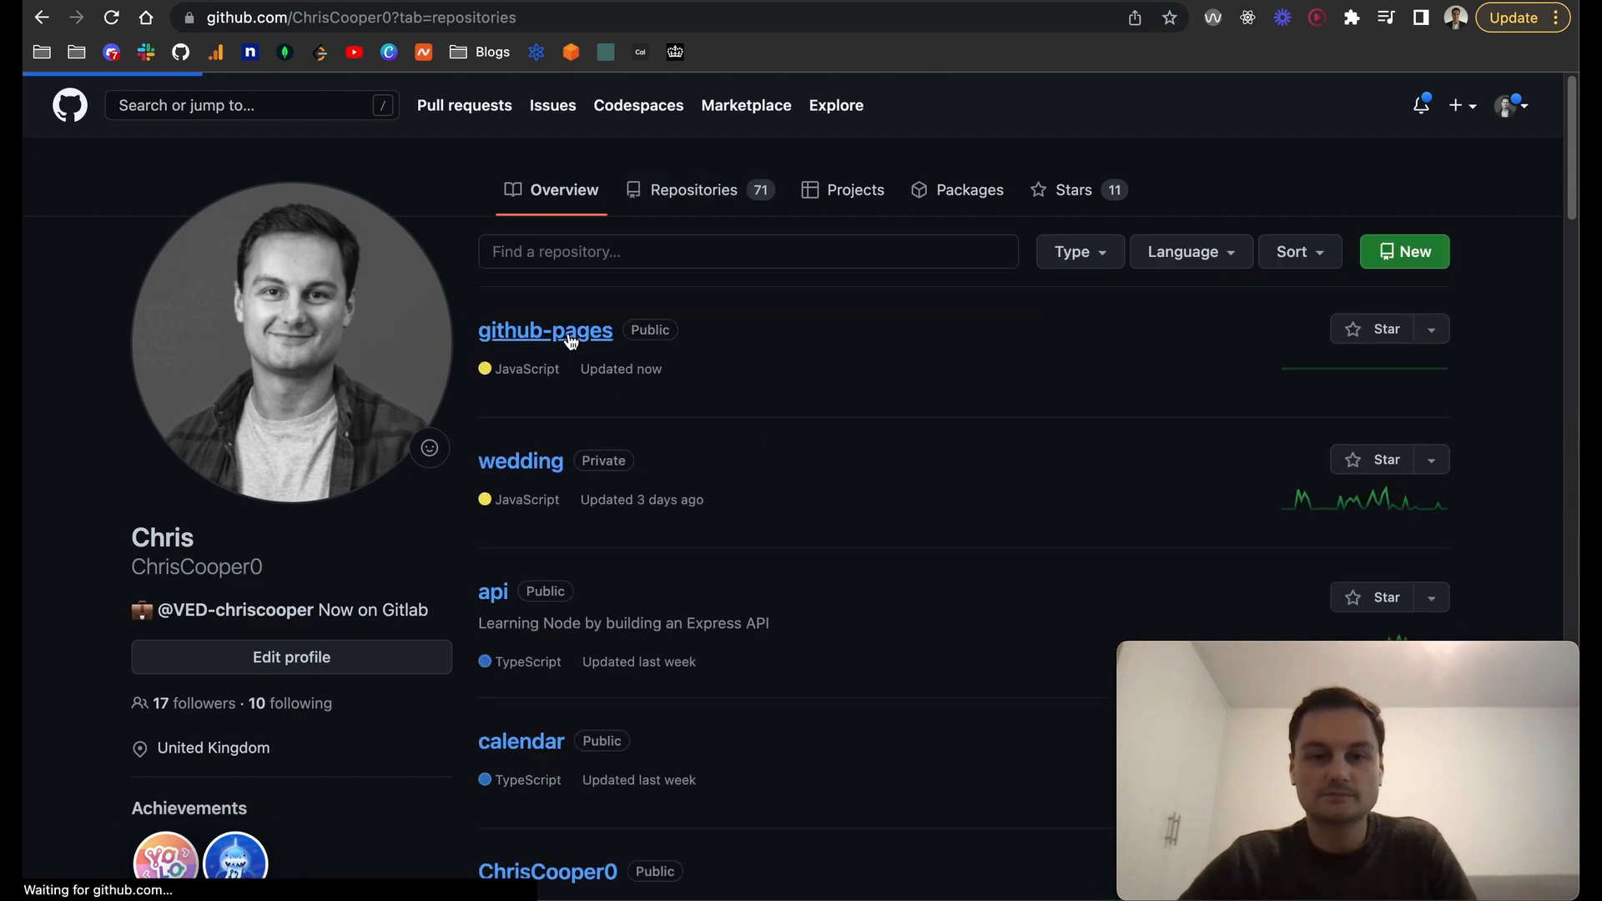
pyautogui.click(544, 330)
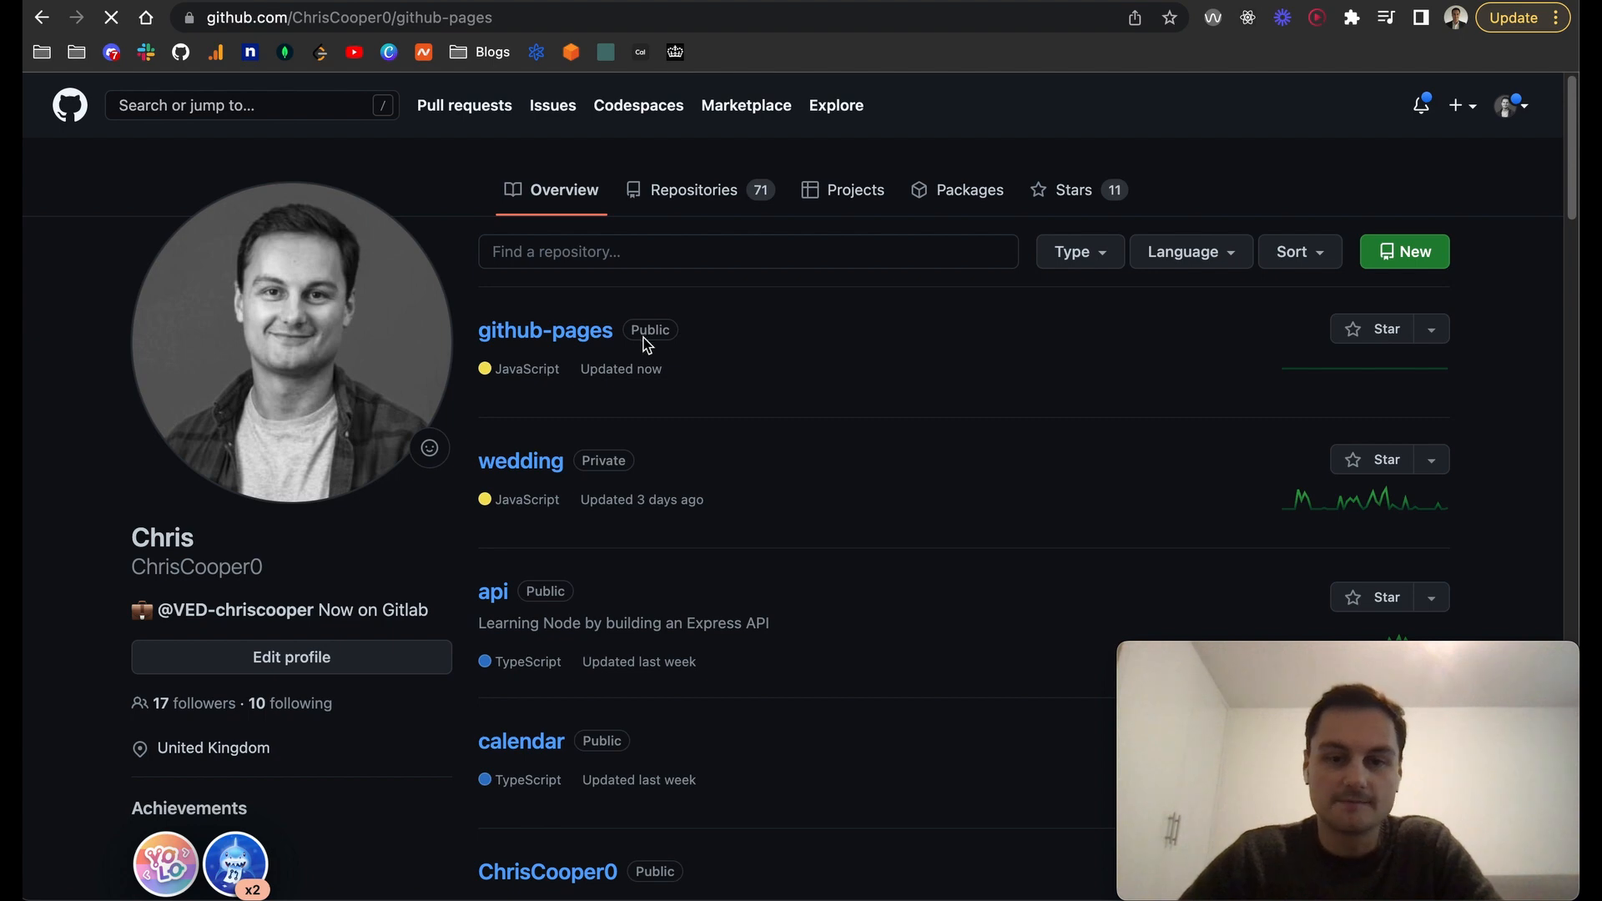
pyautogui.click(544, 331)
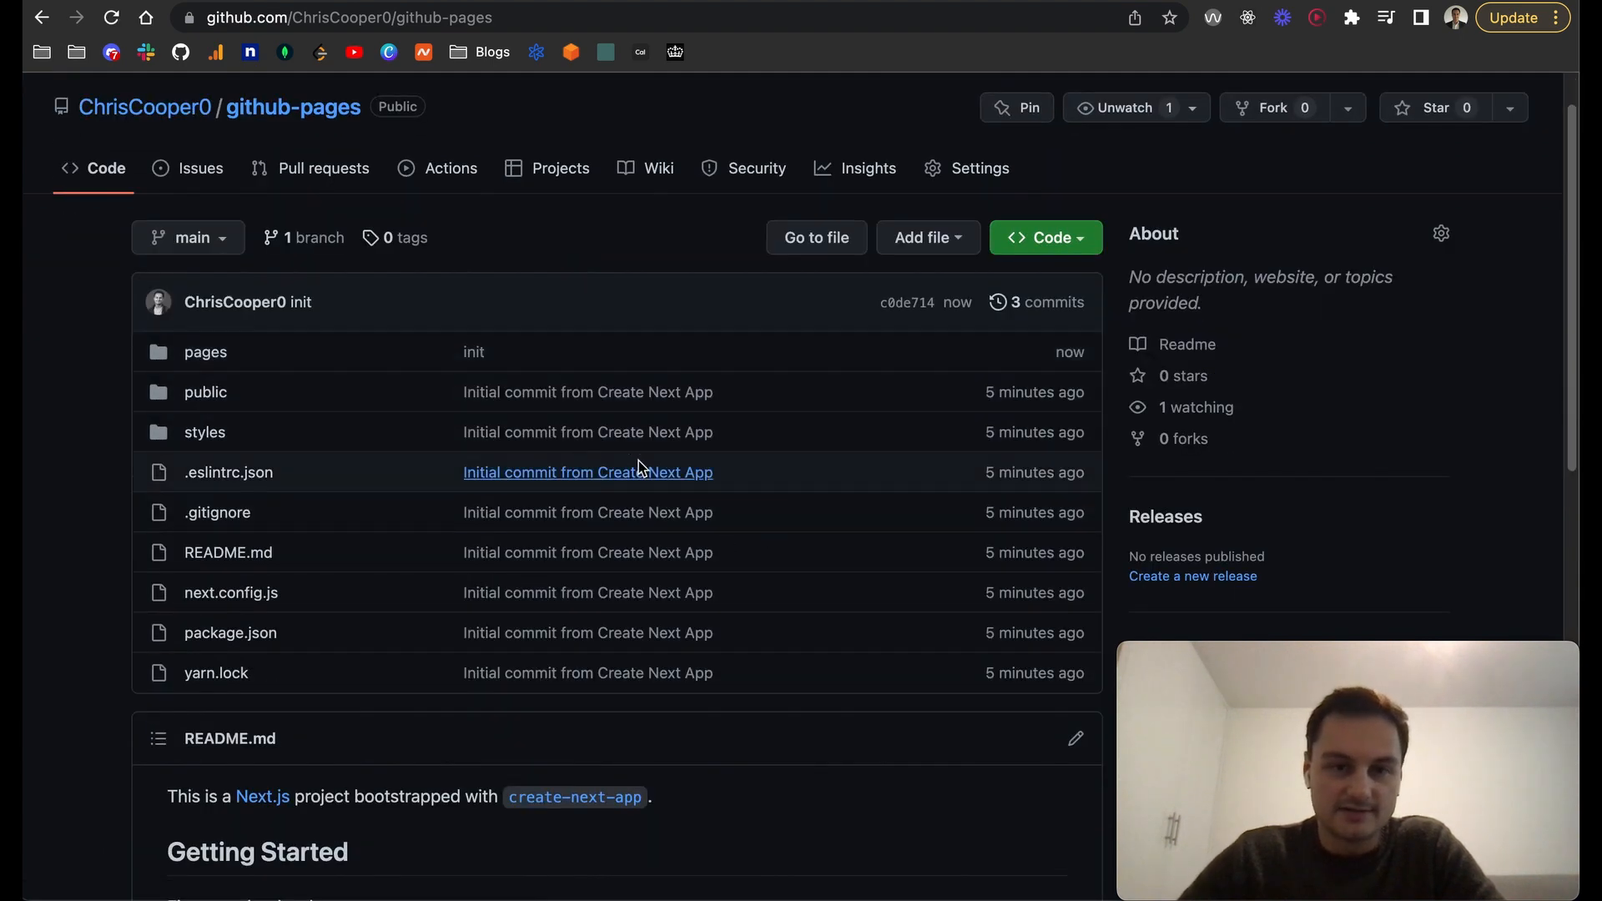
pyautogui.scroll(3)
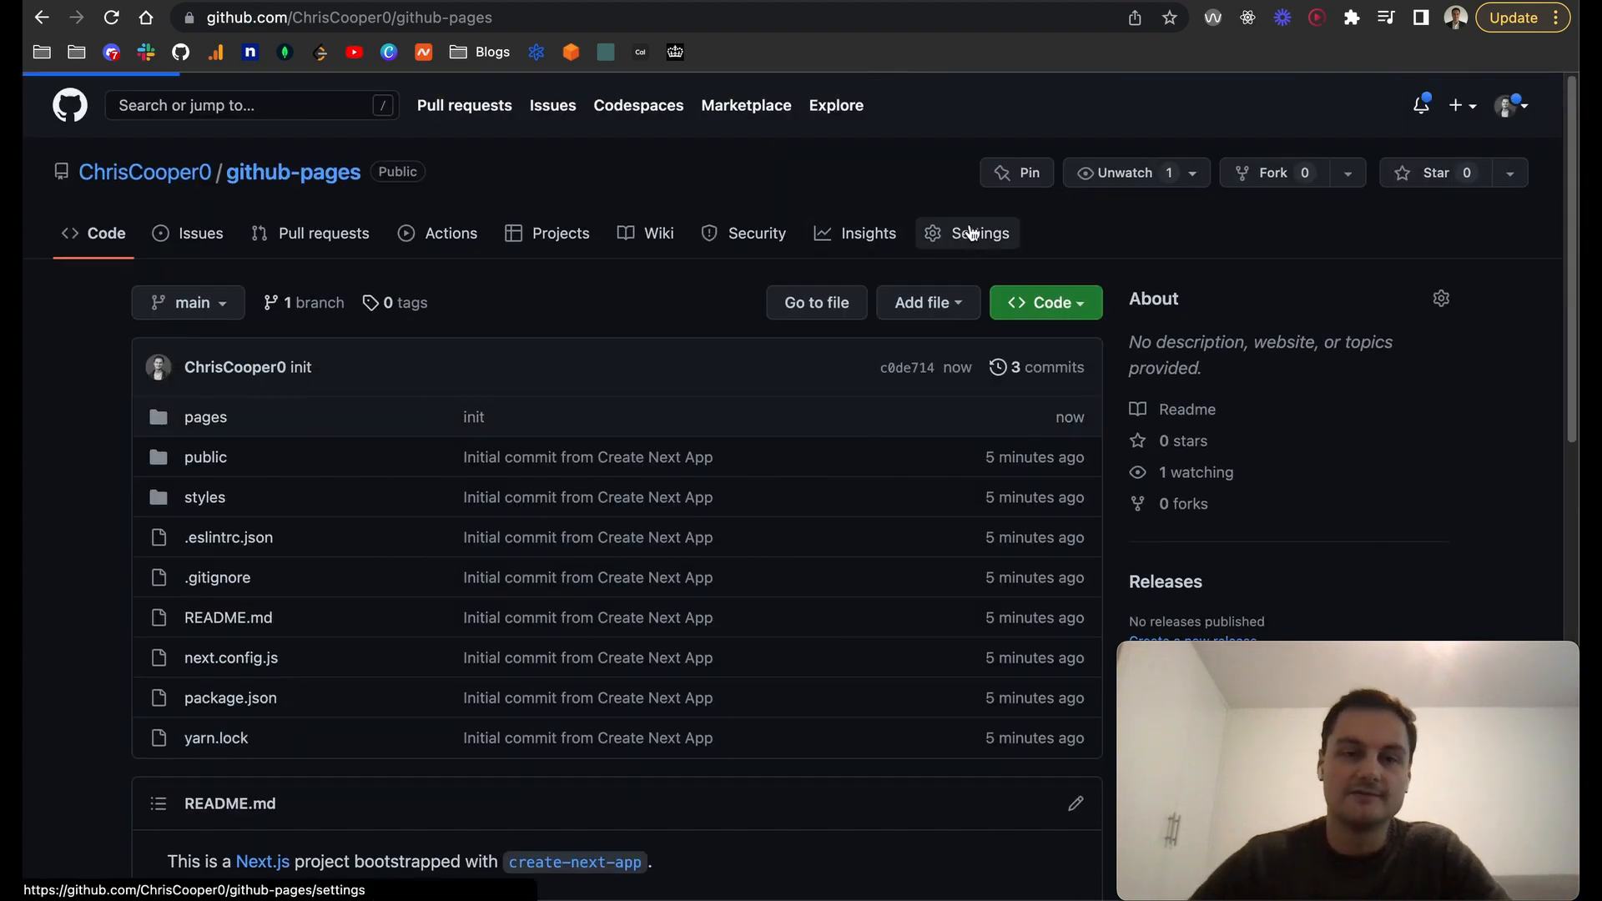
# Go to Settings > Pages and show the Build and deployment source choices.
pyautogui.click(980, 233)
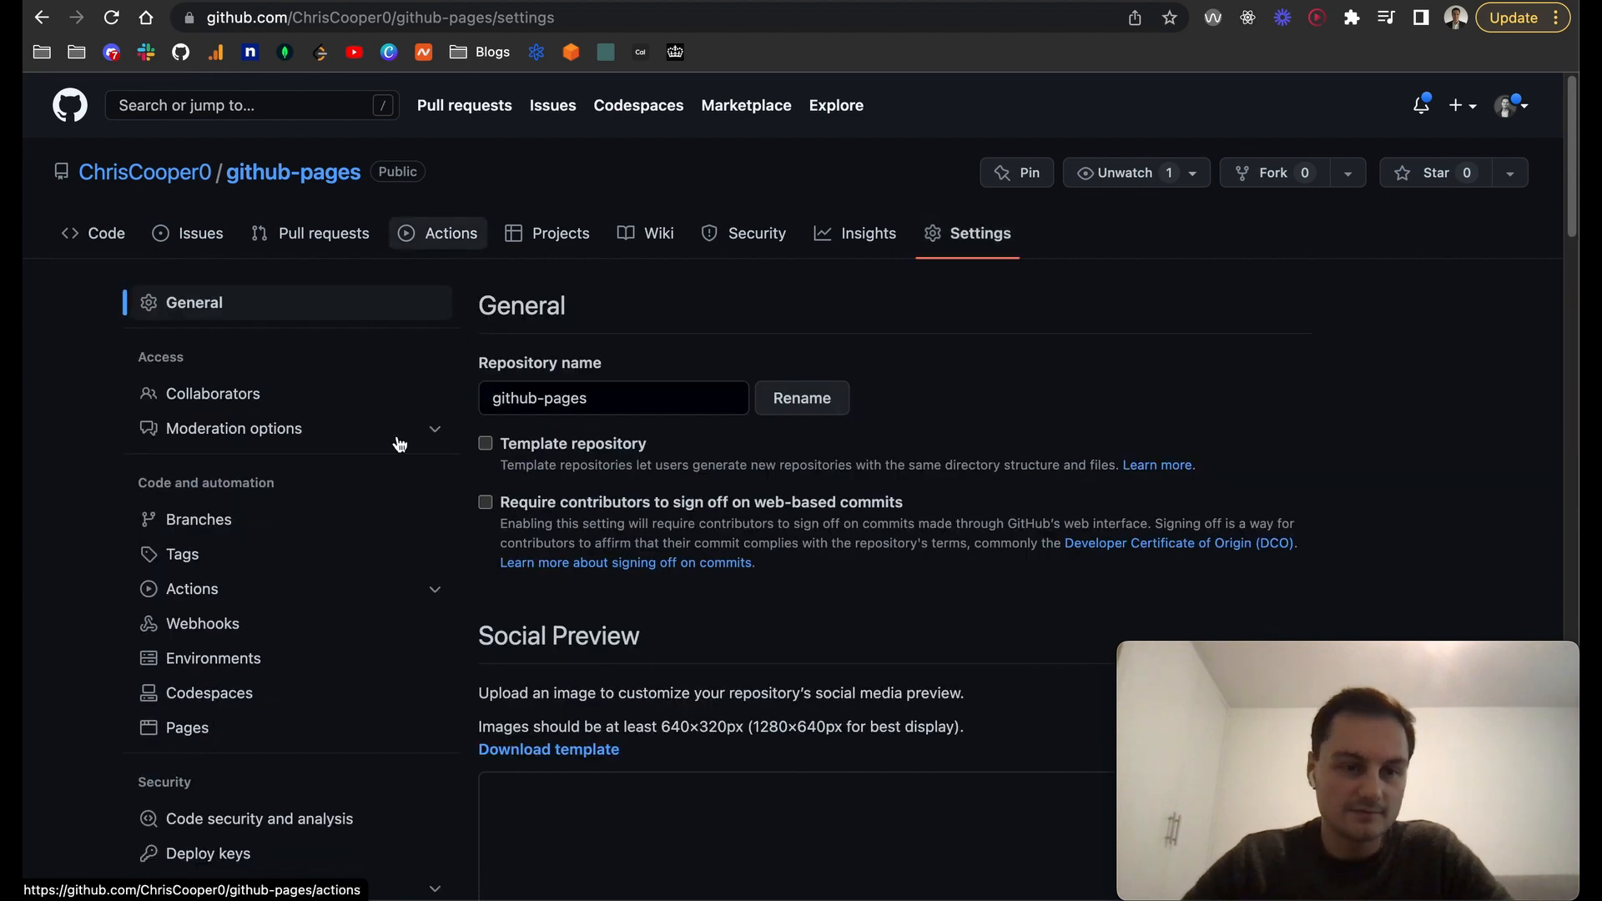
pyautogui.scroll(-3)
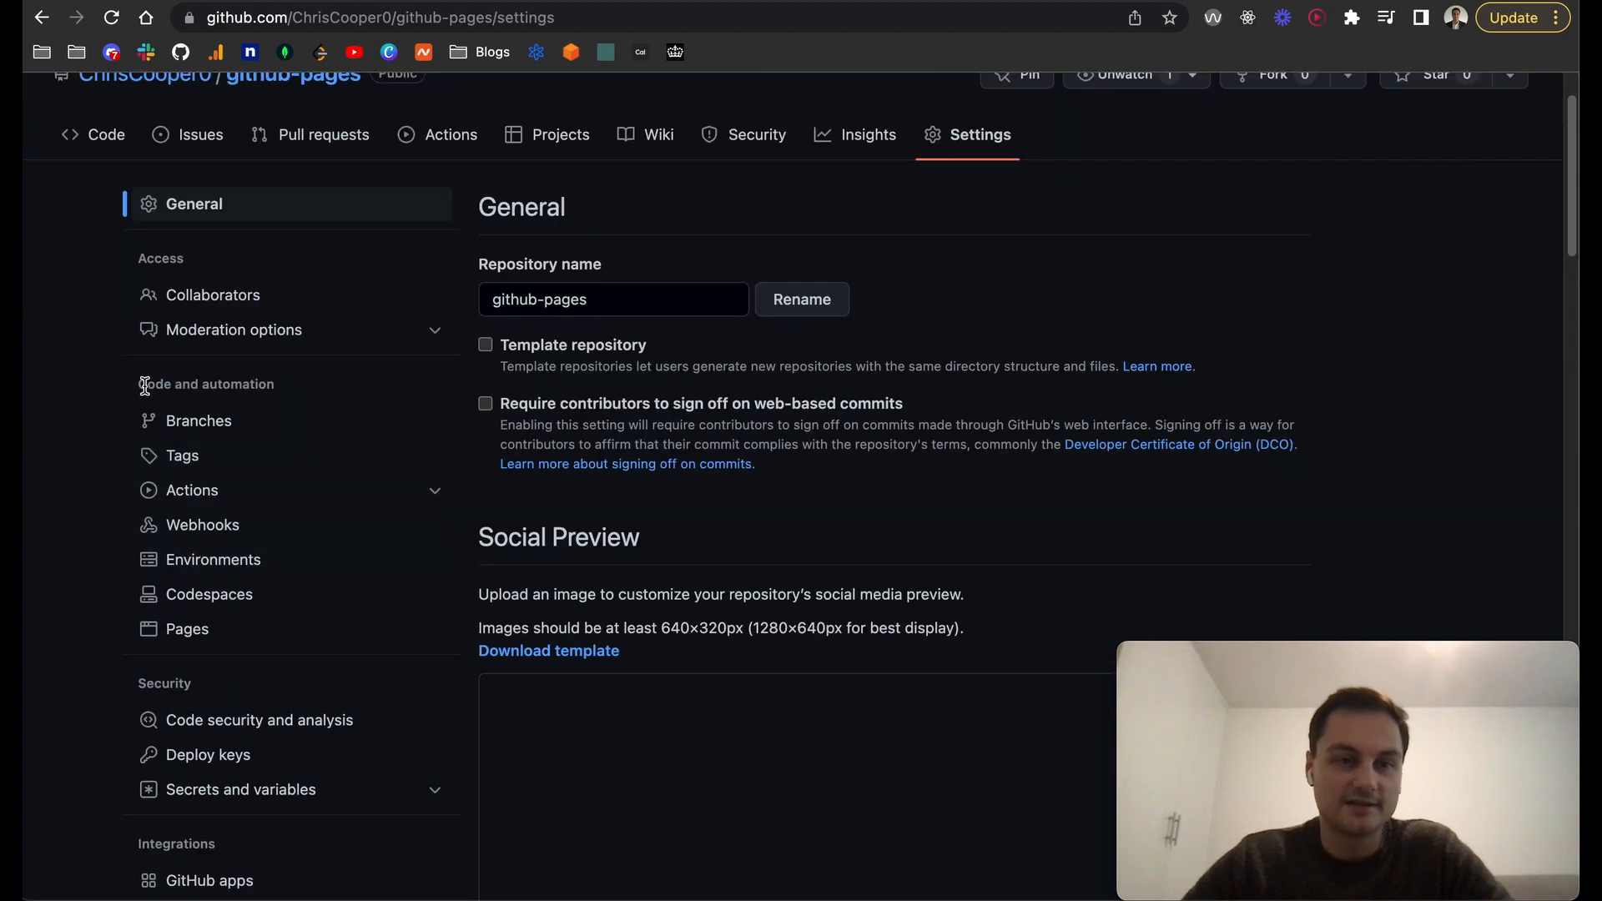
pyautogui.moveTo(187, 629)
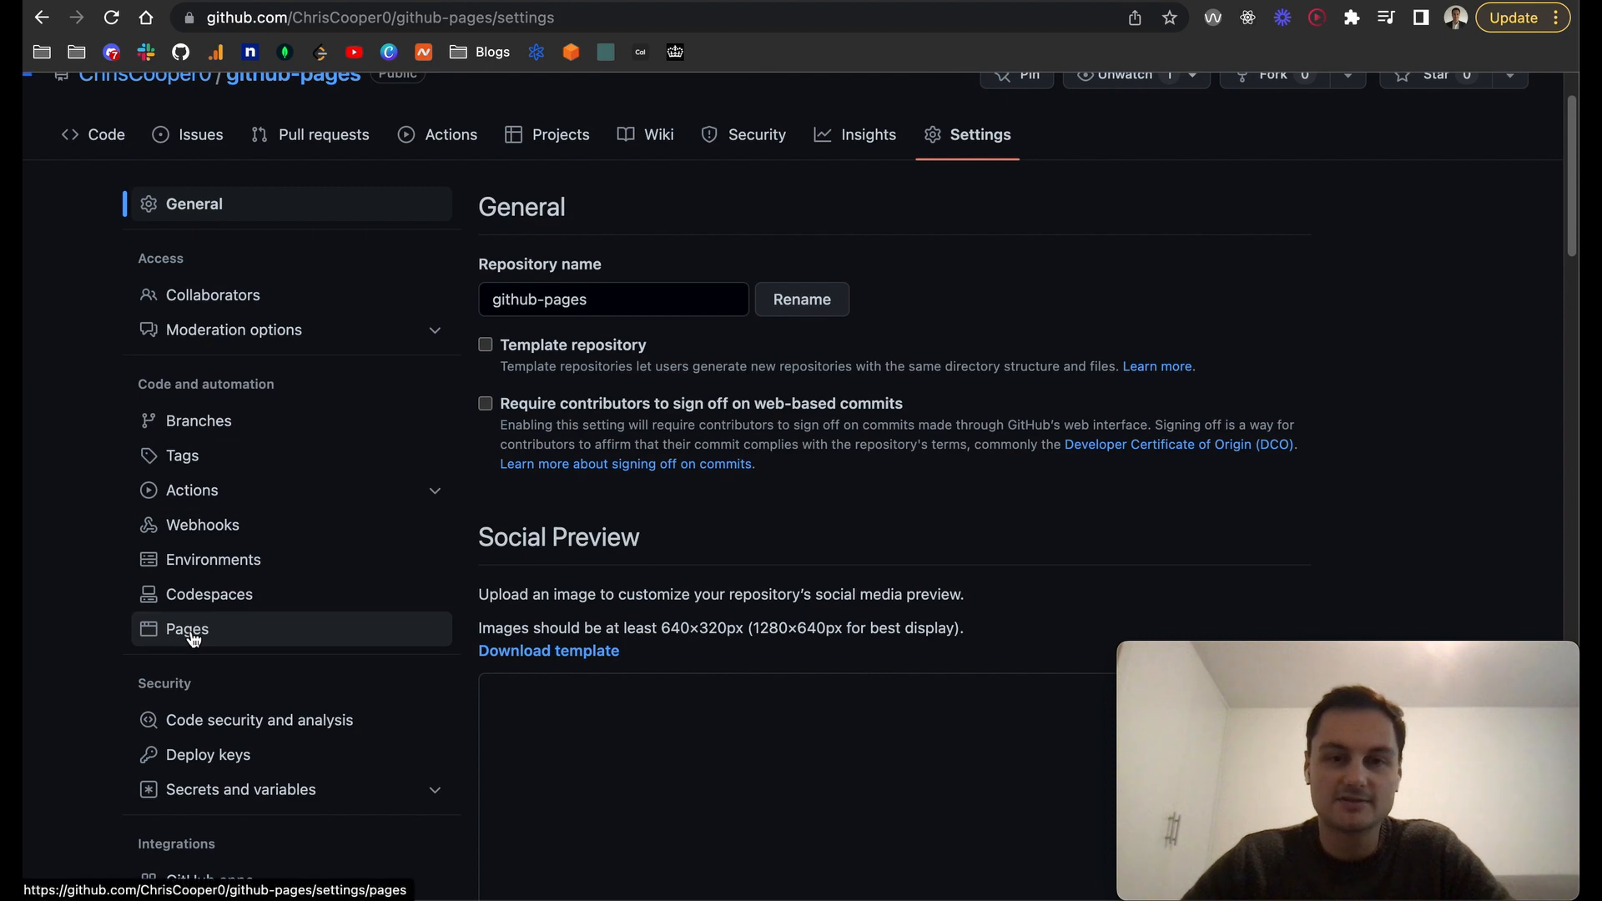
pyautogui.click(187, 630)
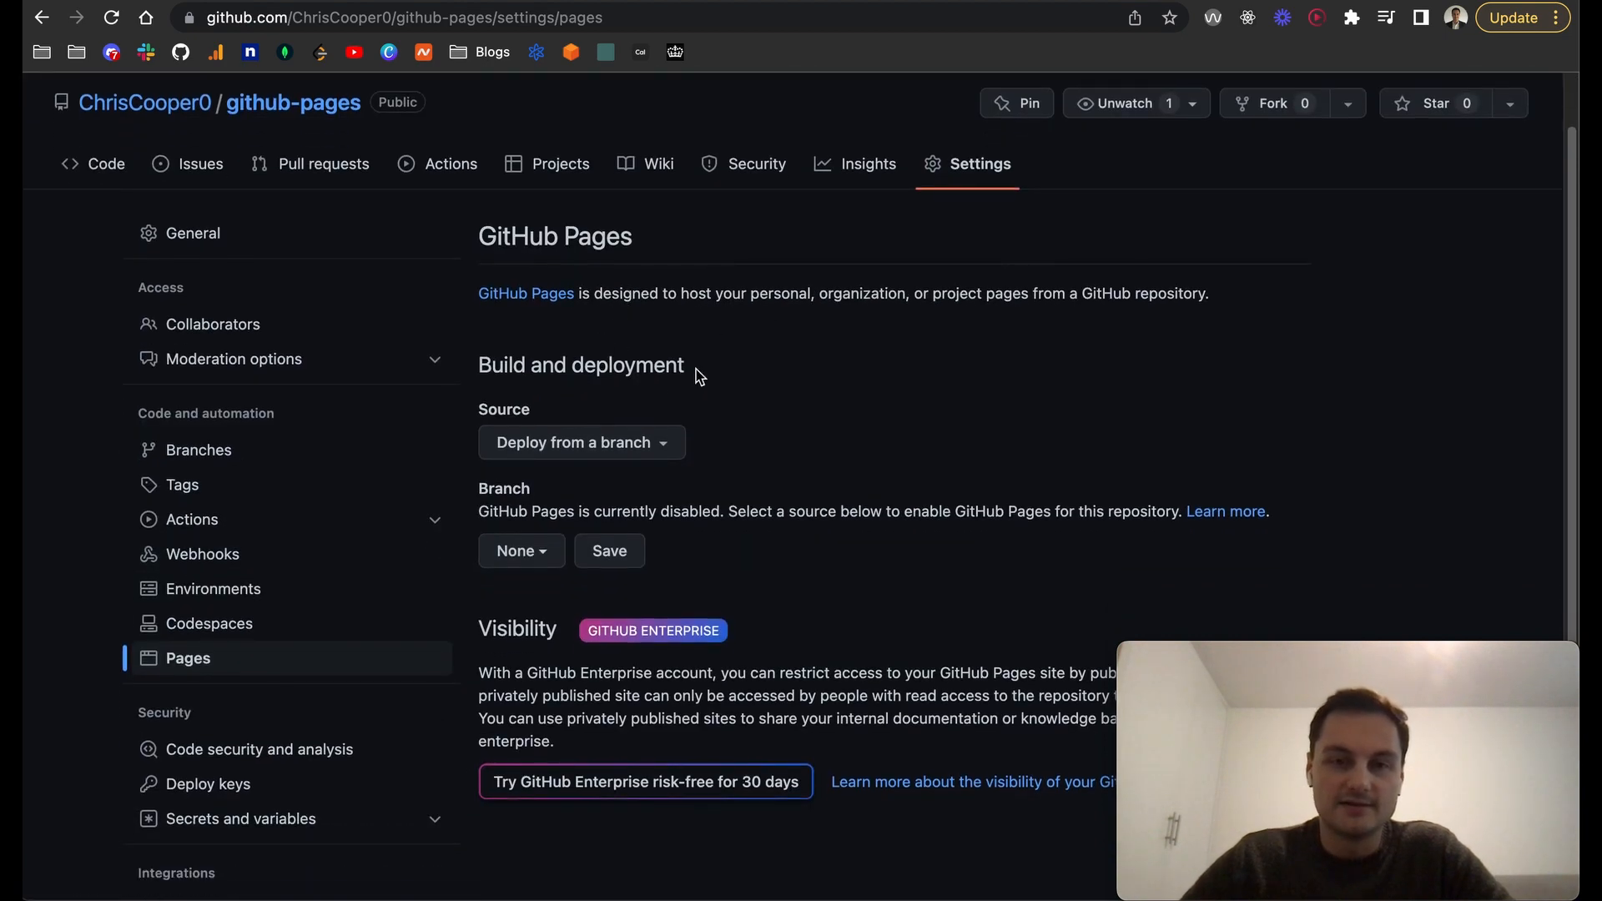
pyautogui.moveTo(797, 311)
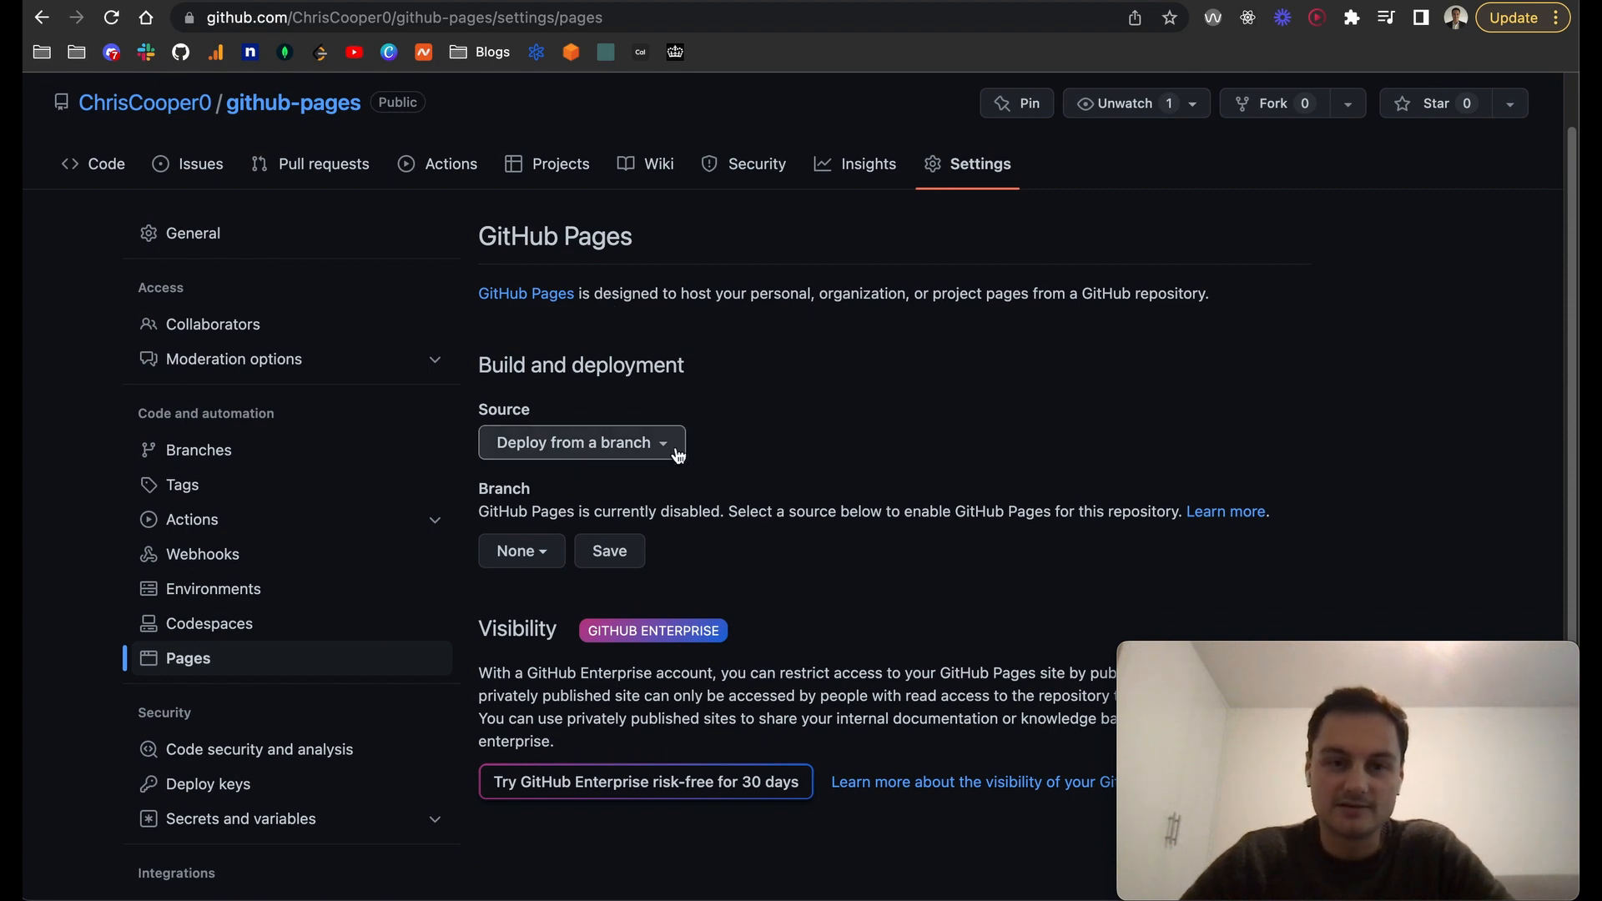
pyautogui.click(581, 442)
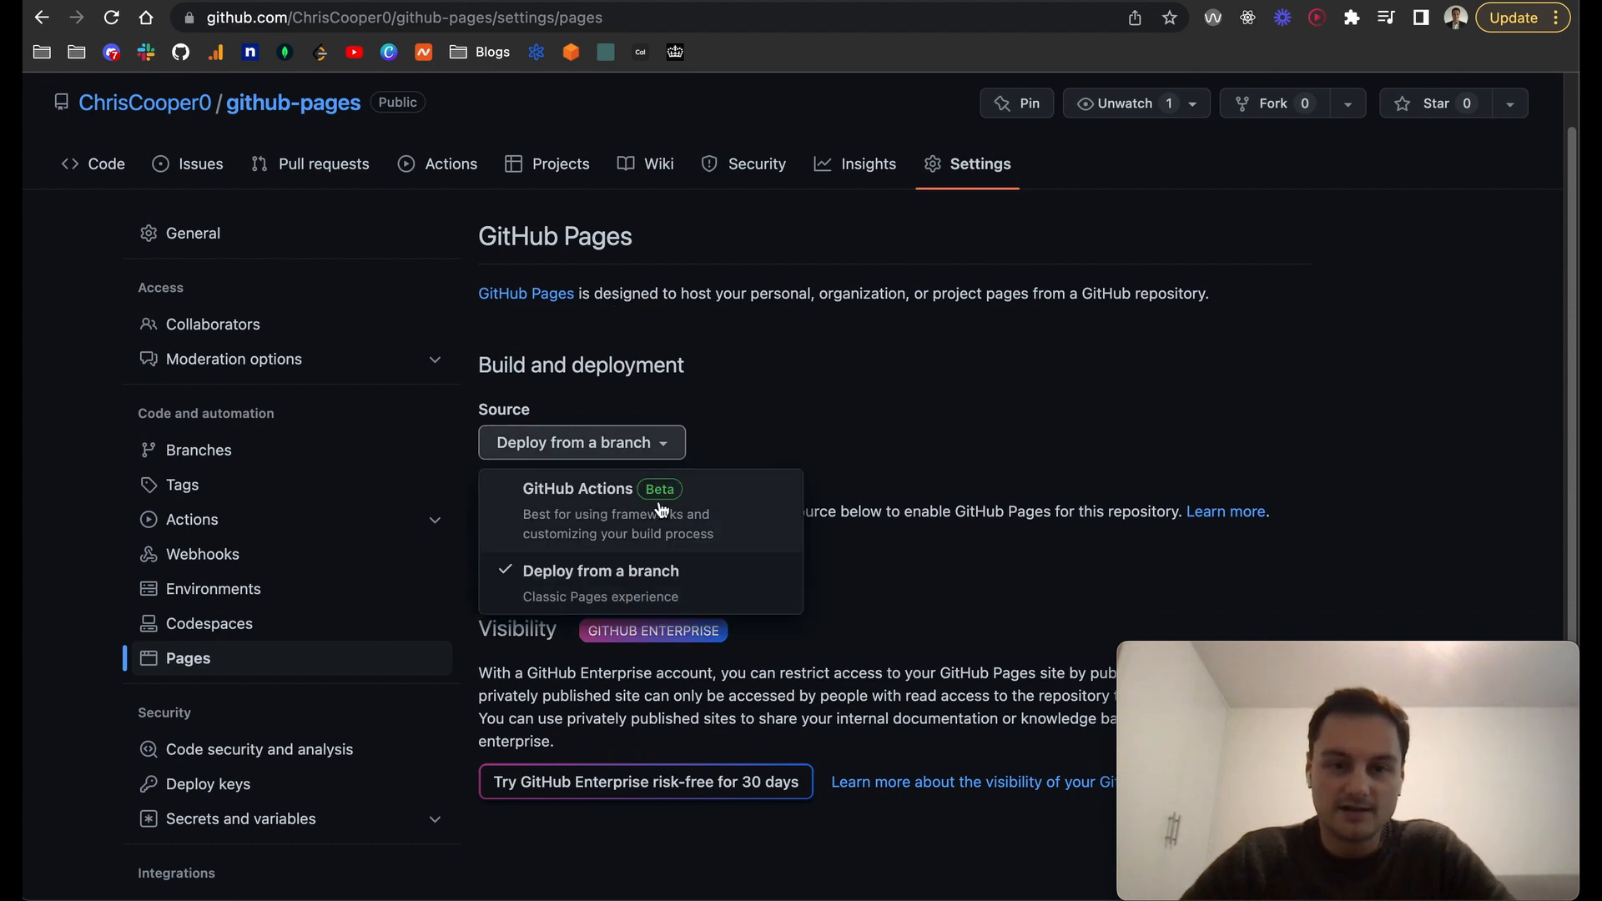
pyautogui.moveTo(605, 563)
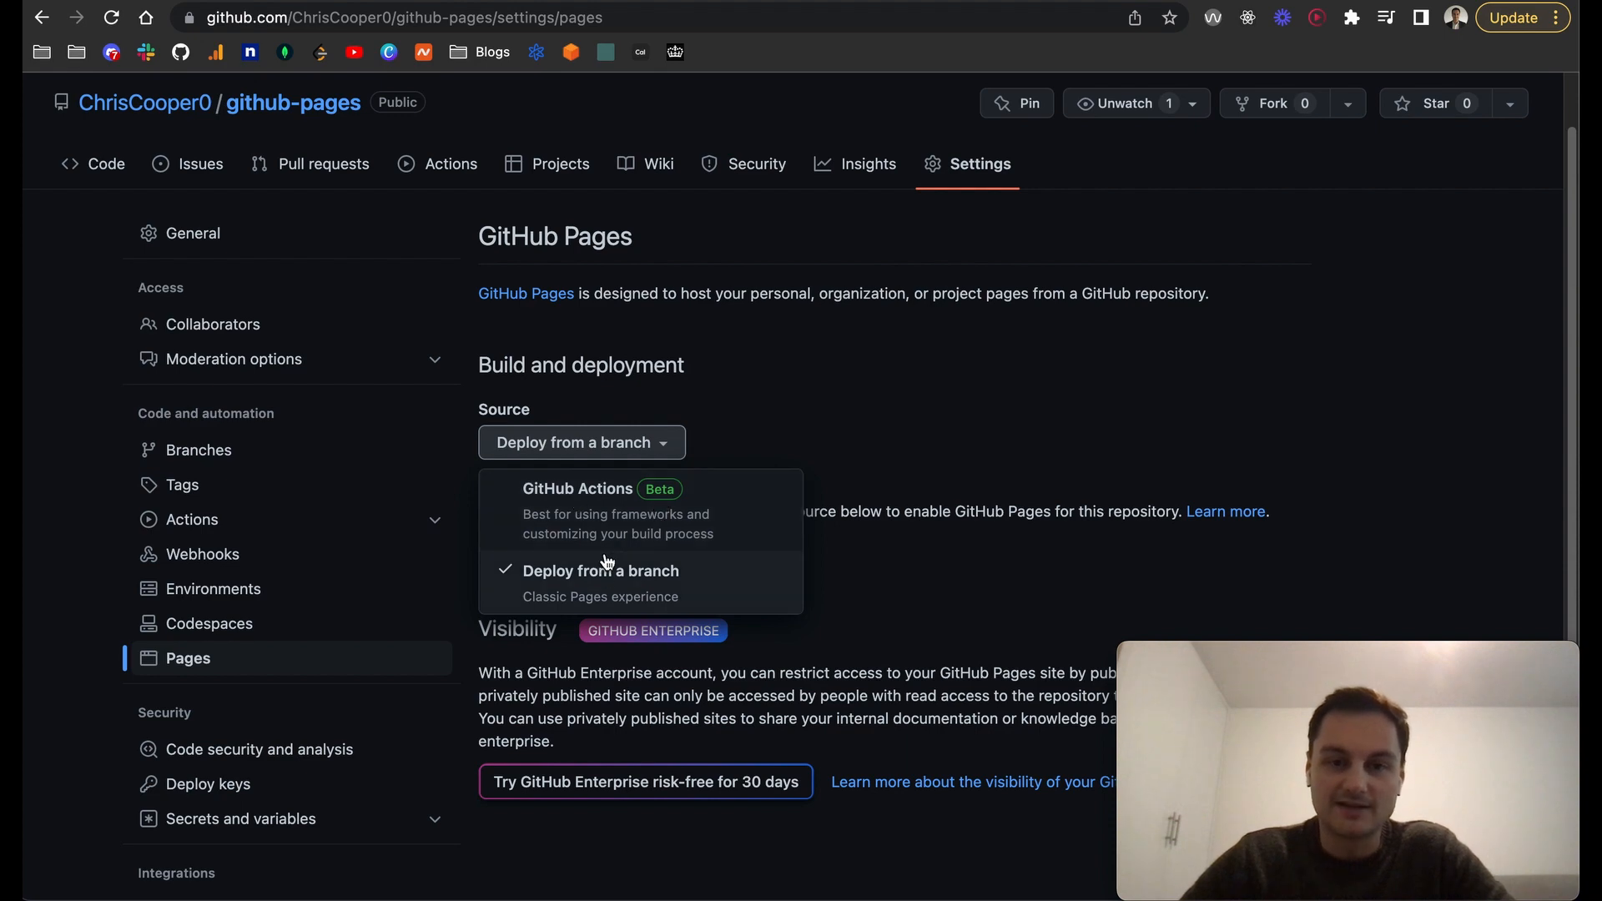
pyautogui.moveTo(644, 494)
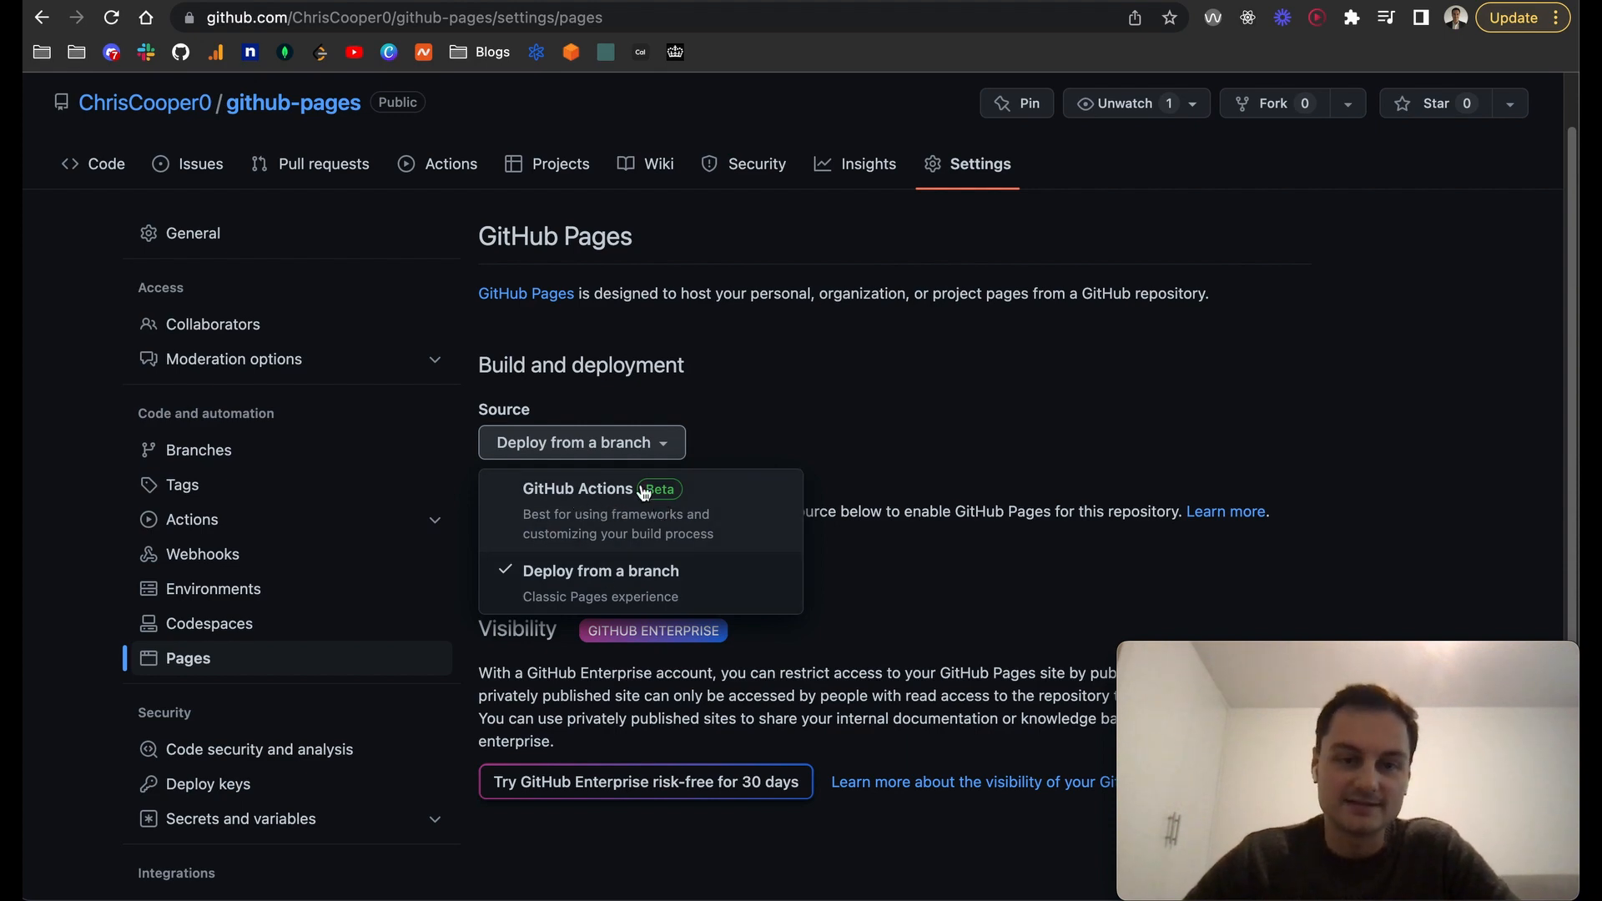
pyautogui.moveTo(712, 515)
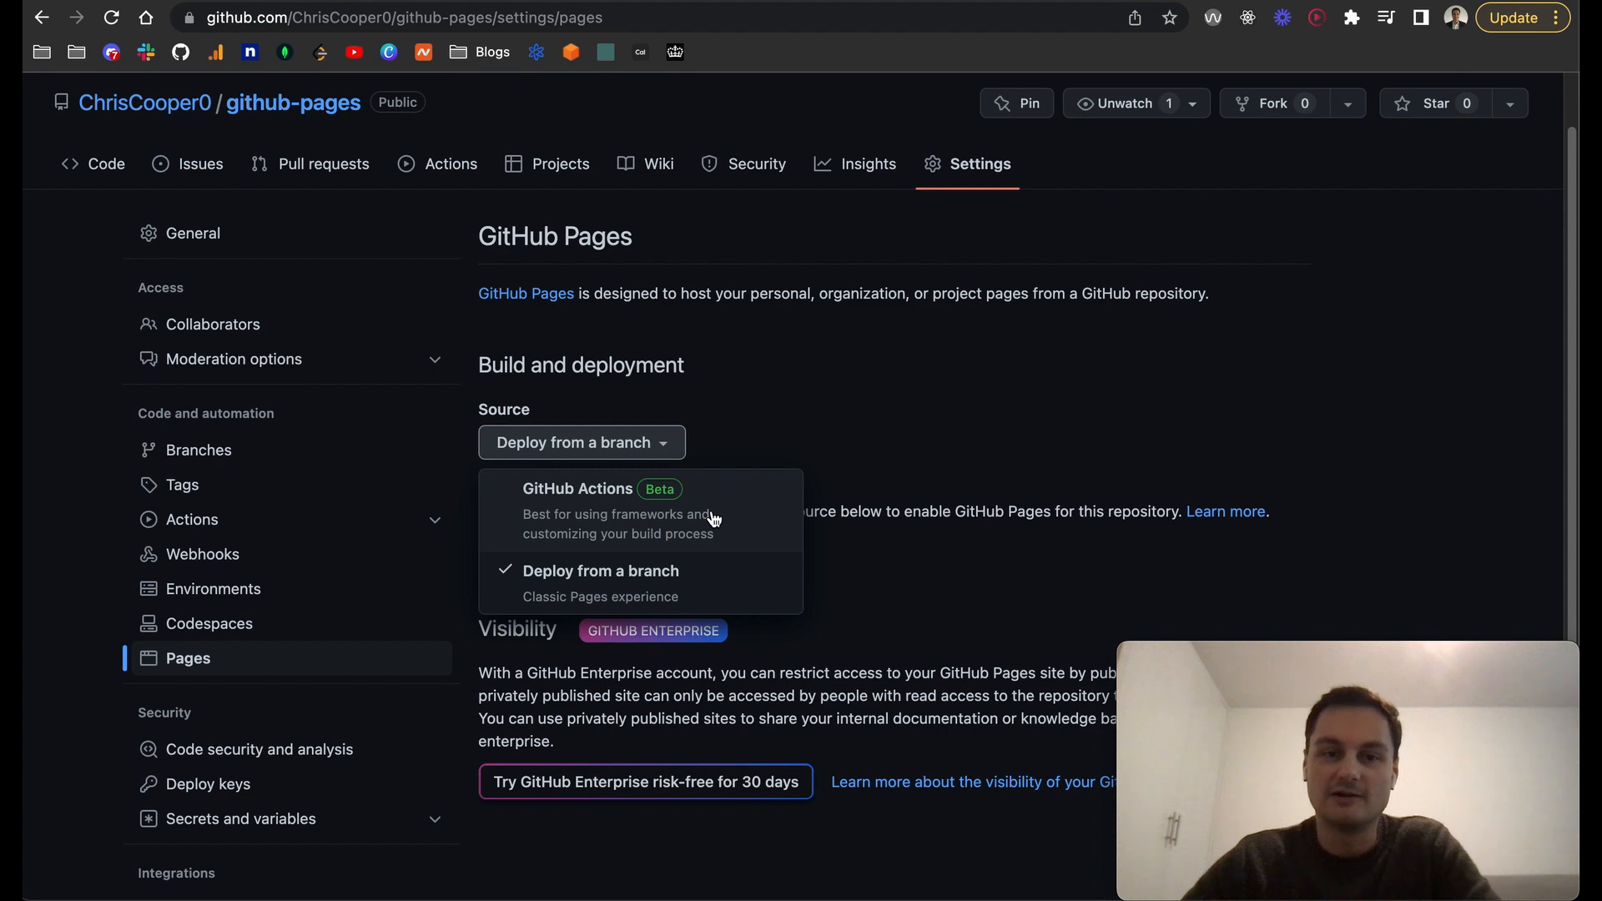
# Select GitHub Actions as the Pages deployment source.
pyautogui.click(601, 570)
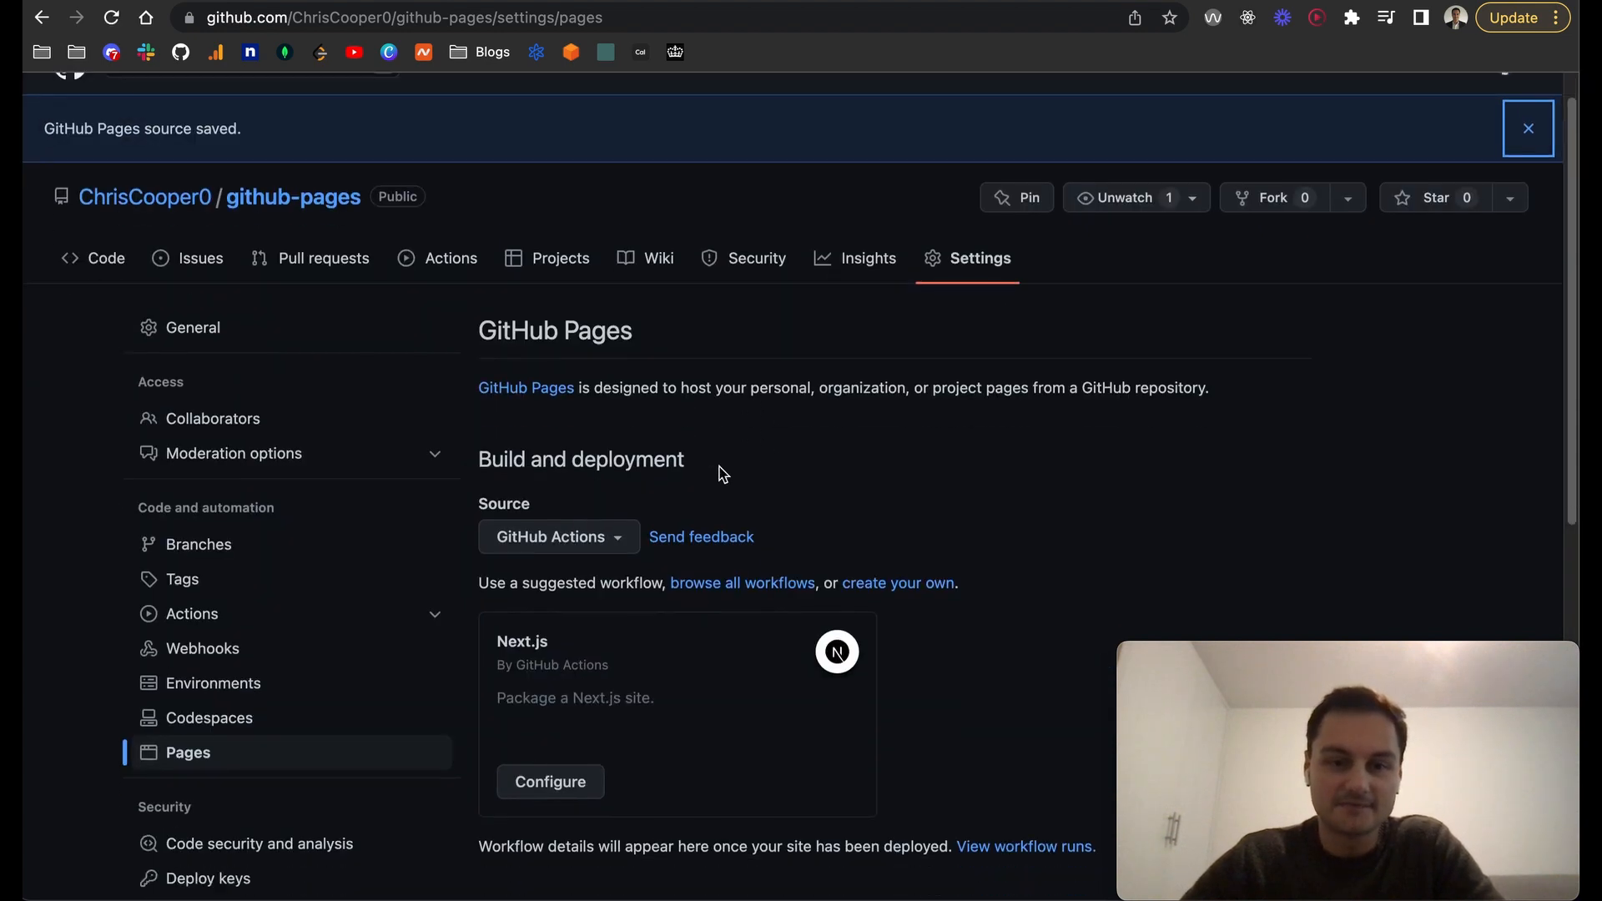
pyautogui.scroll(-3)
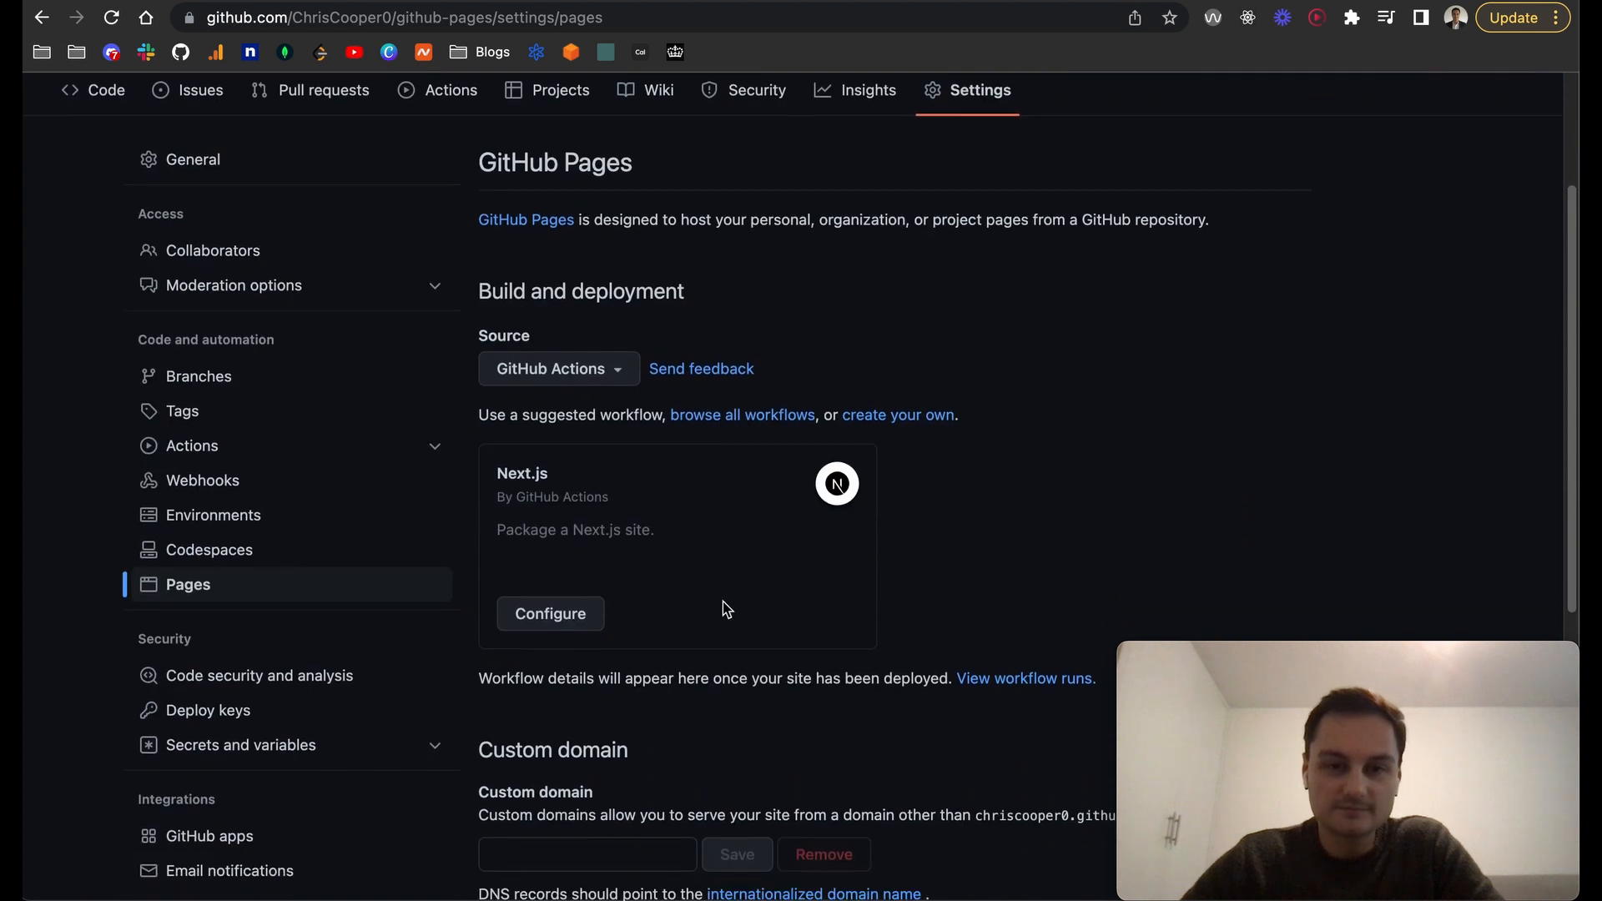
pyautogui.moveTo(511, 536)
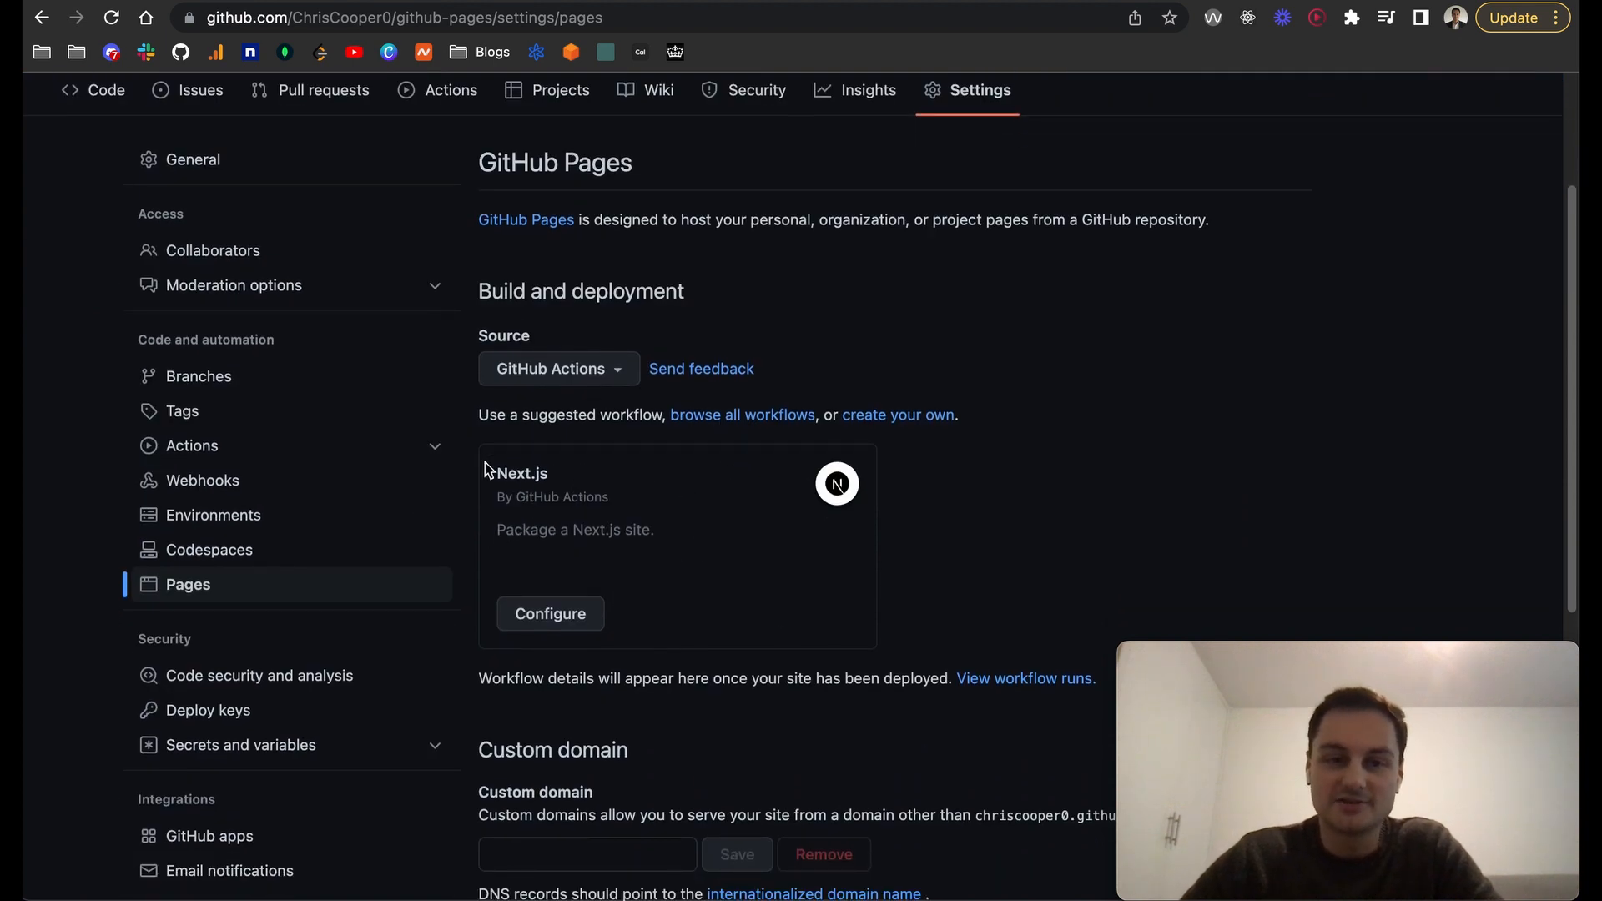
pyautogui.moveTo(521, 487)
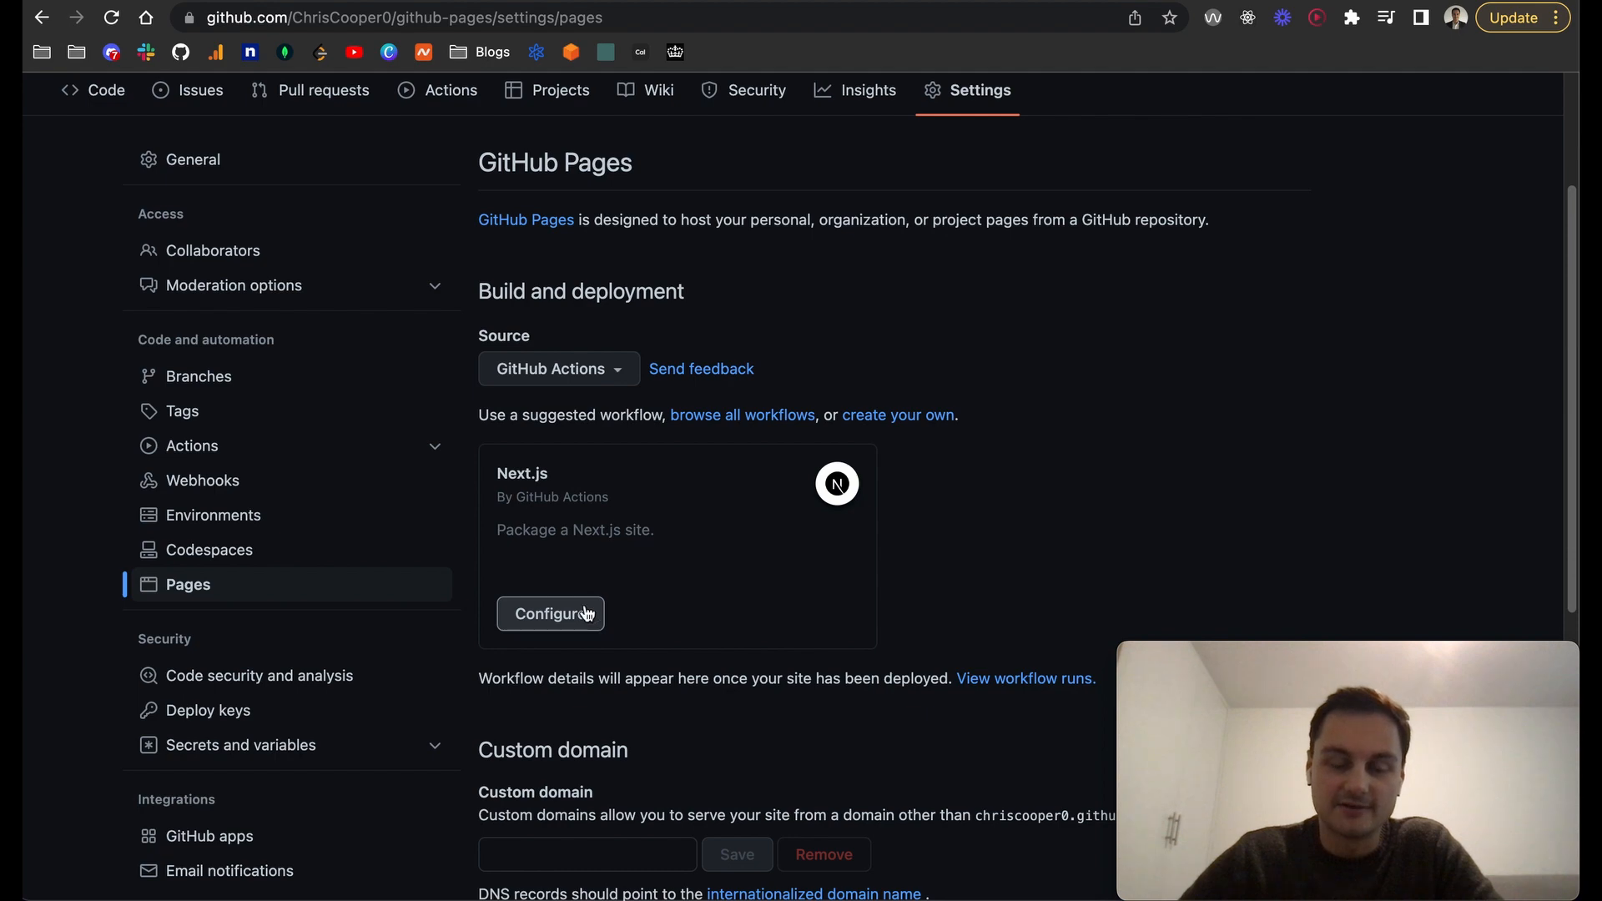
pyautogui.scroll(-3)
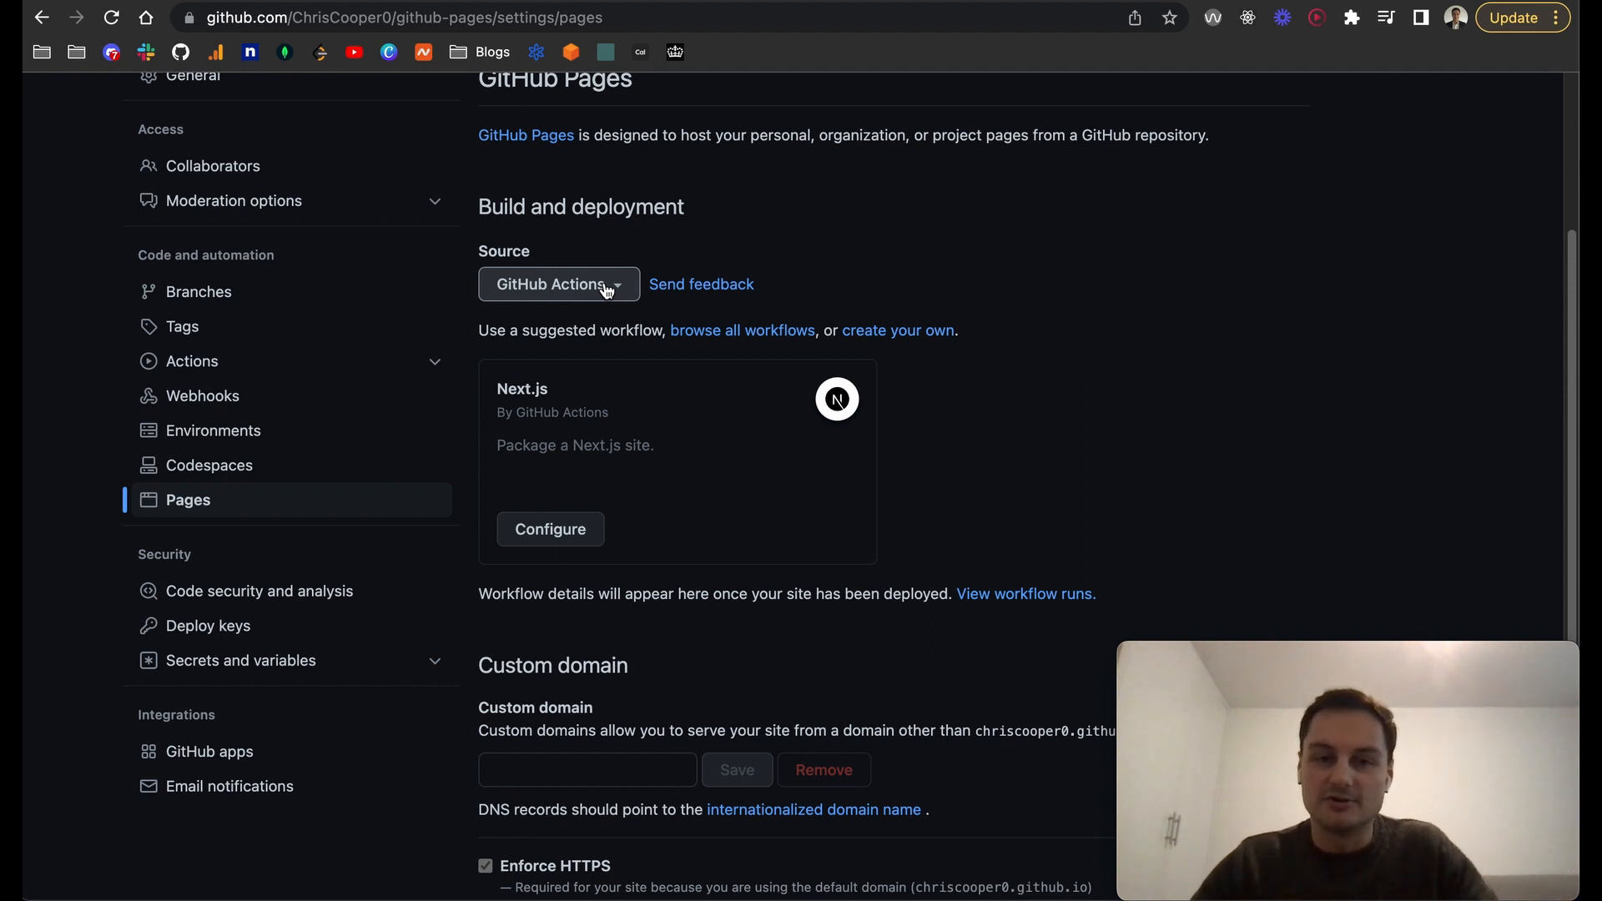
pyautogui.moveTo(612, 399)
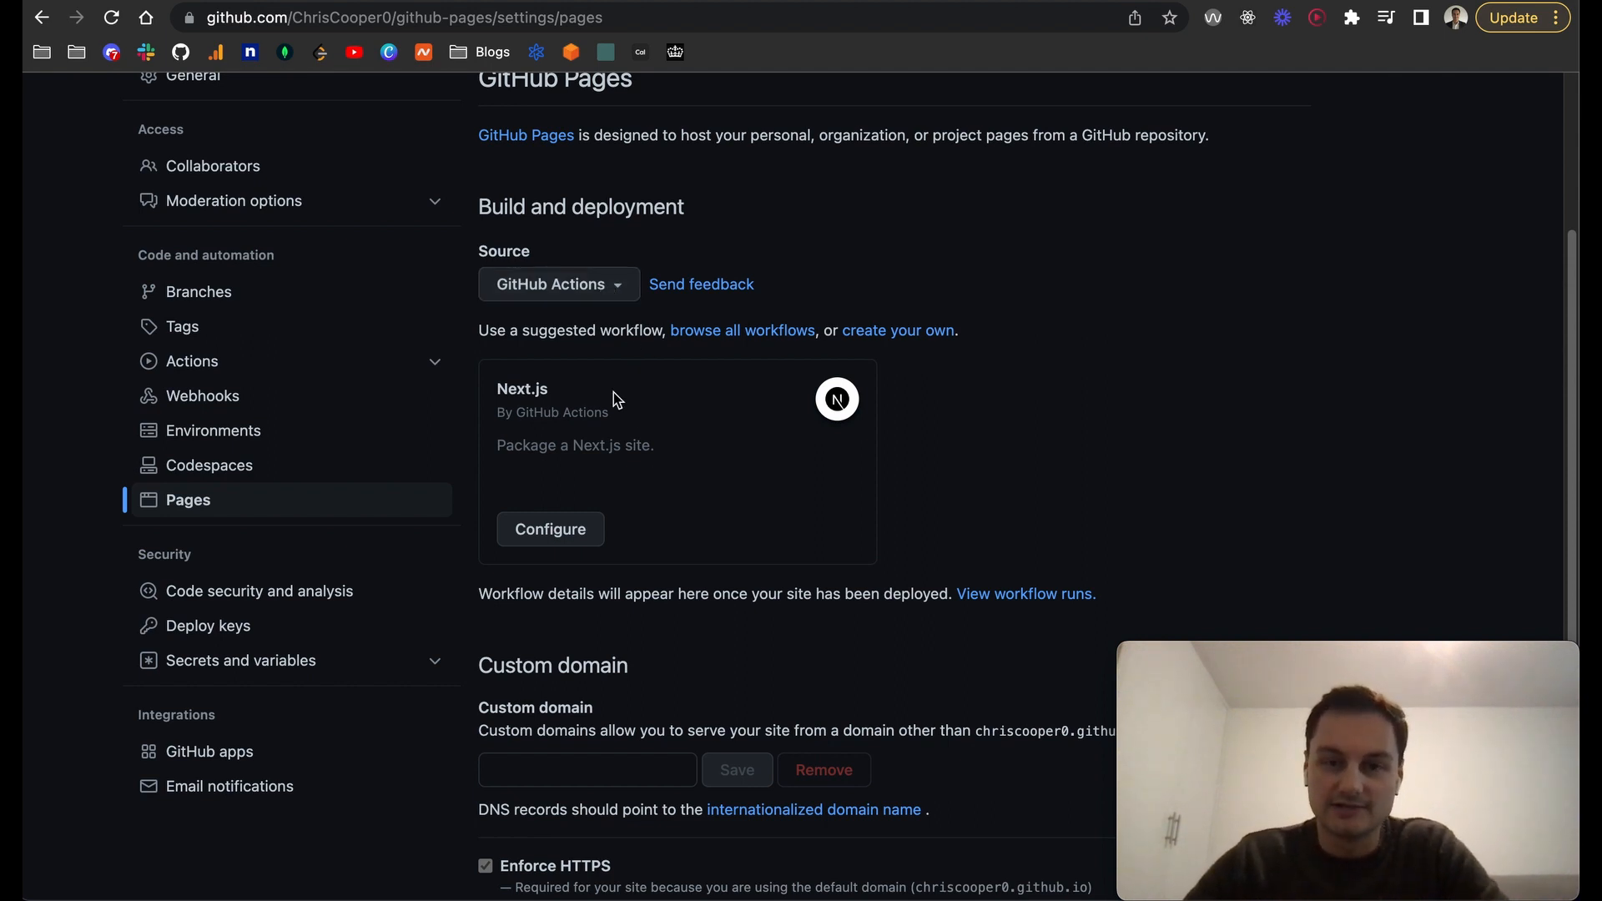
pyautogui.moveTo(549, 529)
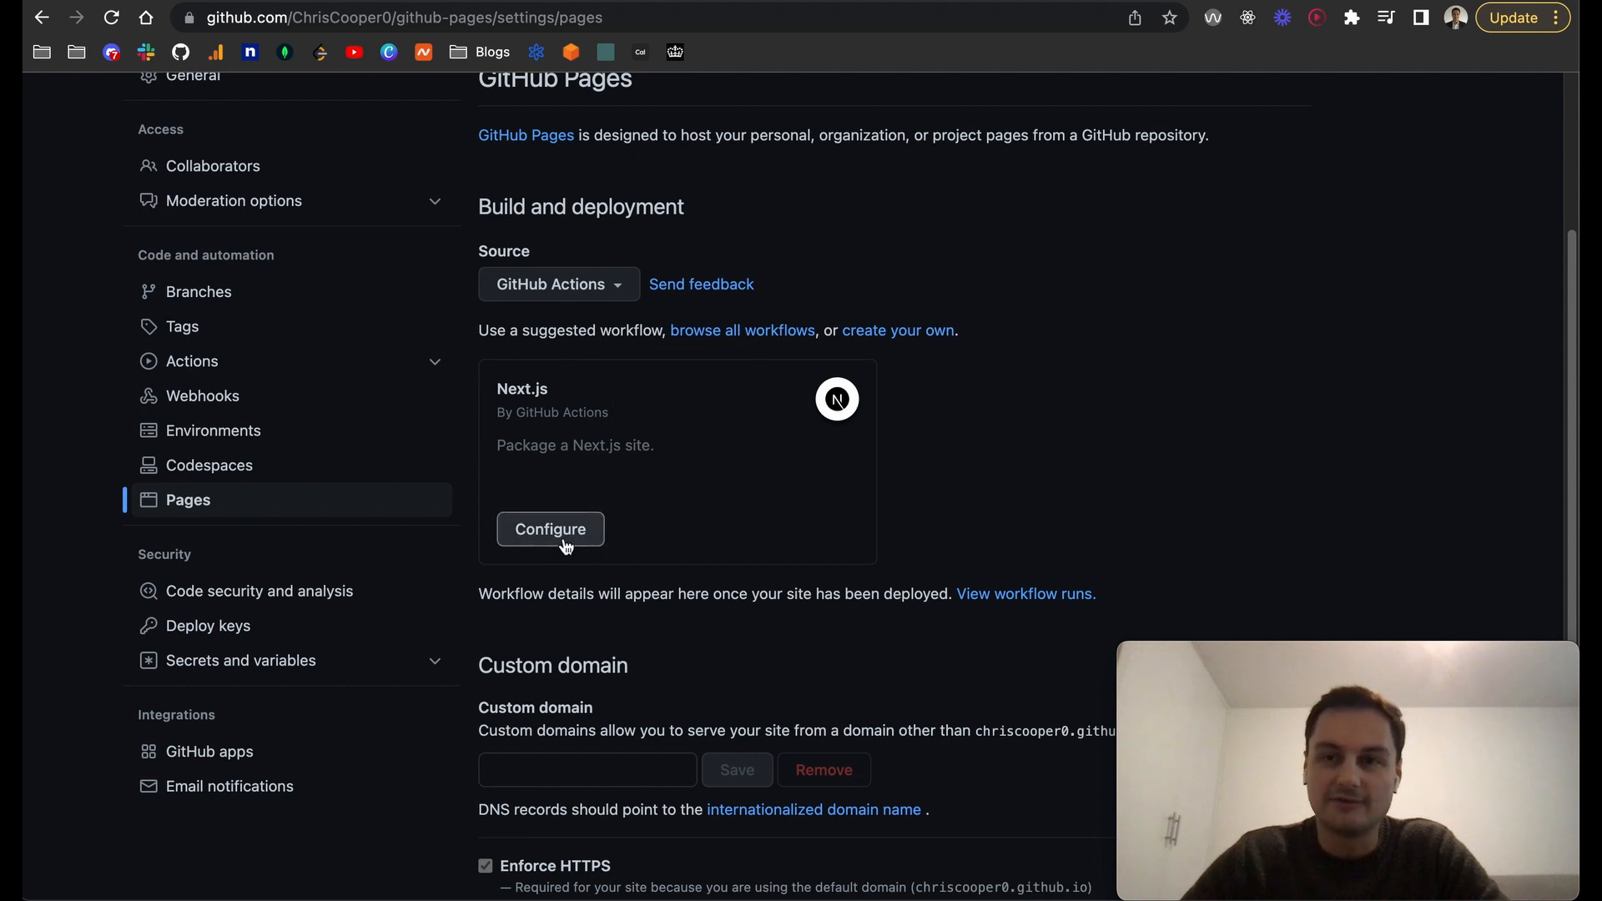
# Configure the suggested Next.js workflow and review the generated nextjs.yml.
pyautogui.click(549, 529)
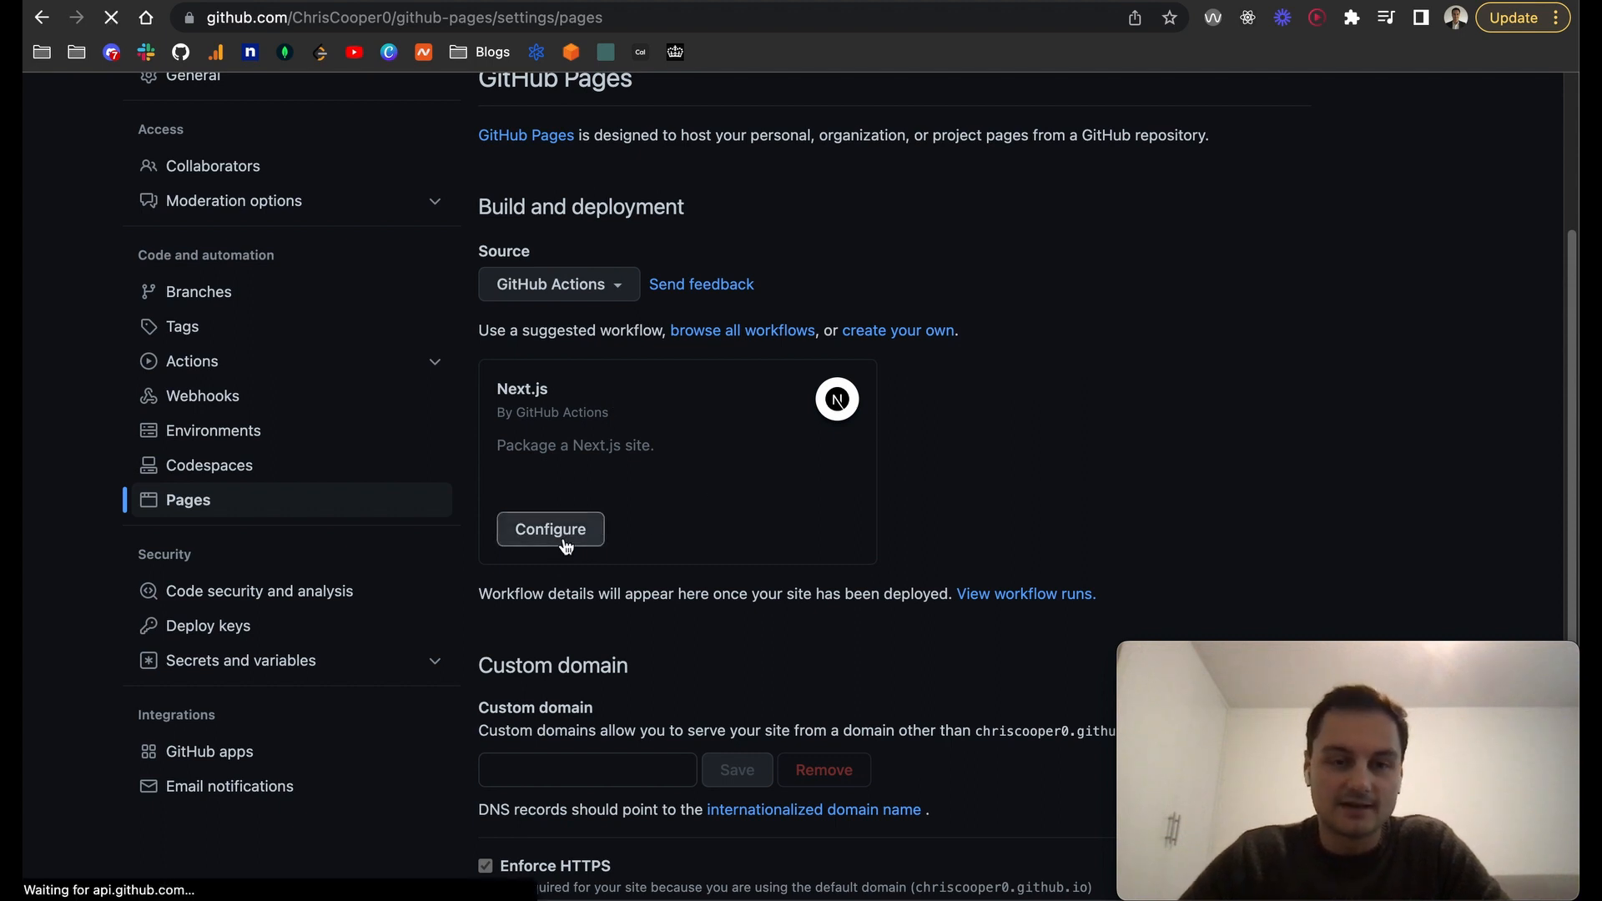
pyautogui.click(549, 529)
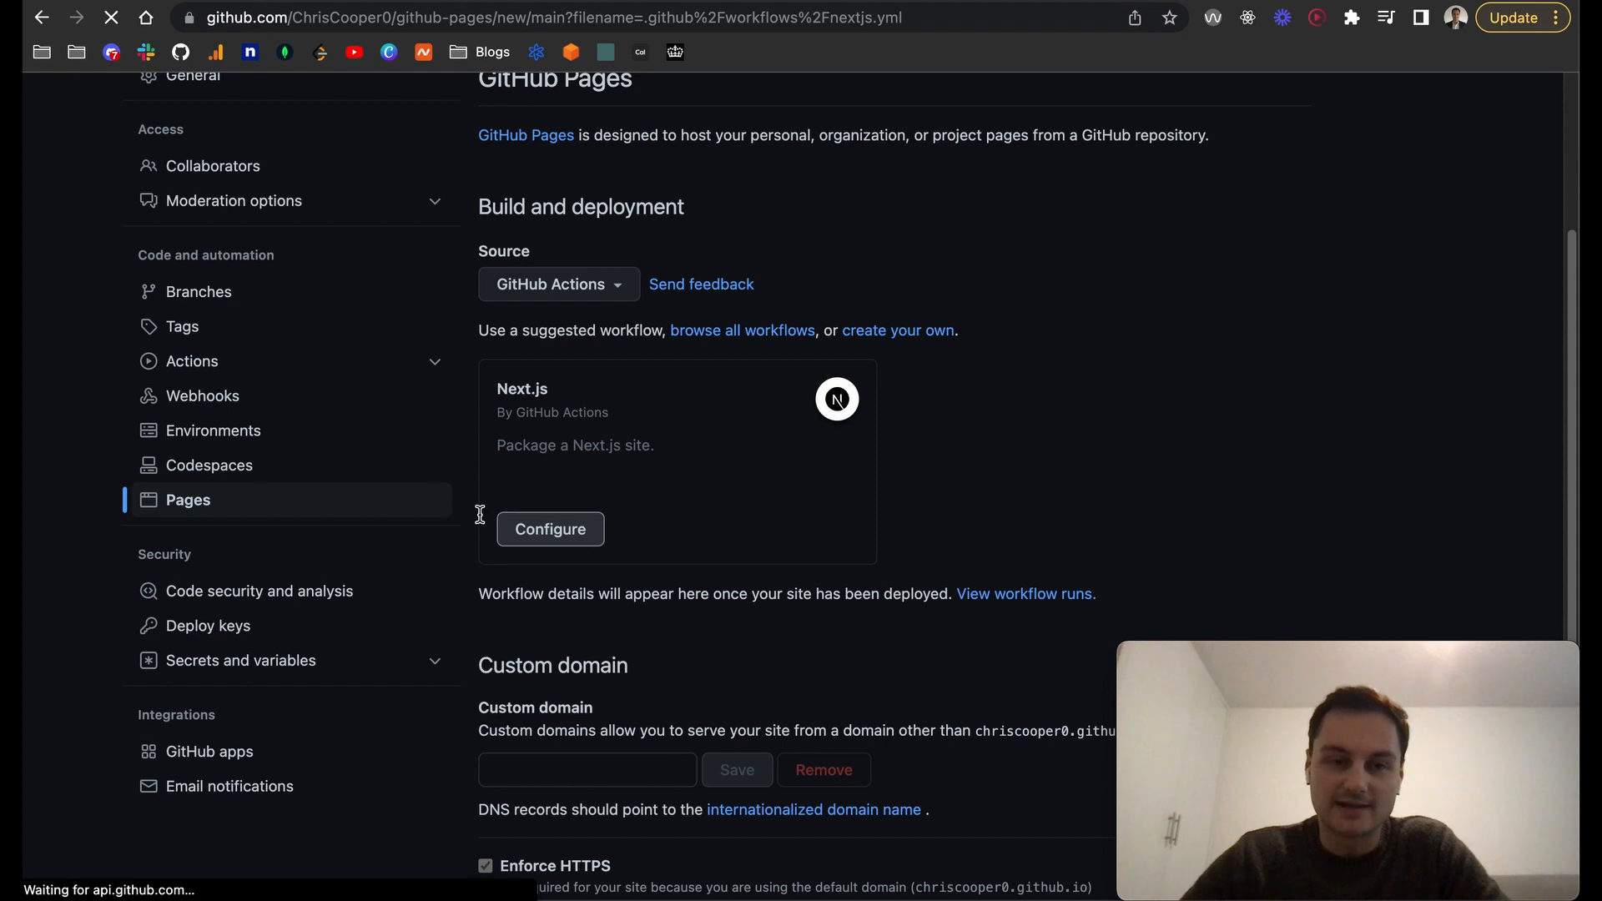
pyautogui.click(549, 529)
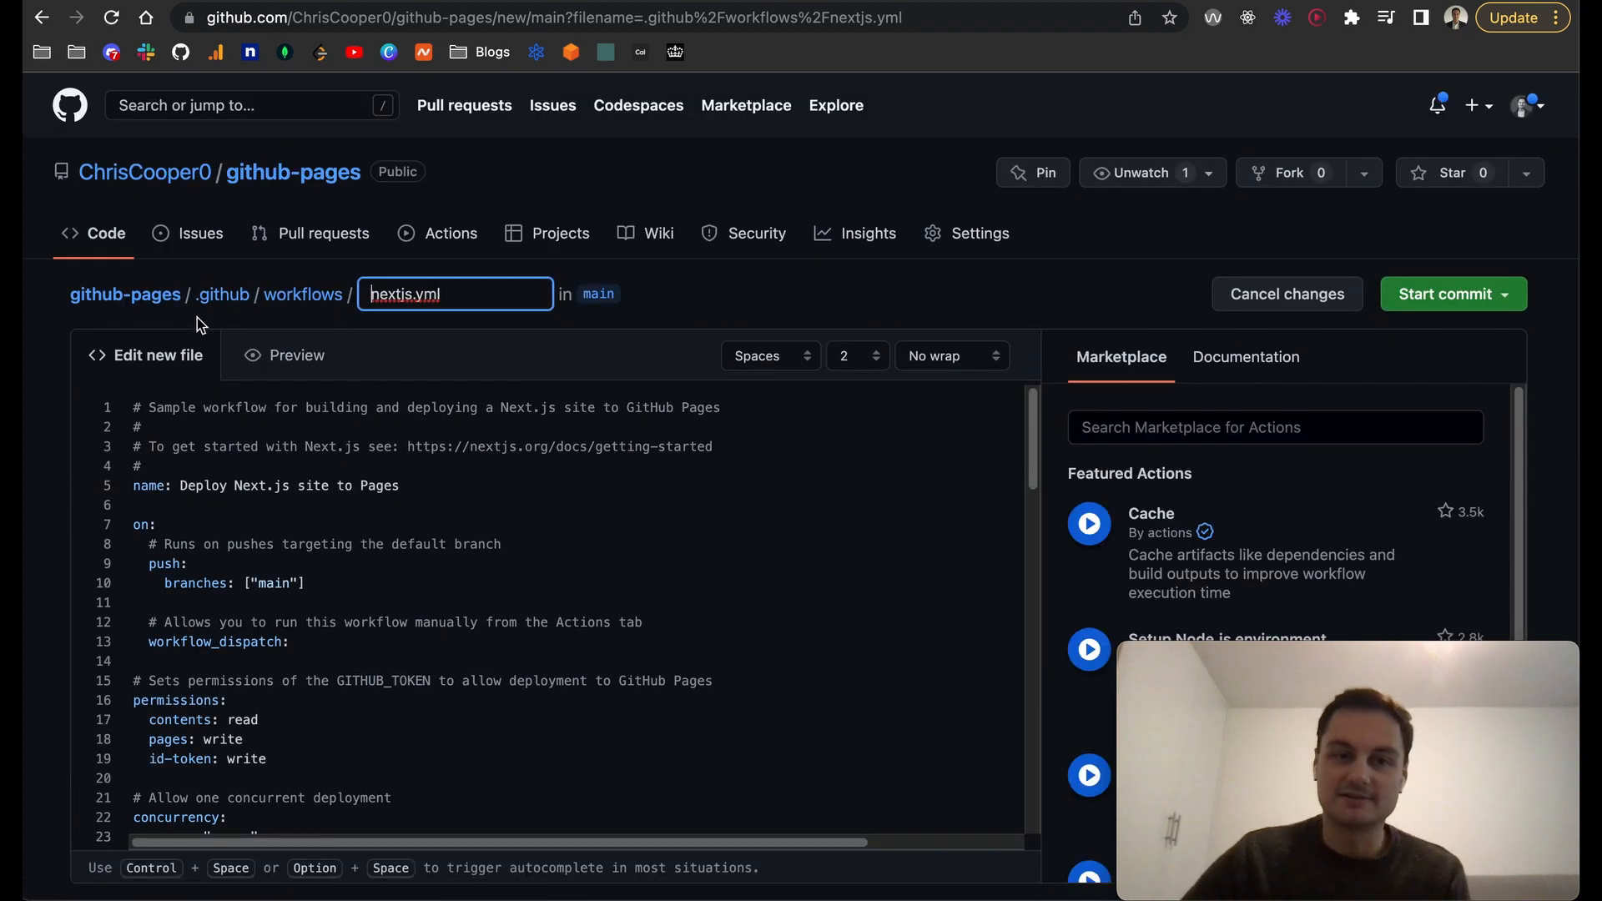
pyautogui.moveTo(297, 315)
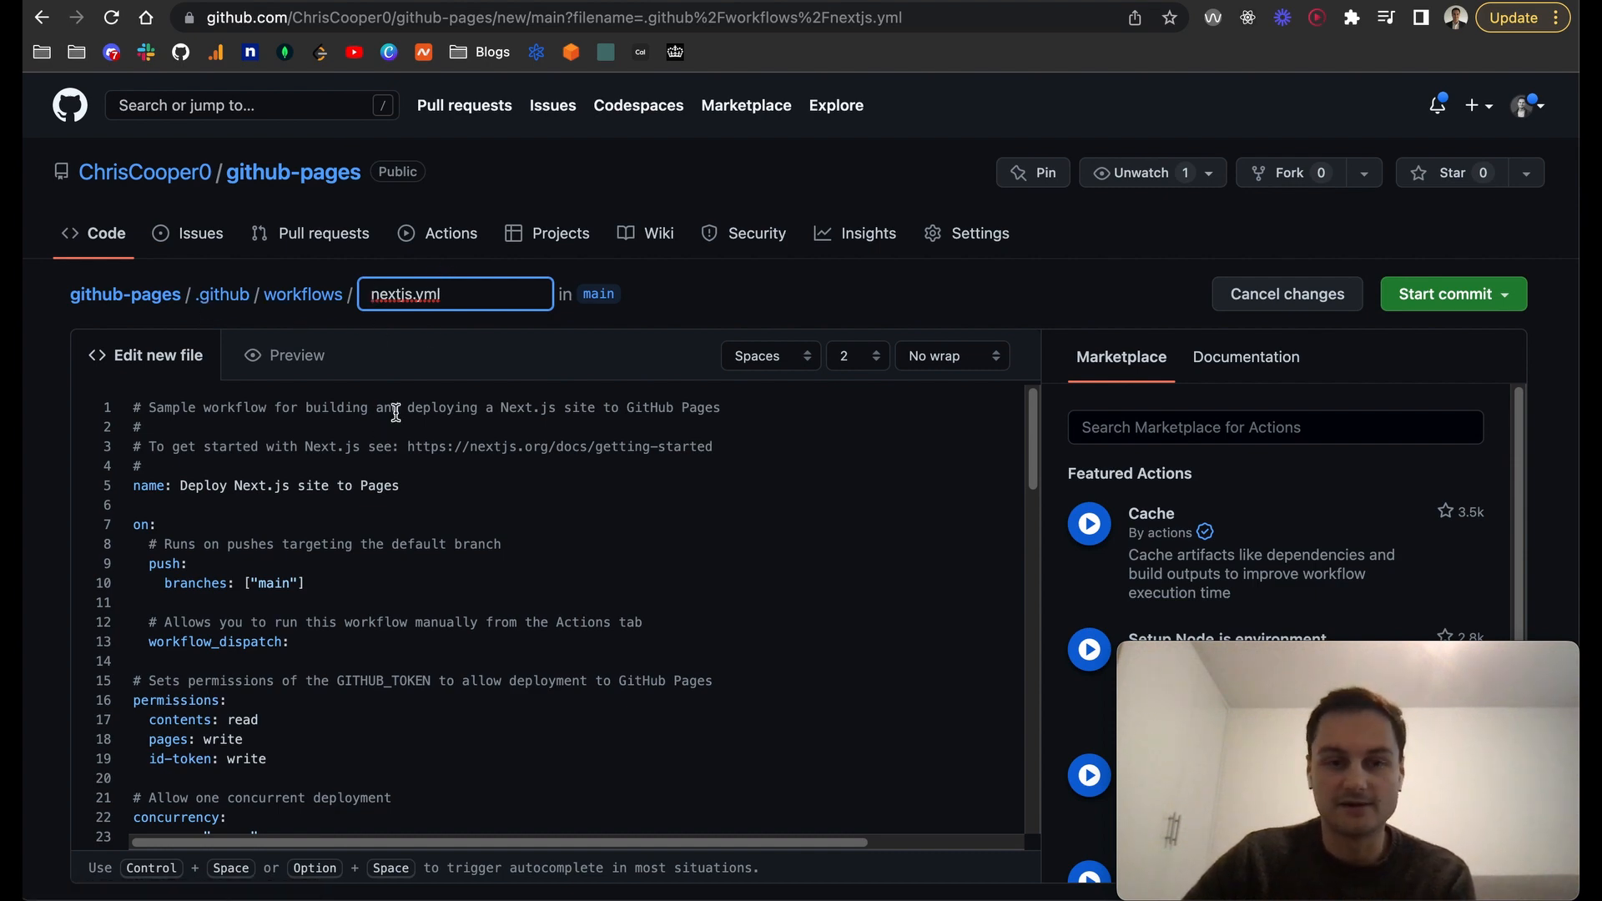
pyautogui.scroll(-3)
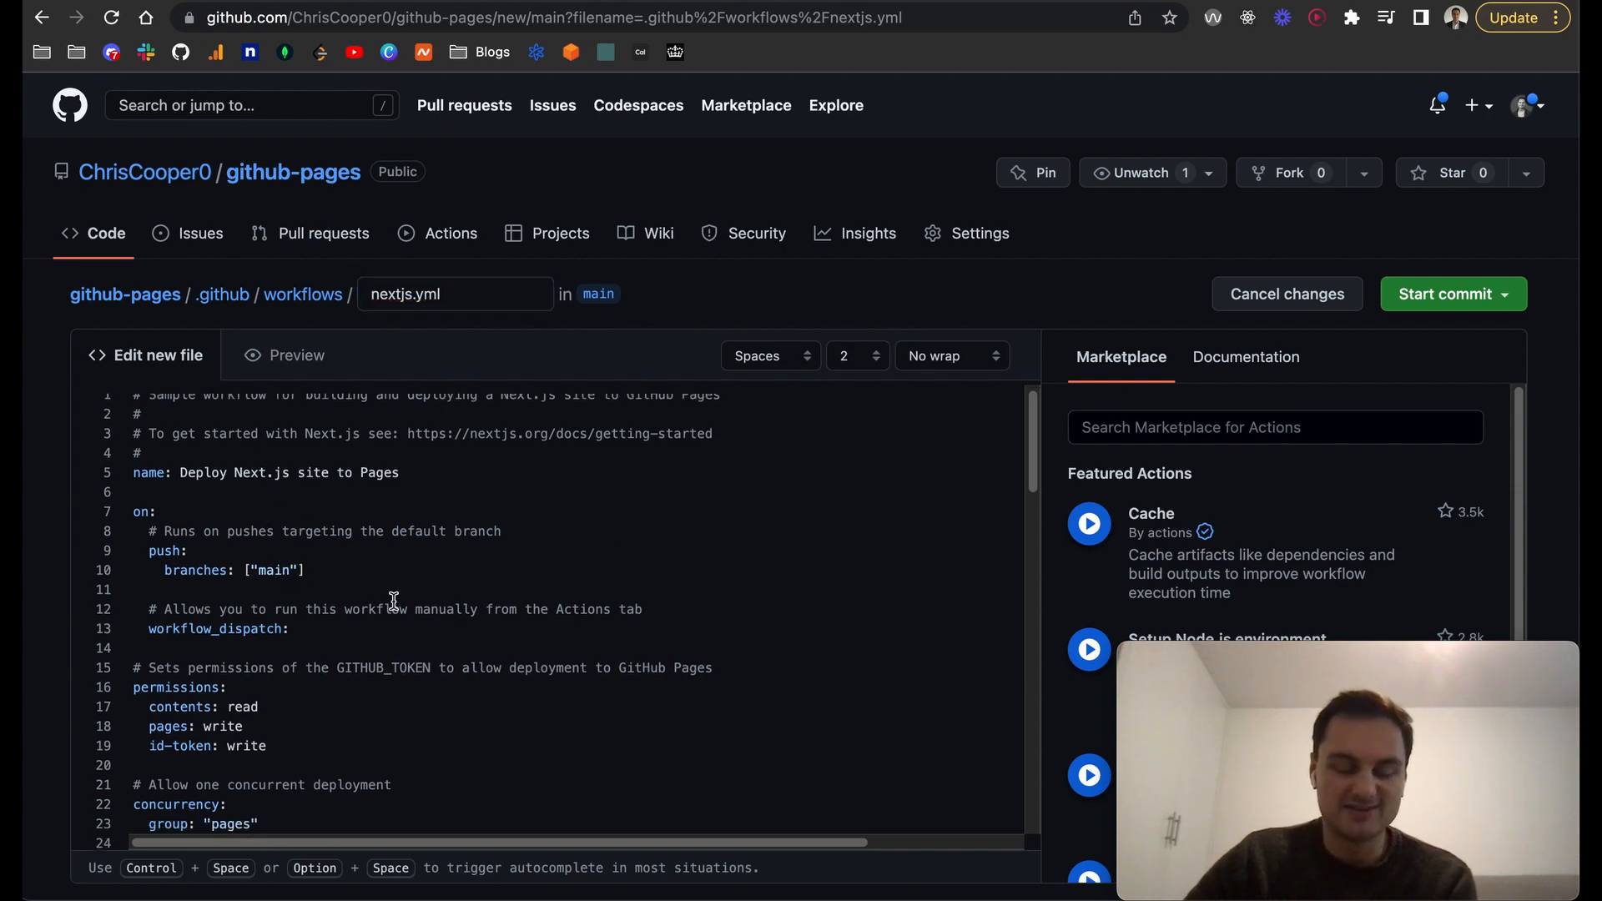
pyautogui.scroll(-3)
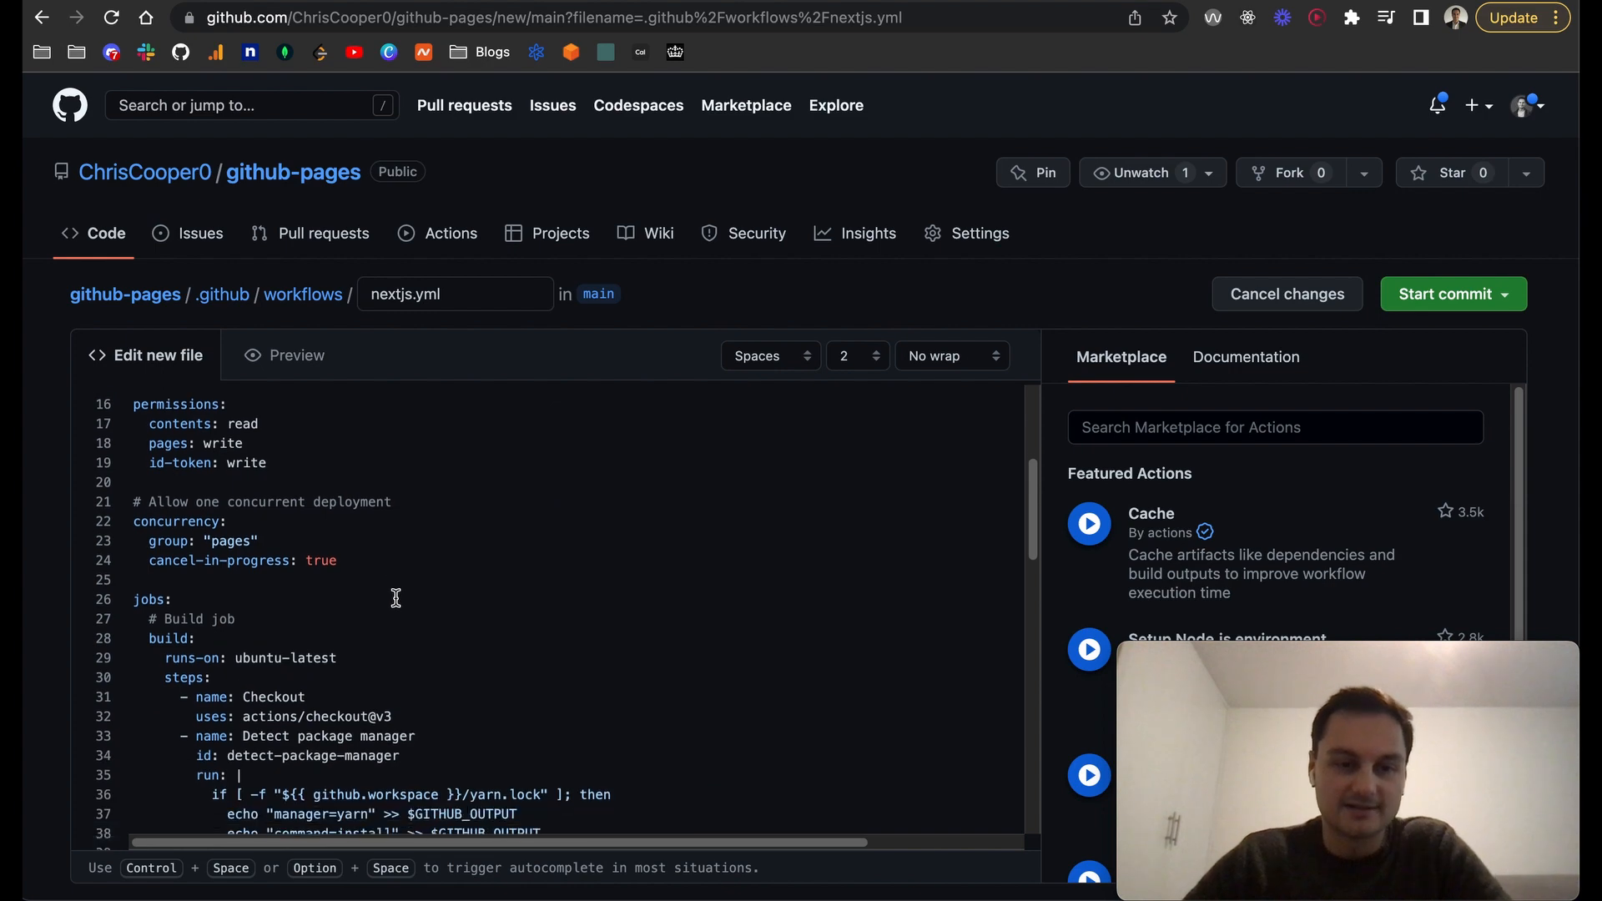
pyautogui.scroll(-3)
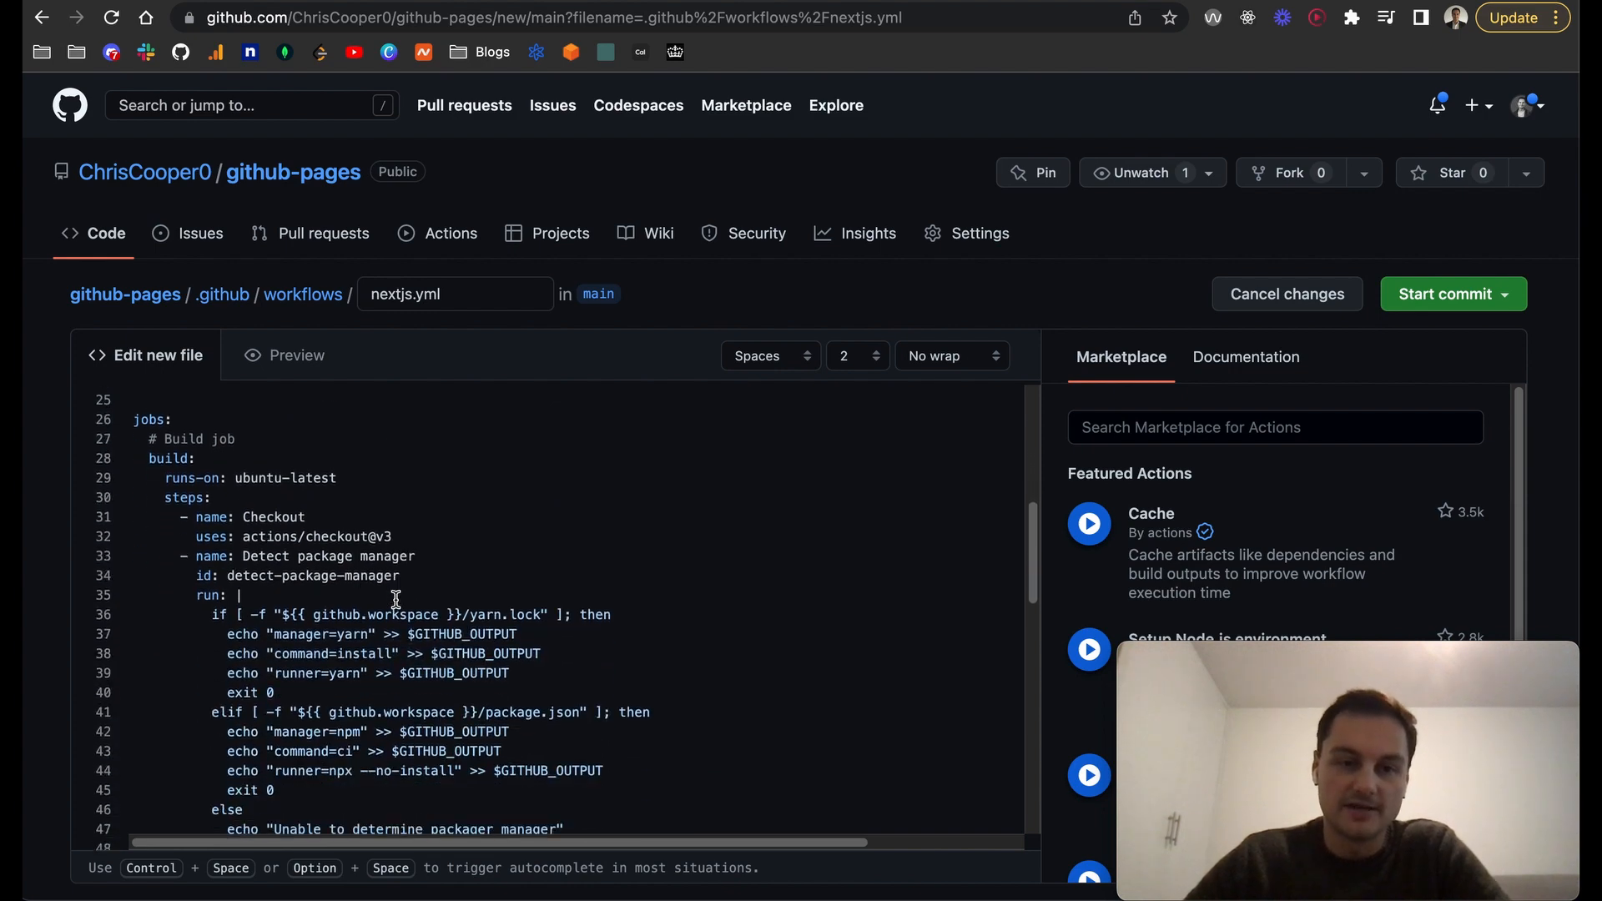
pyautogui.scroll(-3)
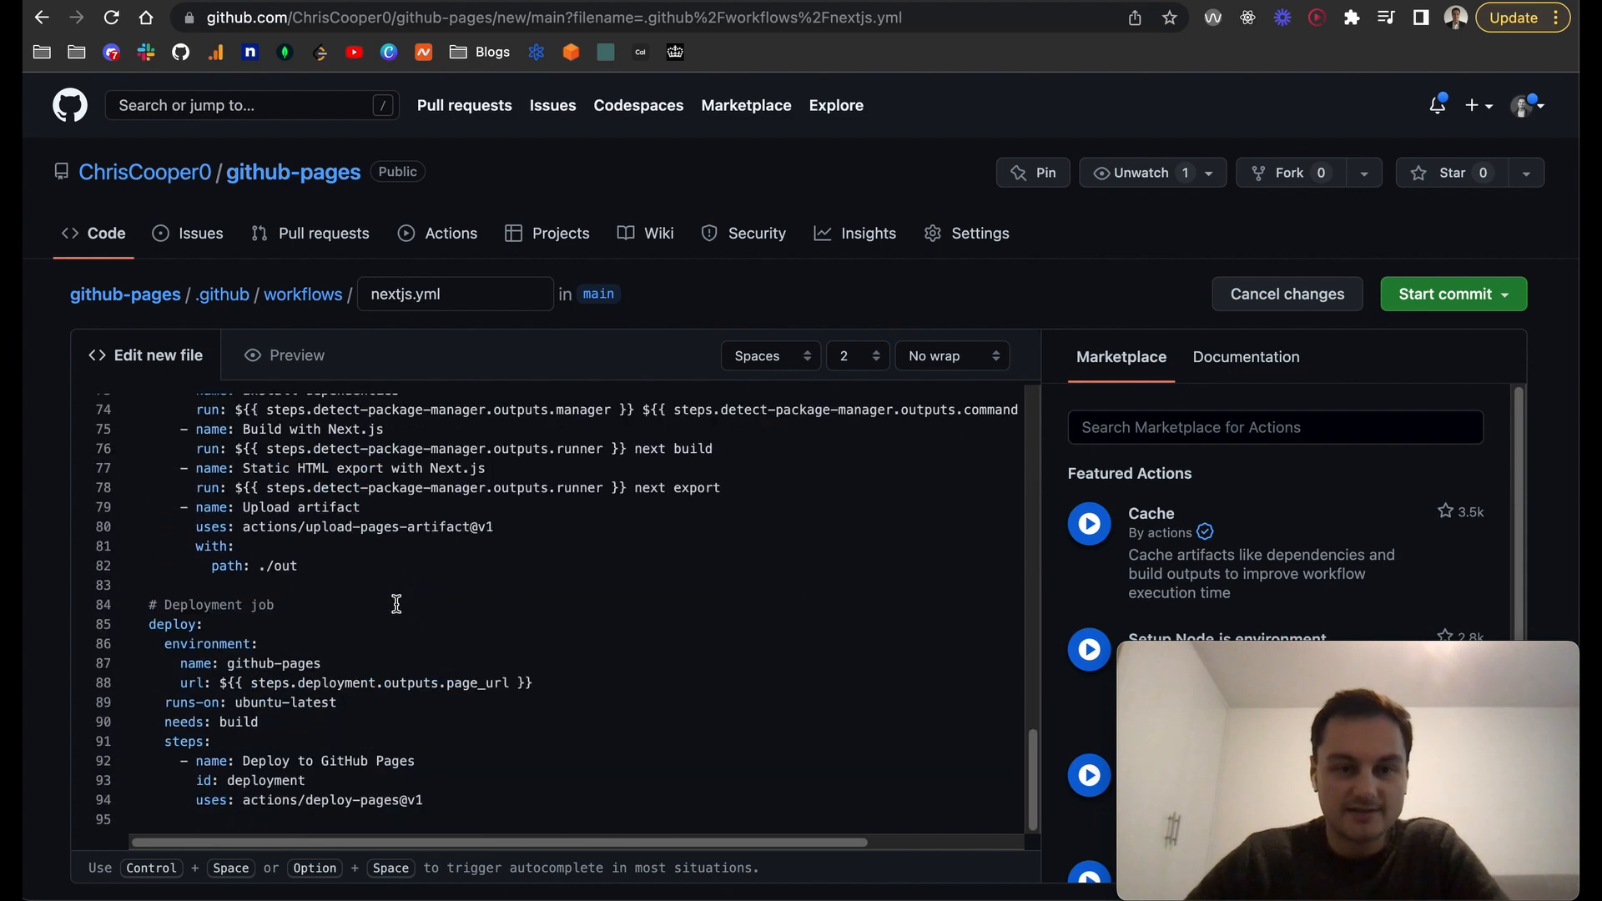
pyautogui.scroll(3)
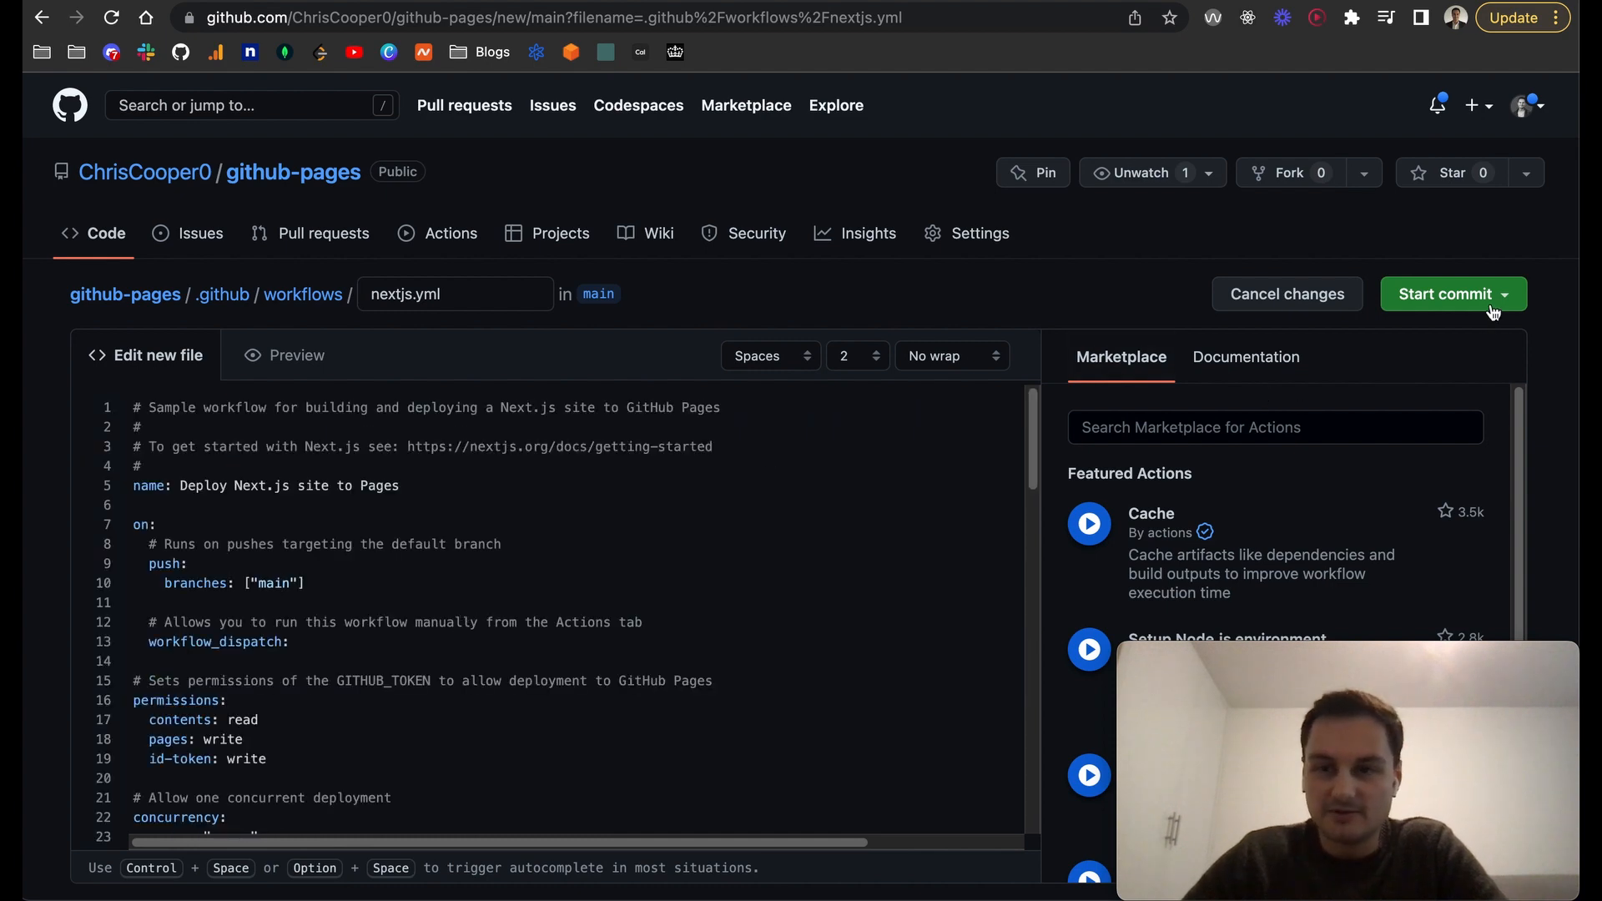
# Commit nextjs.yml directly to the main branch as a new file.
pyautogui.click(1444, 294)
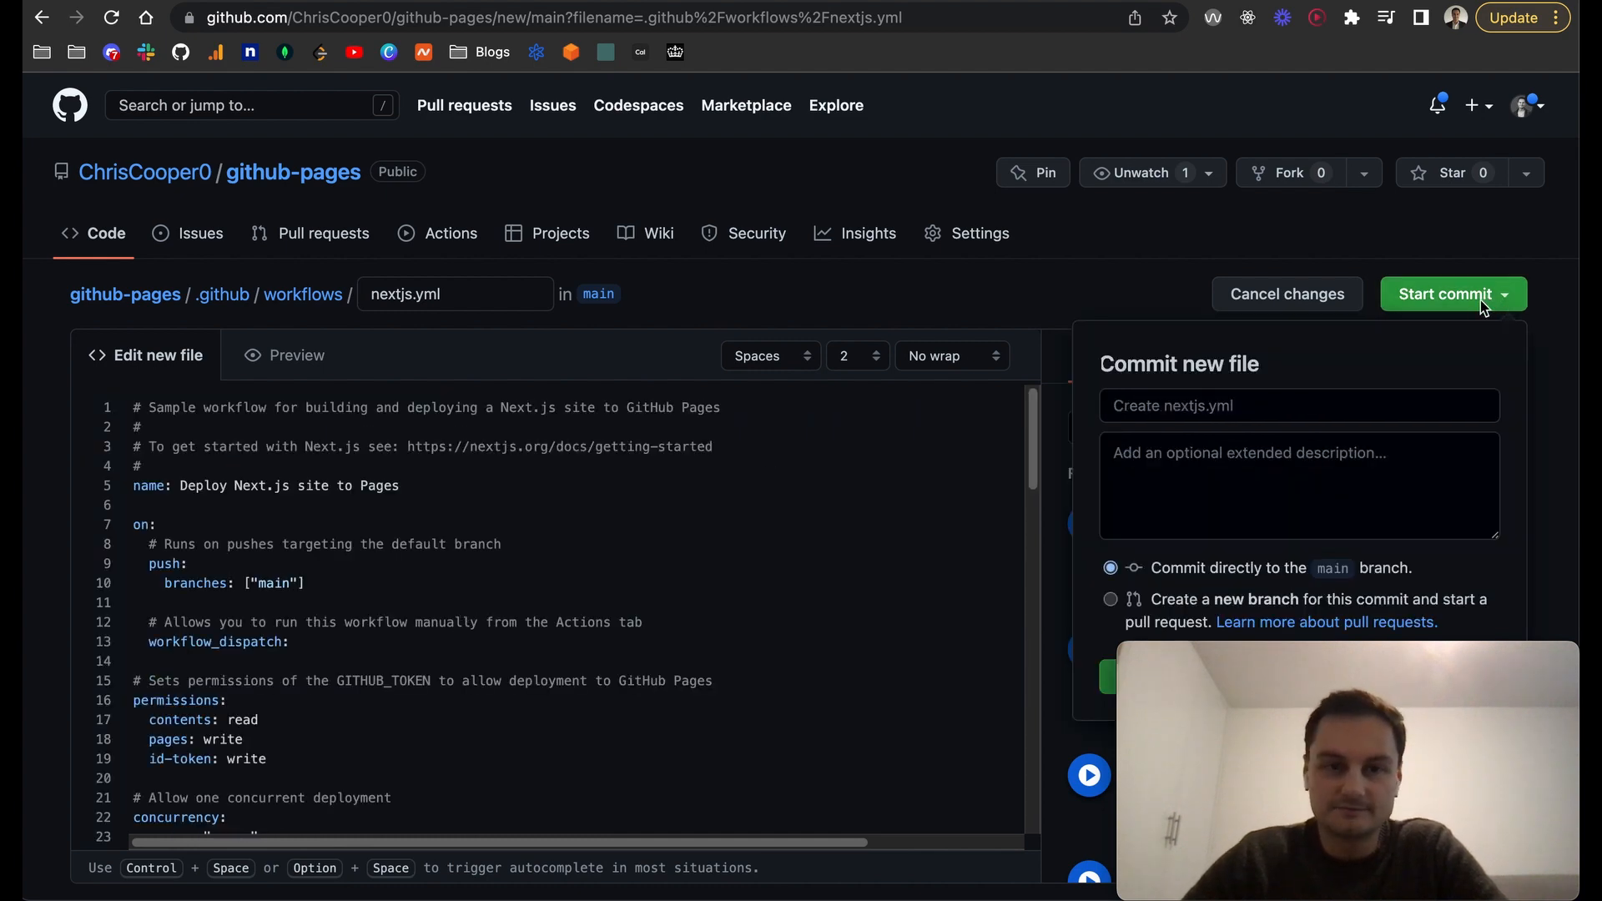
pyautogui.moveTo(1502, 304)
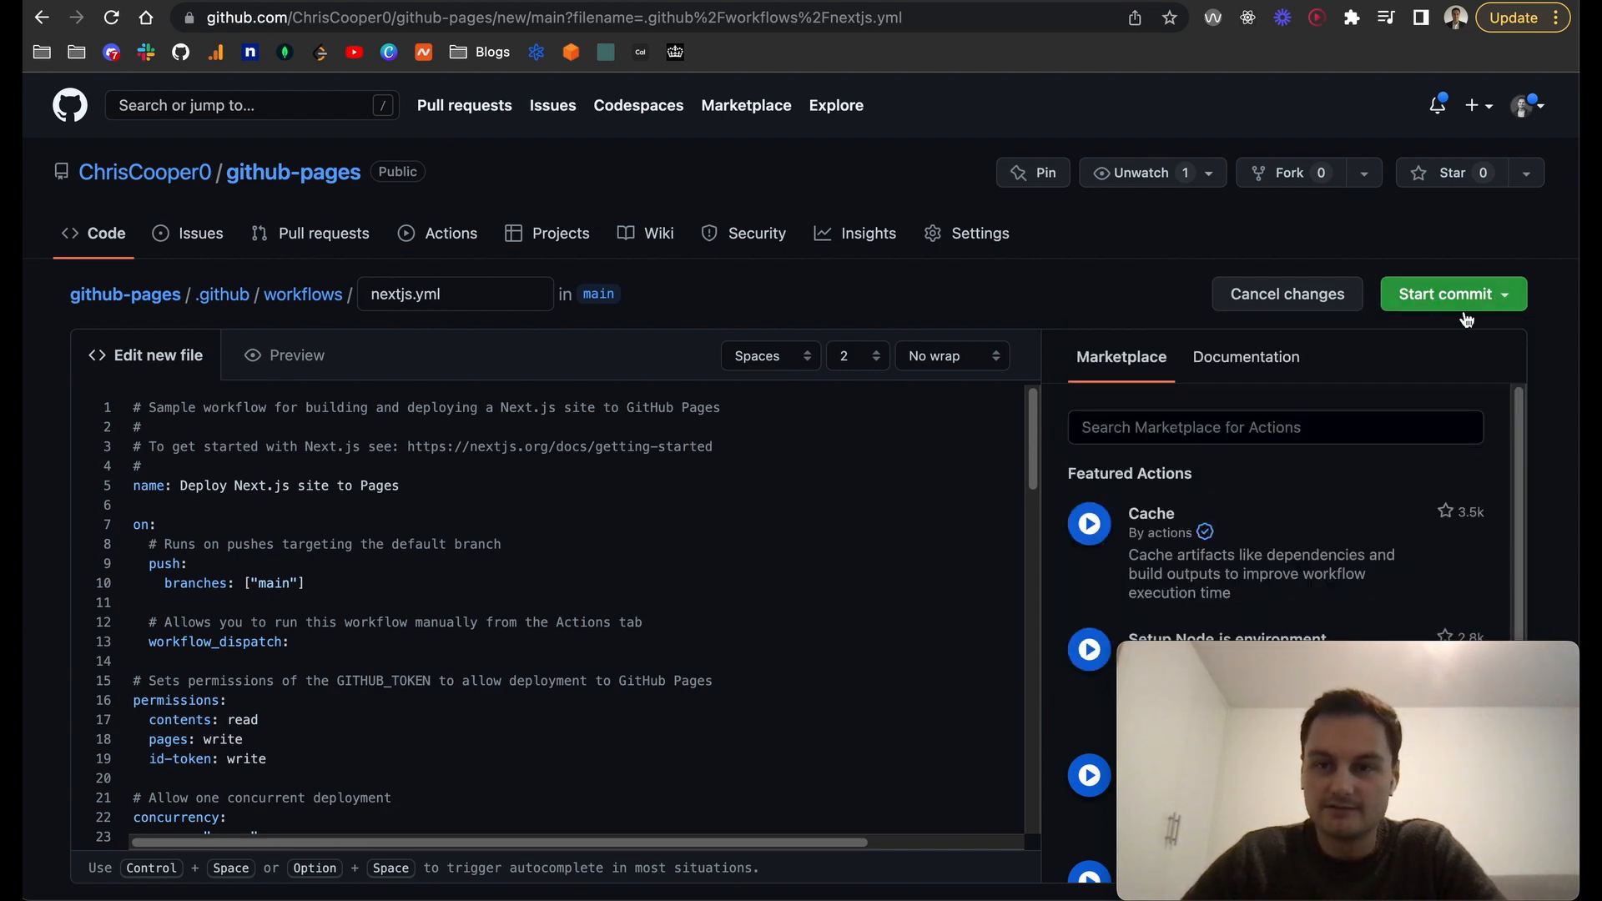
pyautogui.click(1443, 294)
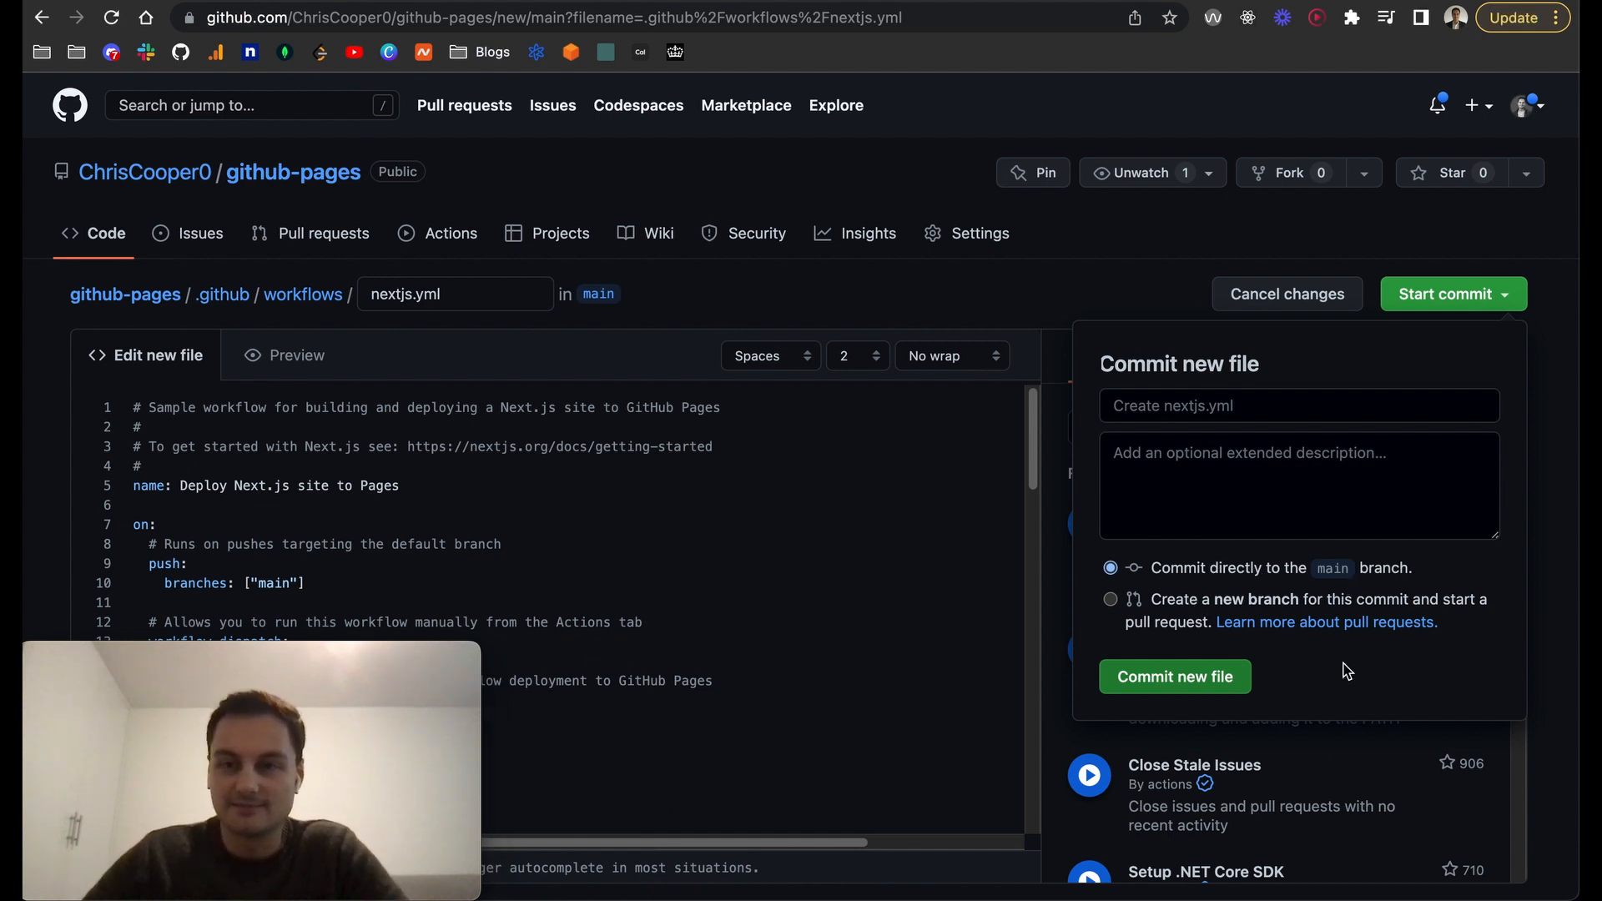
pyautogui.moveTo(1200, 685)
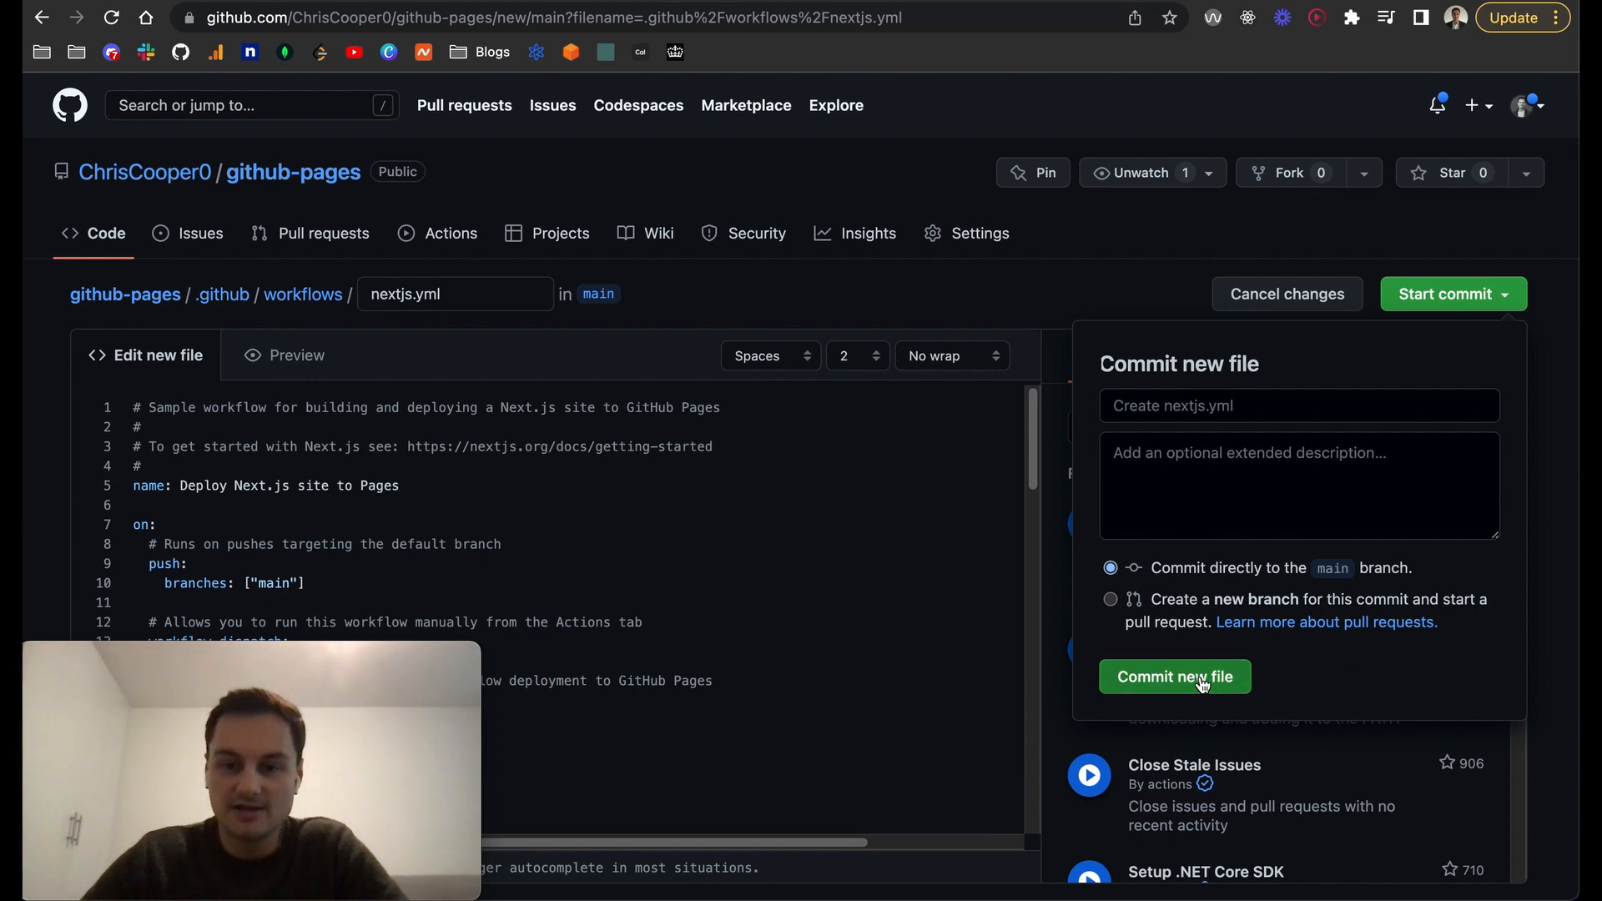
pyautogui.click(1173, 676)
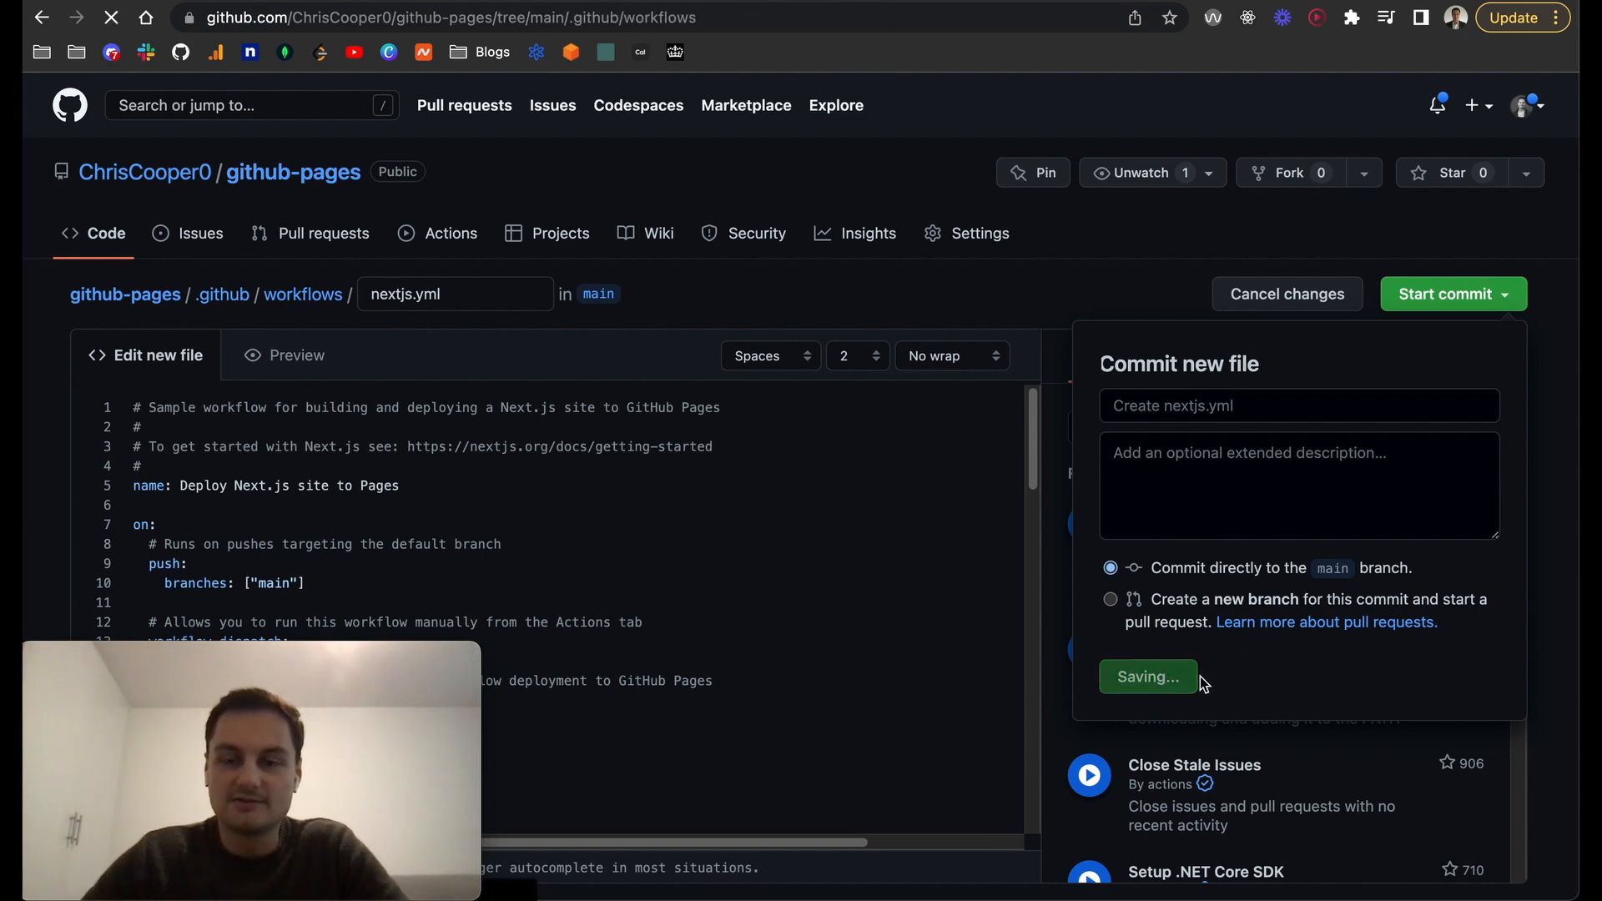
pyautogui.click(1146, 675)
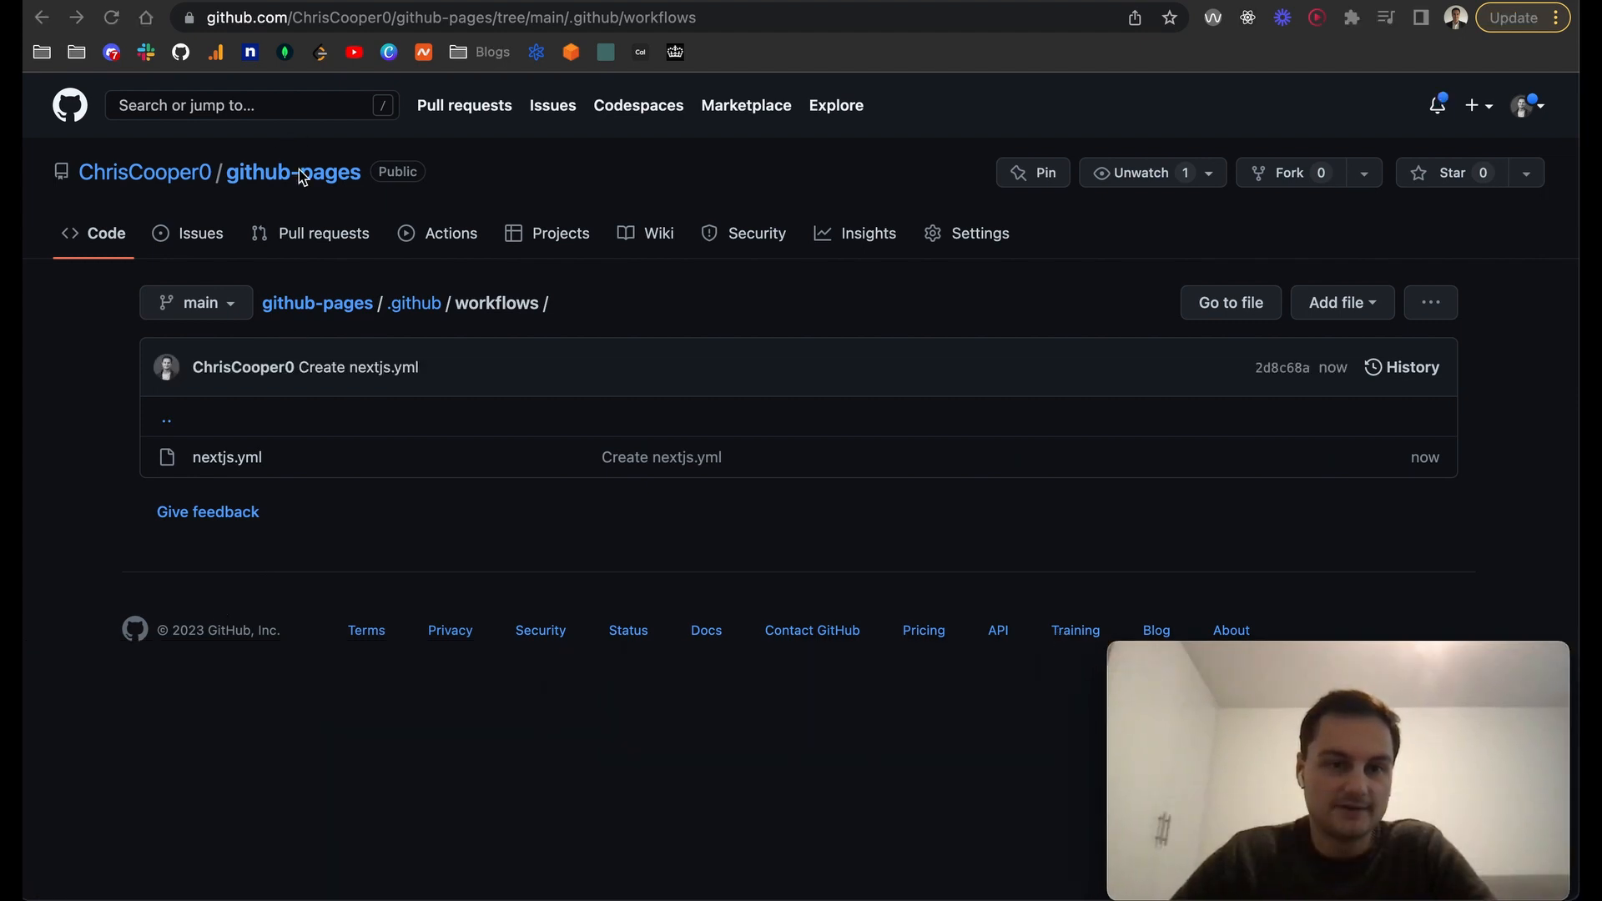
# Return to the github-pages repository home showing the "Create nextjs.yml" commit.
pyautogui.click(294, 172)
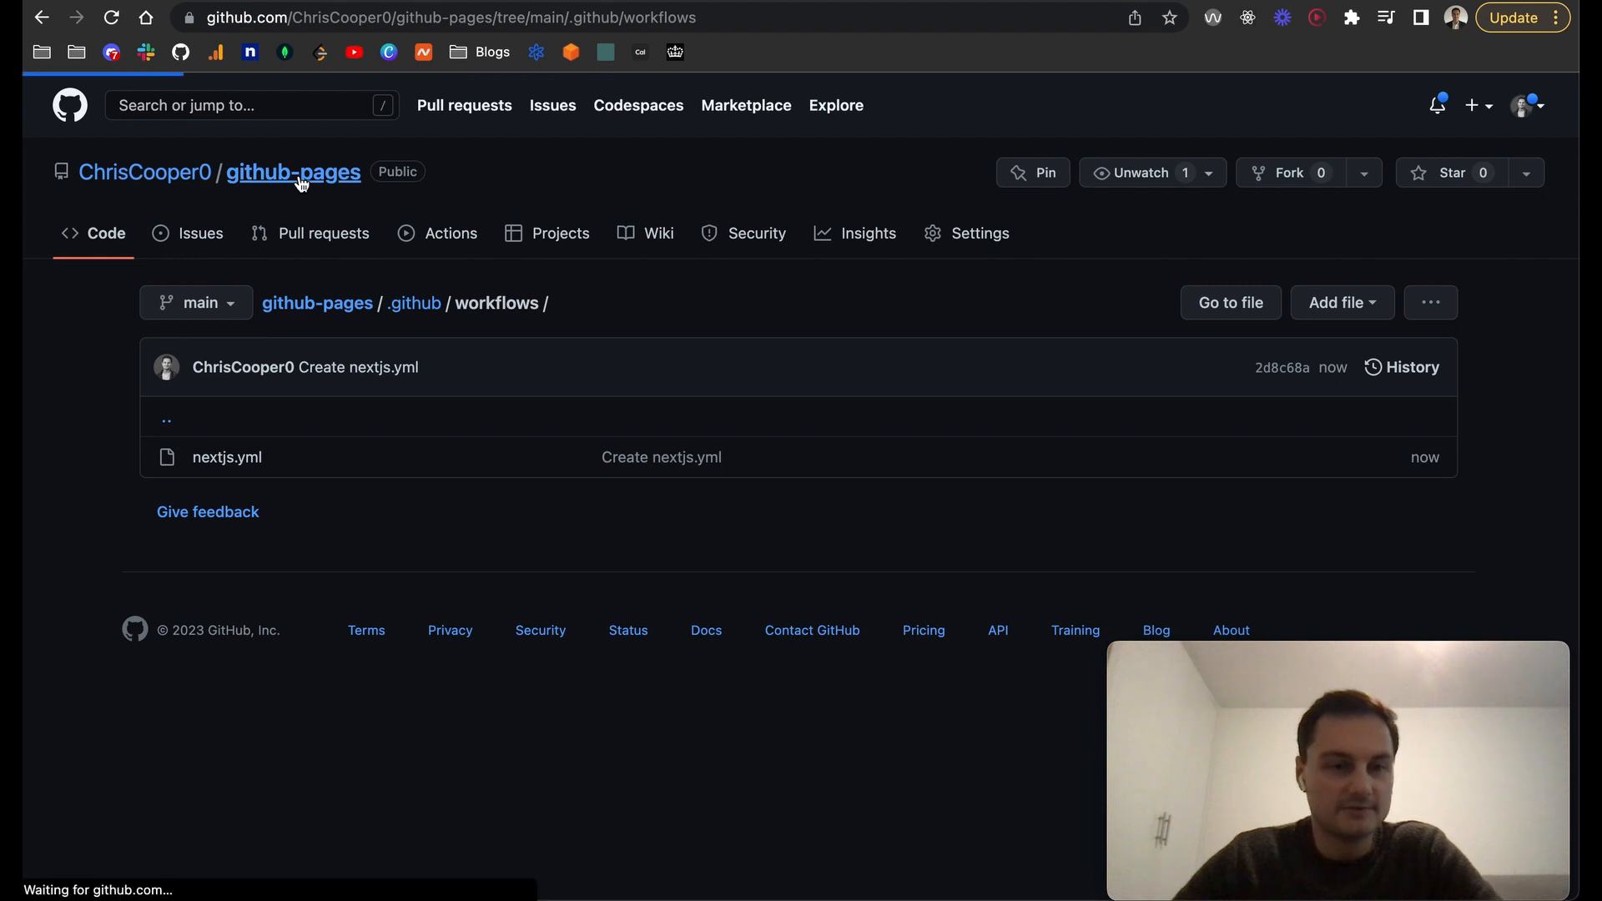
pyautogui.click(290, 172)
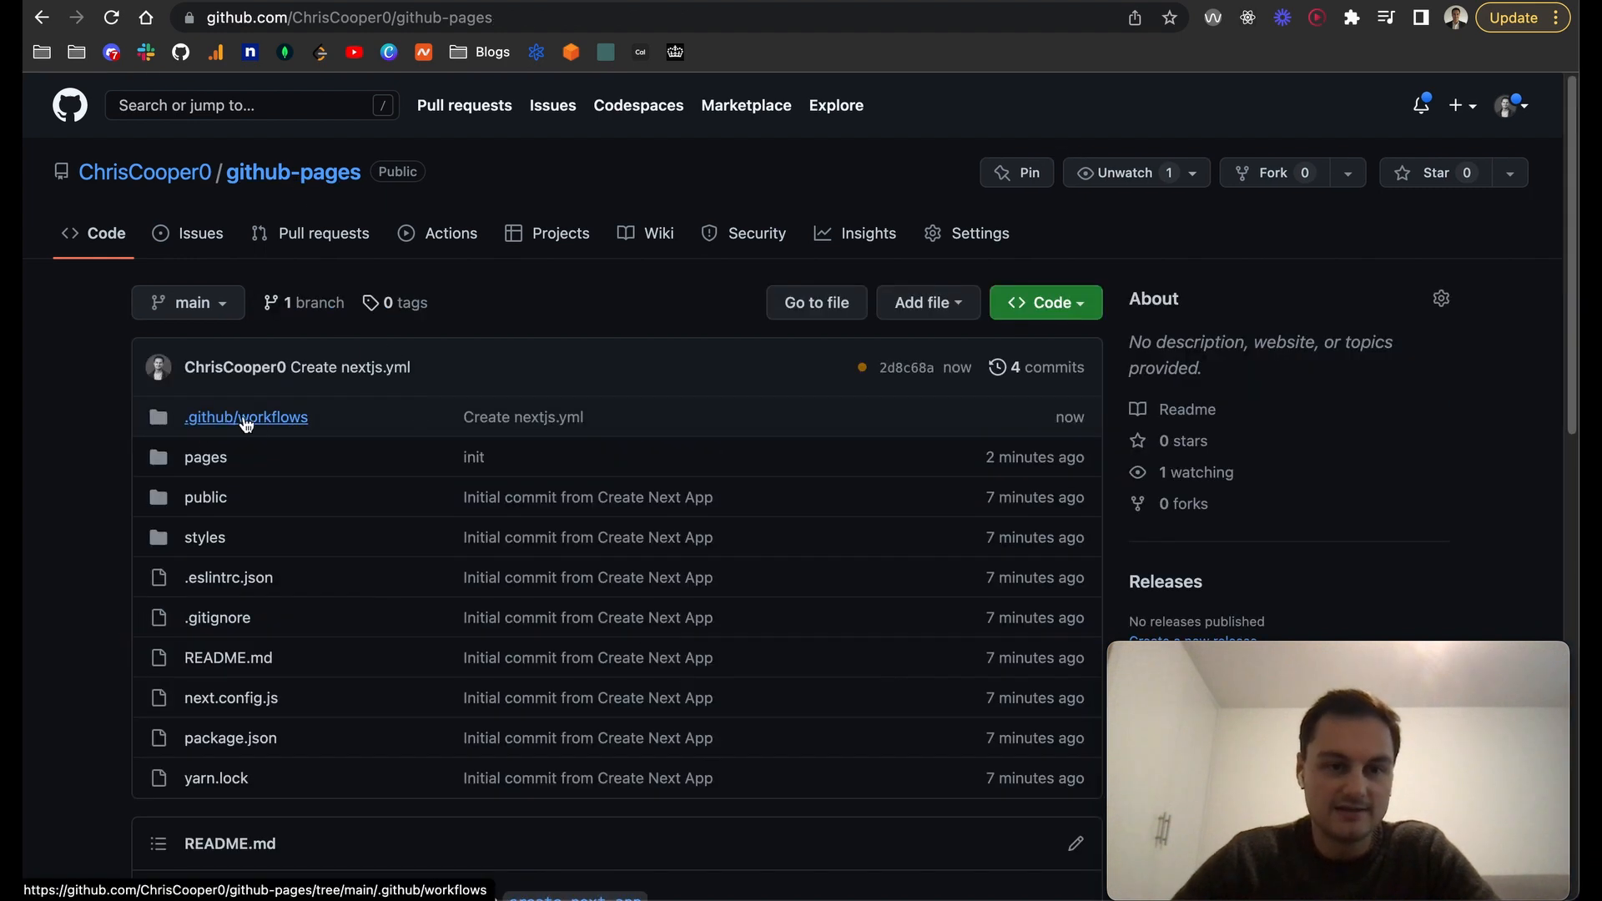
pyautogui.moveTo(836, 380)
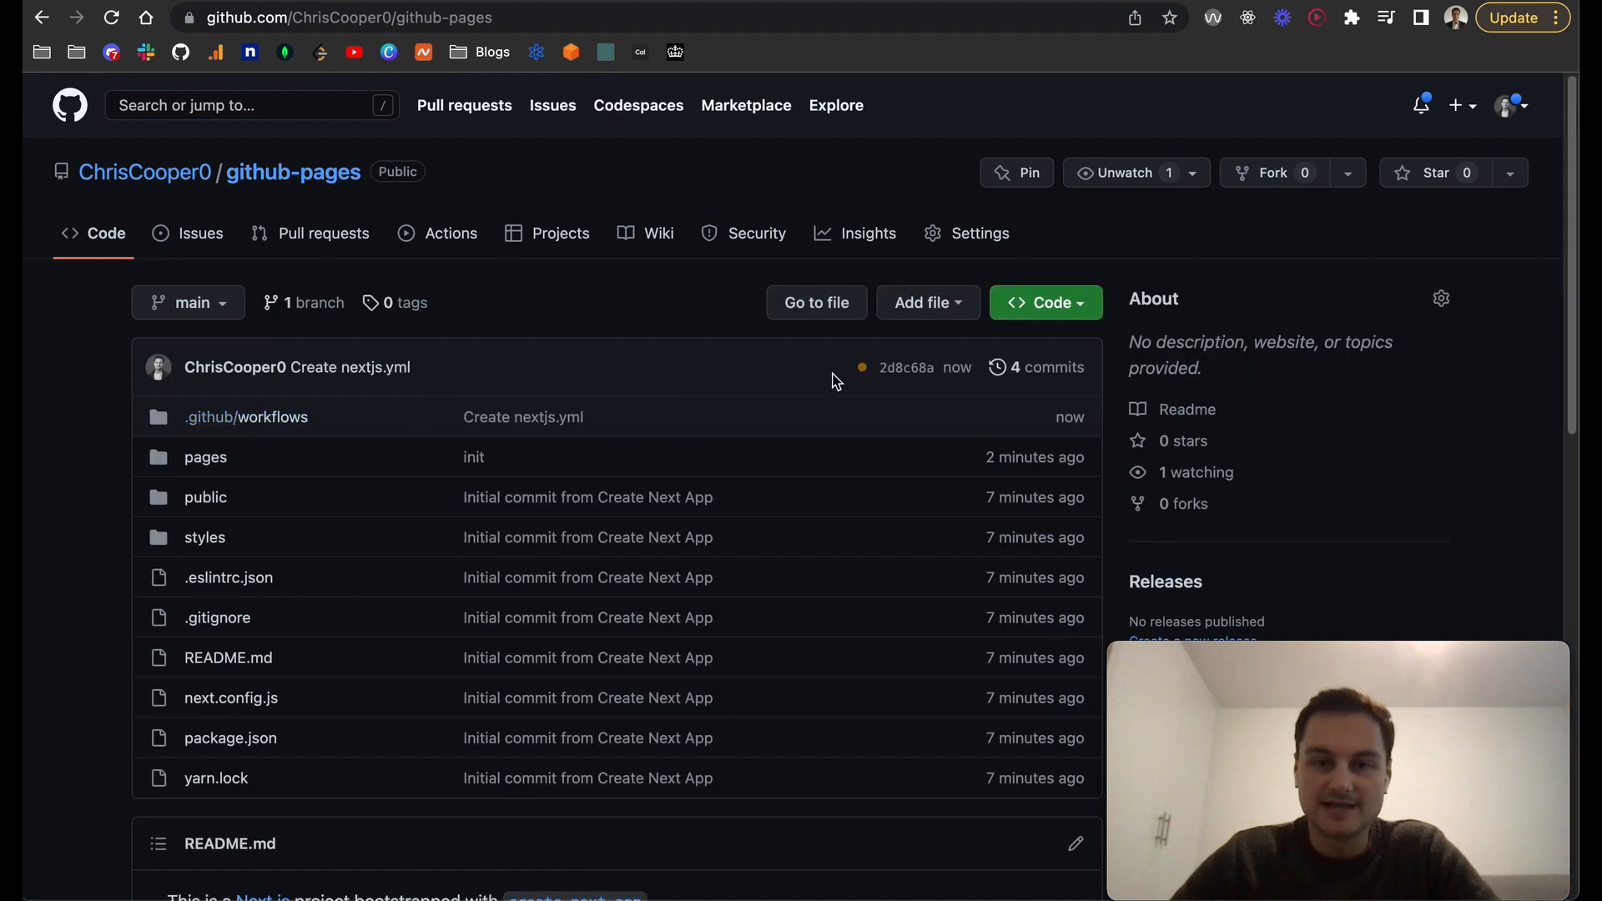
pyautogui.moveTo(904, 367)
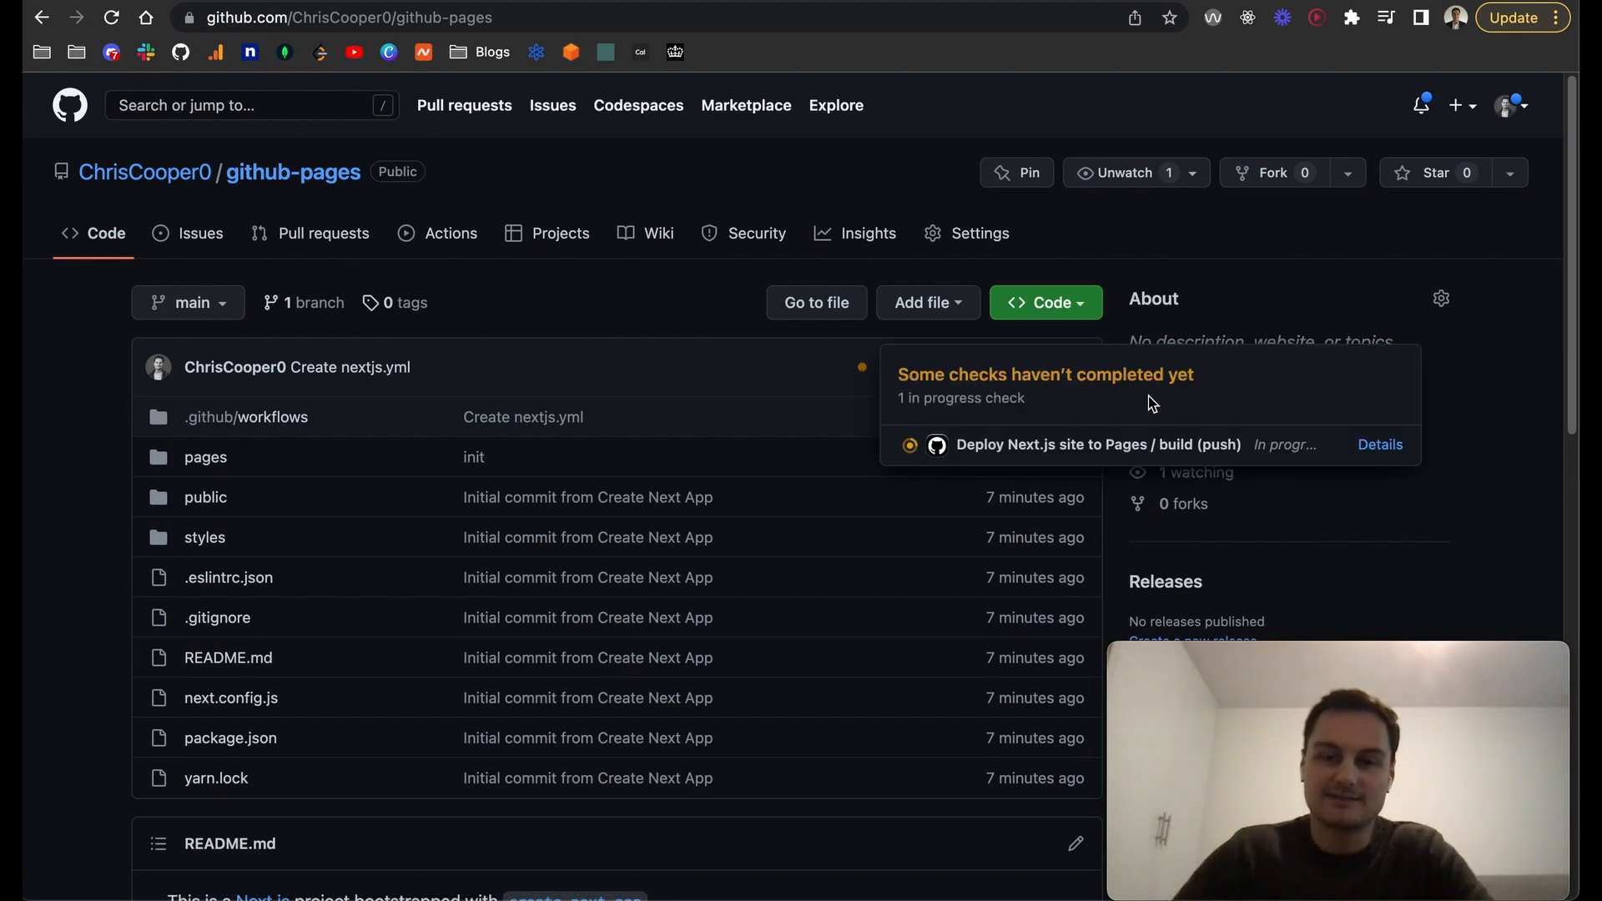
pyautogui.moveTo(1380, 444)
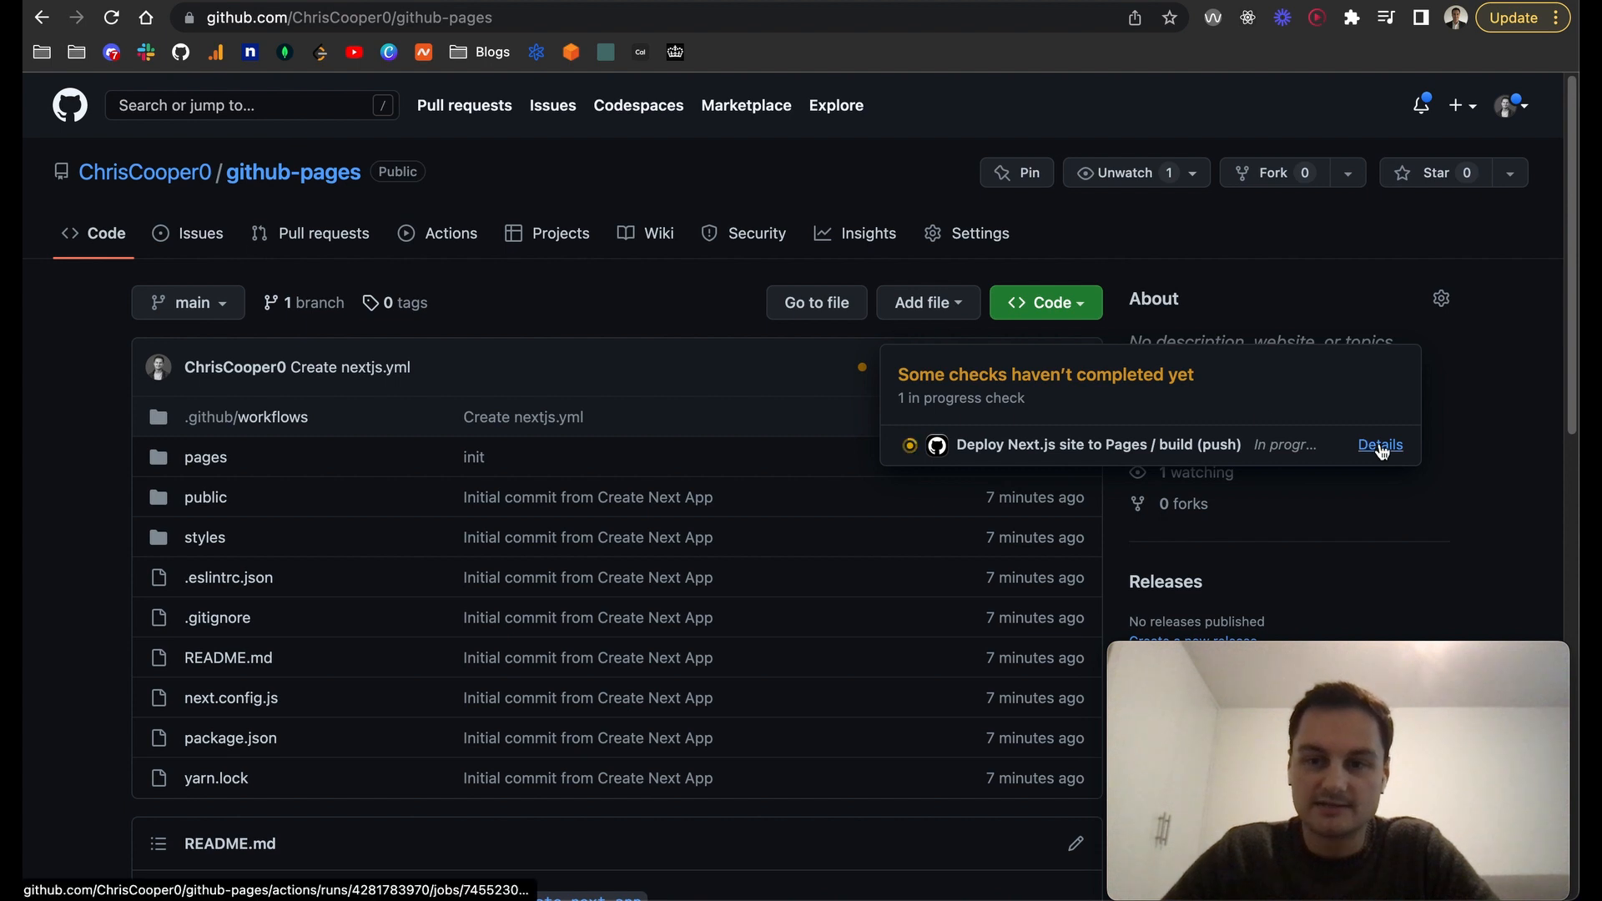
# Open the running build job and follow the Install dependencies and Build with Next.js logs.
pyautogui.click(1380, 444)
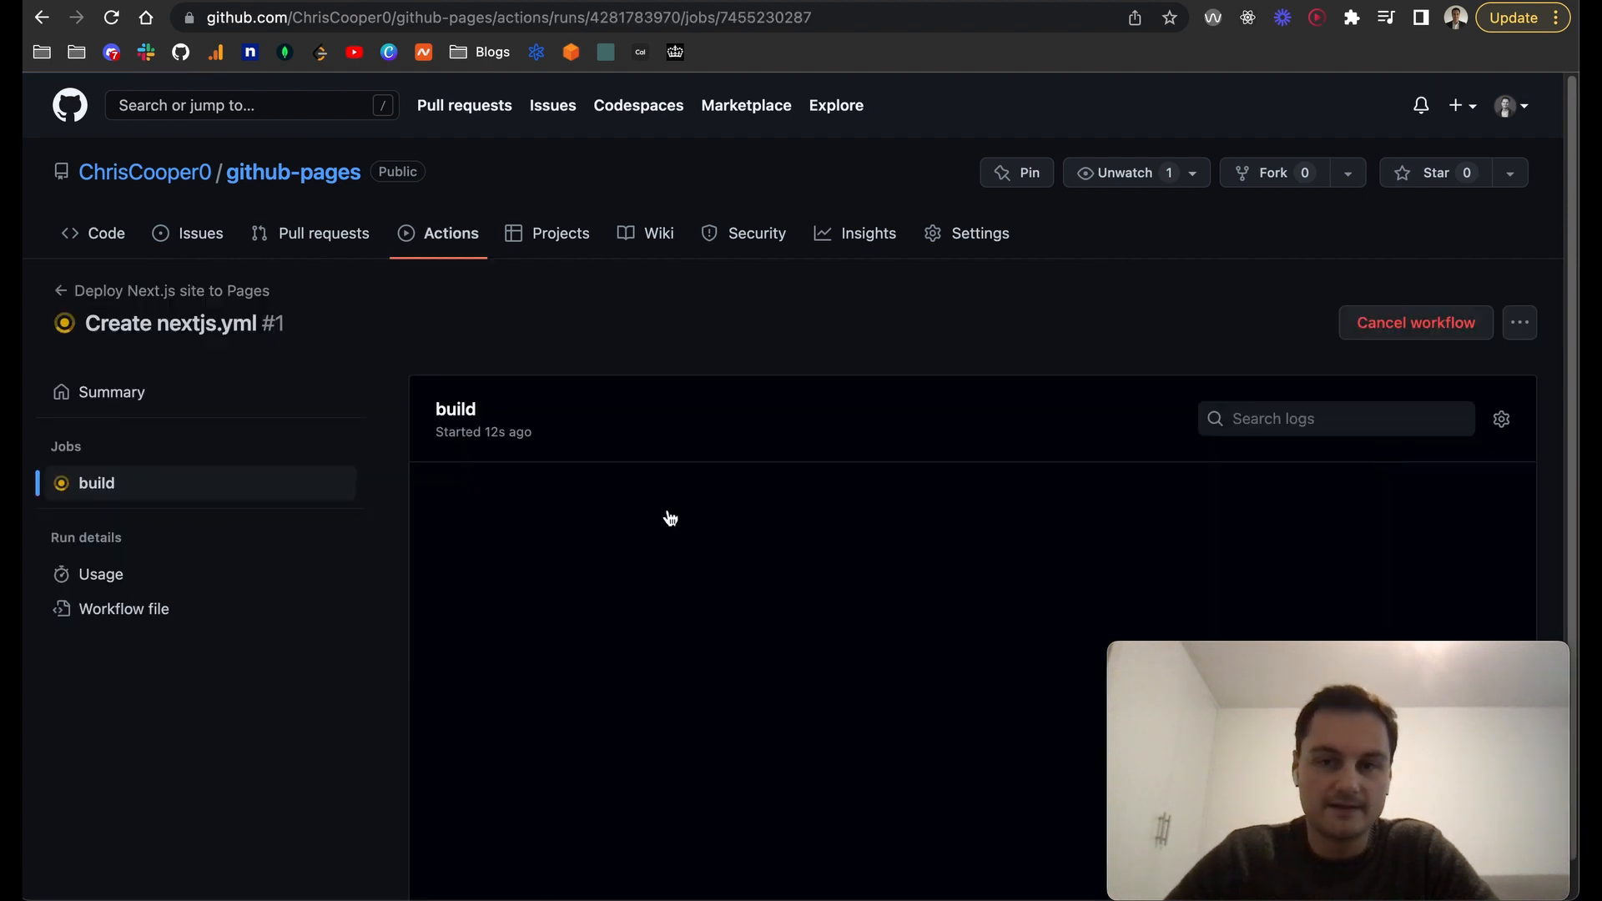
pyautogui.scroll(-3)
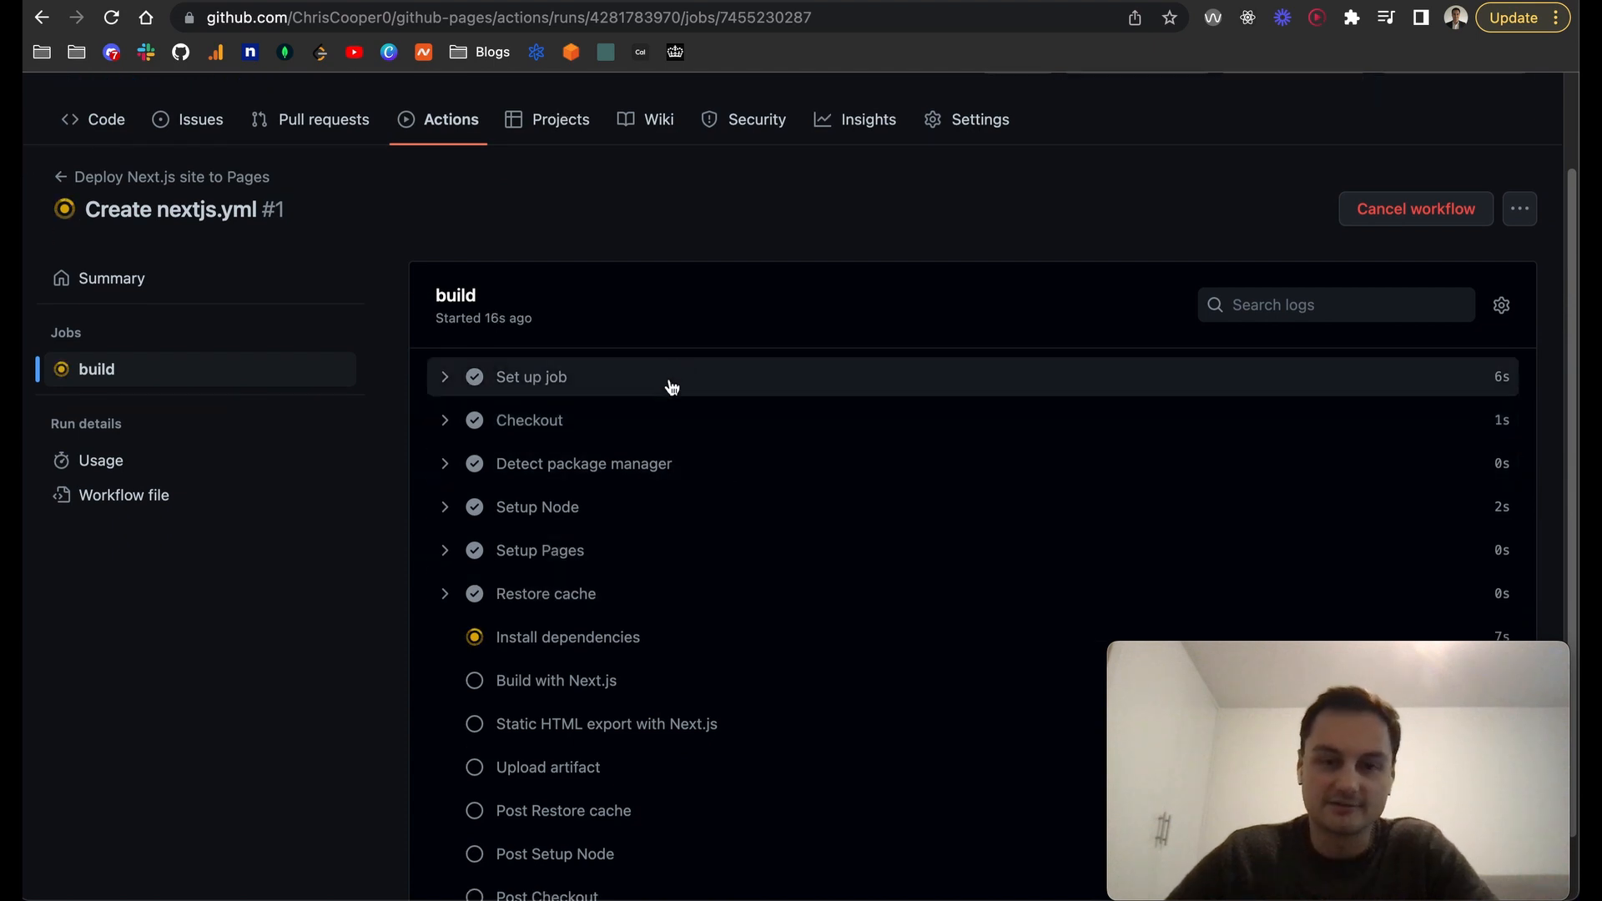
pyautogui.scroll(3)
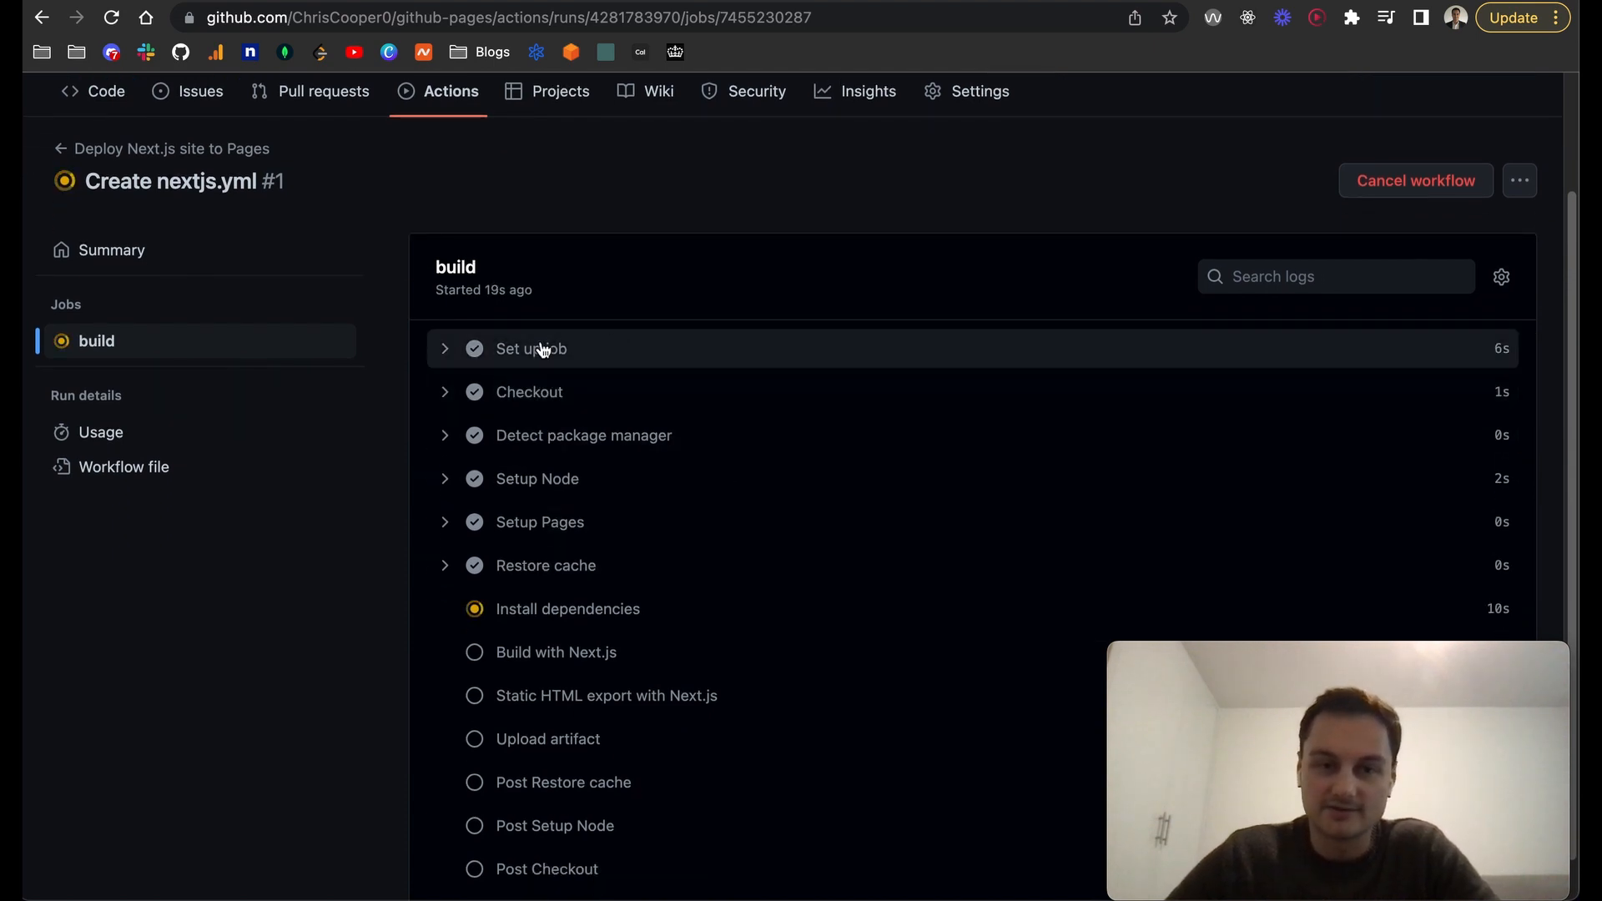
pyautogui.moveTo(444, 392)
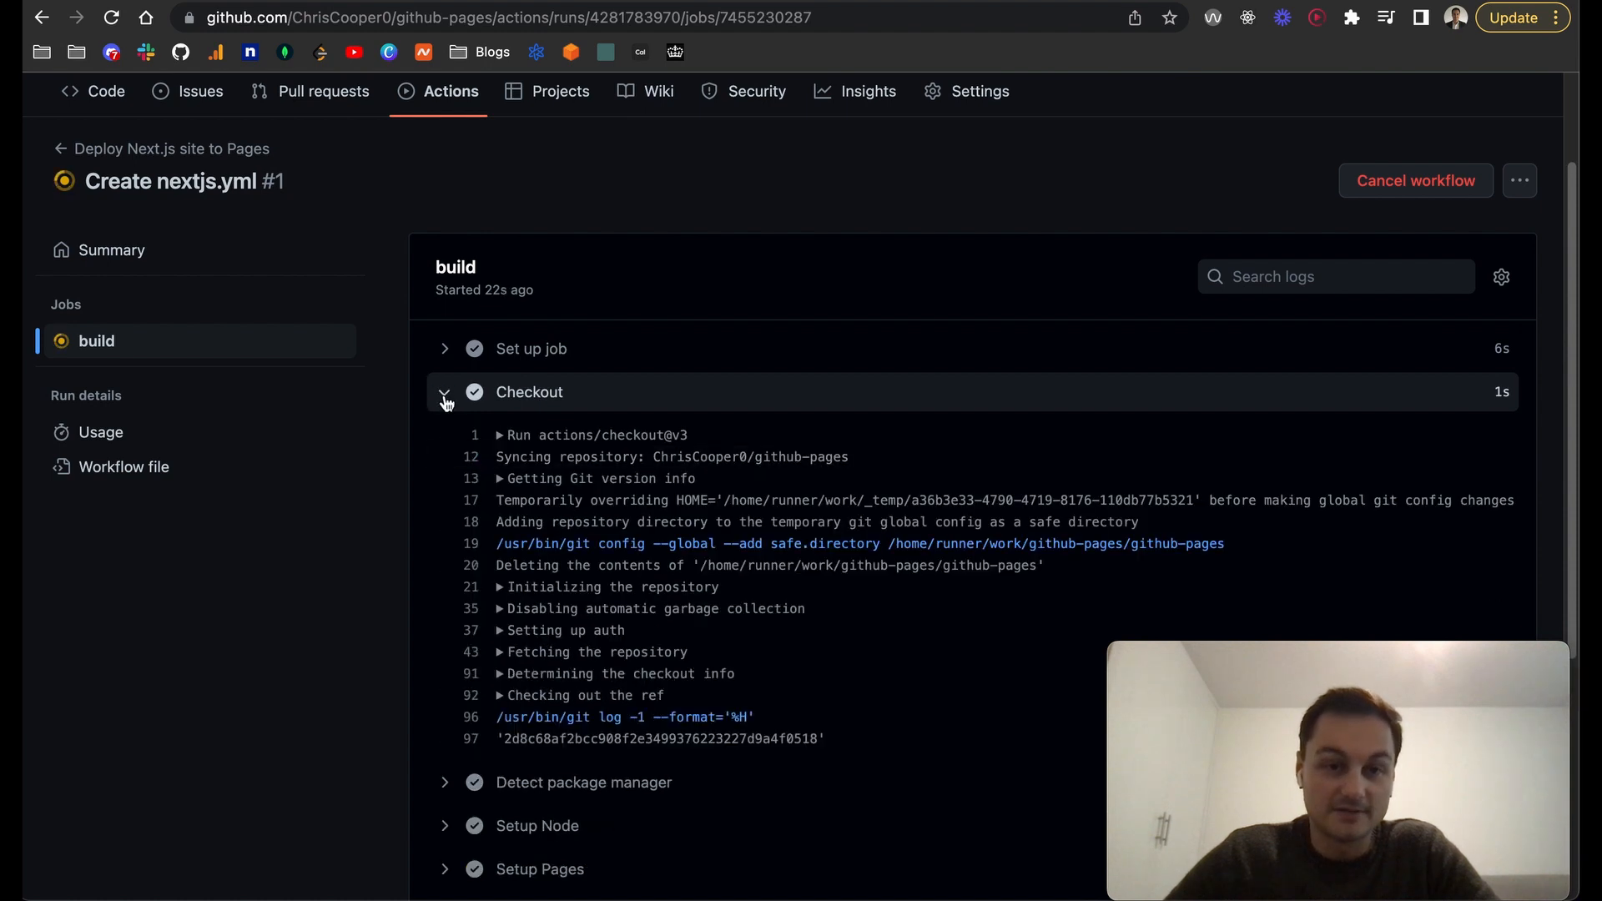
pyautogui.click(444, 391)
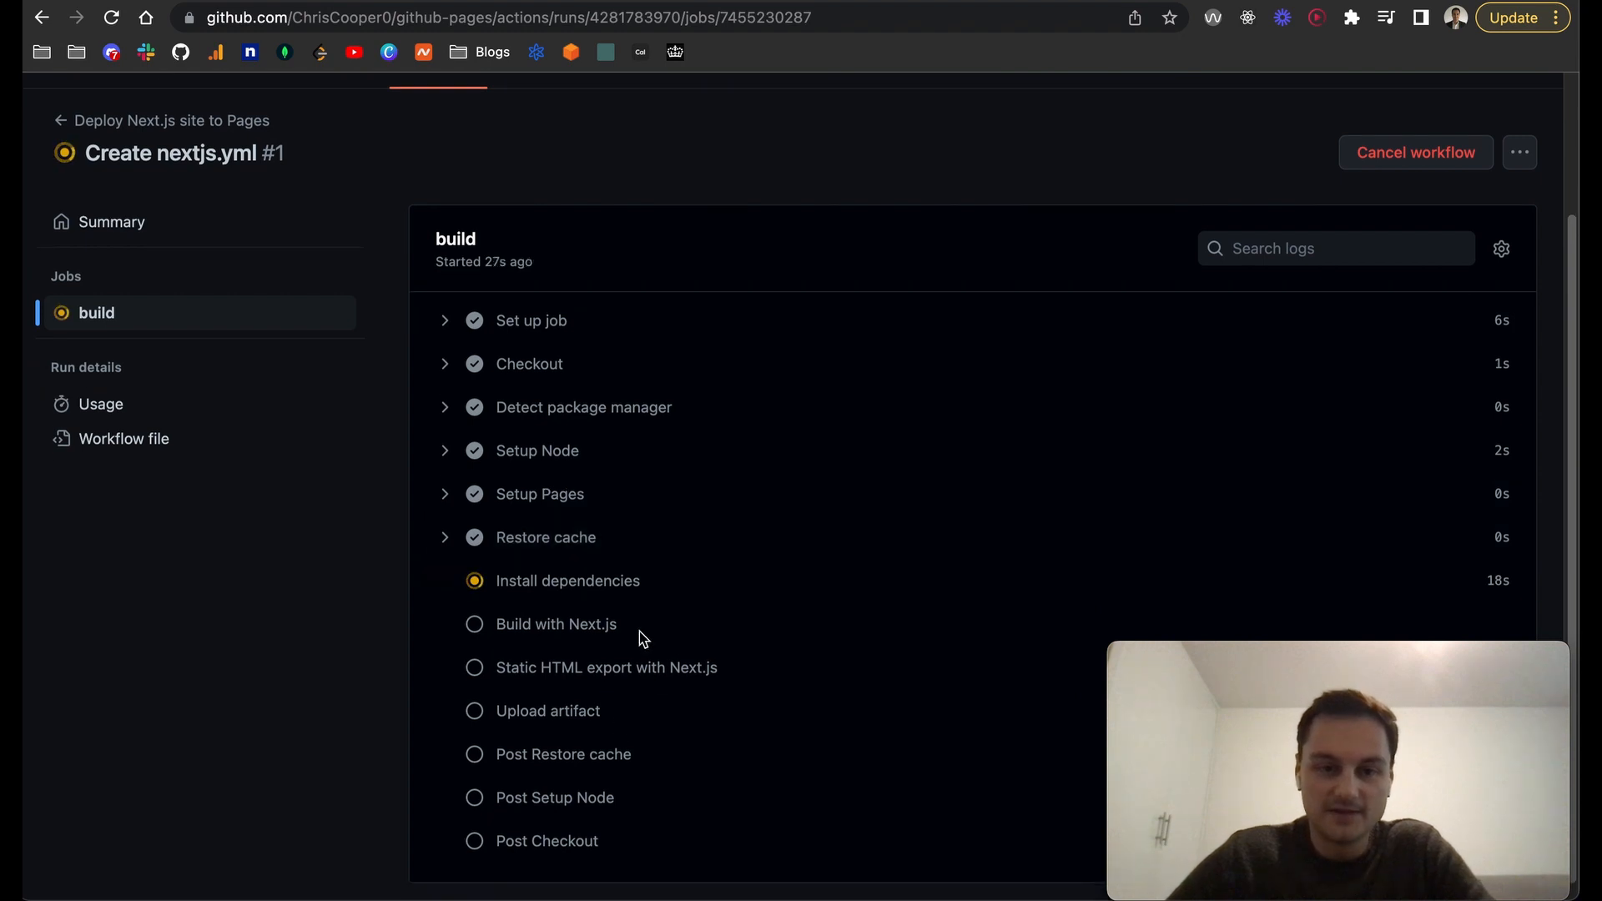
pyautogui.click(567, 581)
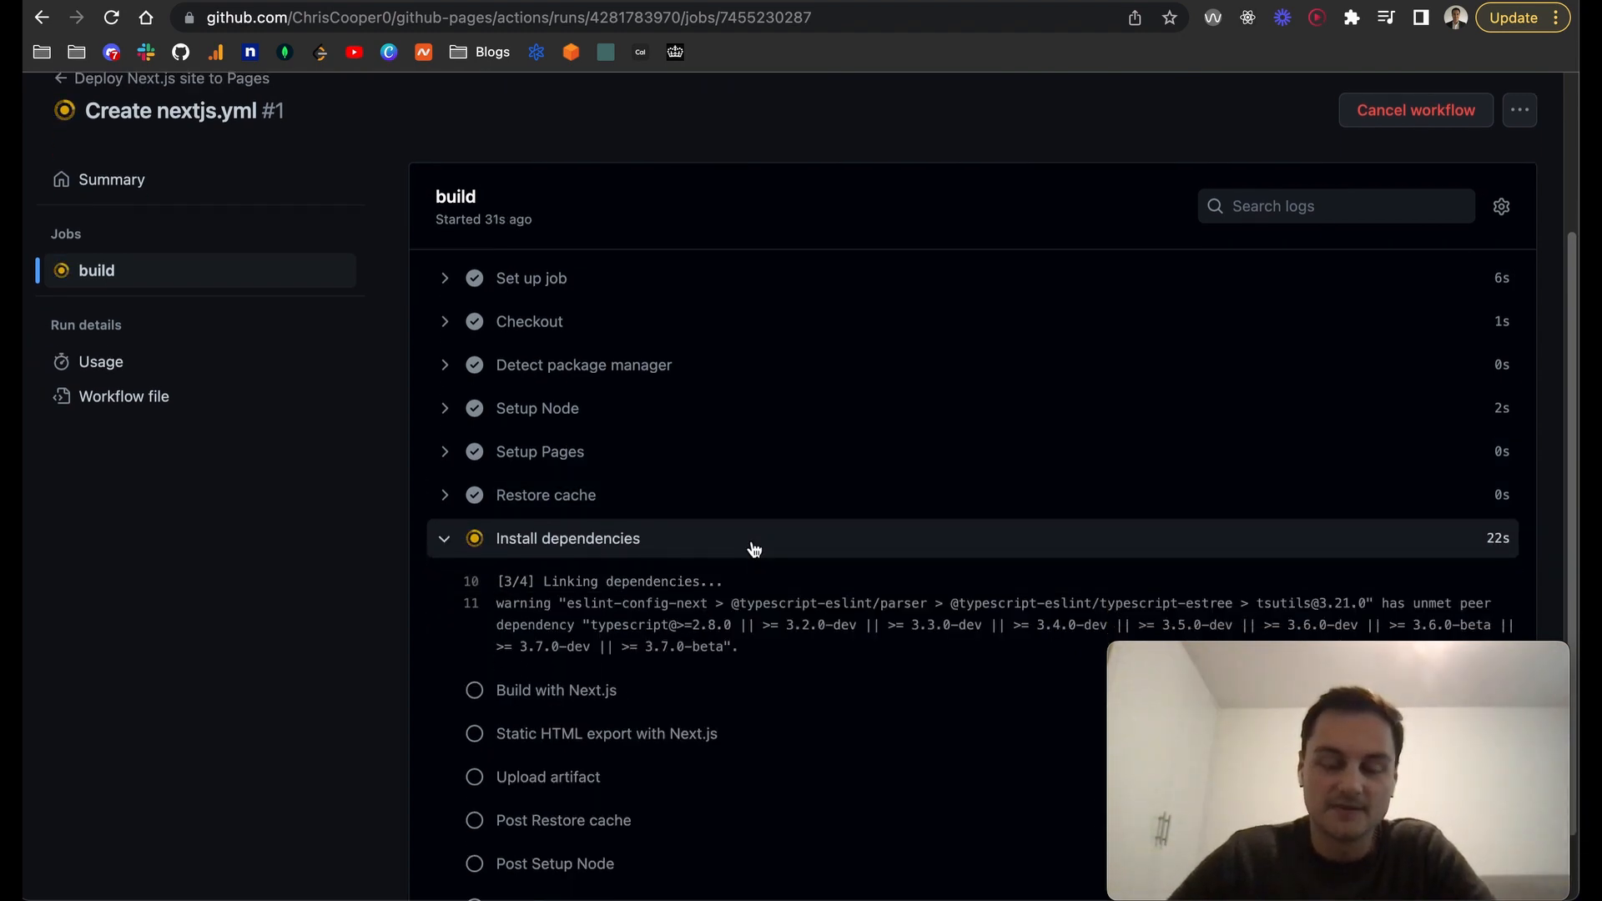
pyautogui.scroll(-3)
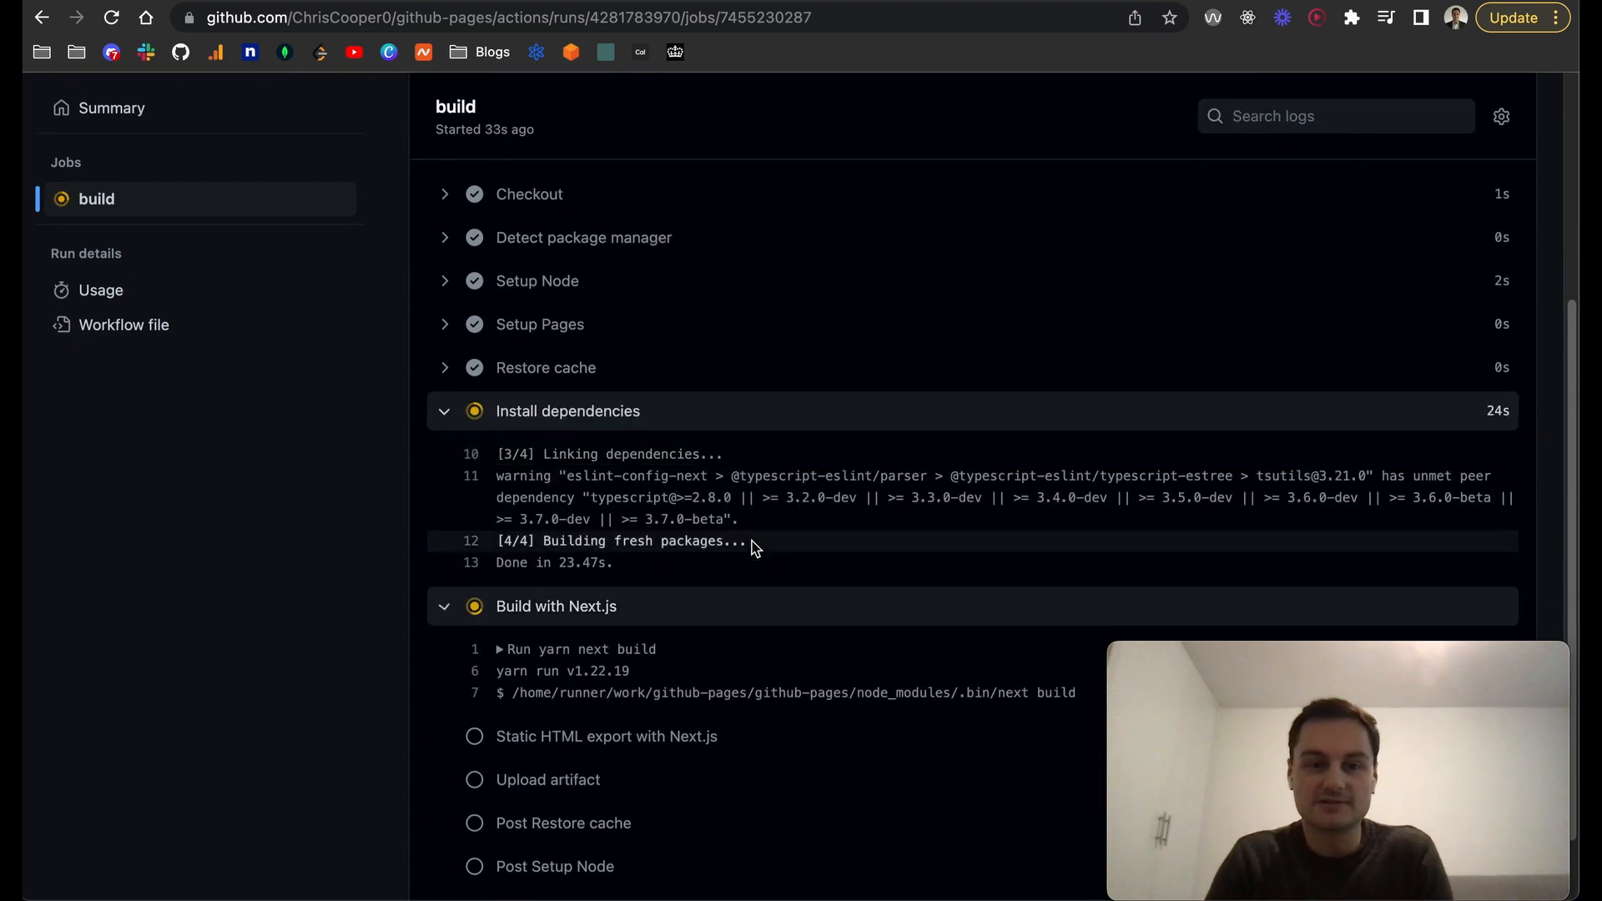
pyautogui.scroll(-3)
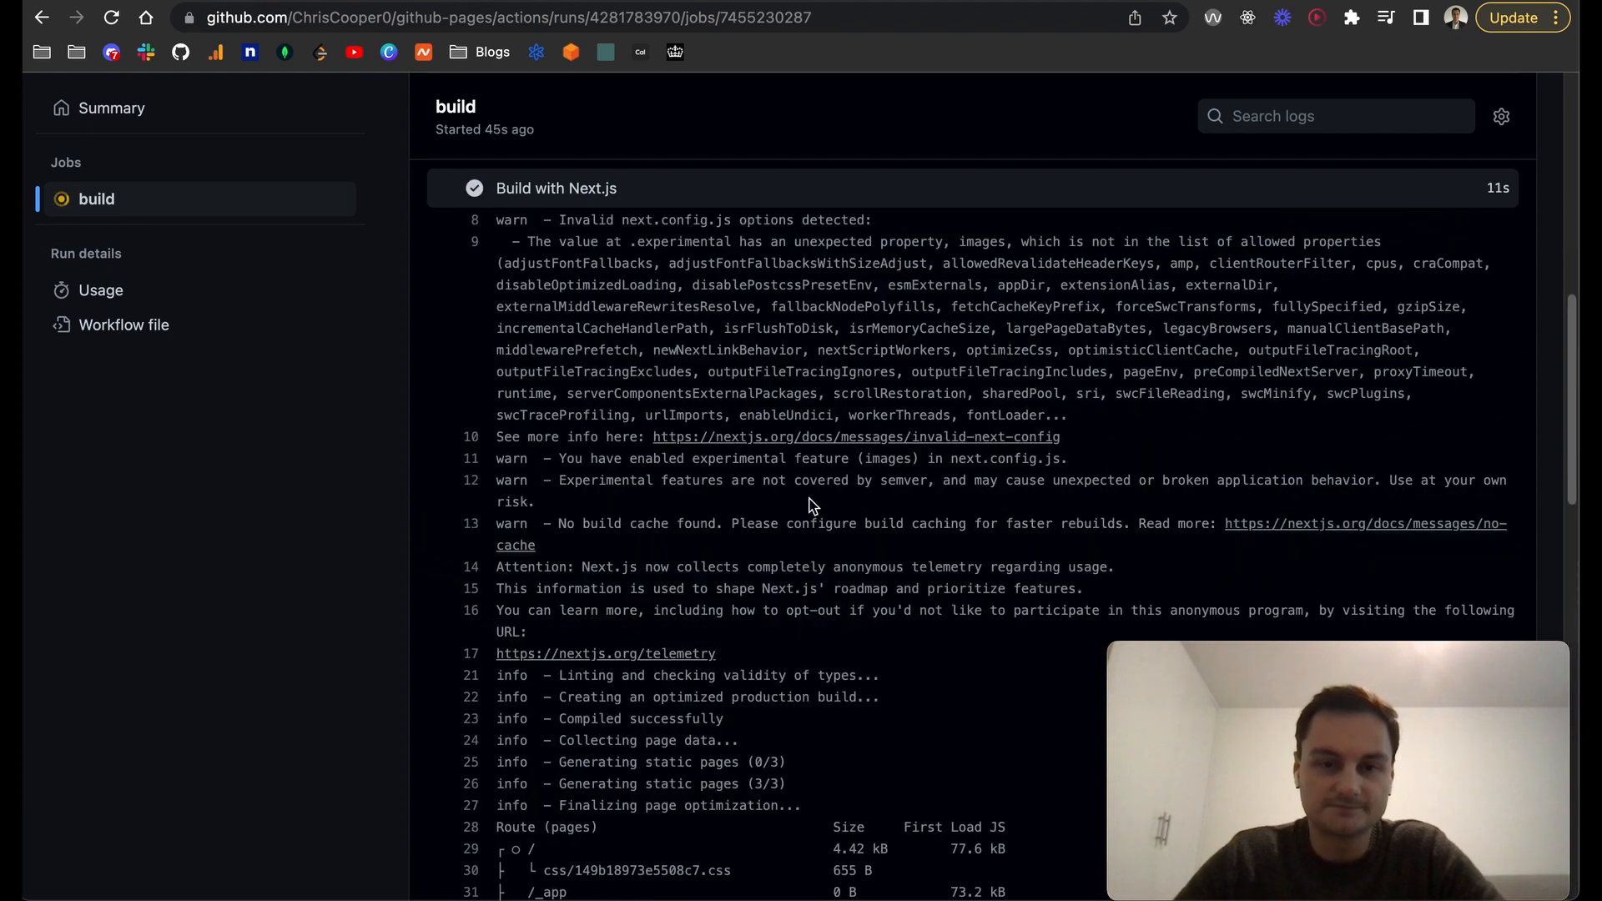
pyautogui.scroll(-3)
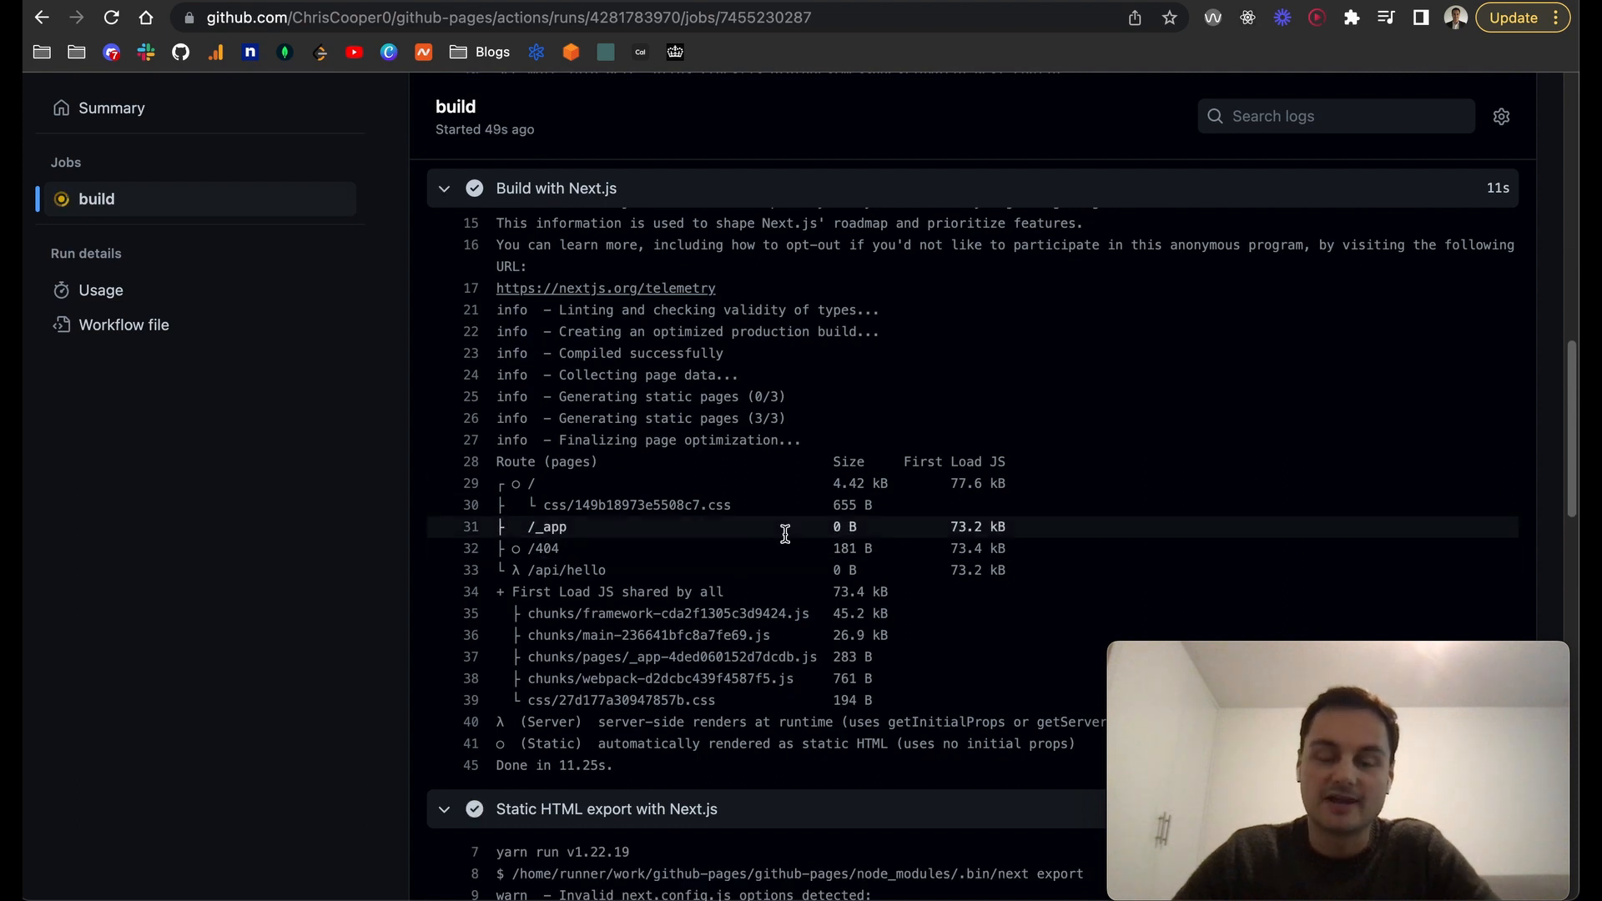
pyautogui.moveTo(786, 504)
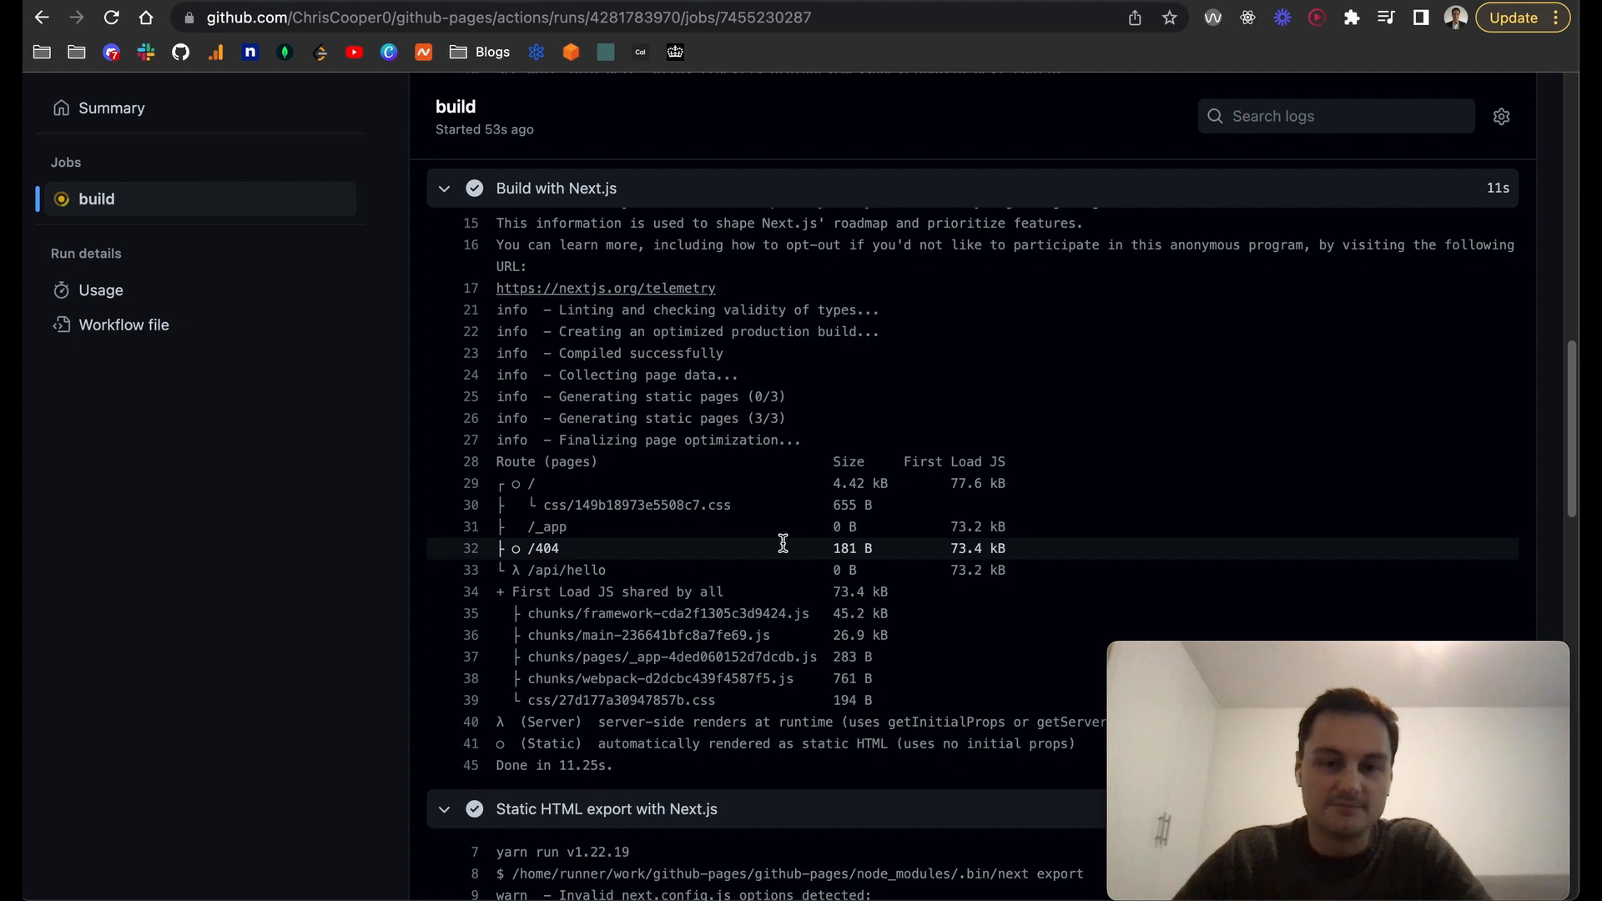
pyautogui.scroll(3)
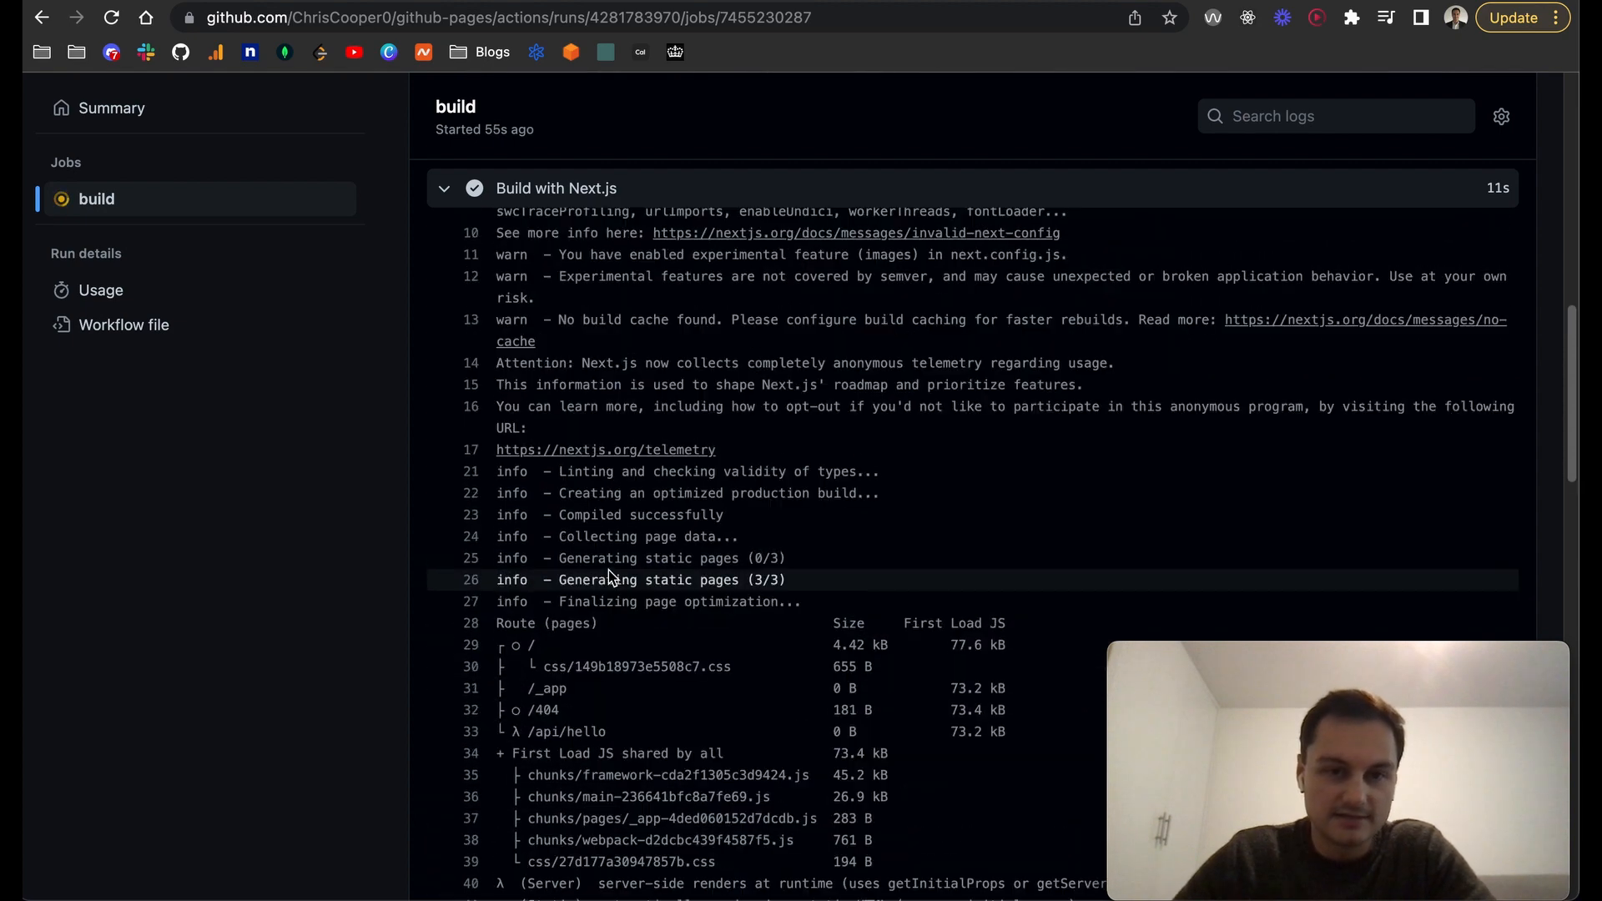
pyautogui.scroll(3)
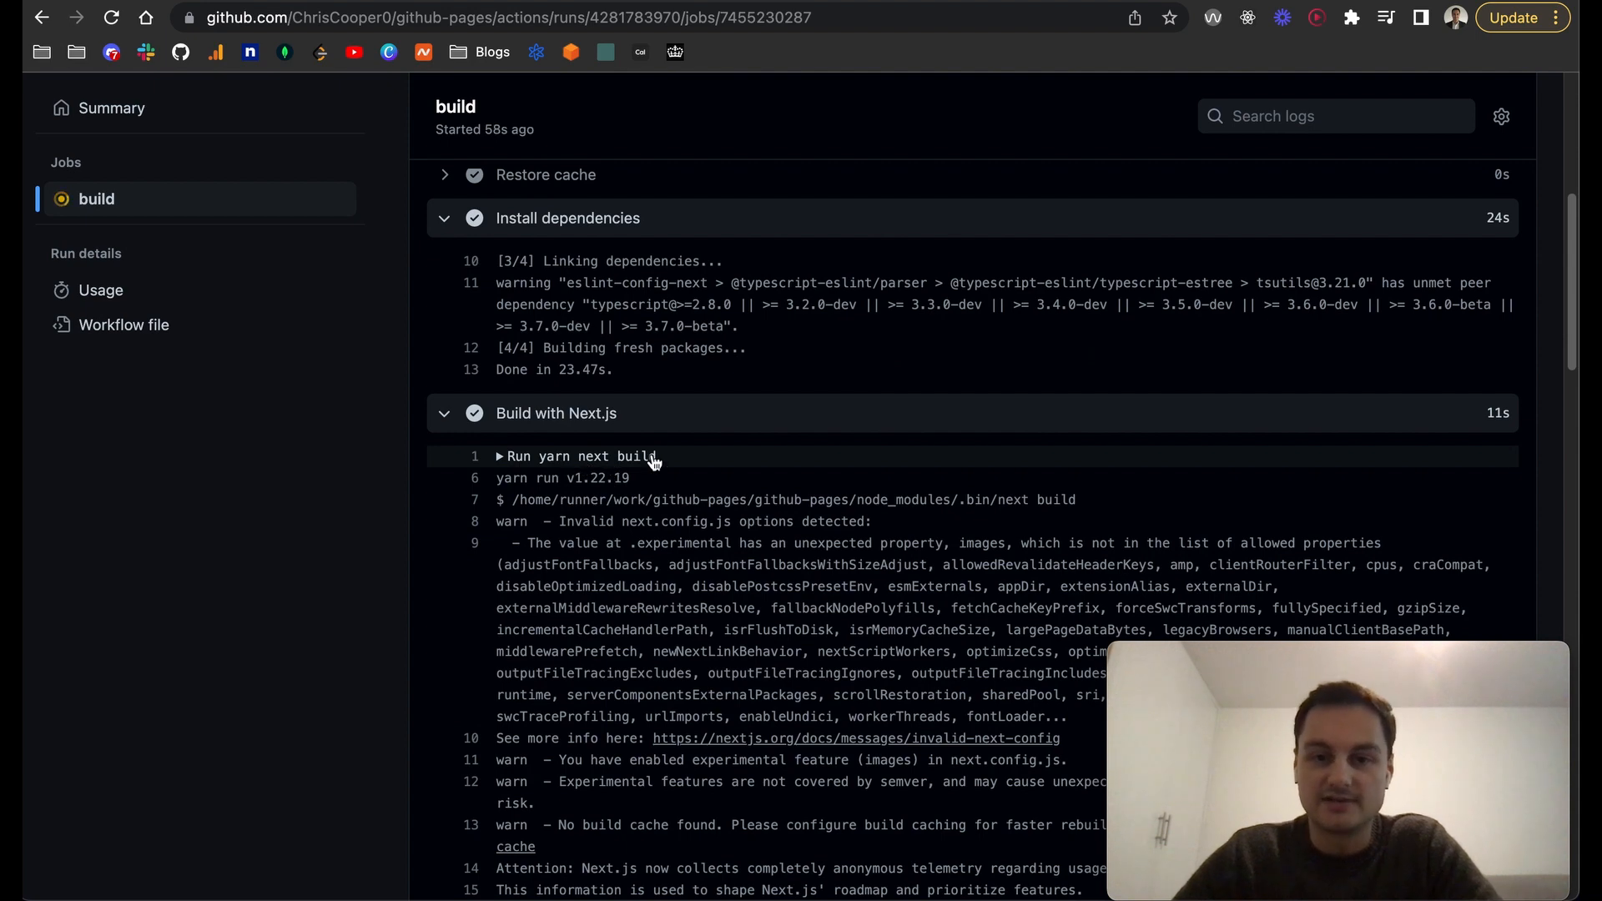
pyautogui.moveTo(597, 422)
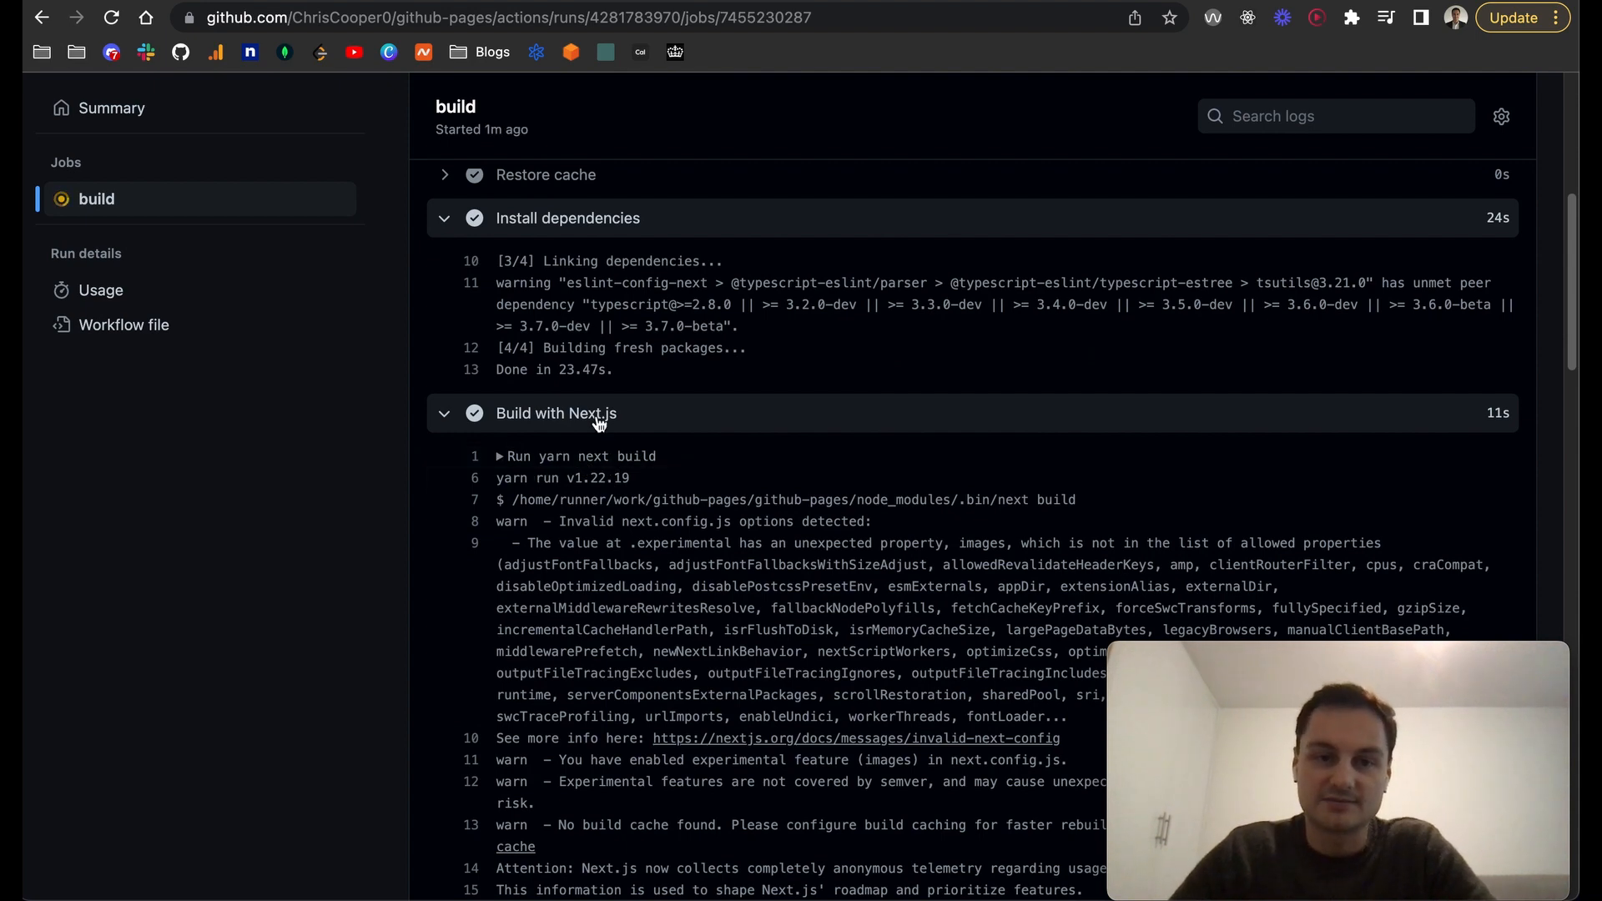
pyautogui.scroll(-3)
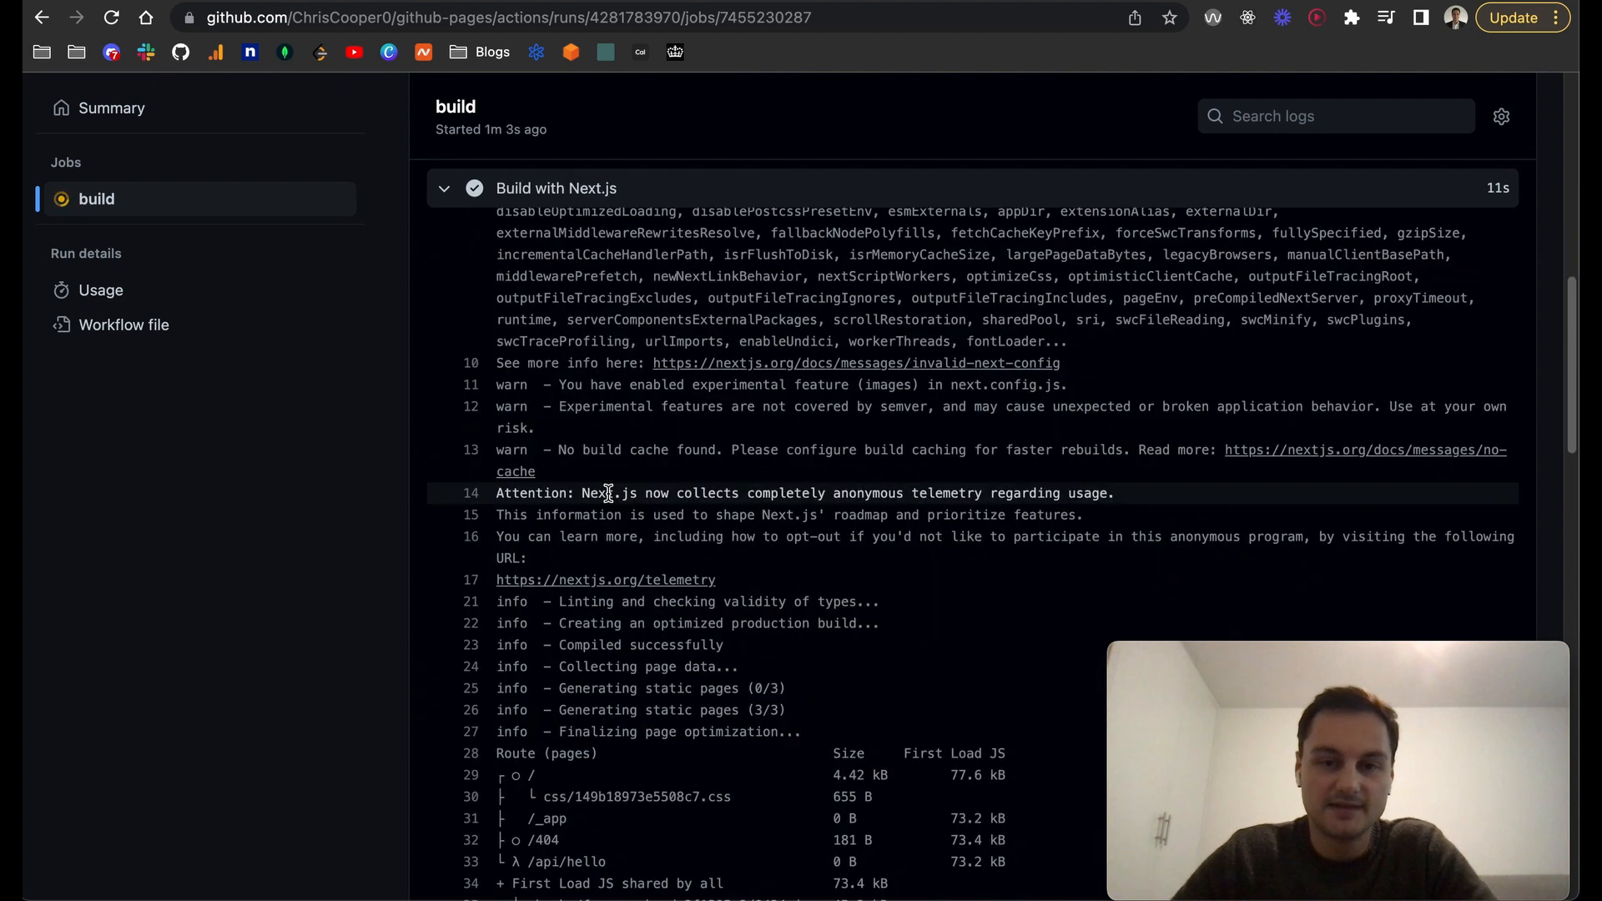
pyautogui.scroll(-3)
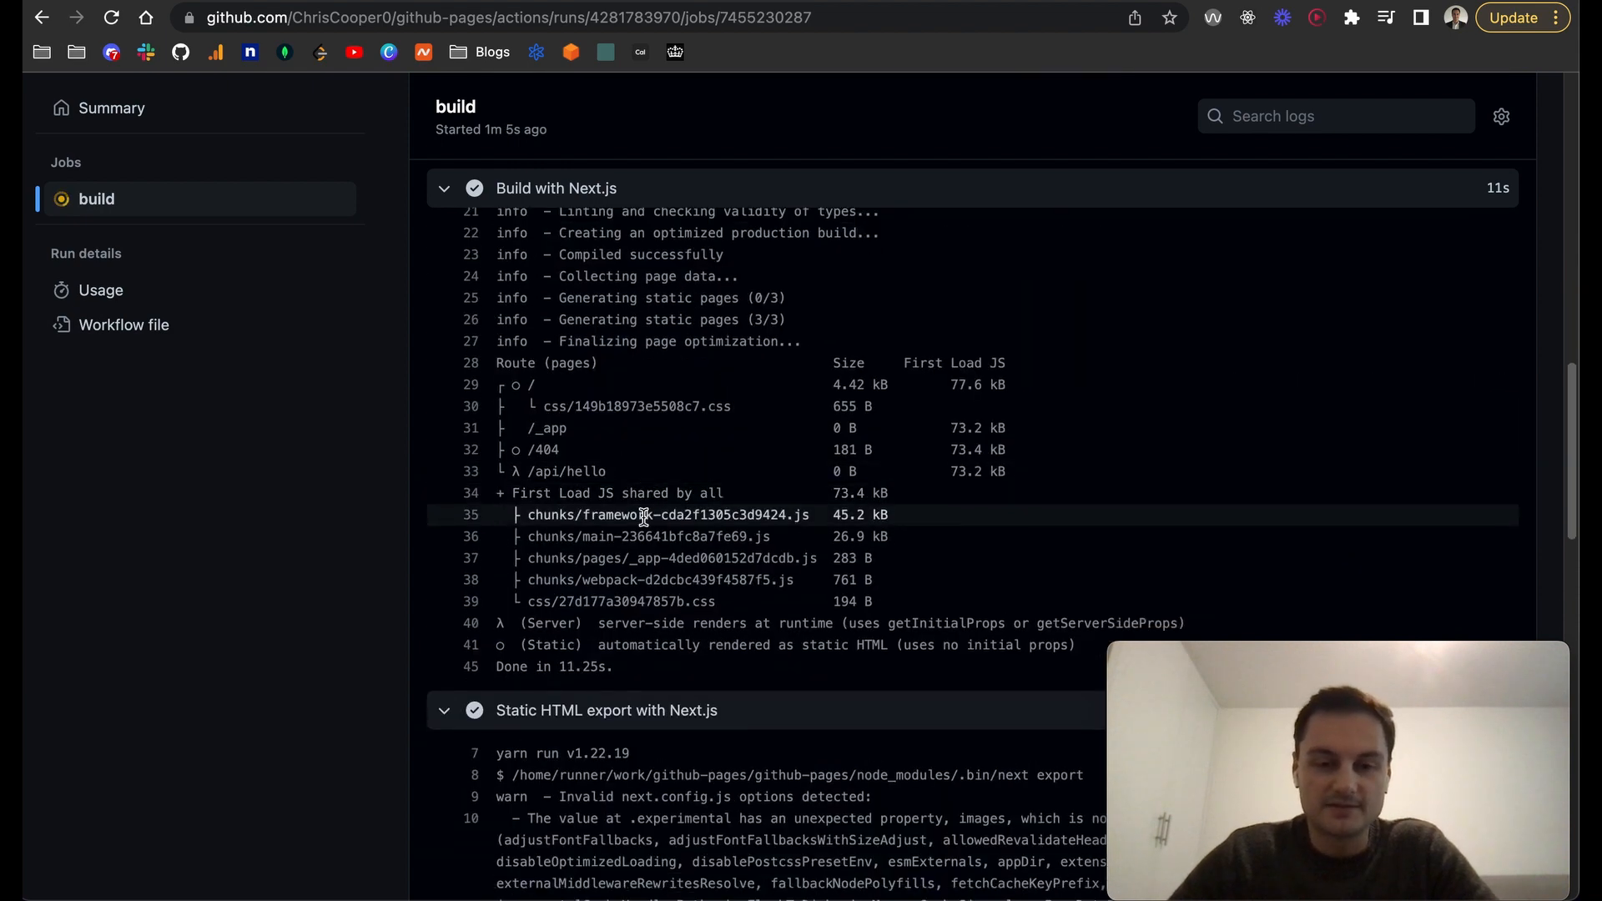
pyautogui.scroll(-3)
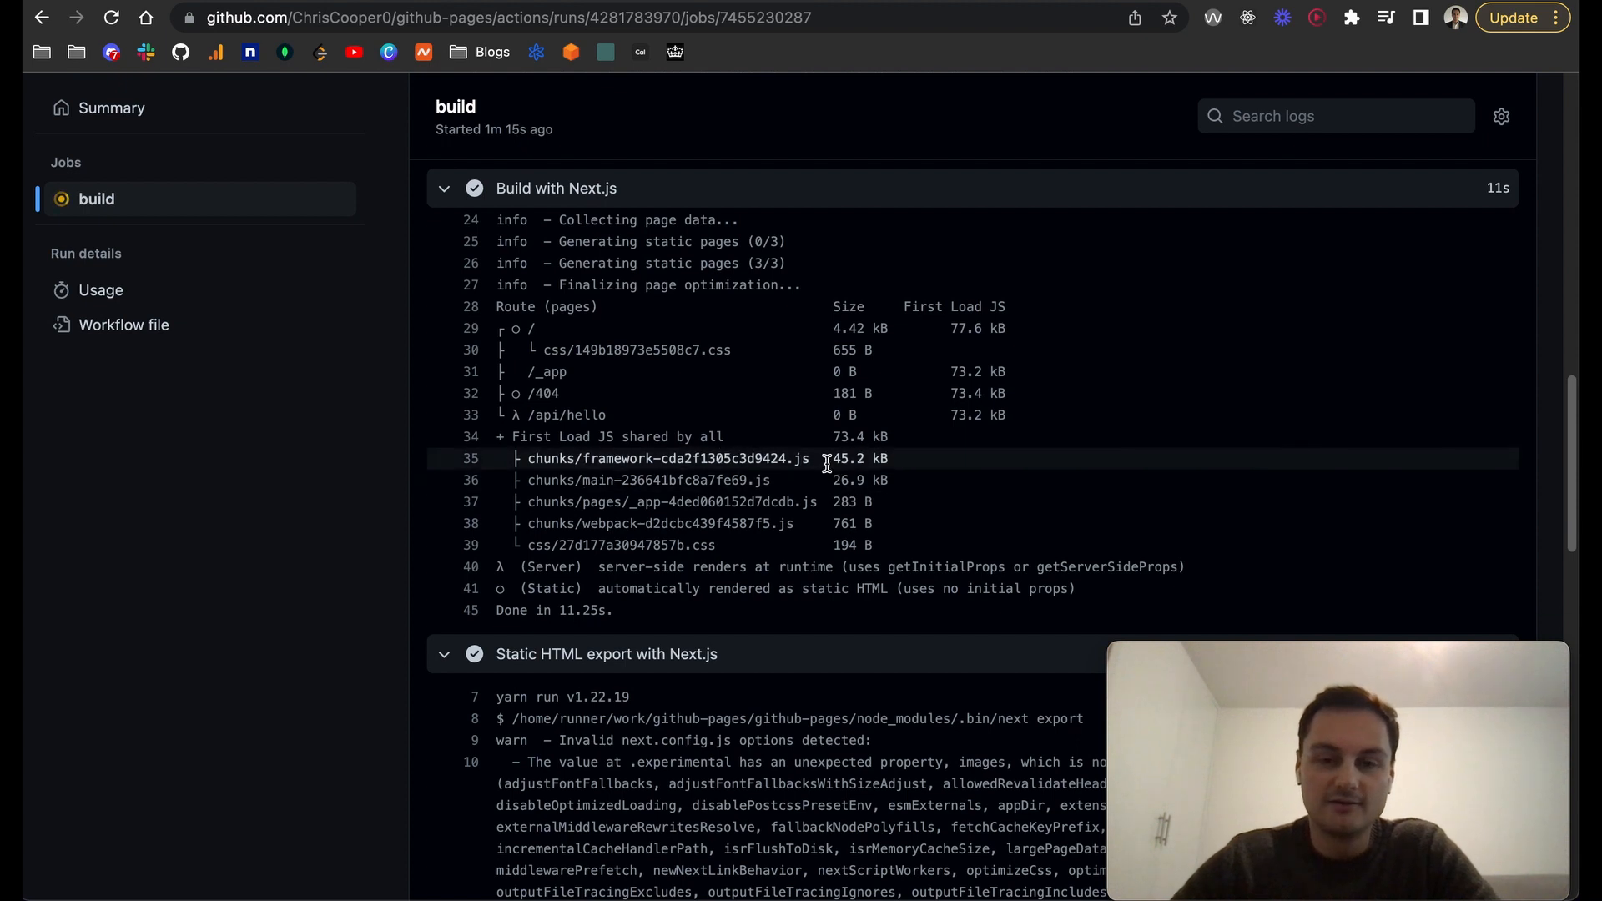
pyautogui.scroll(3)
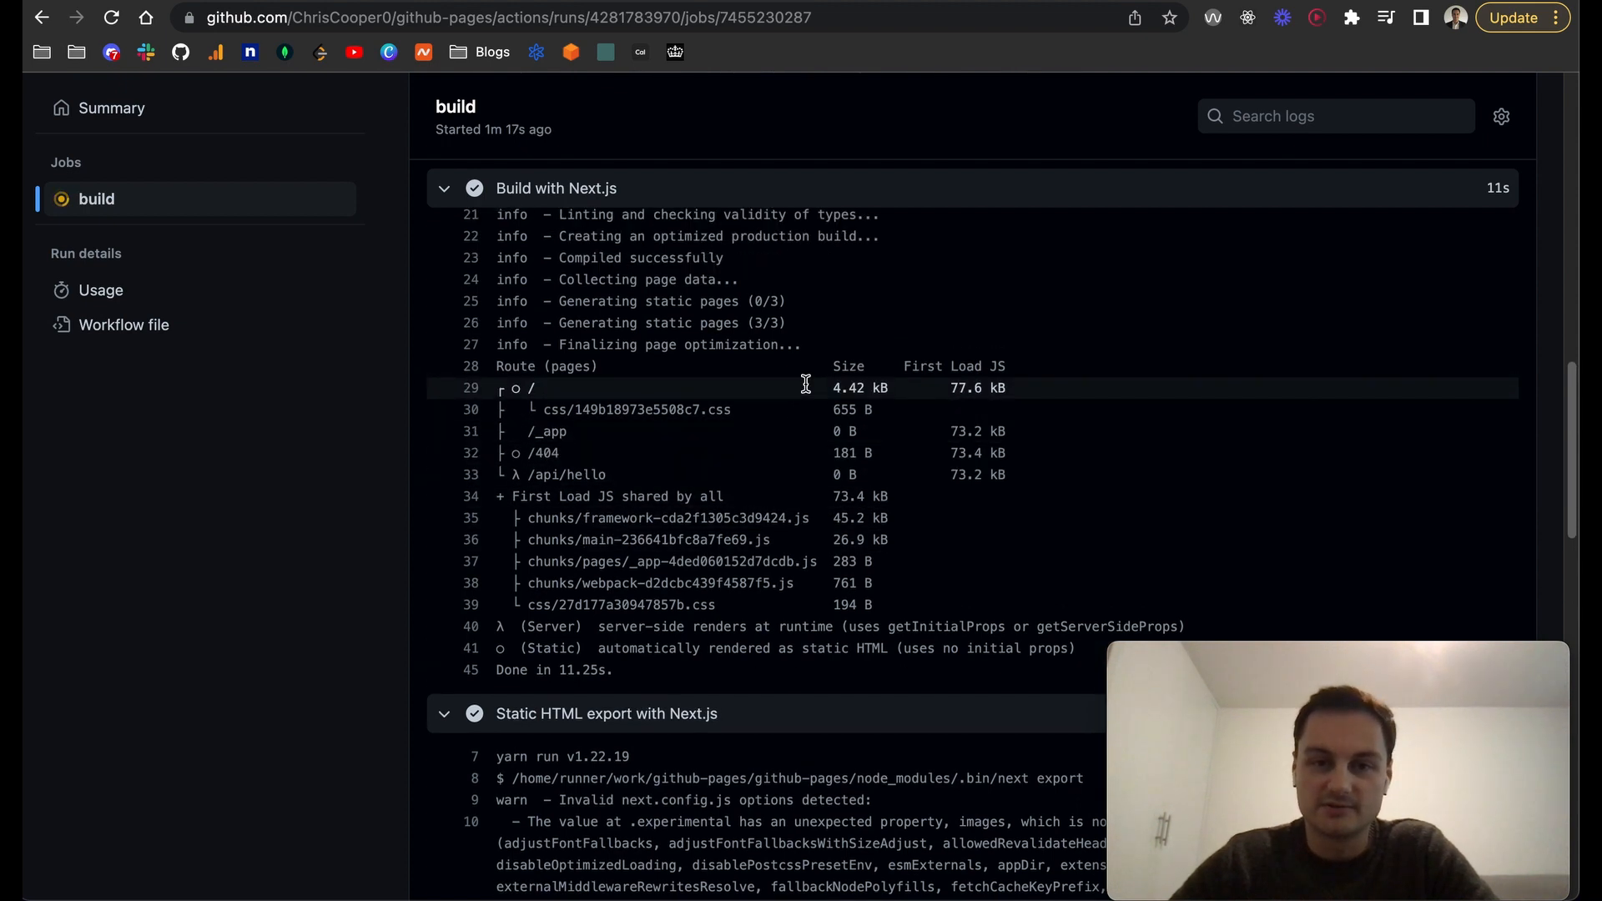
pyautogui.scroll(3)
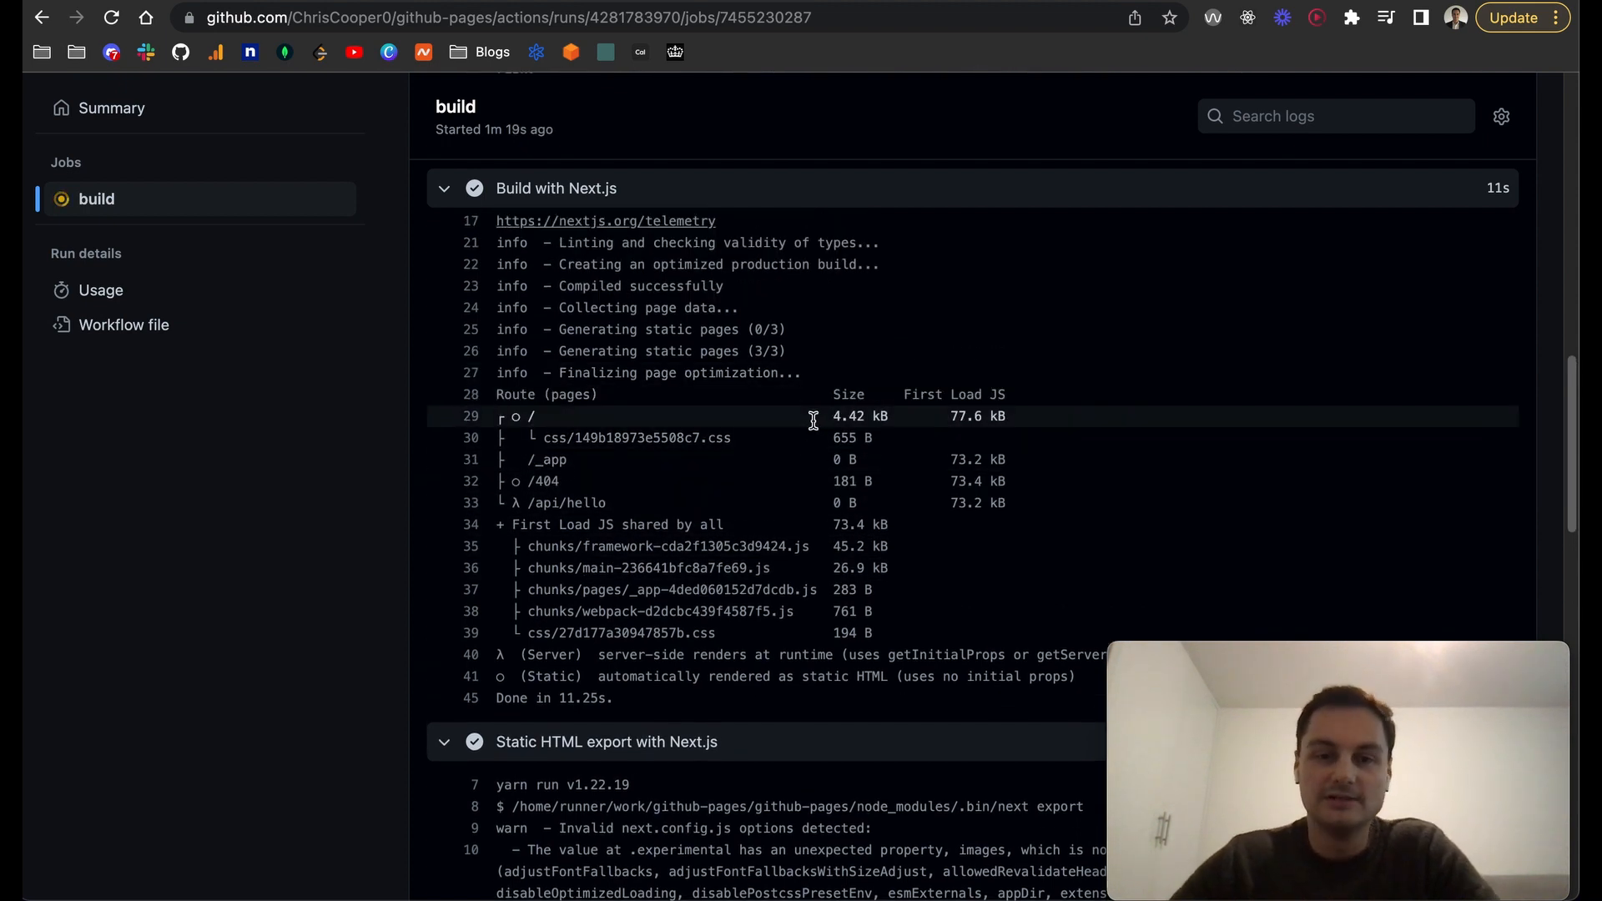
pyautogui.moveTo(764, 416)
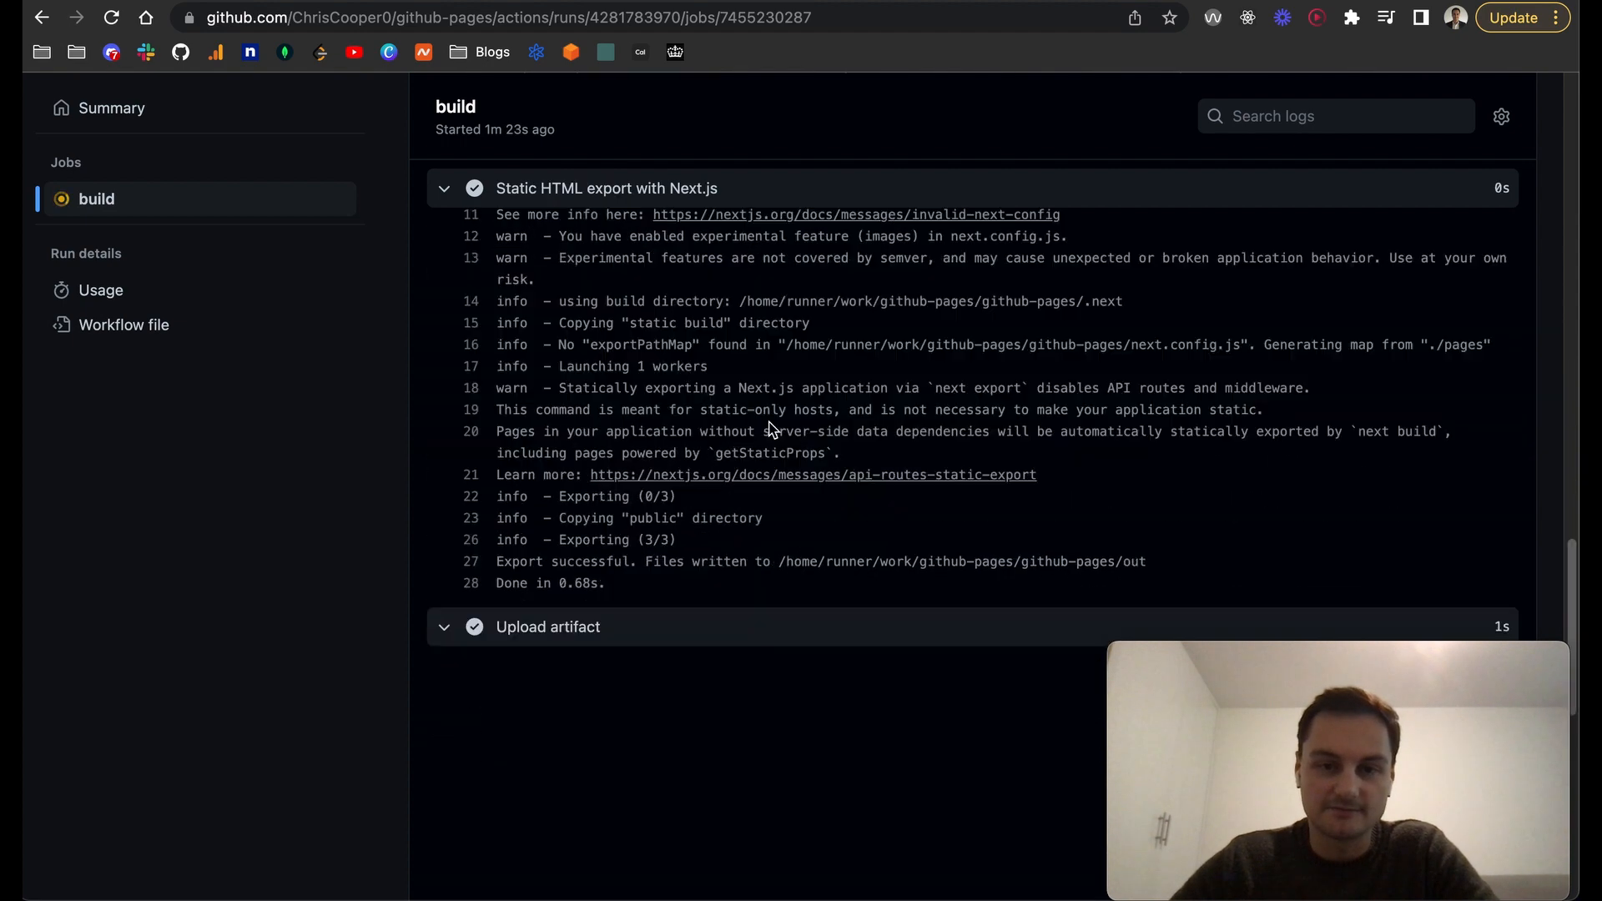
# Collapse the finished step logs, glance at VS Code, and return to the build job overview.
pyautogui.click(444, 626)
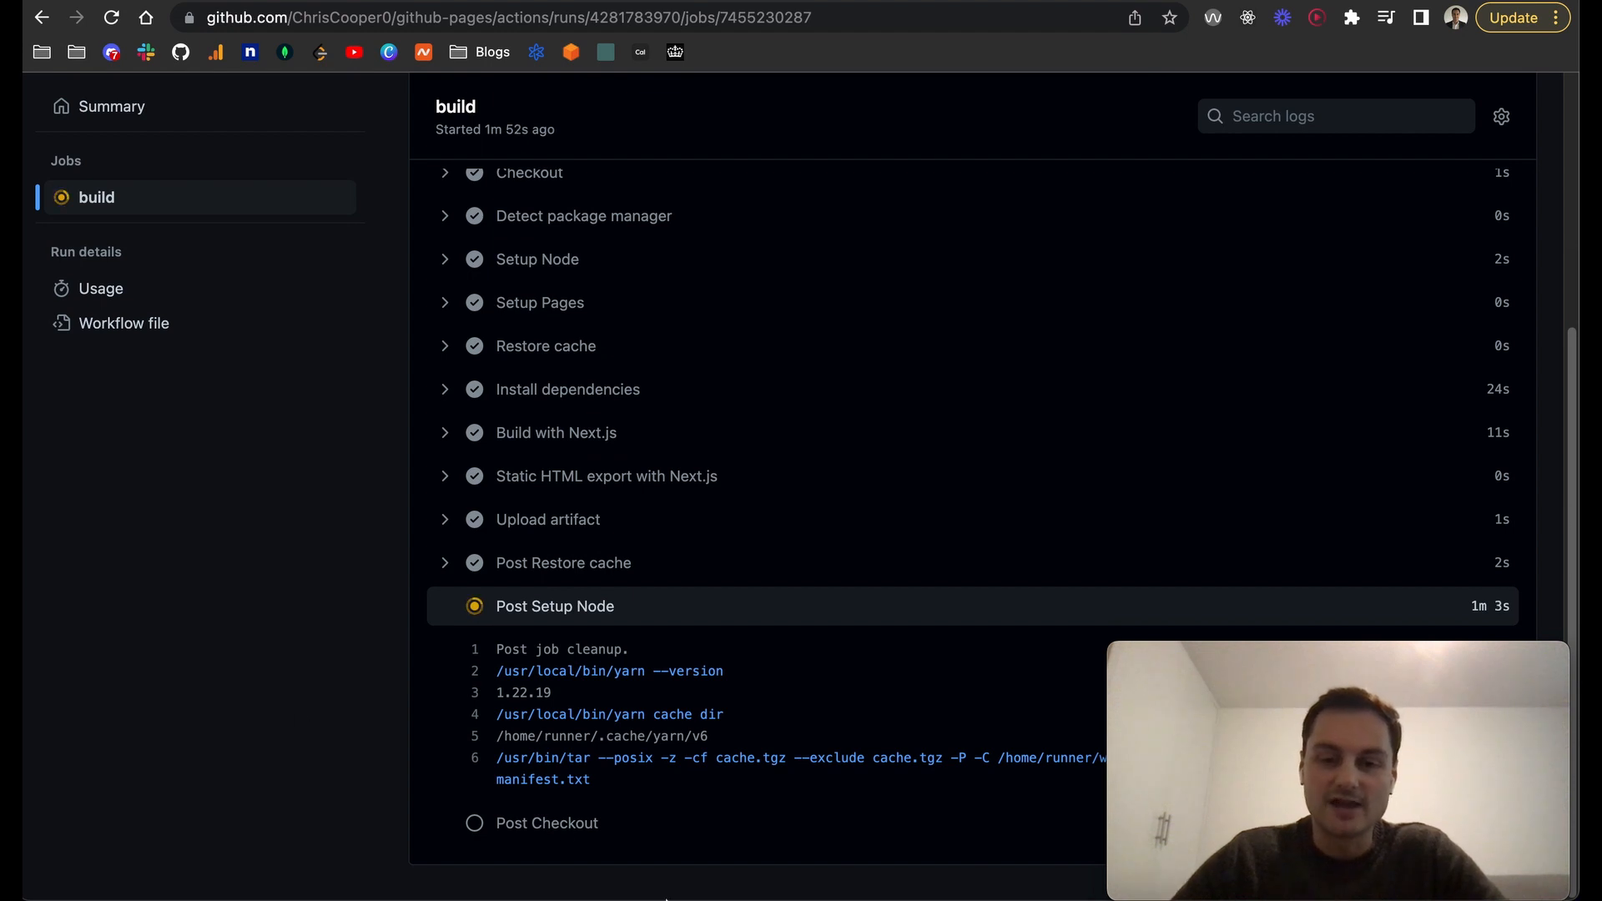
pyautogui.moveTo(694, 869)
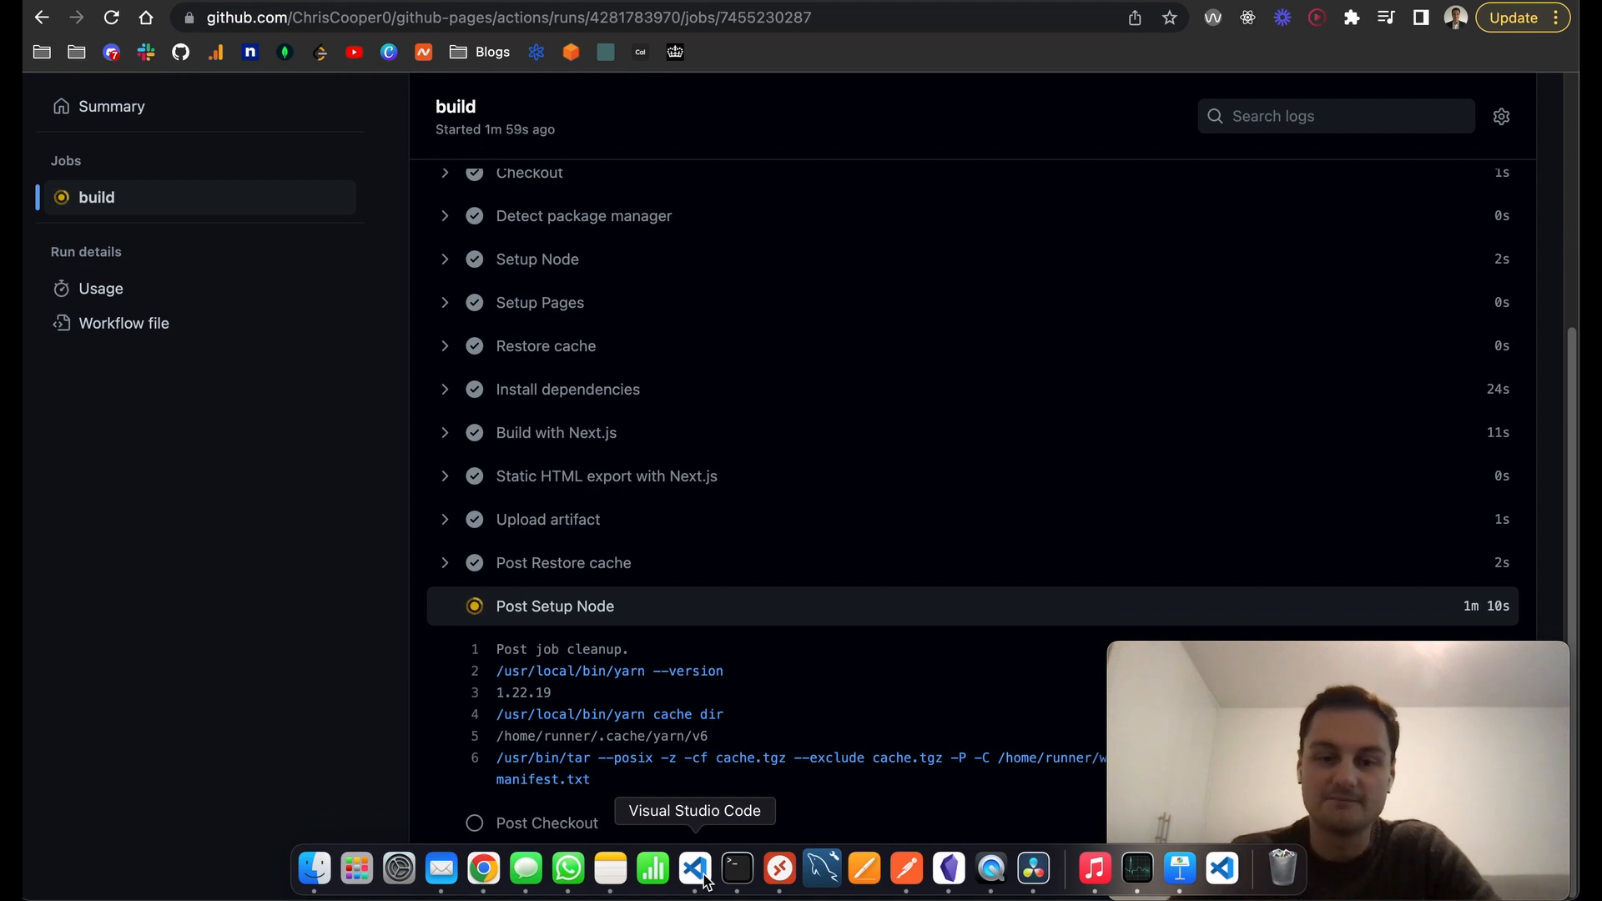
pyautogui.moveTo(577, 437)
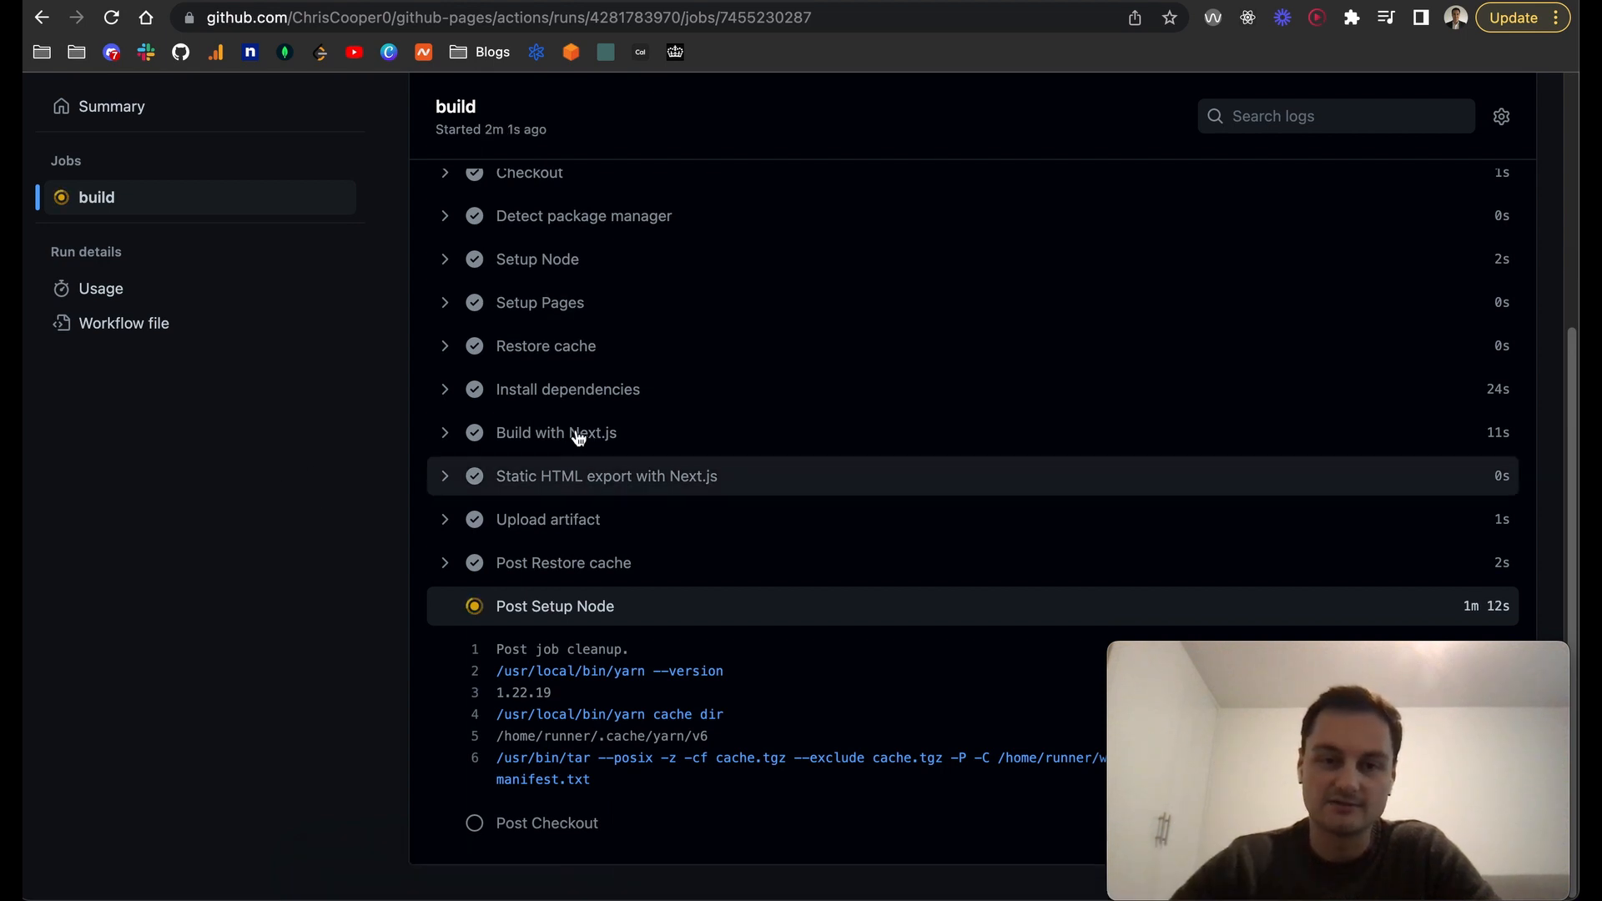
pyautogui.moveTo(674, 432)
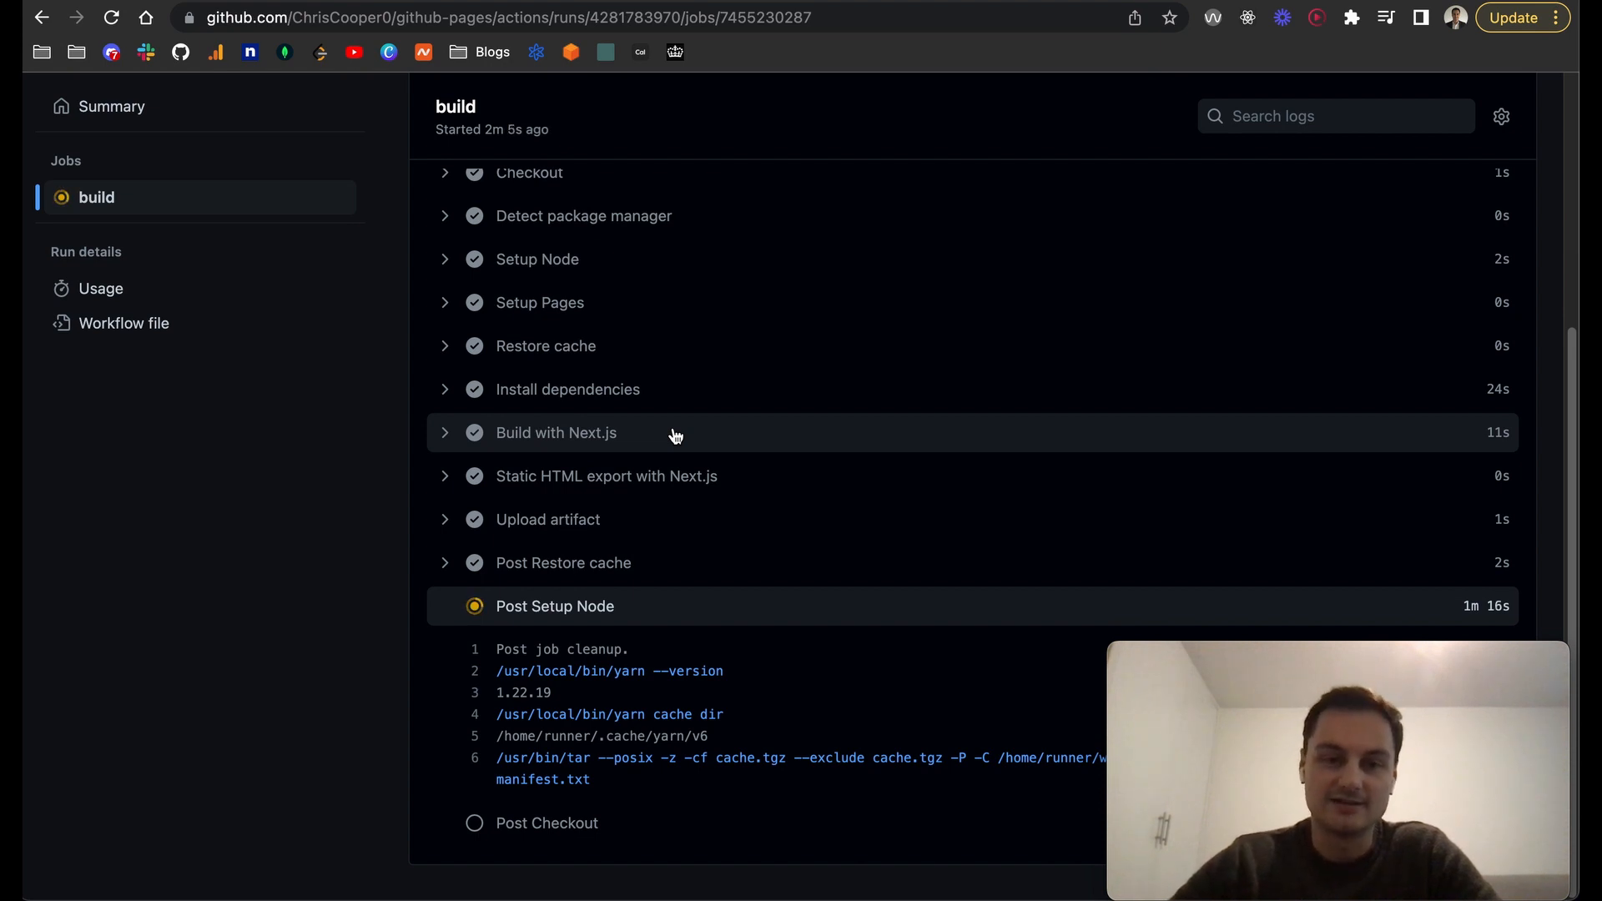
pyautogui.moveTo(302, 454)
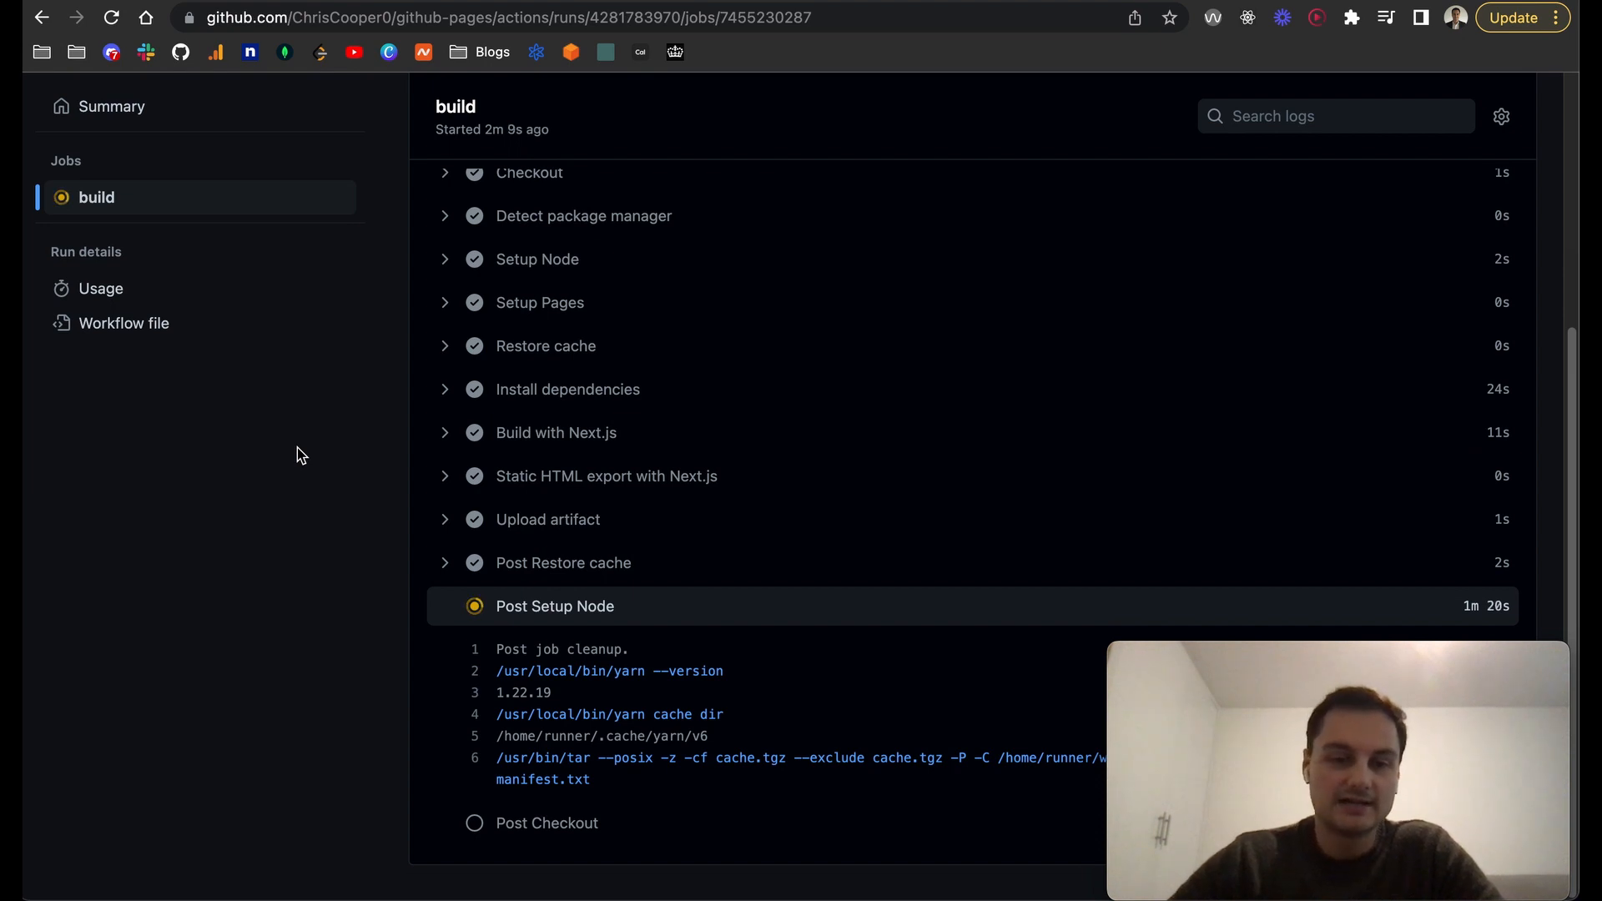
pyautogui.click(694, 869)
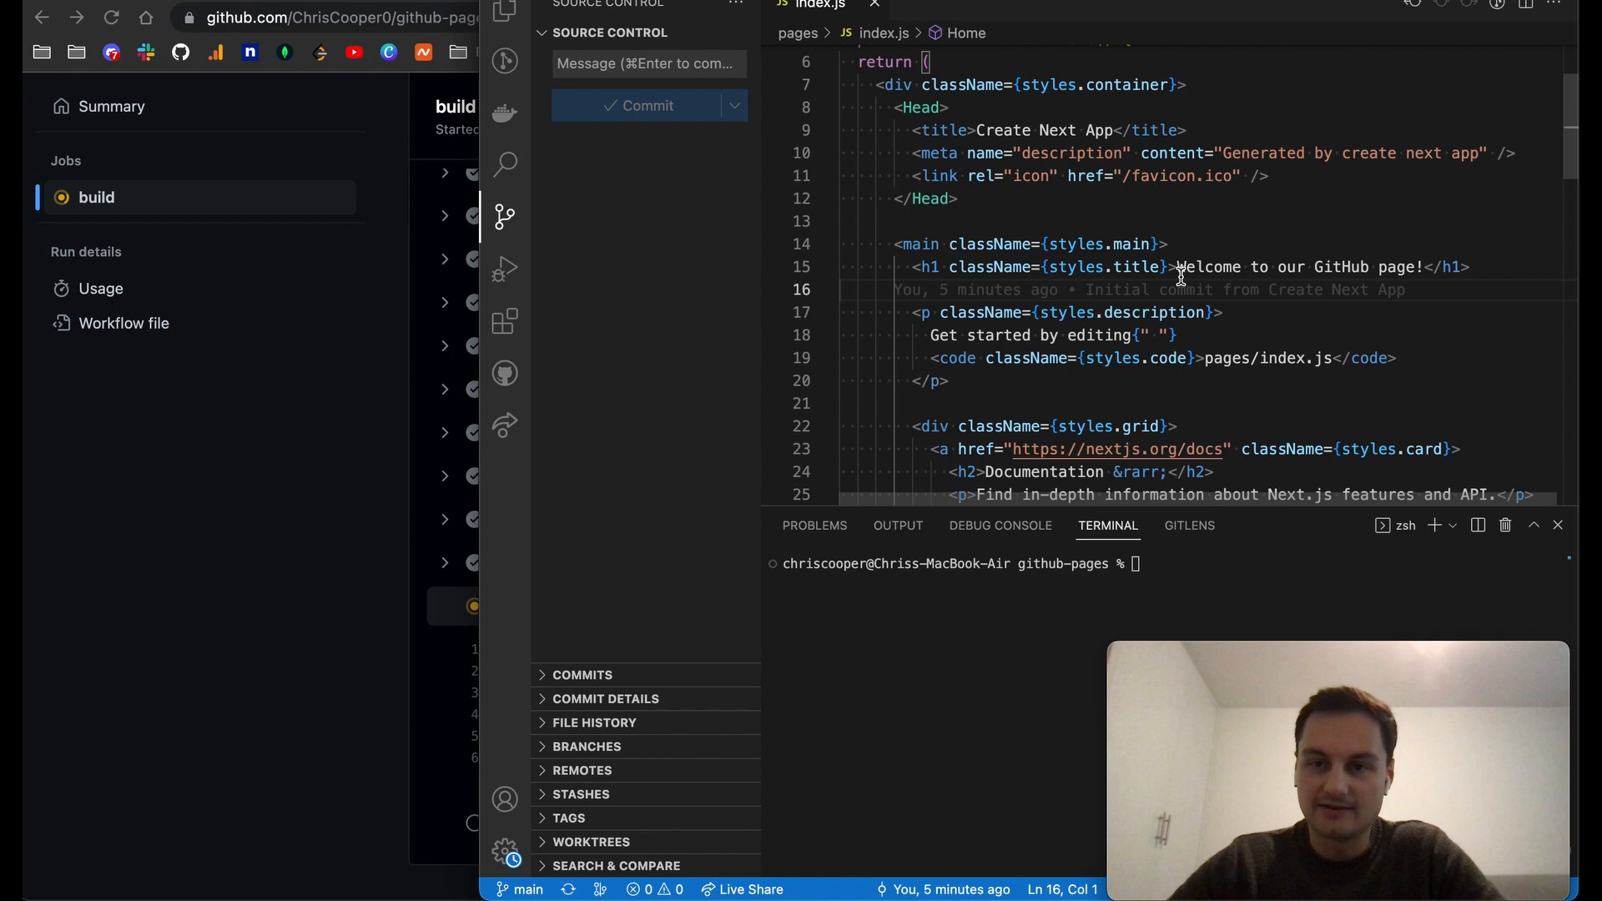
pyautogui.click(1173, 267)
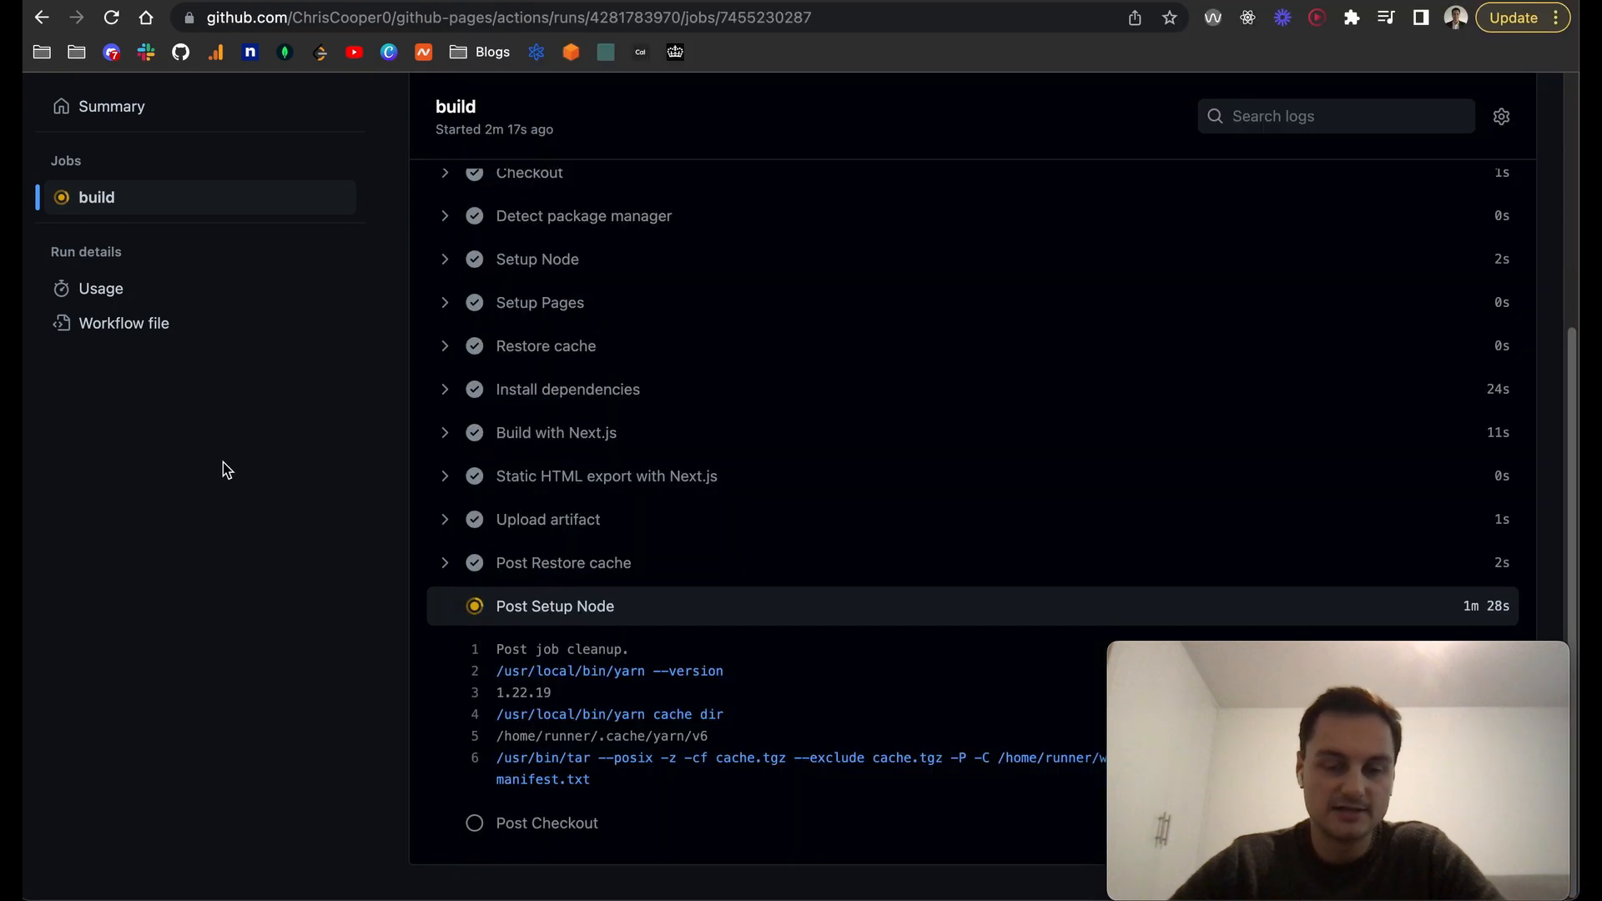
pyautogui.scroll(3)
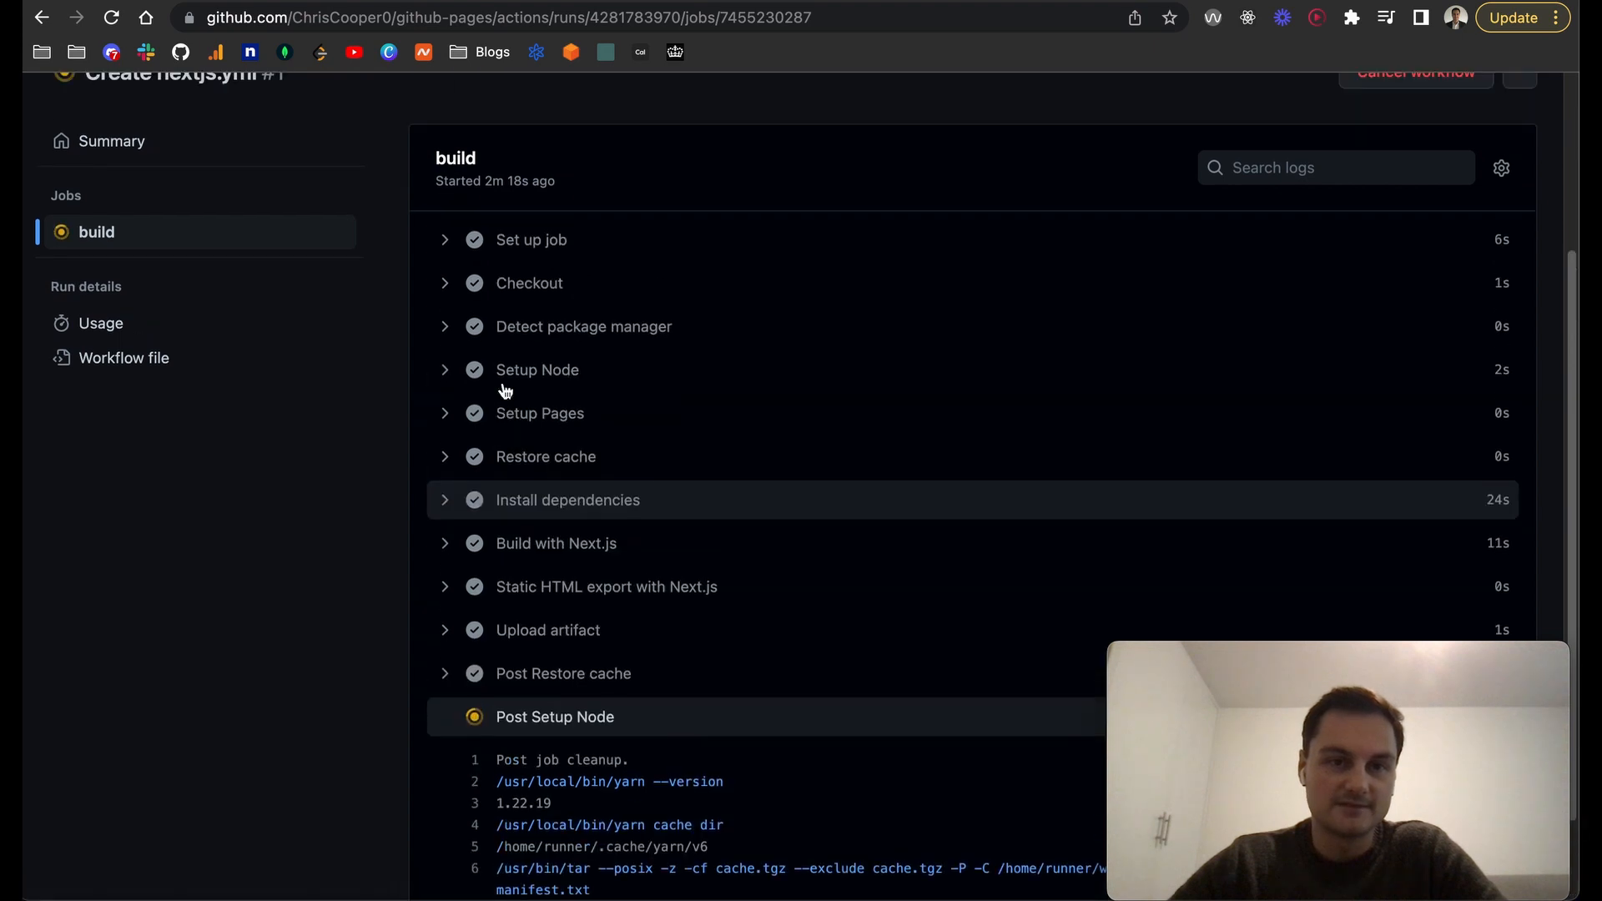
pyautogui.scroll(3)
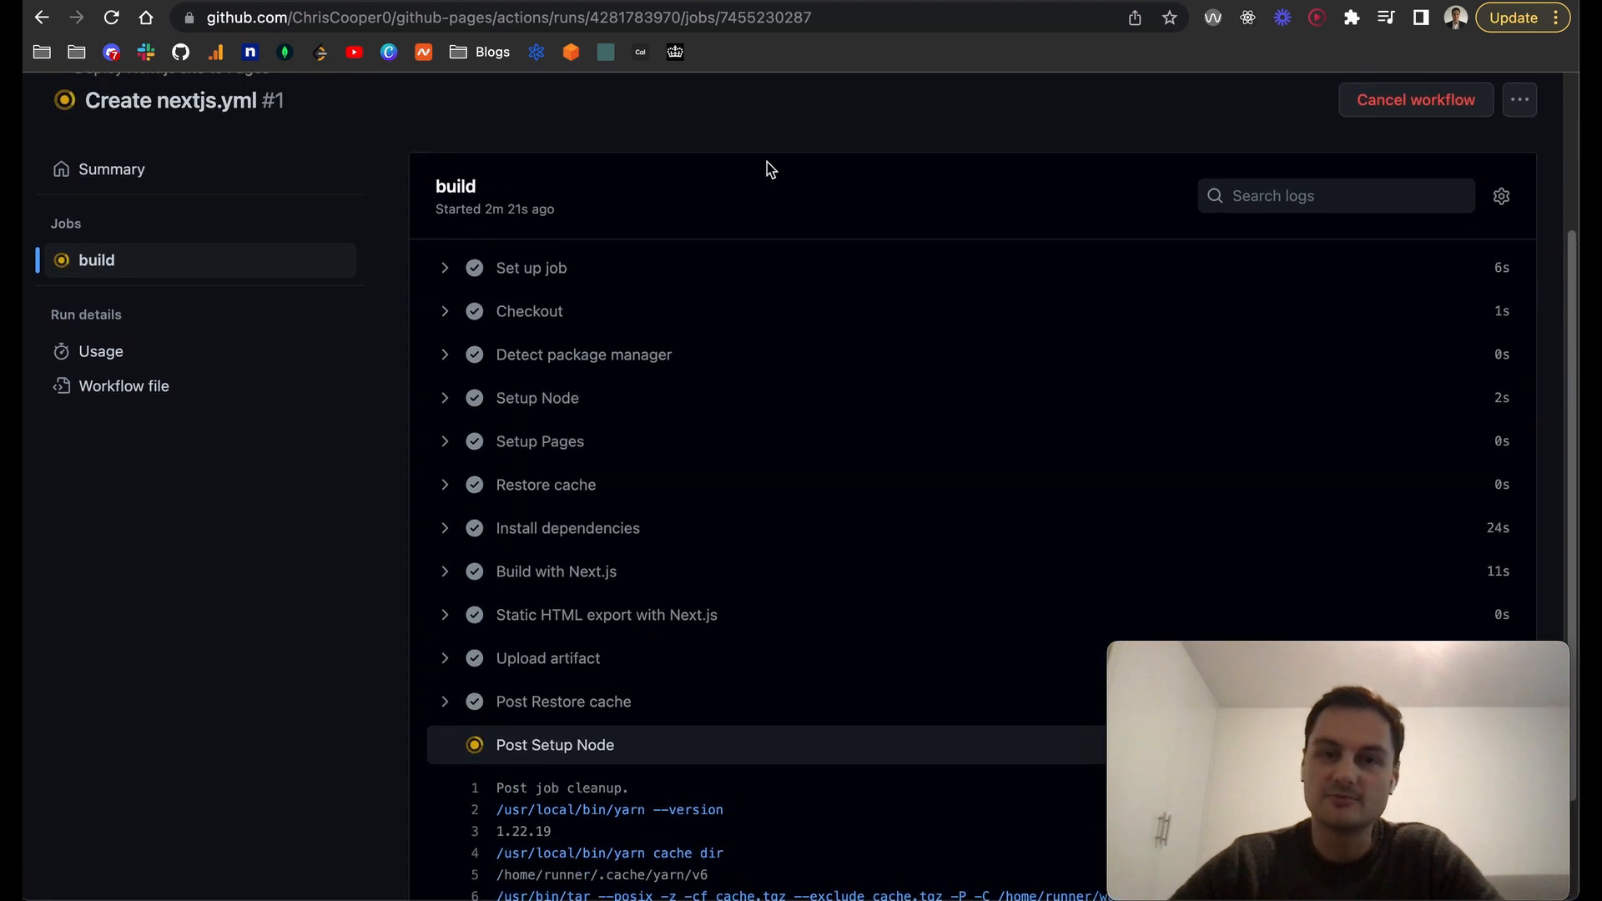
pyautogui.scroll(3)
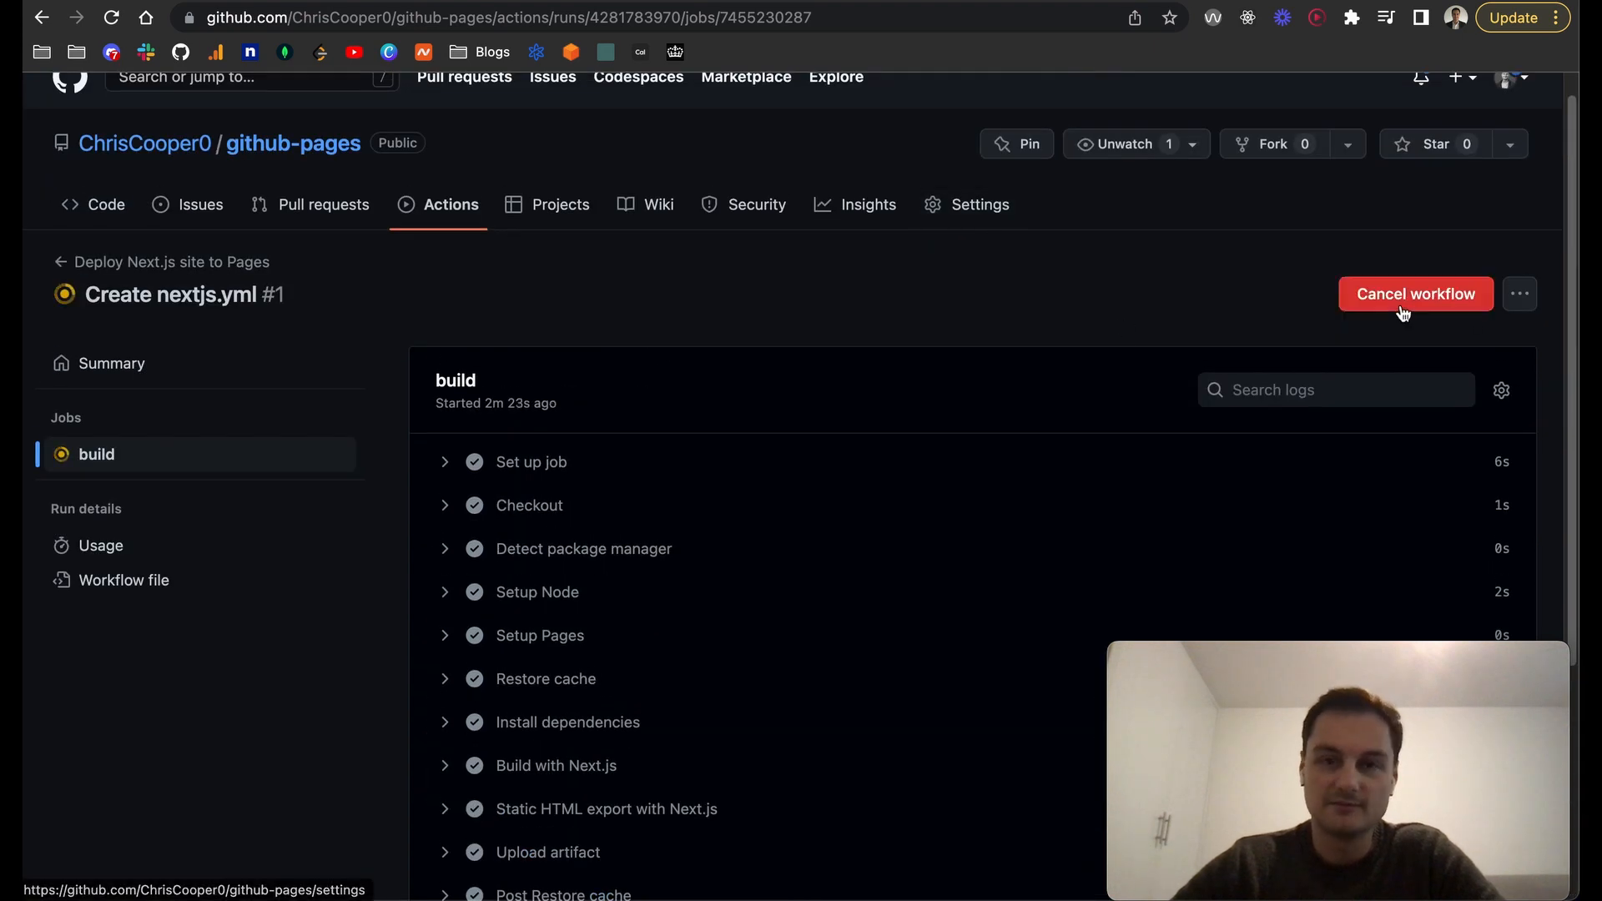
pyautogui.moveTo(53, 307)
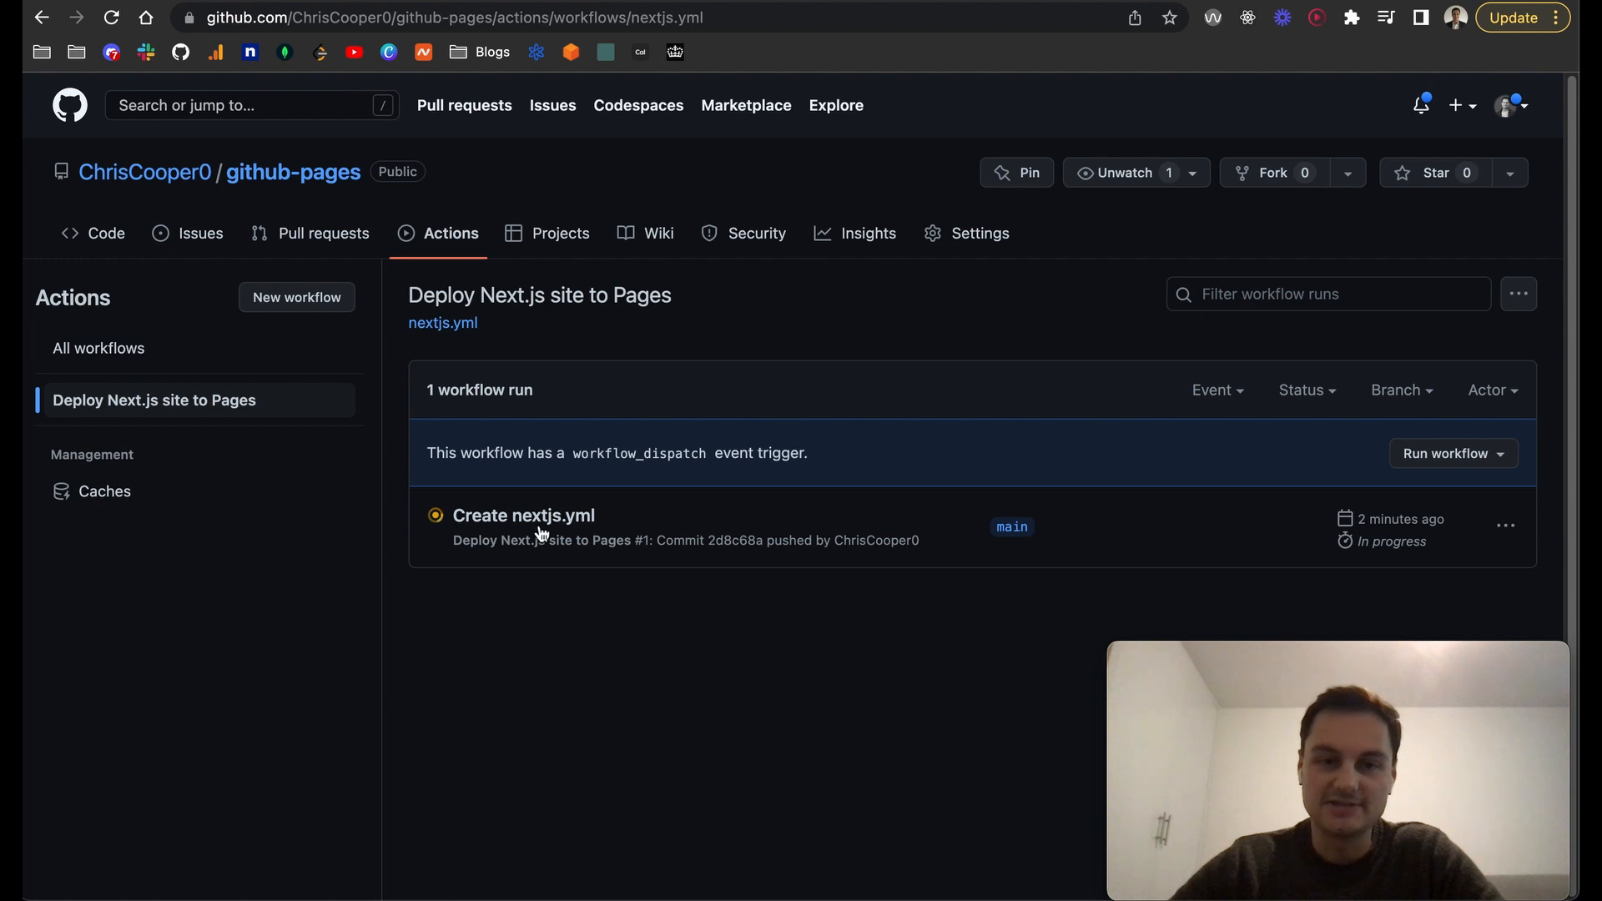
pyautogui.moveTo(1011, 526)
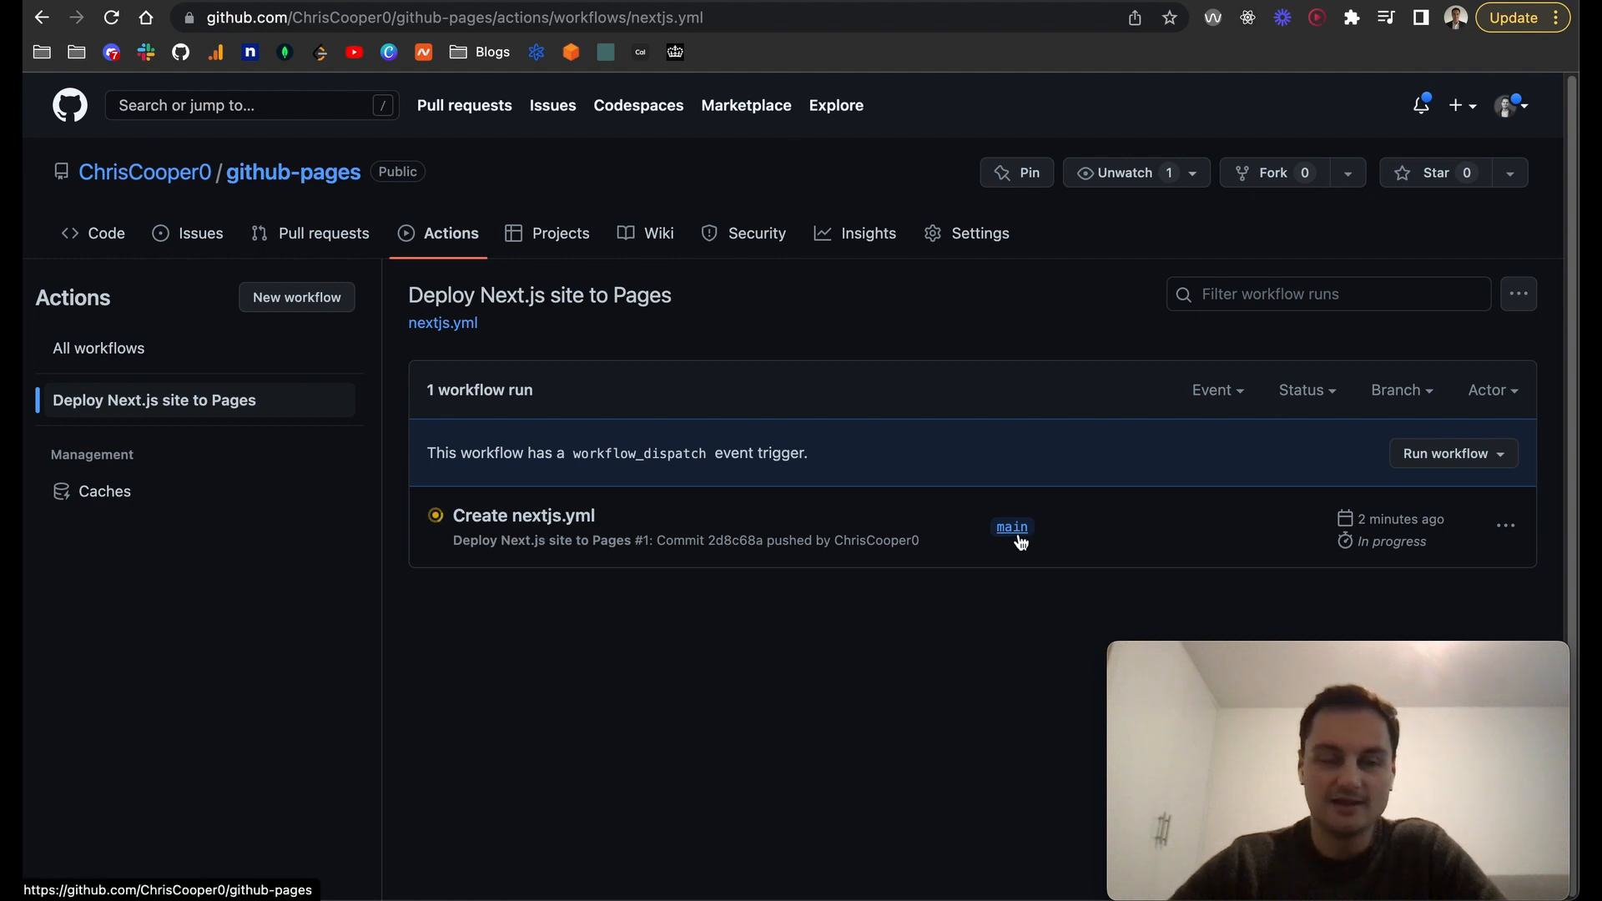
pyautogui.moveTo(939, 589)
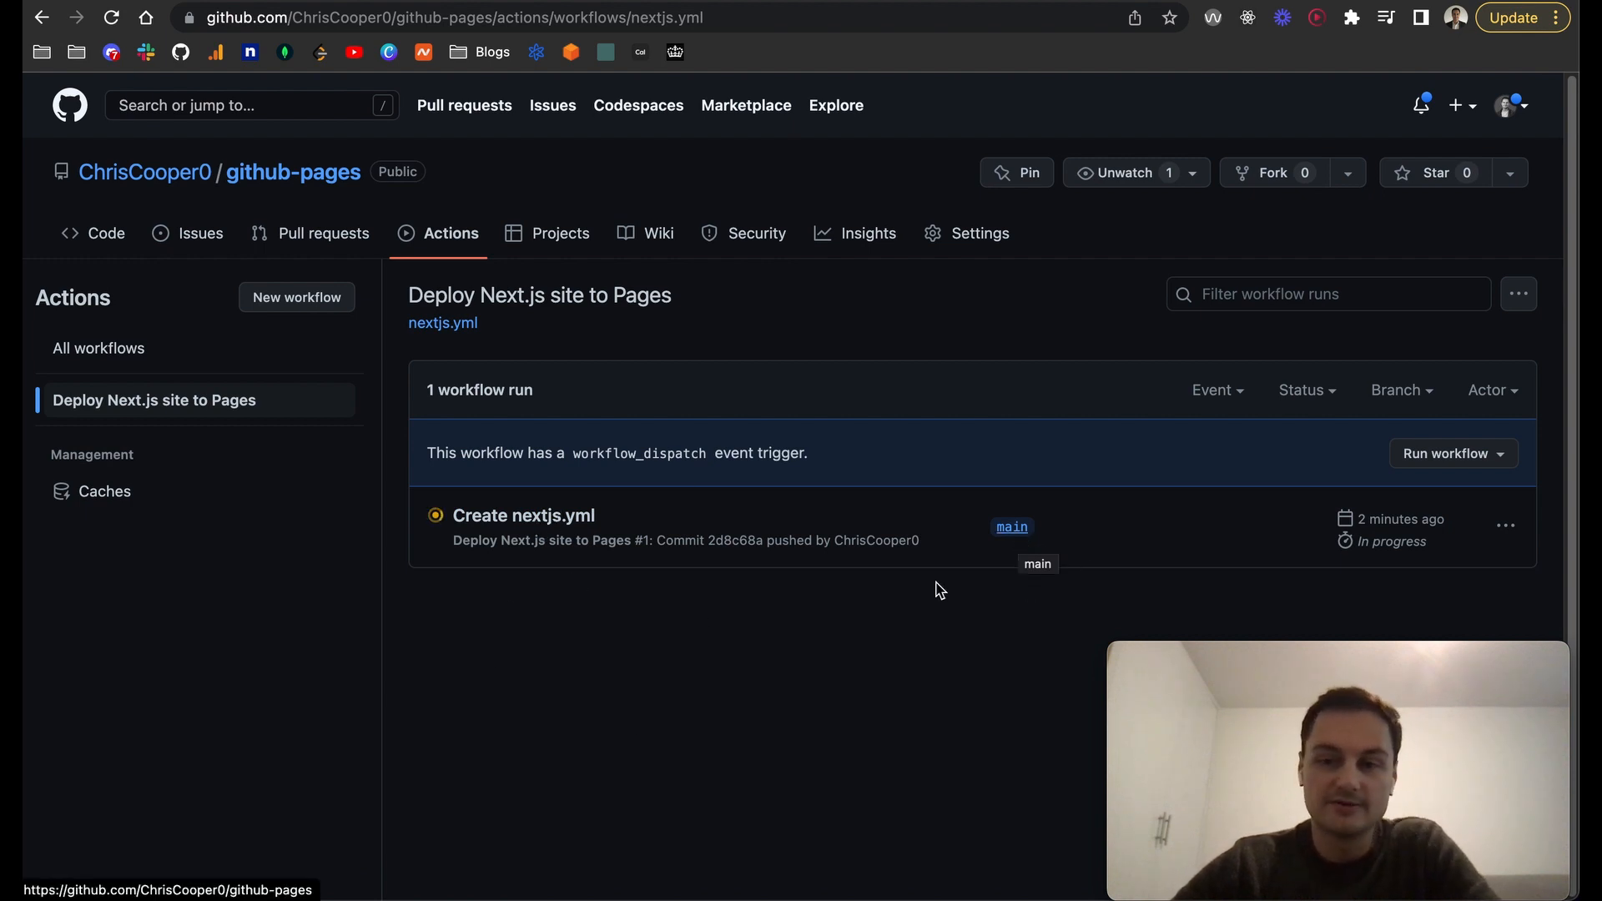
pyautogui.moveTo(741, 633)
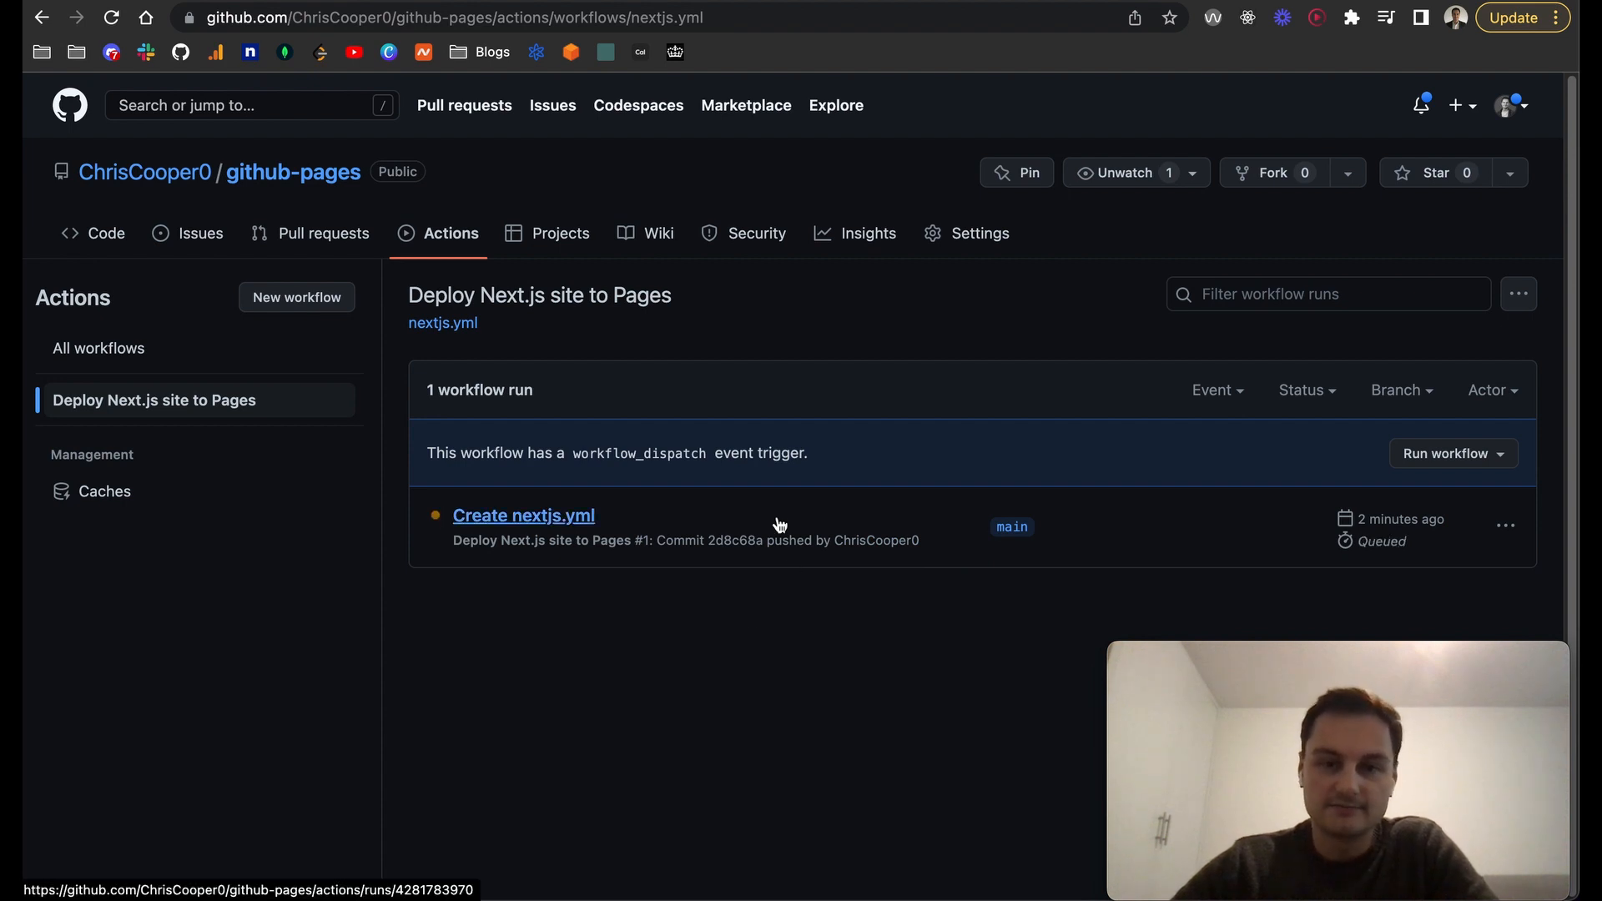
# Open the Create nextjs.yml run to watch build and deploy finish with green checks.
pyautogui.click(522, 516)
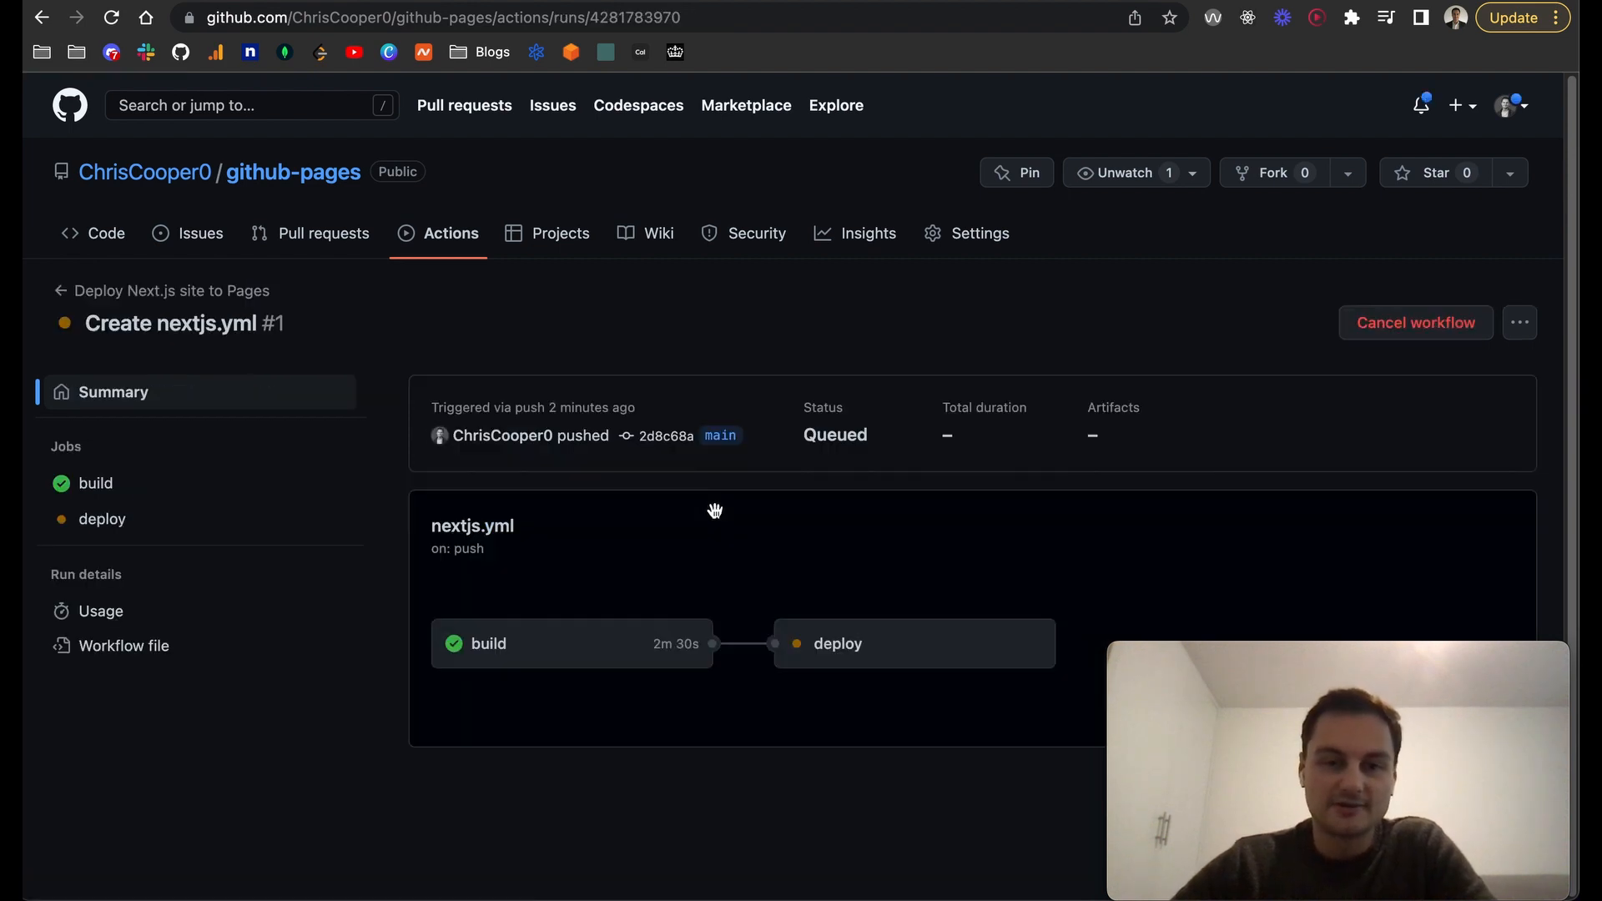
pyautogui.moveTo(608, 536)
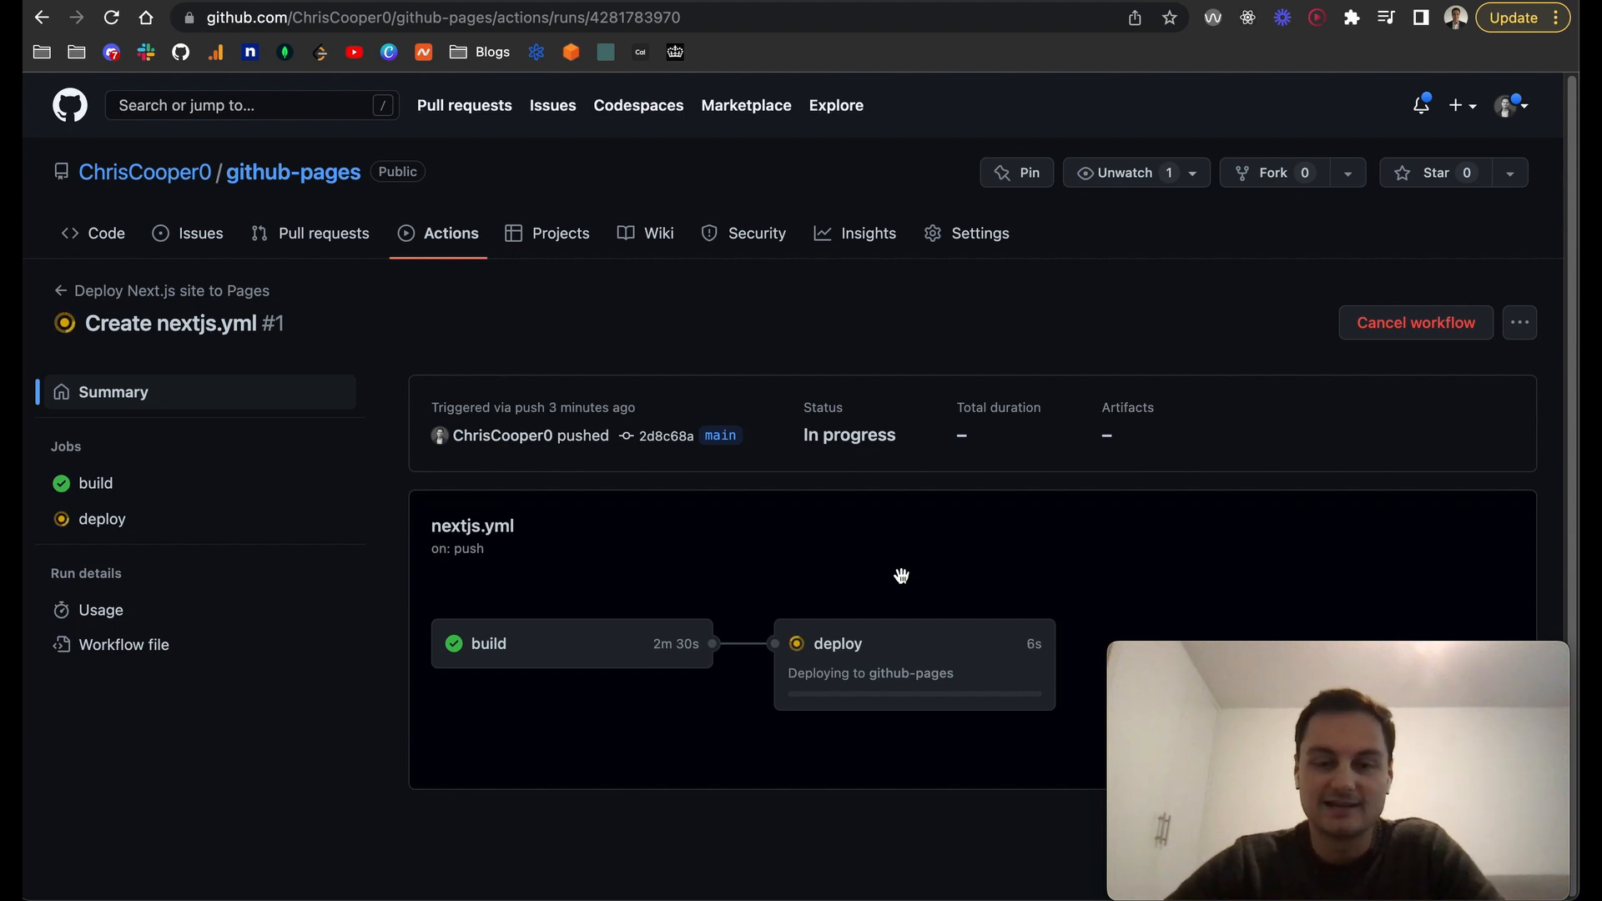
pyautogui.moveTo(272, 193)
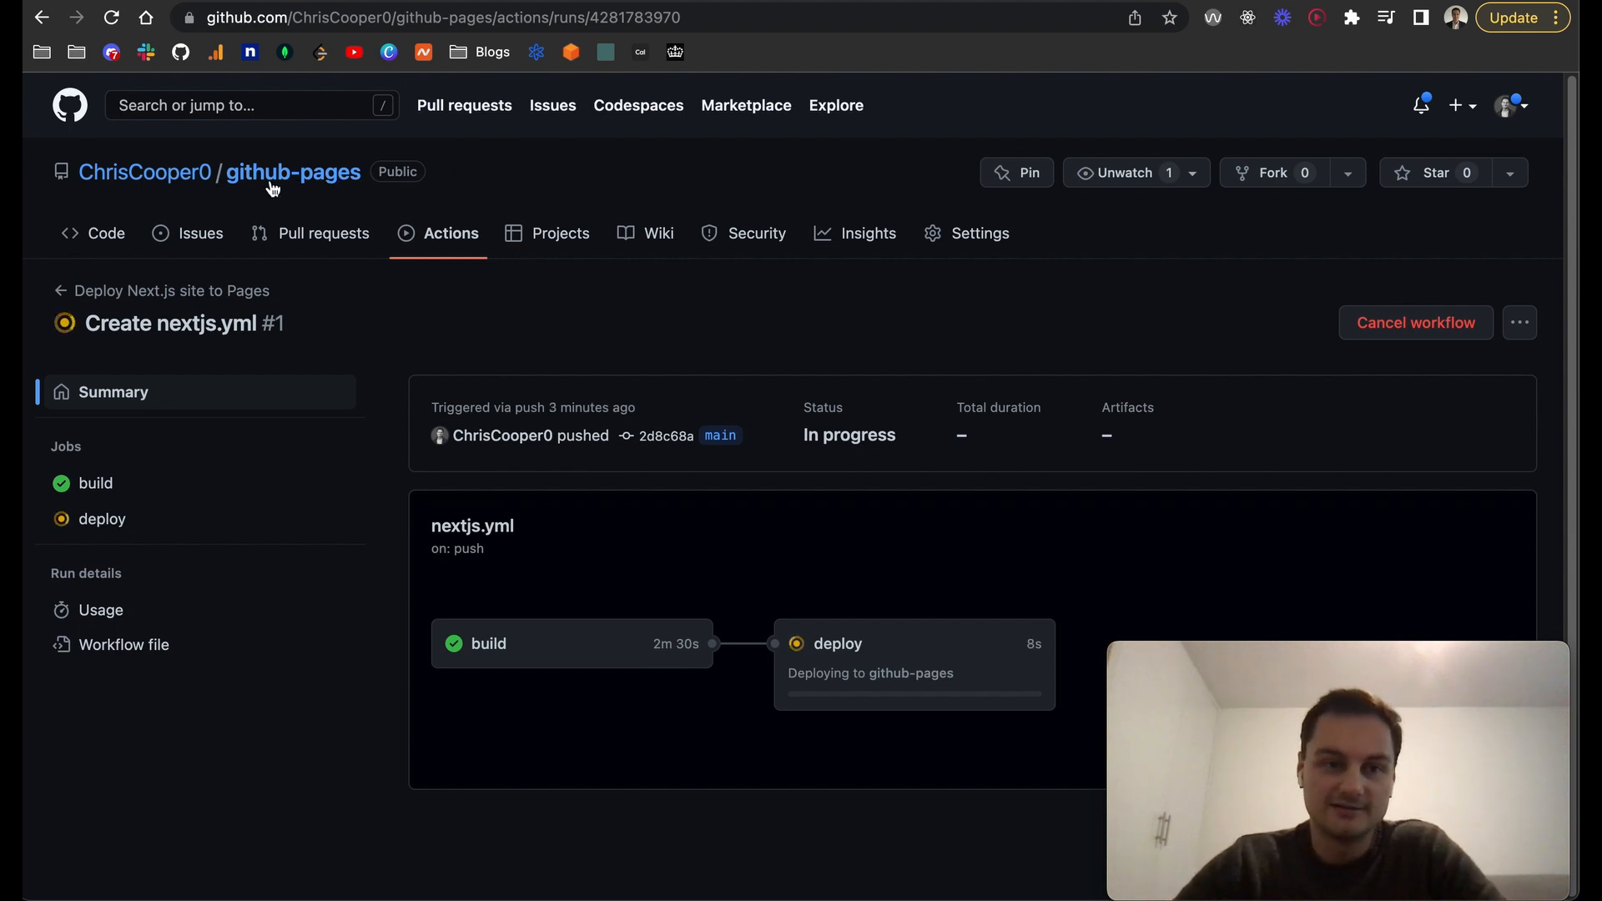
pyautogui.moveTo(292, 172)
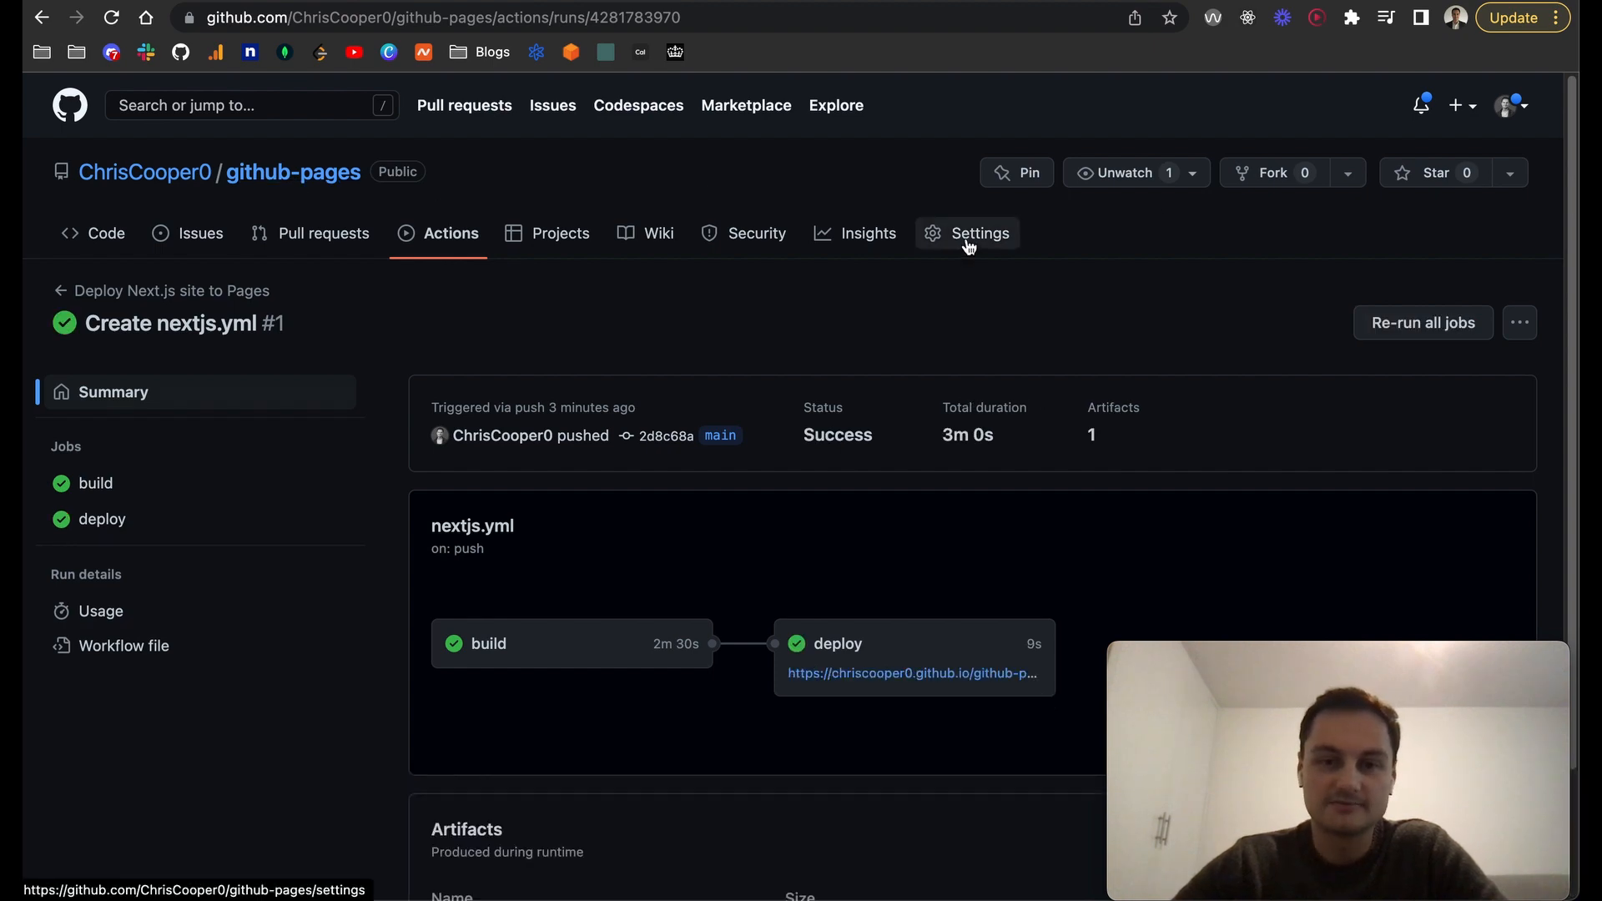
# Scroll through the live 'Welcome to our GitHub page!' site at chriscooper0.github.io/github-pages.
pyautogui.scroll(-3)
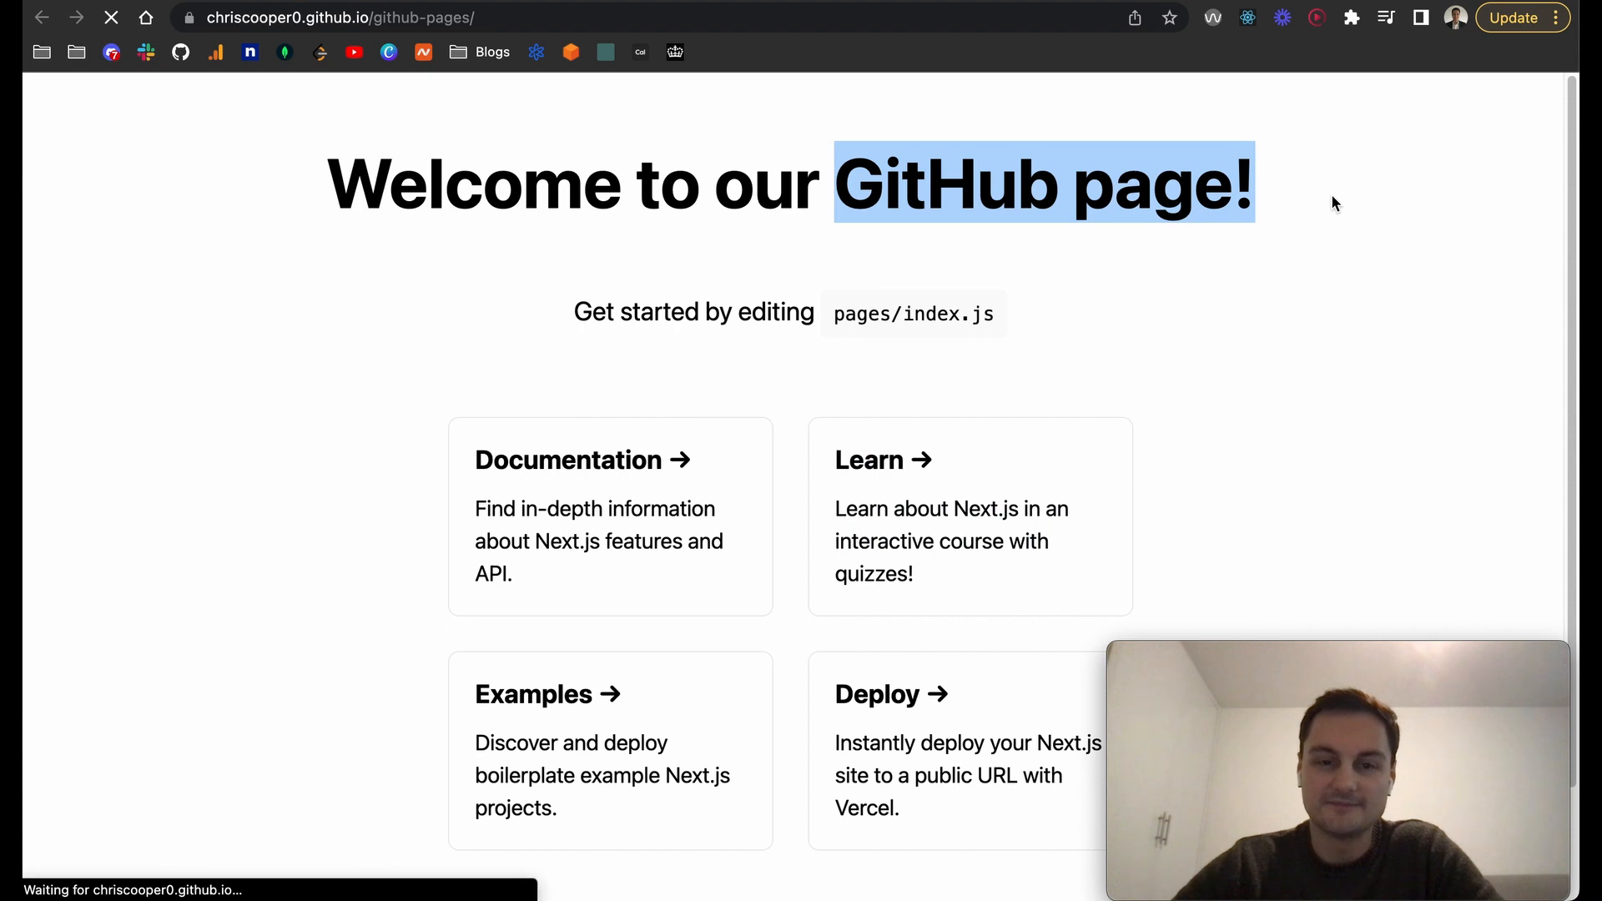
pyautogui.scroll(-3)
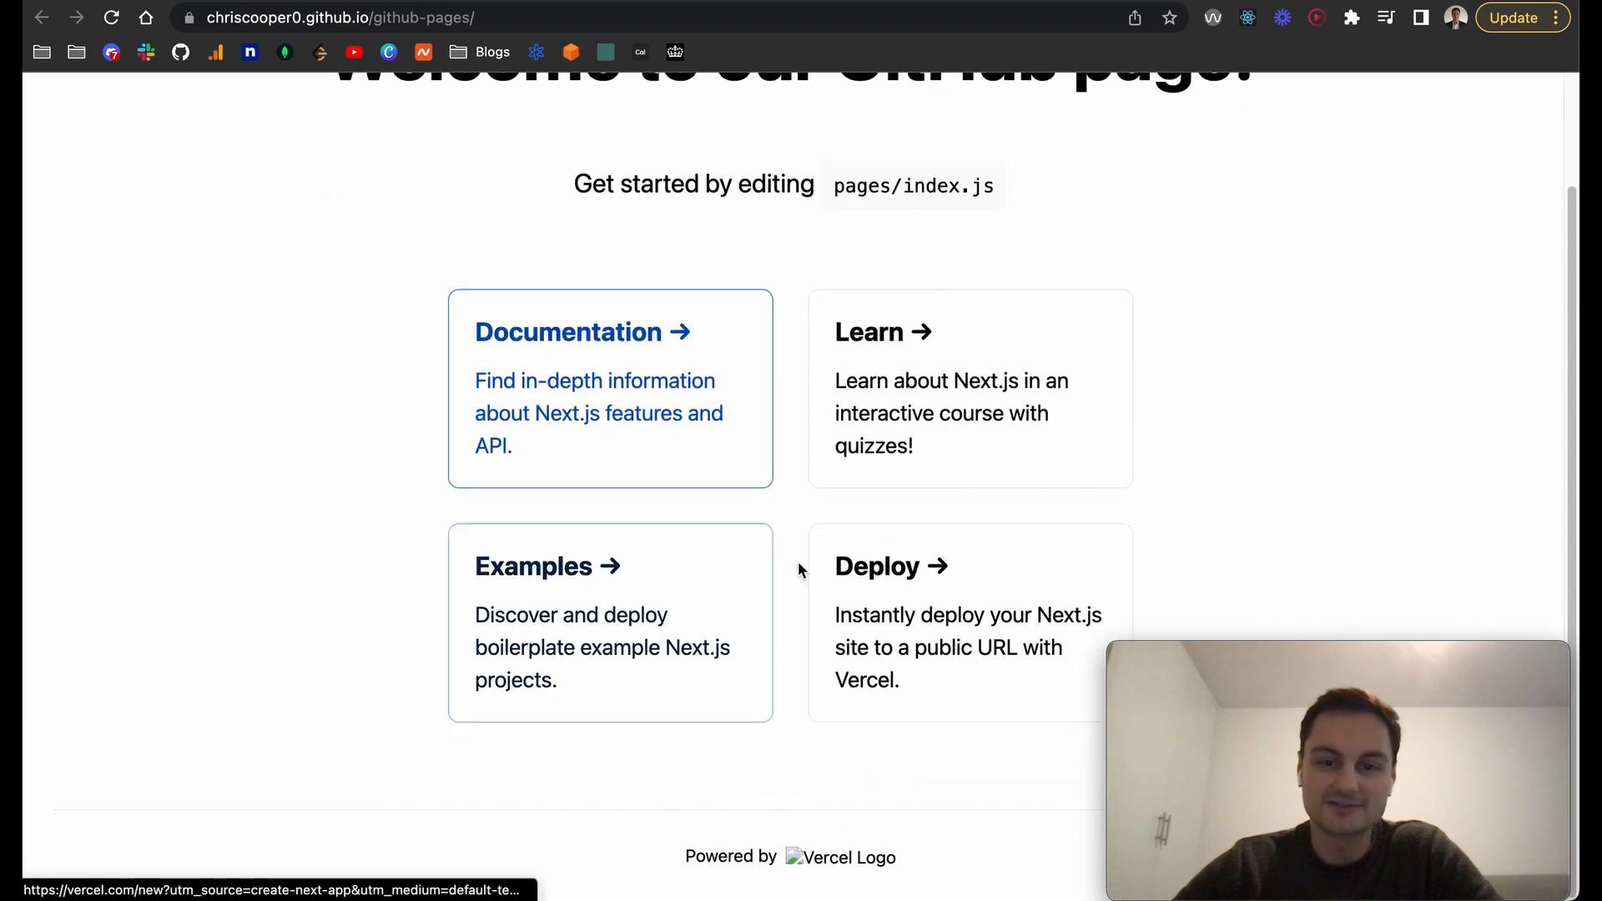
pyautogui.scroll(3)
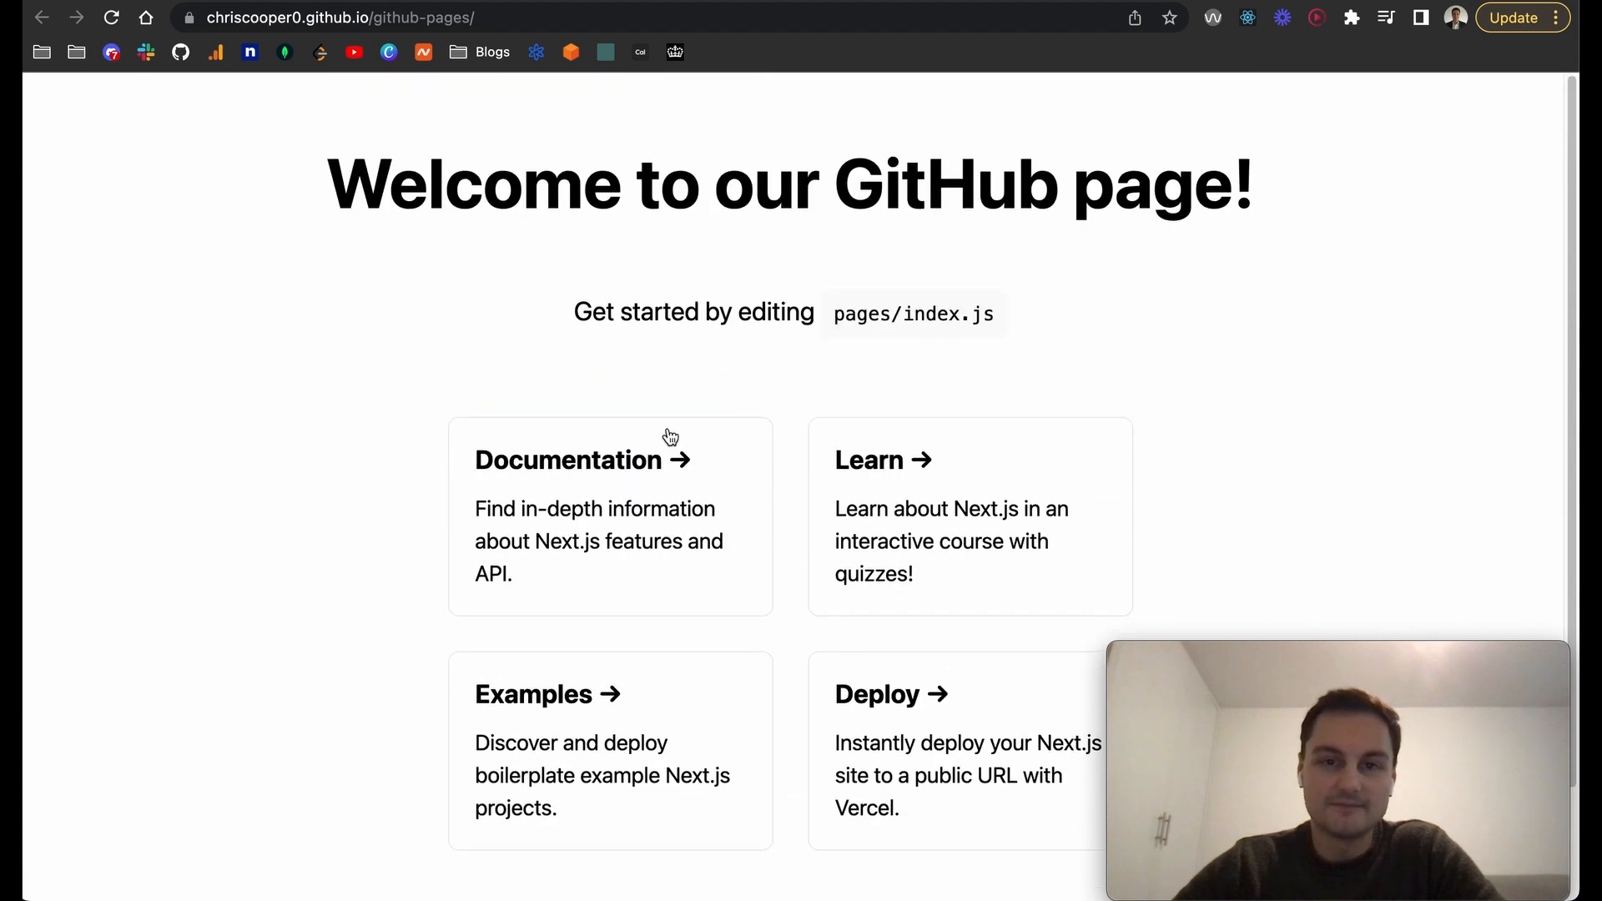
pyautogui.scroll(-3)
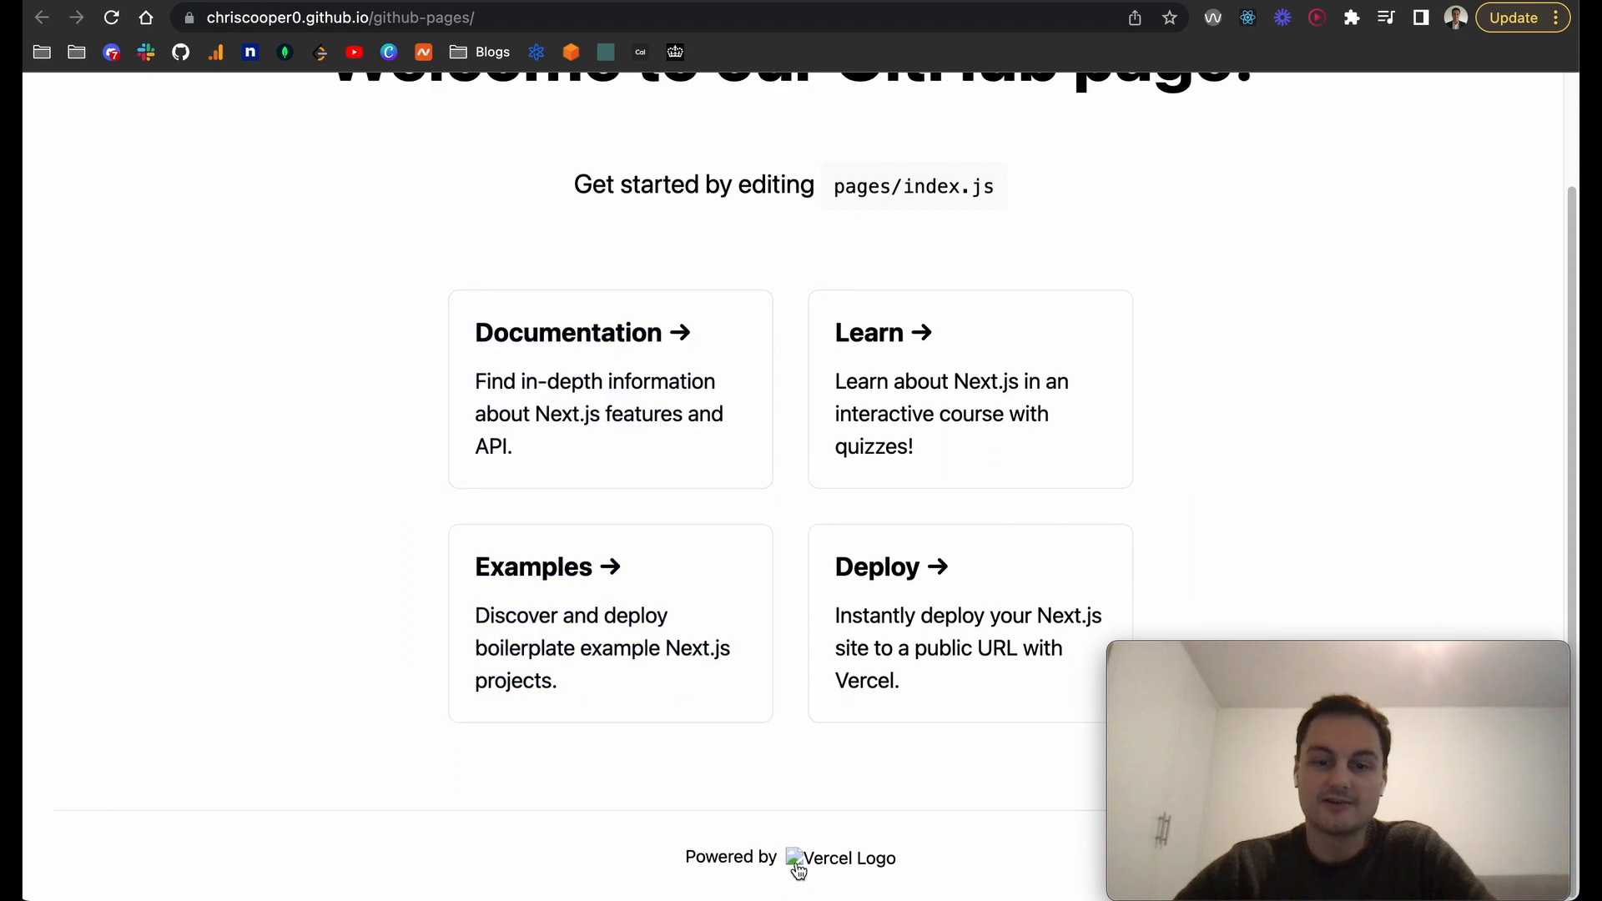
pyautogui.moveTo(794, 773)
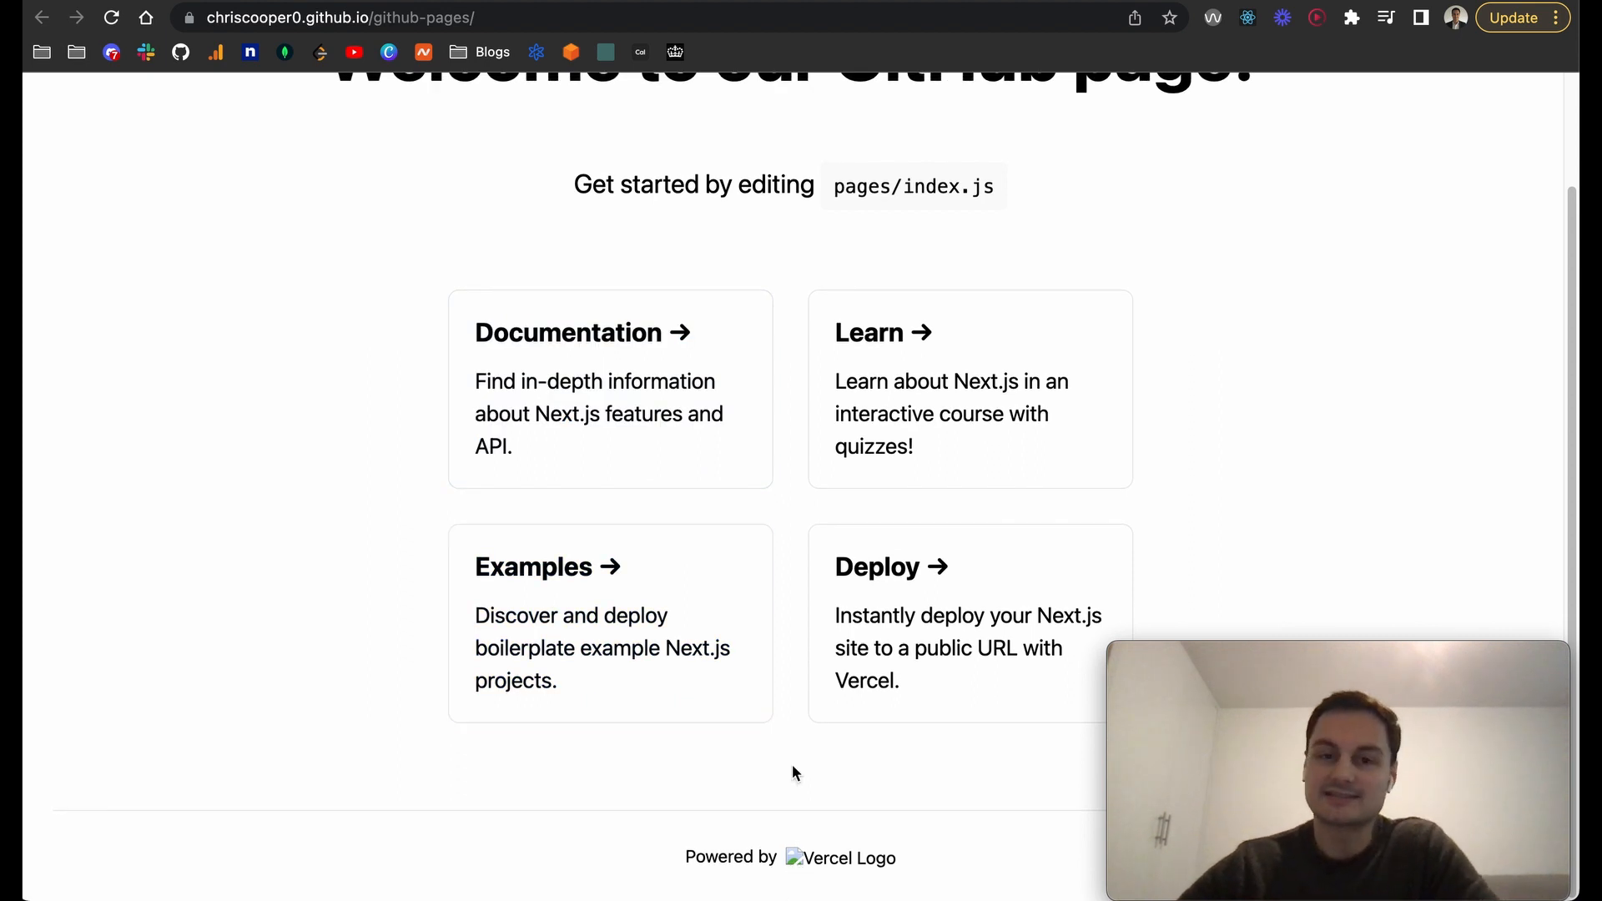
pyautogui.moveTo(786, 694)
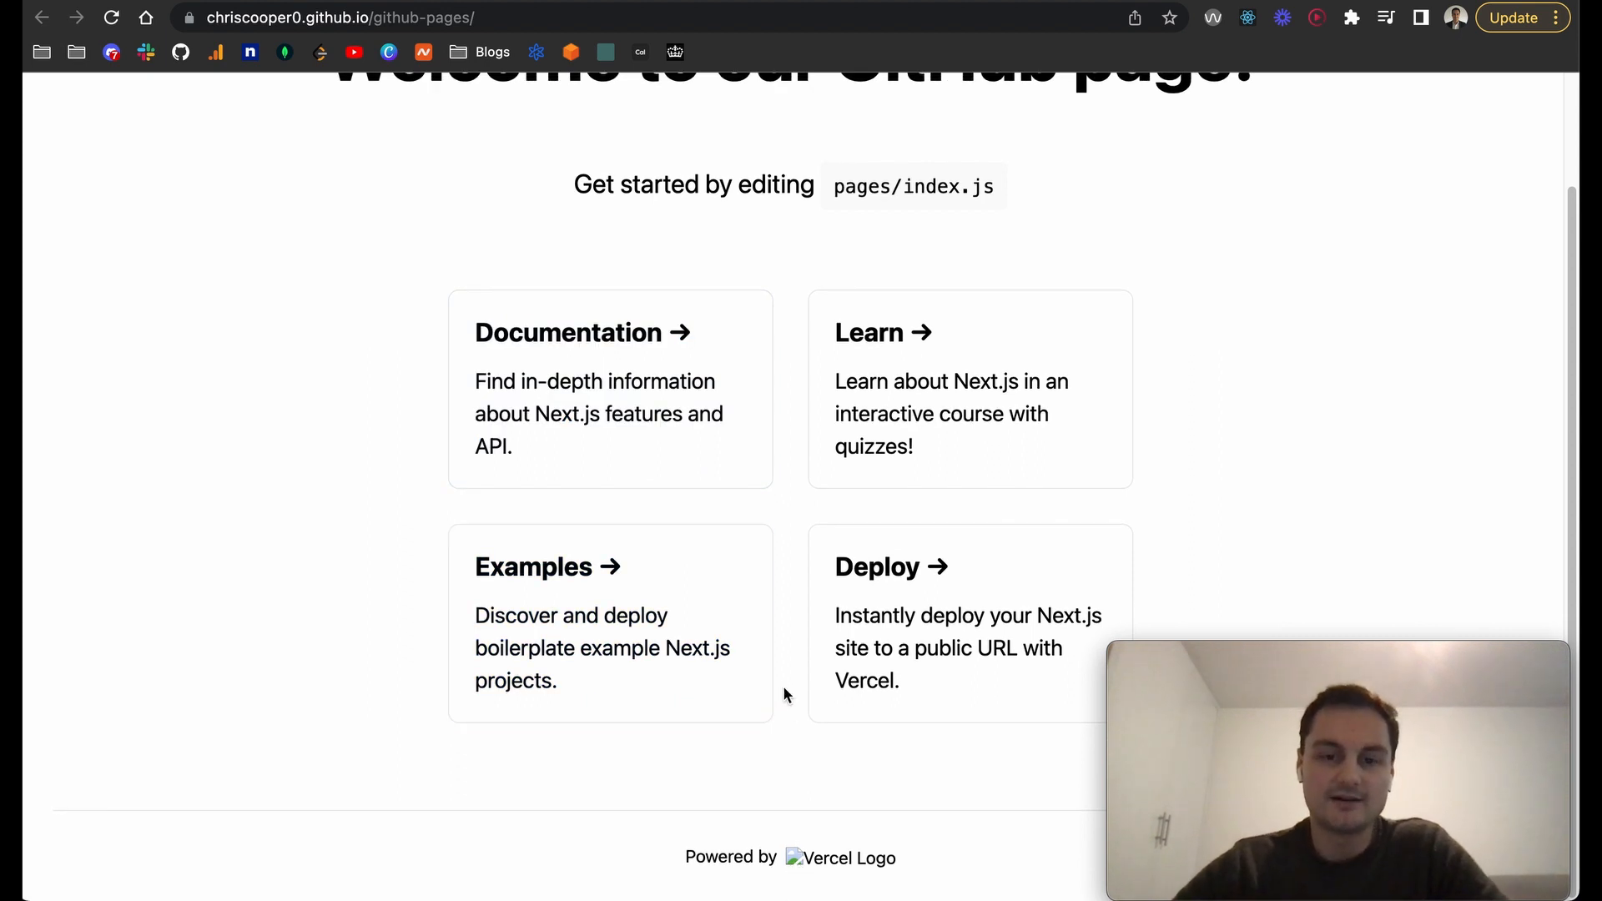
pyautogui.scroll(3)
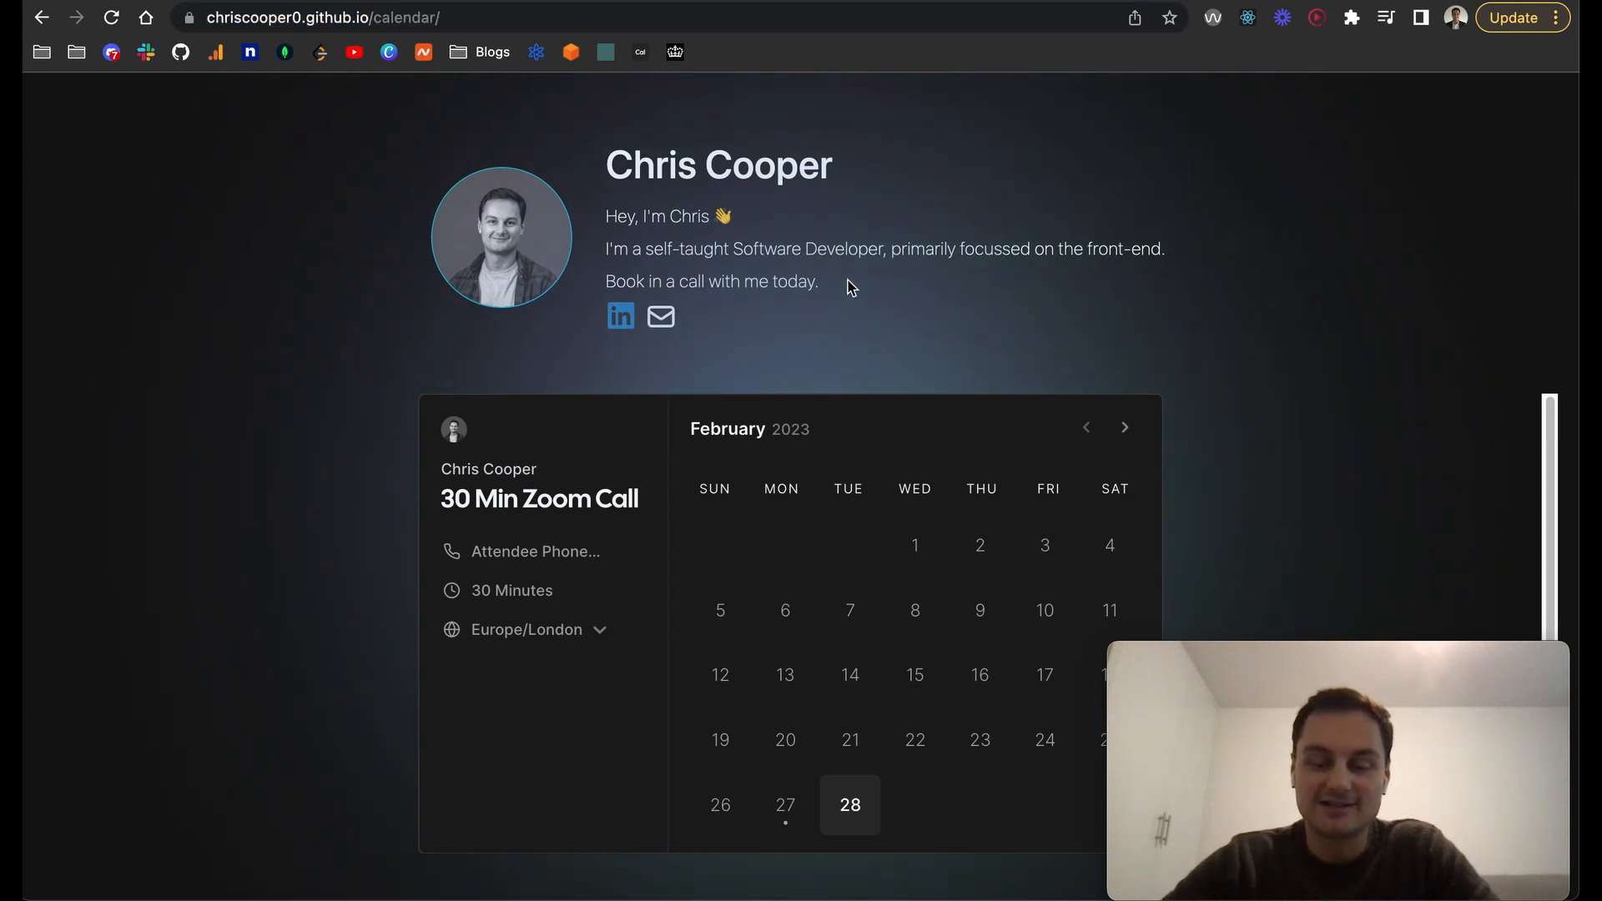
pyautogui.moveTo(1001, 434)
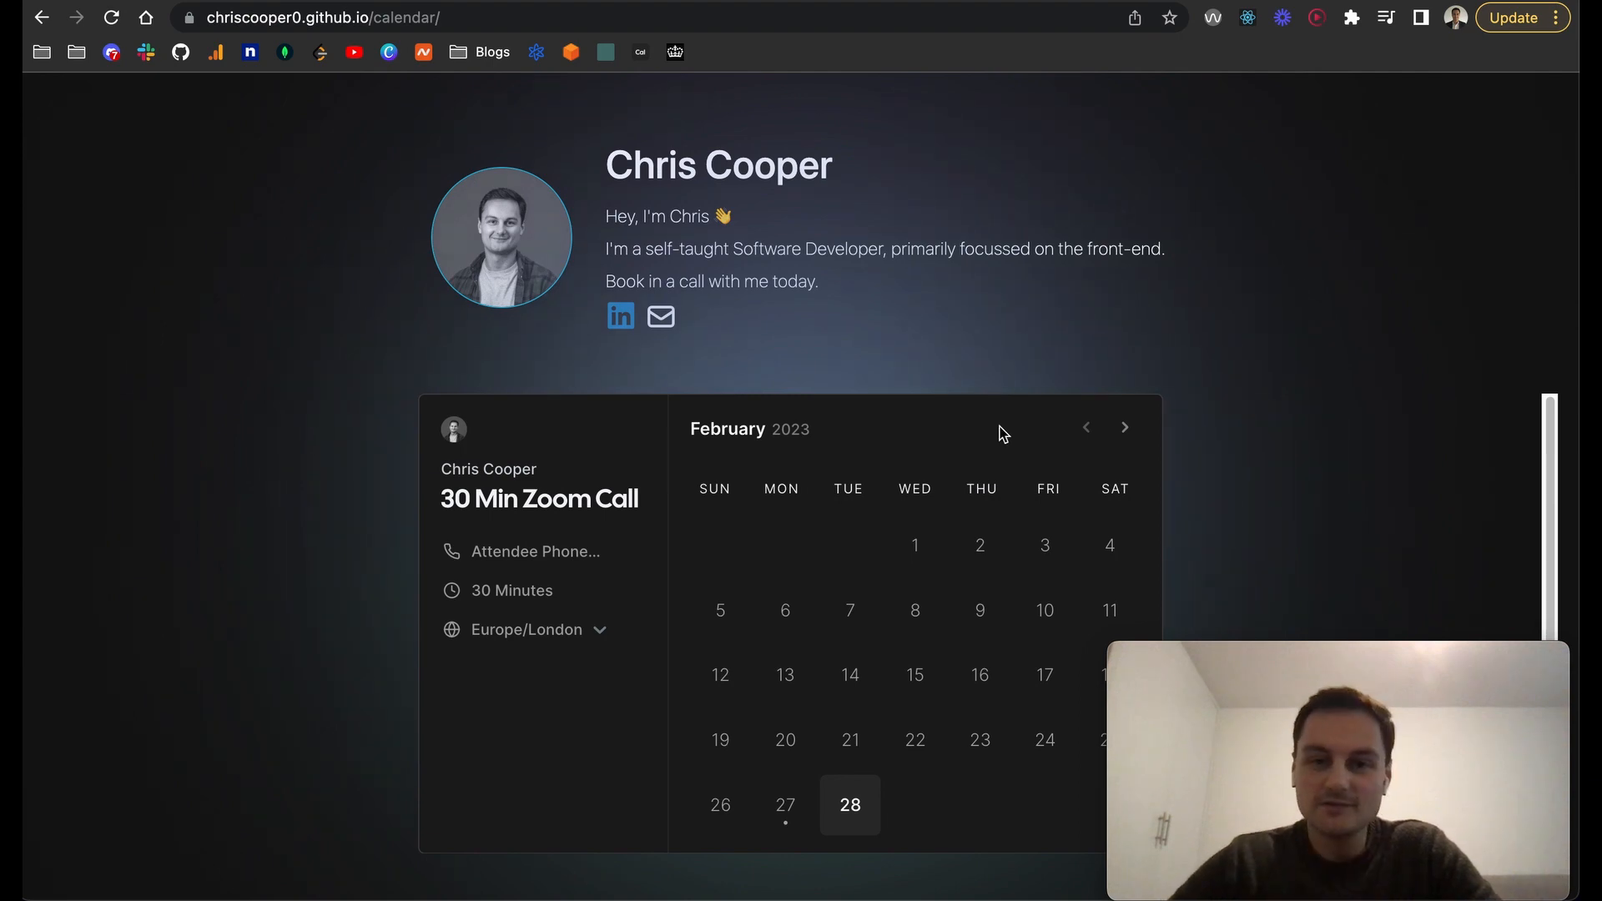
pyautogui.moveTo(1068, 199)
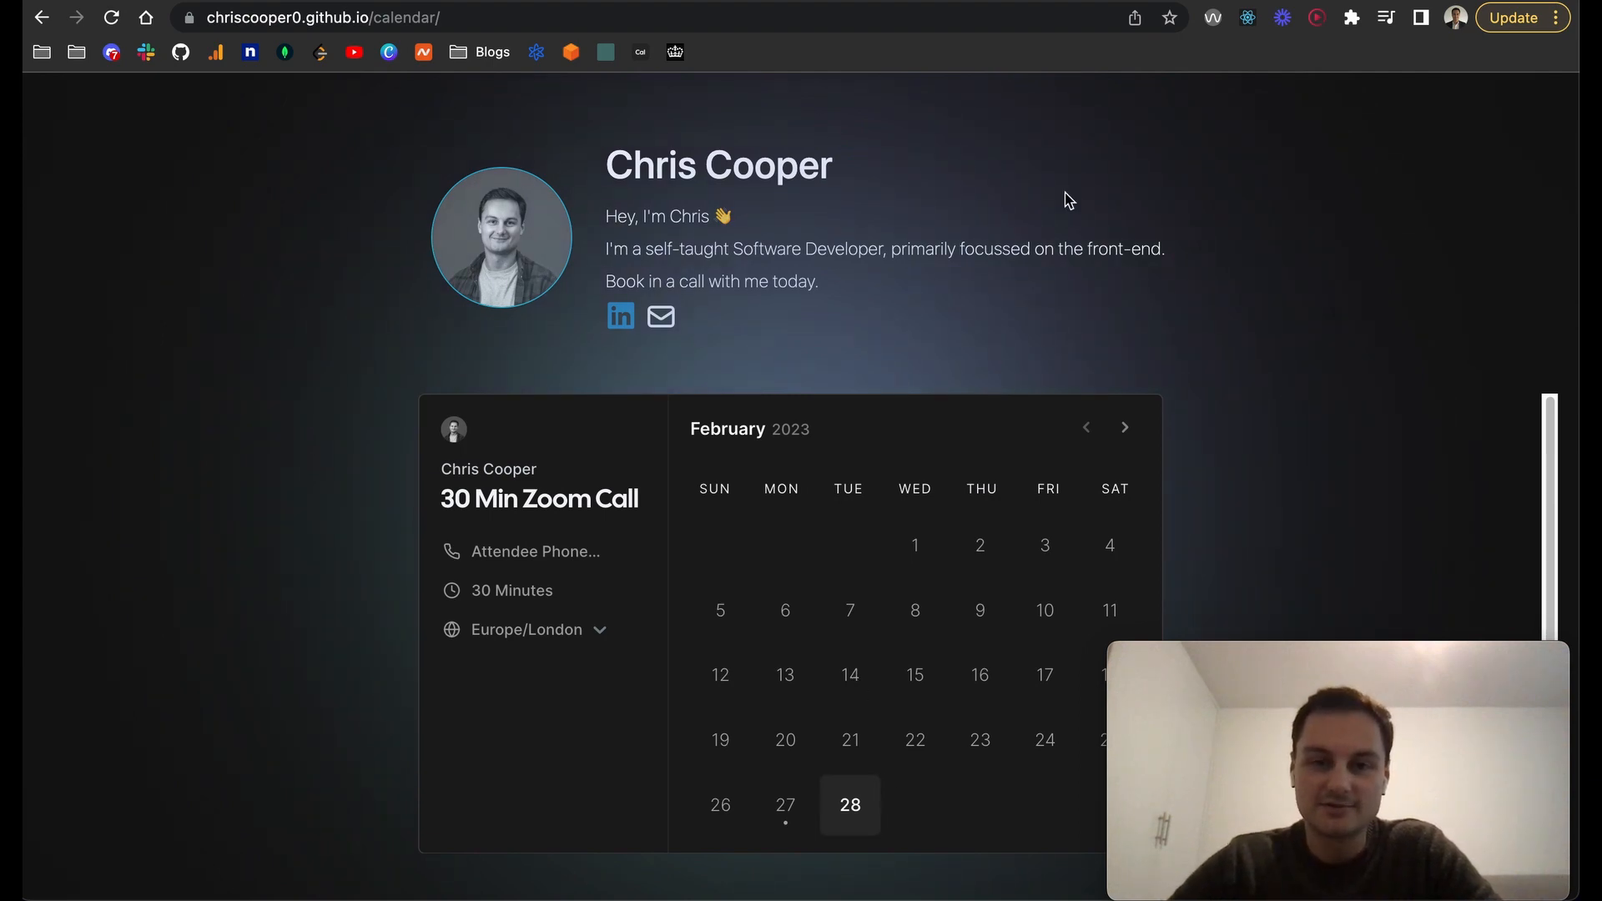
pyautogui.moveTo(1437, 469)
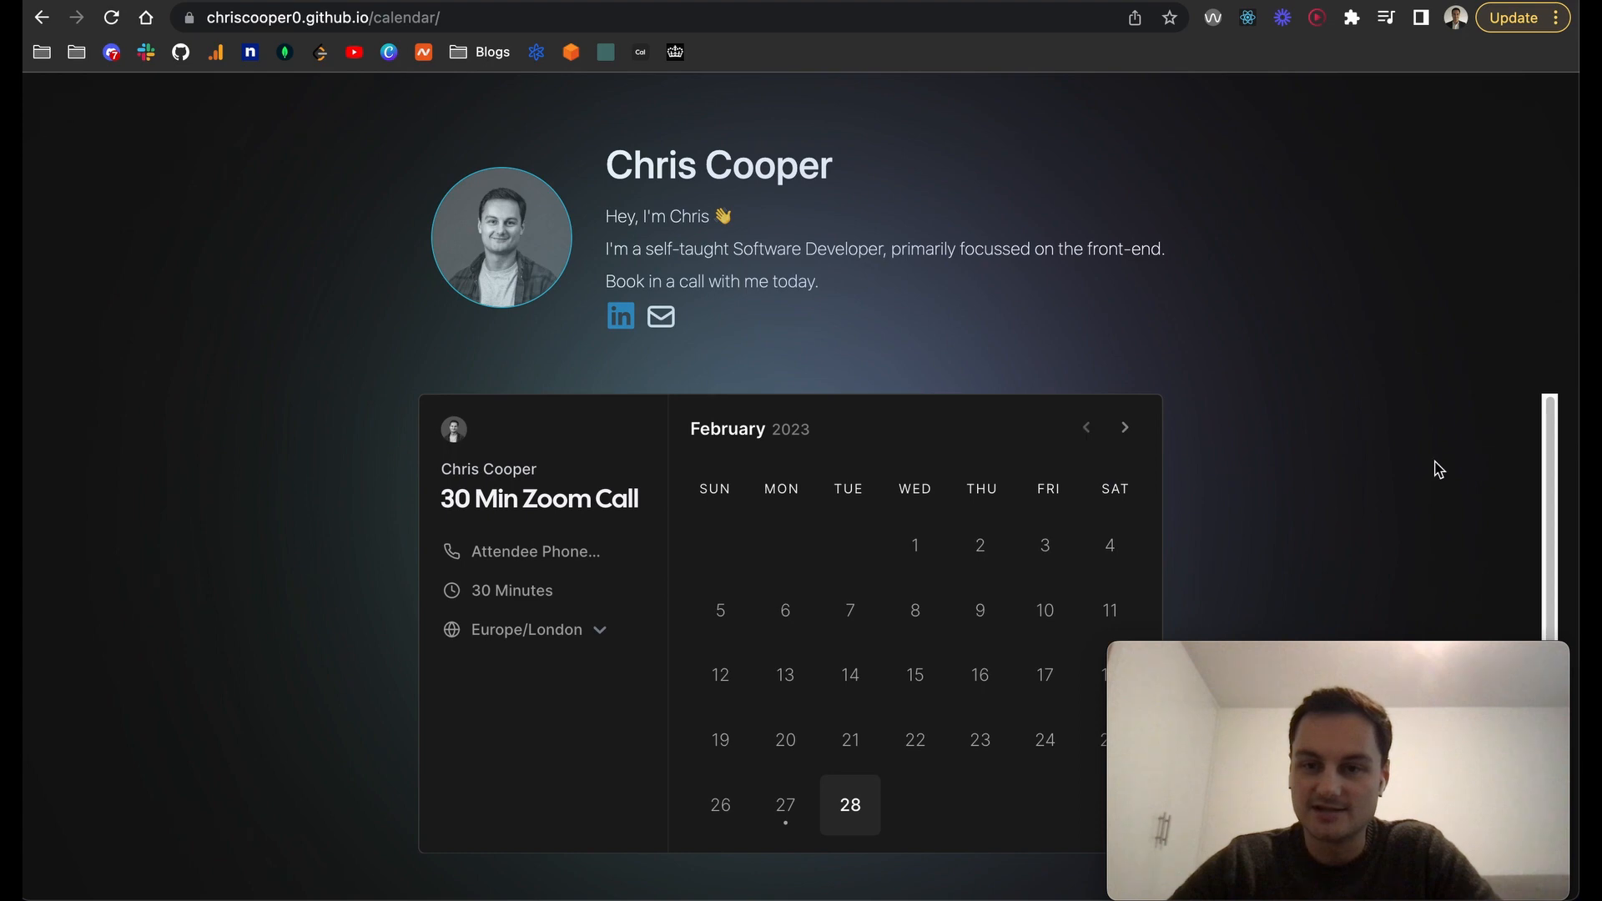
pyautogui.moveTo(1550, 417)
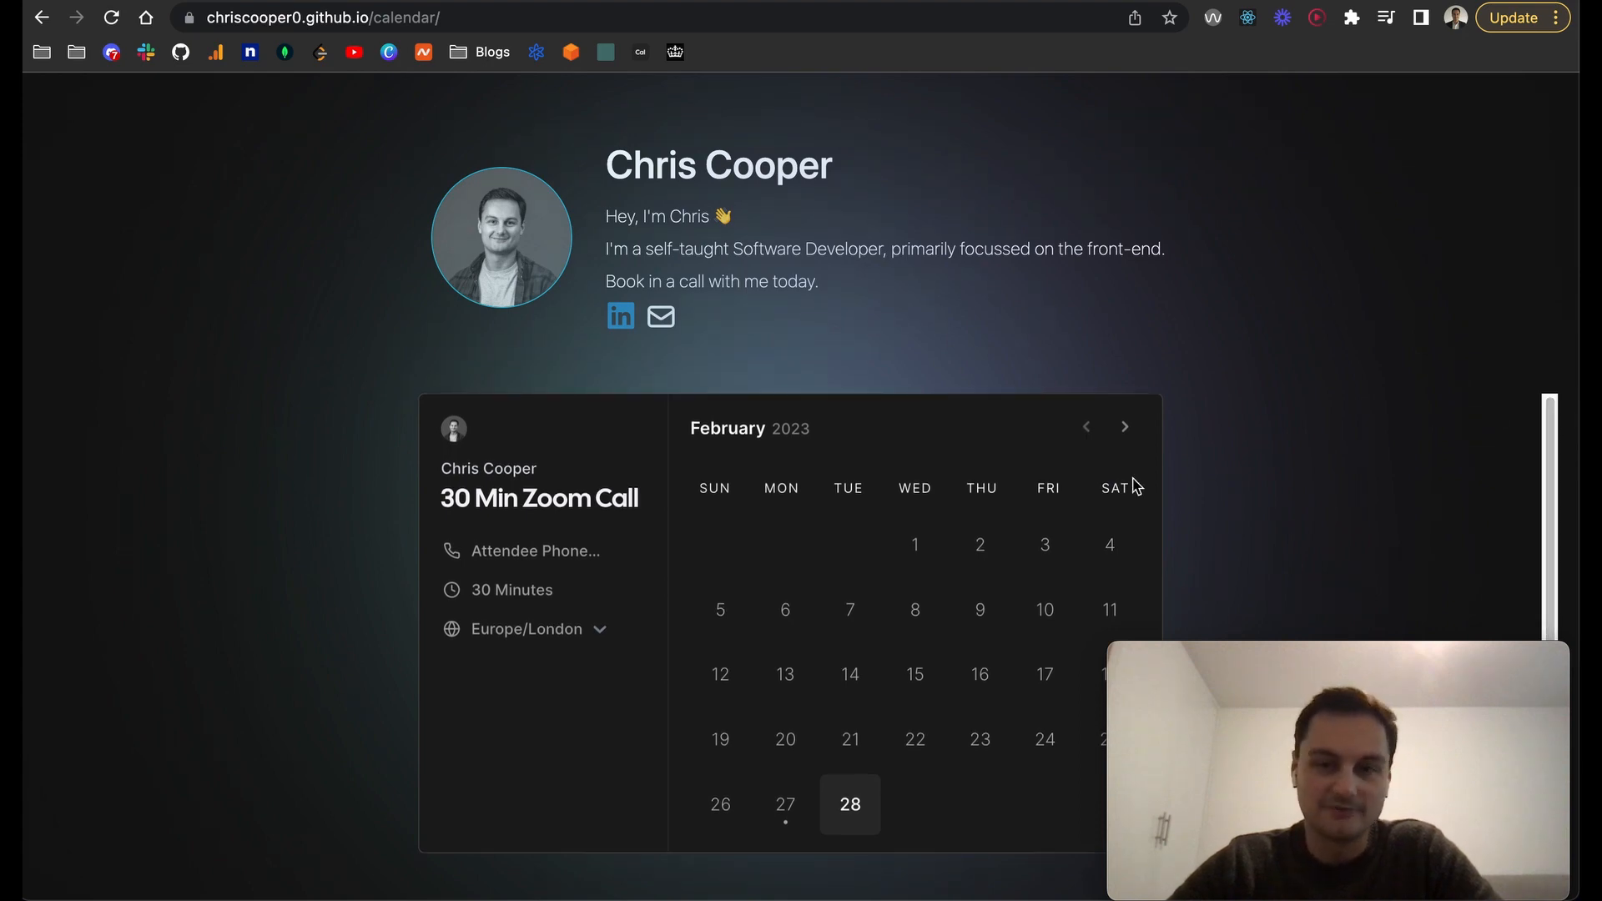
pyautogui.moveTo(1271, 327)
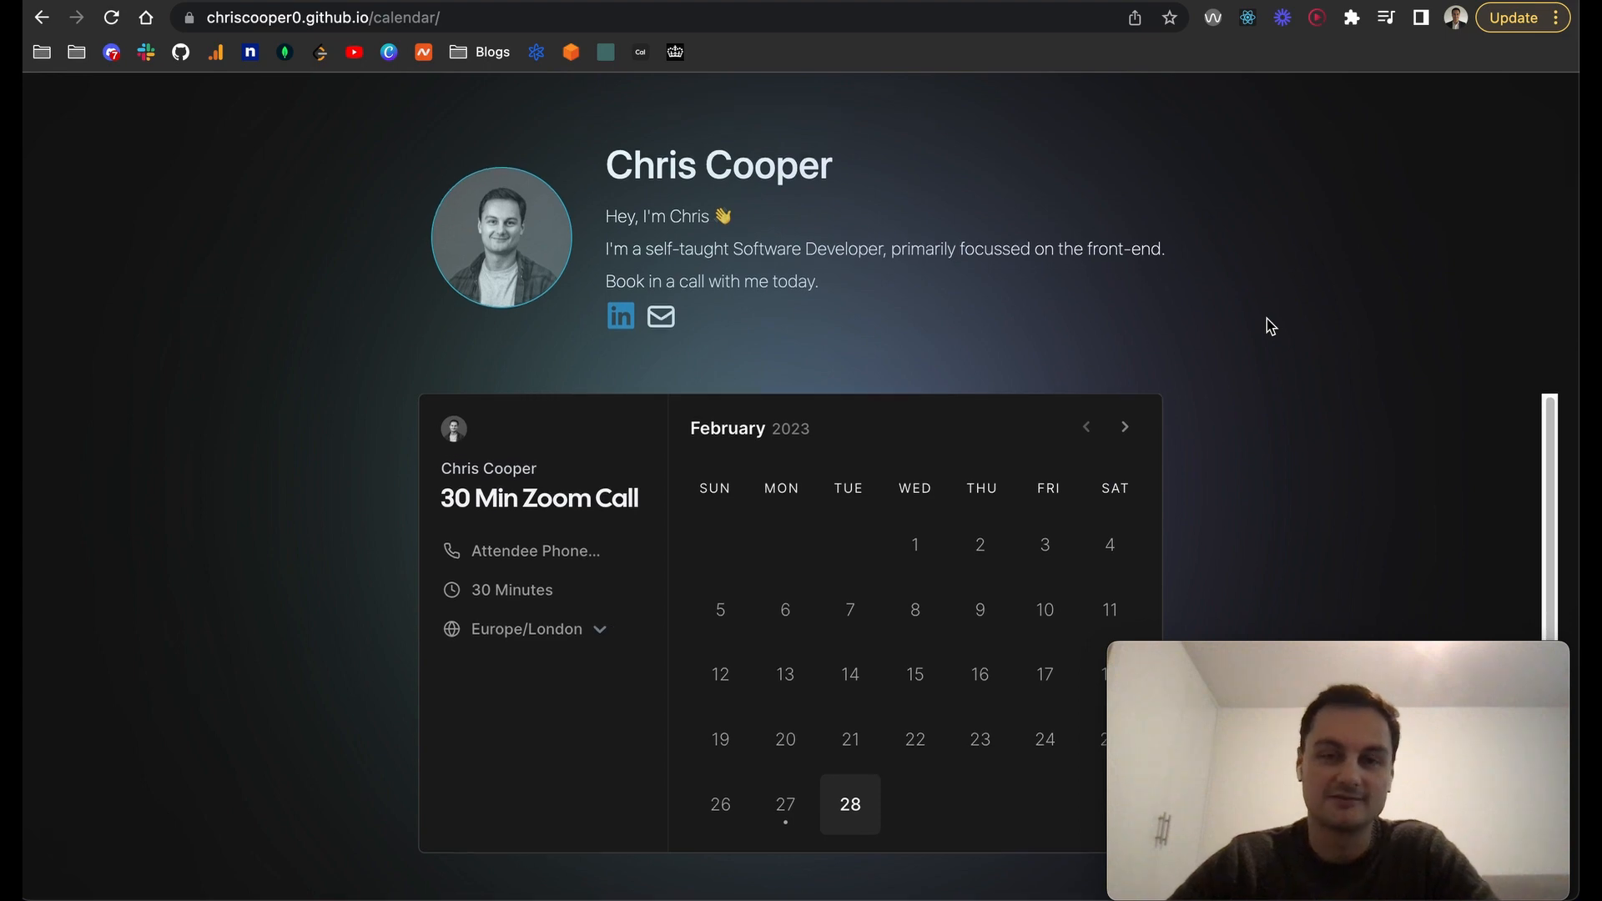
pyautogui.moveTo(849, 792)
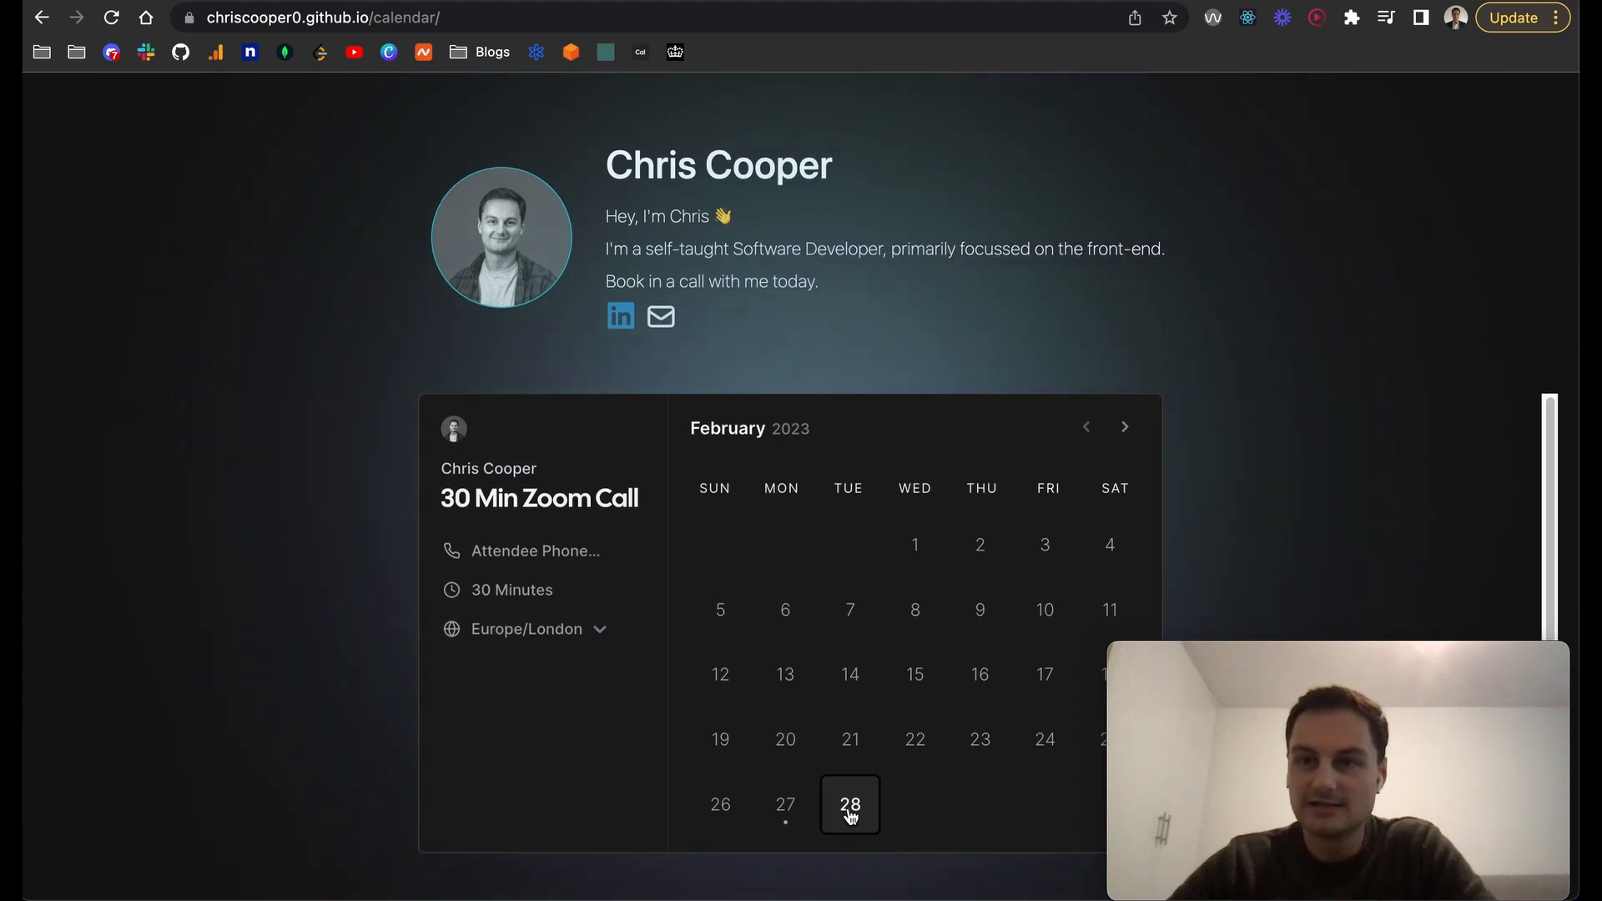
# Select February 28, start booking the 17:30 slot, cancel it, and return to the workflow run.
pyautogui.click(849, 804)
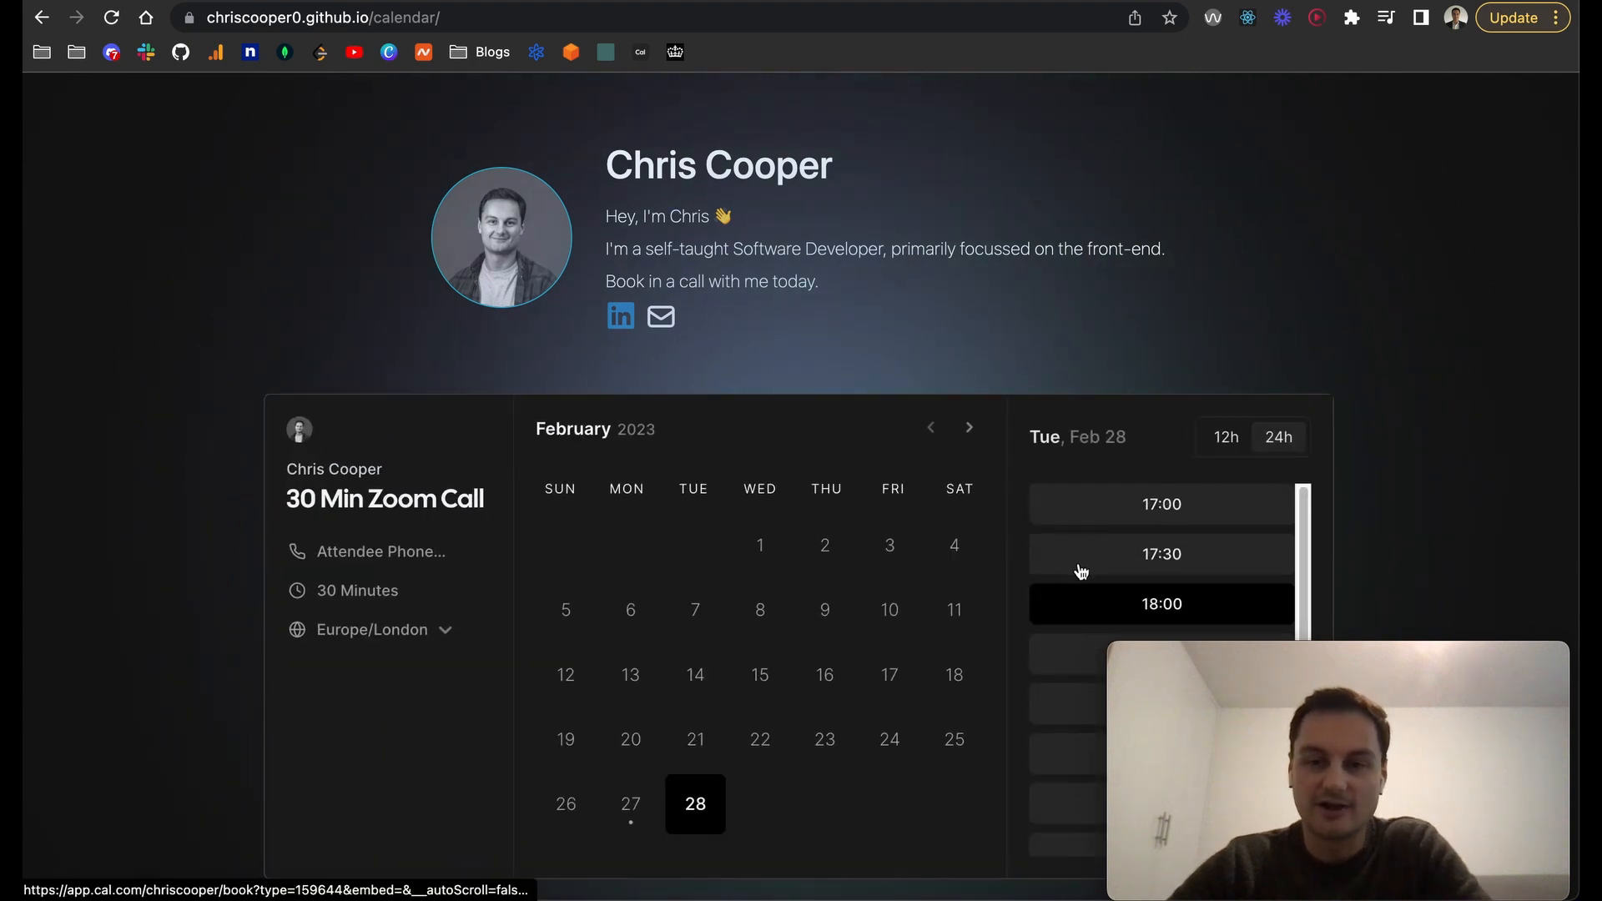
pyautogui.click(1161, 554)
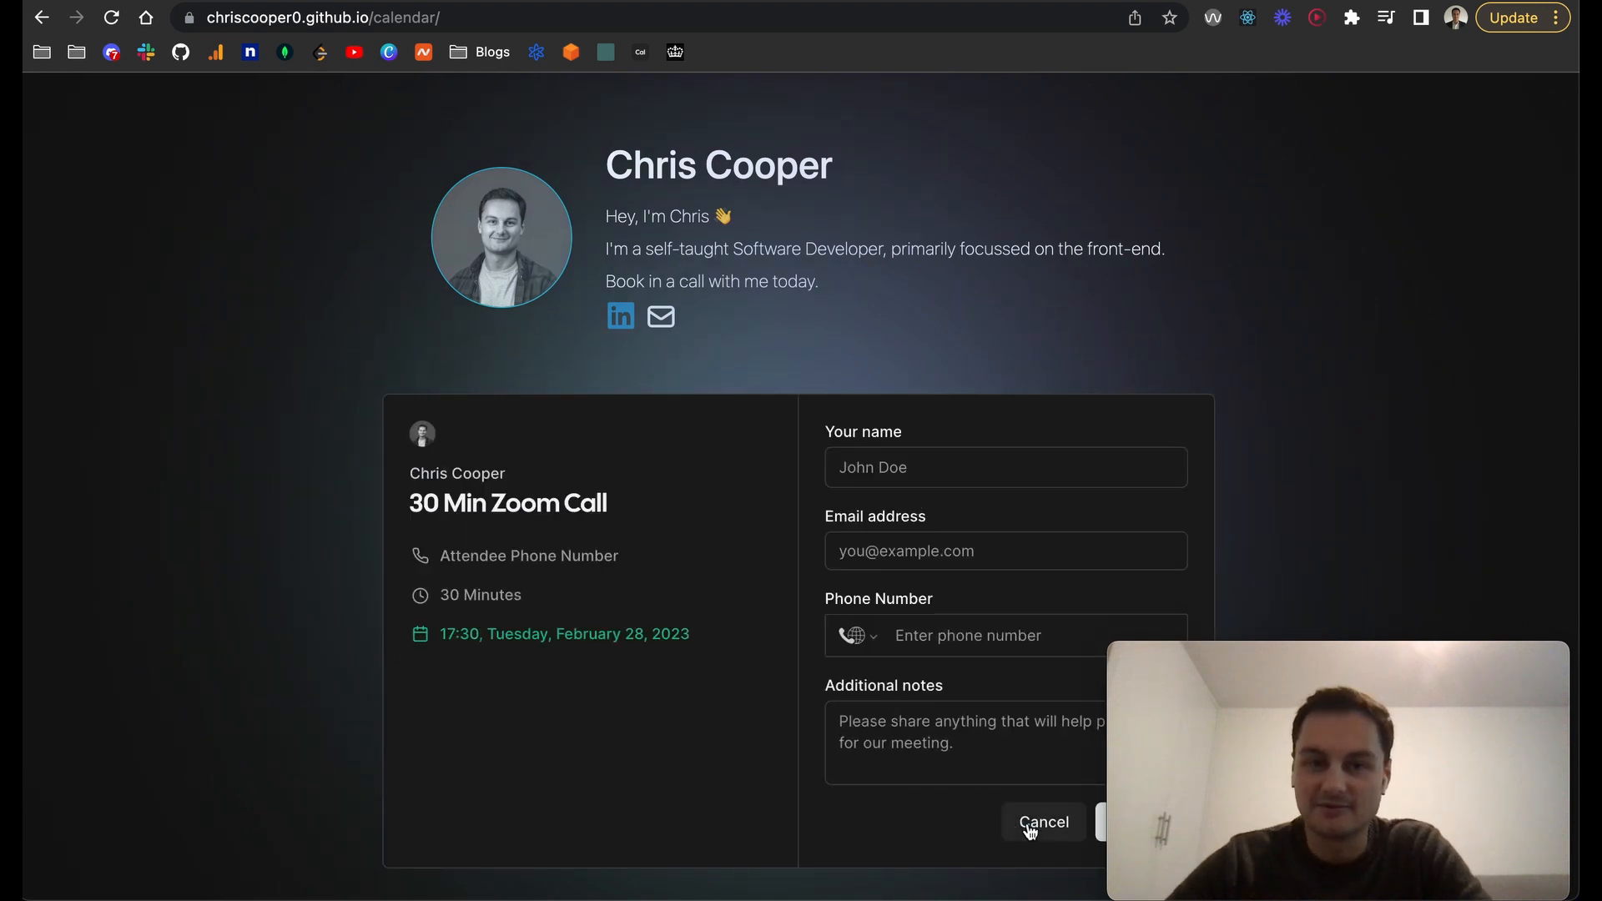
pyautogui.click(1043, 821)
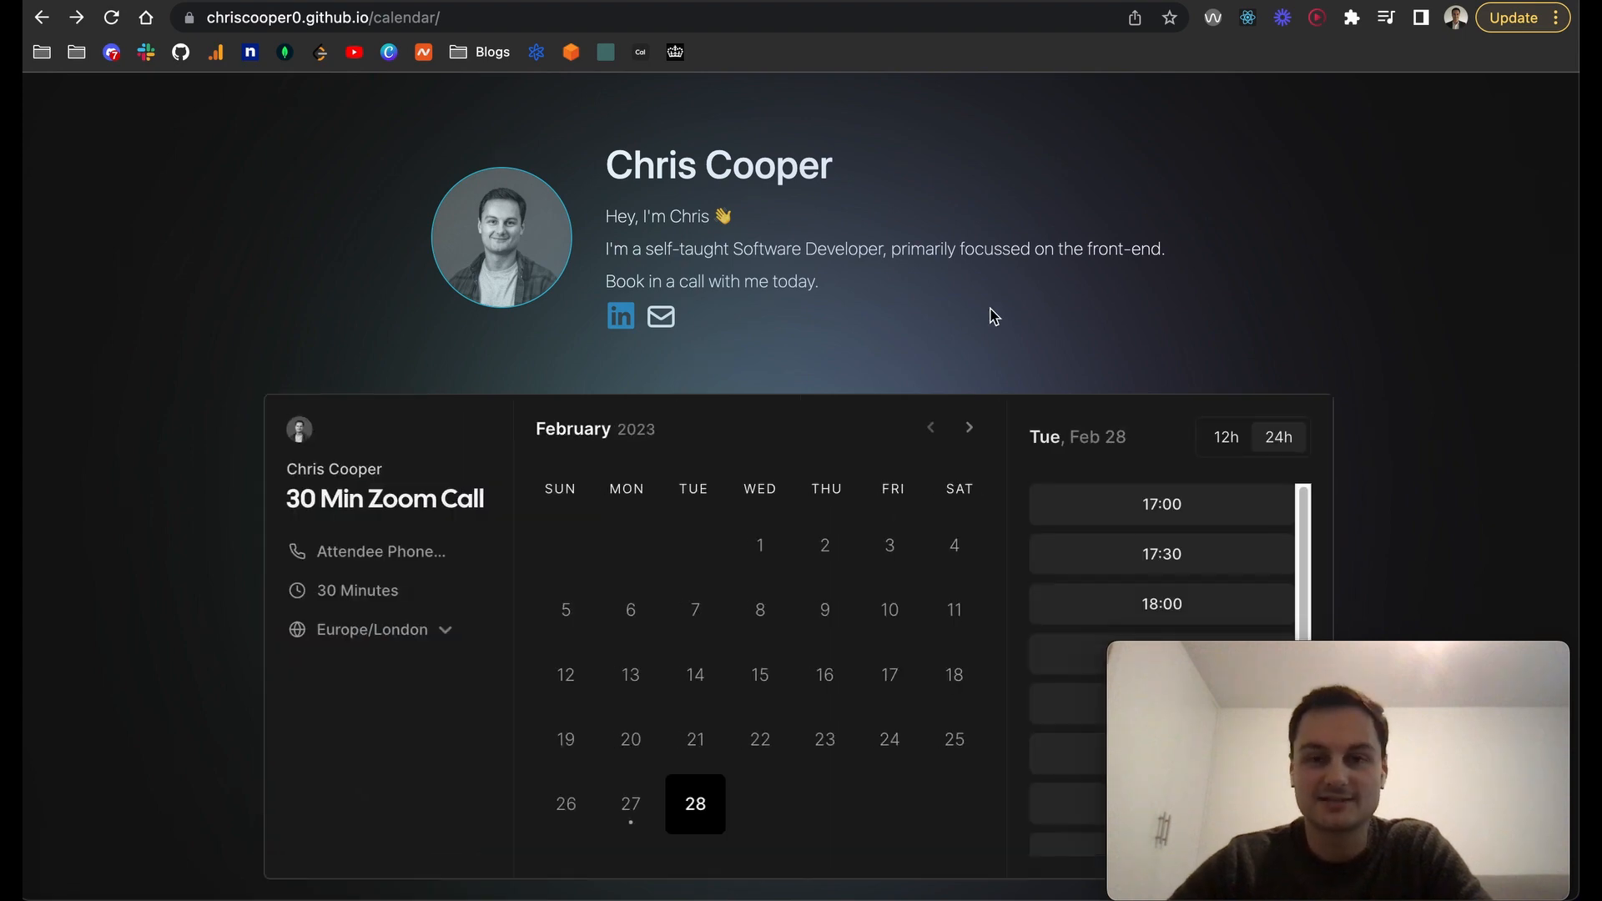
pyautogui.moveTo(843, 59)
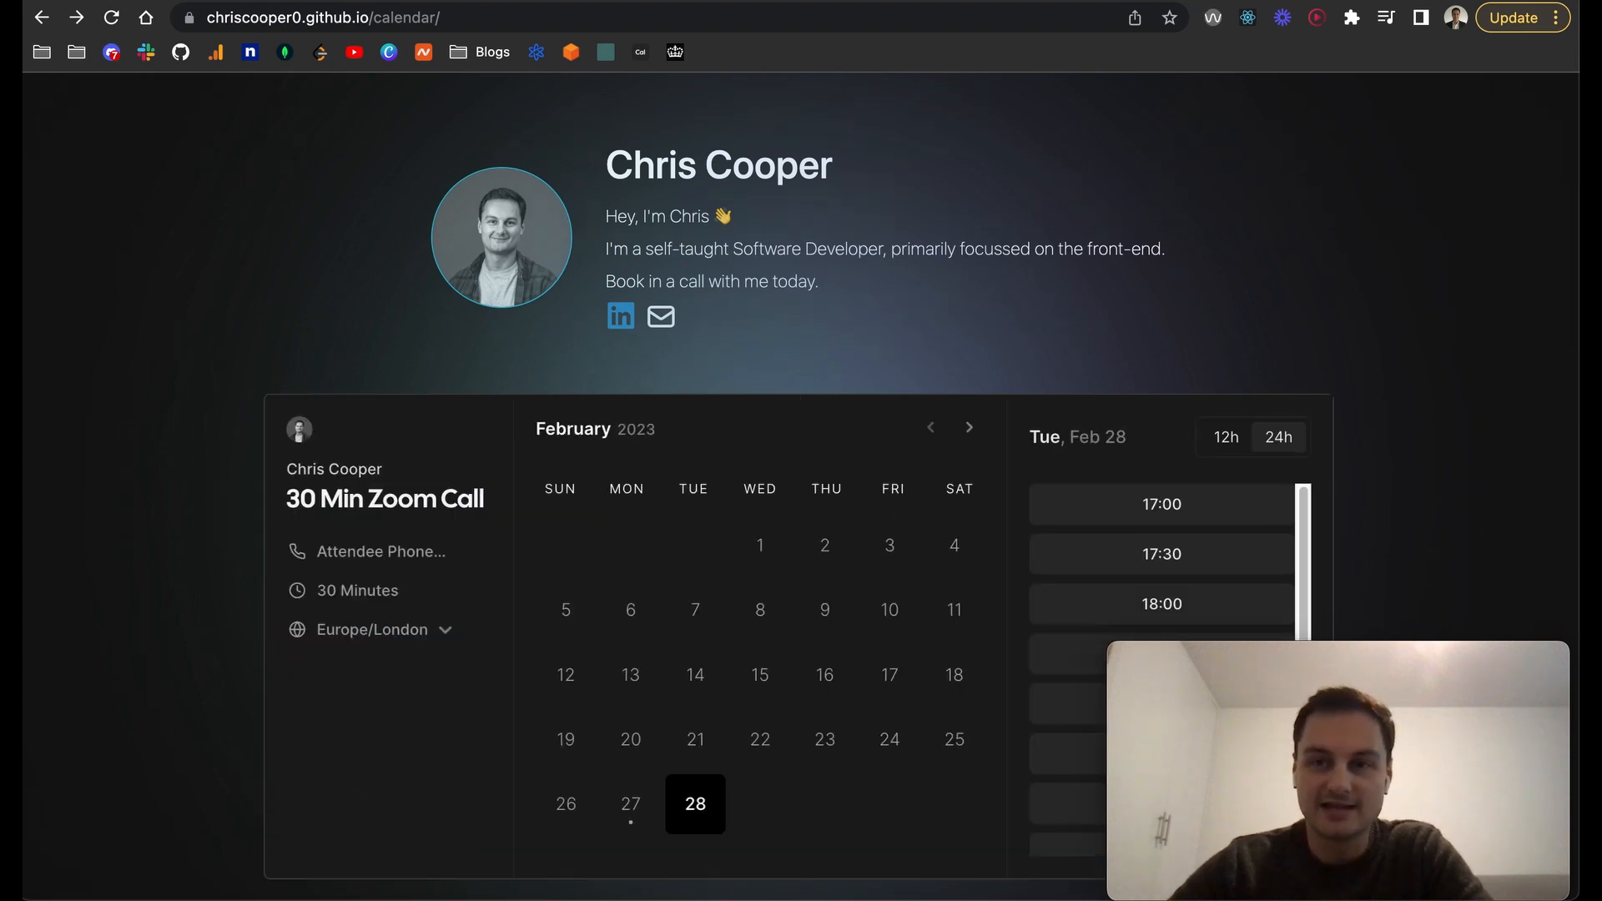
pyautogui.click(437, 17)
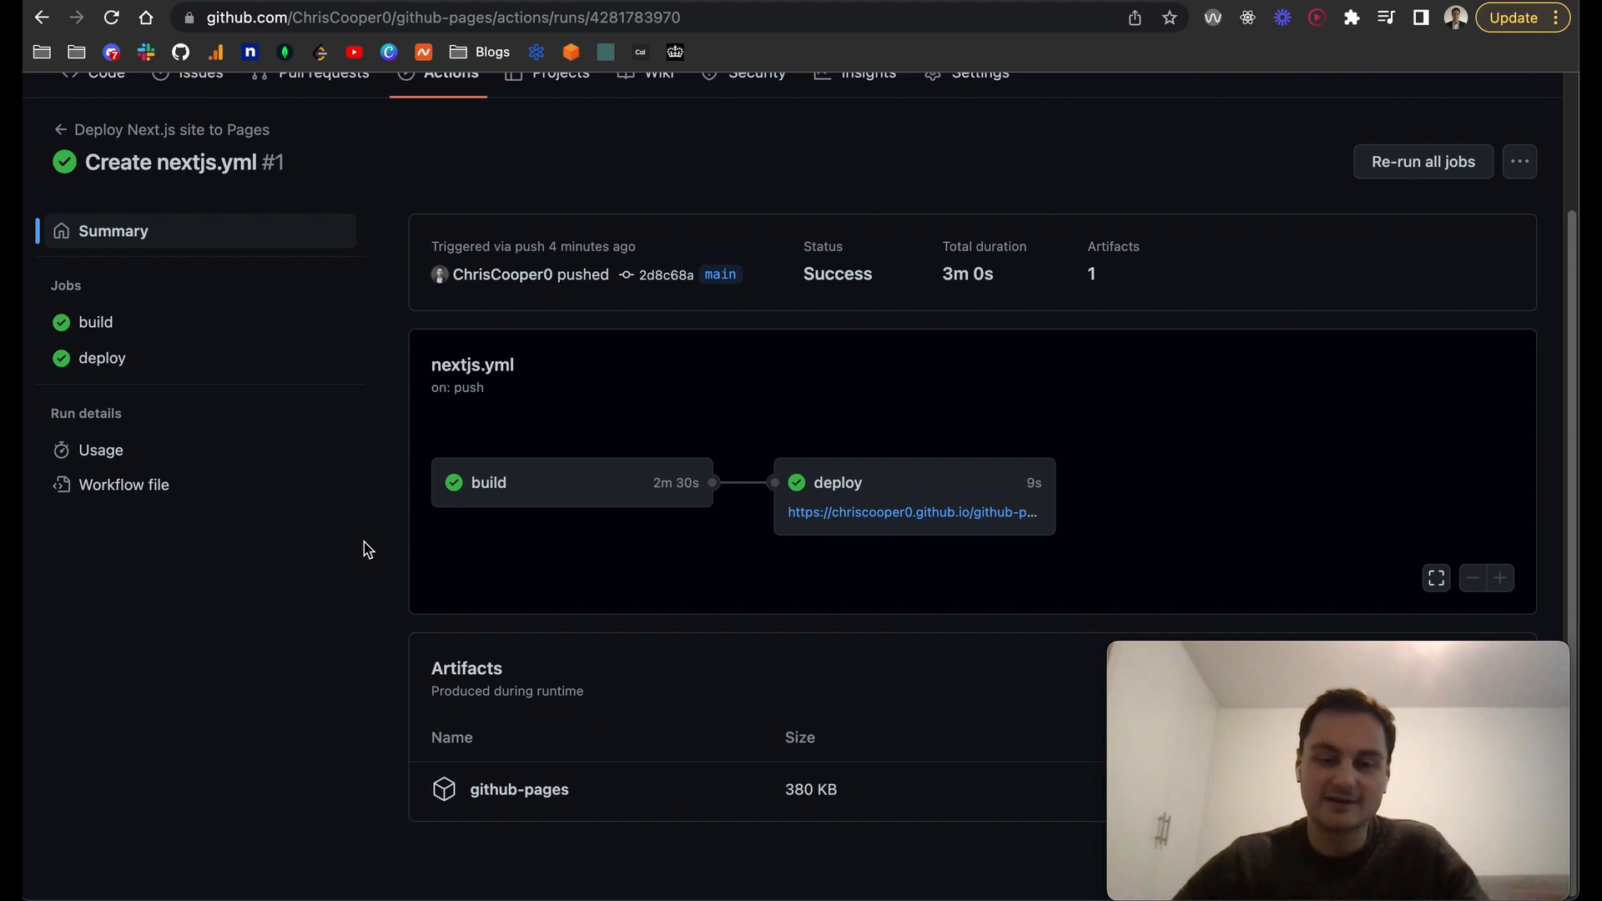
pyautogui.scroll(3)
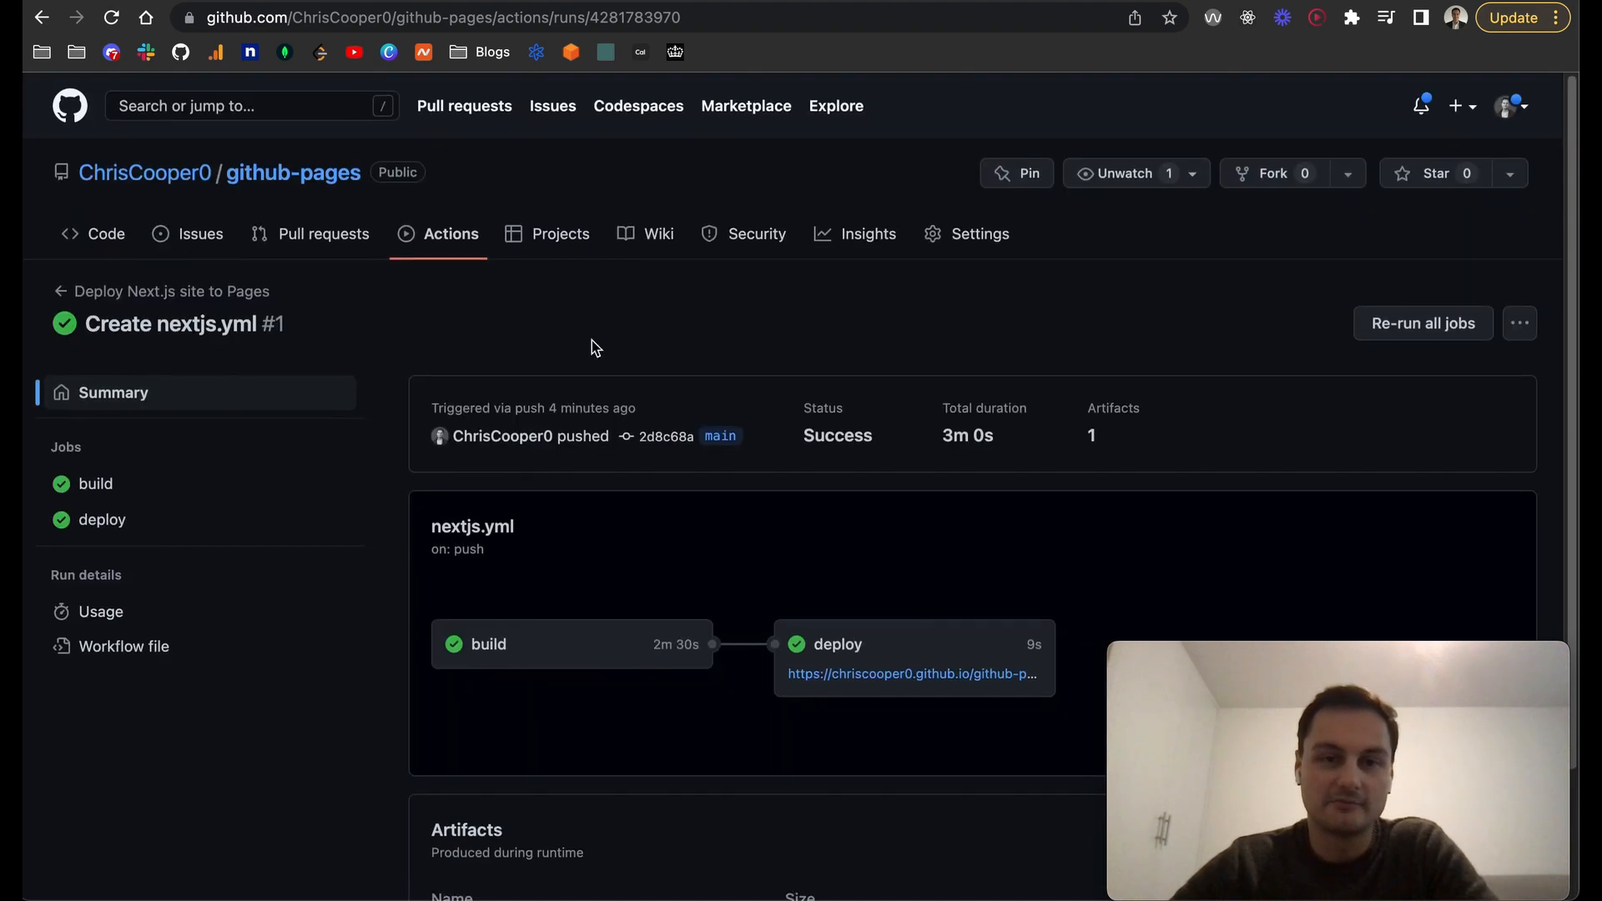
pyautogui.moveTo(531, 193)
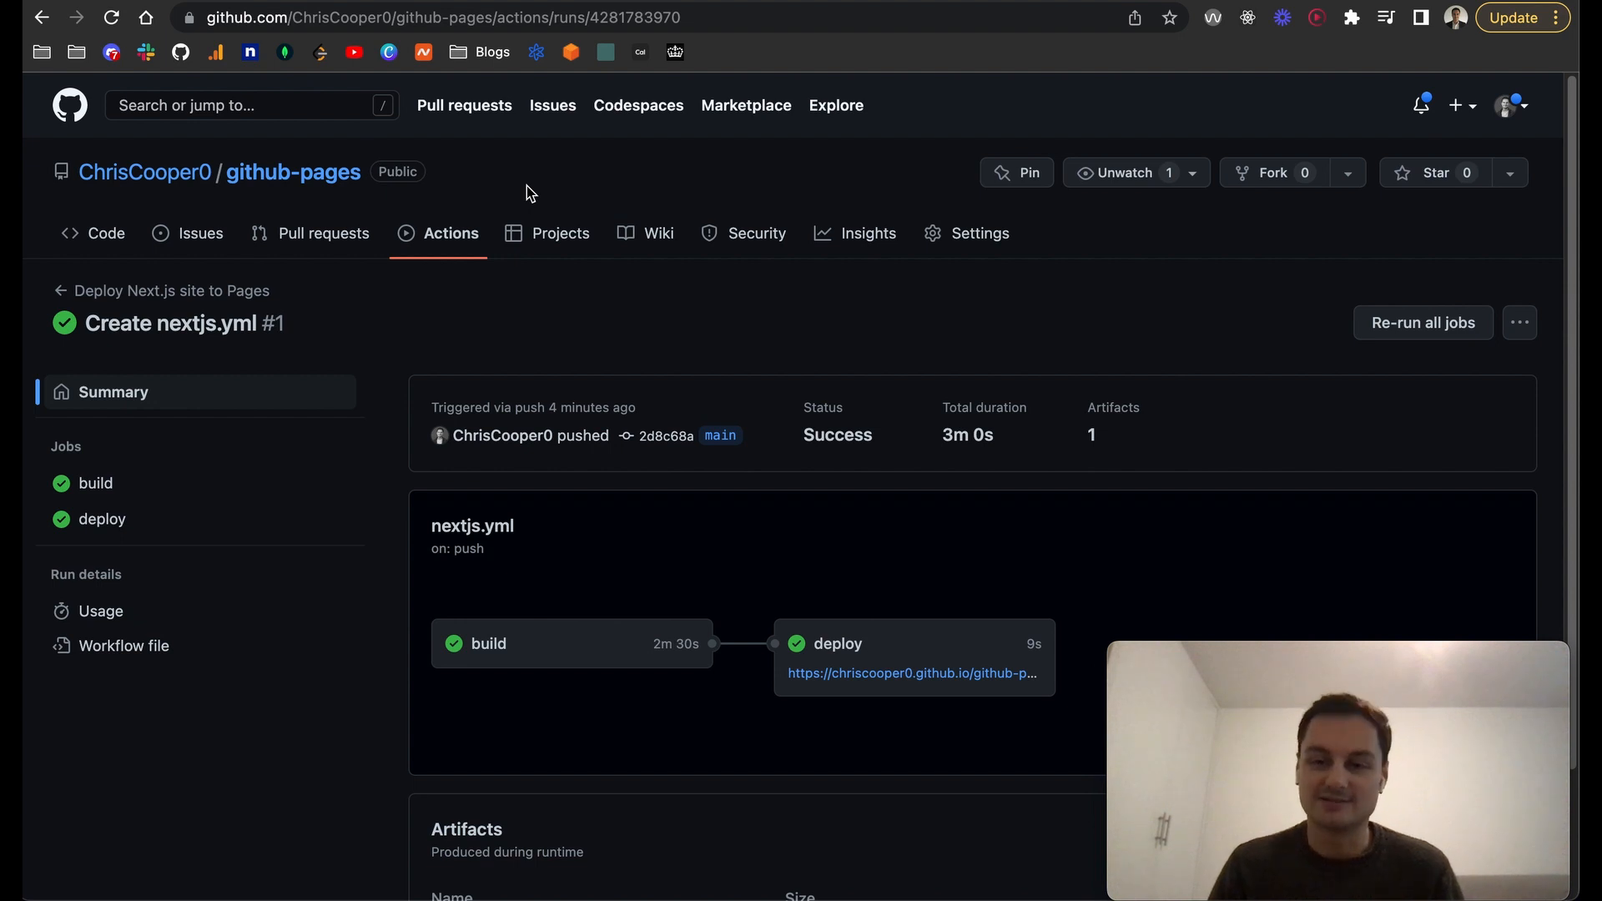
pyautogui.moveTo(638, 170)
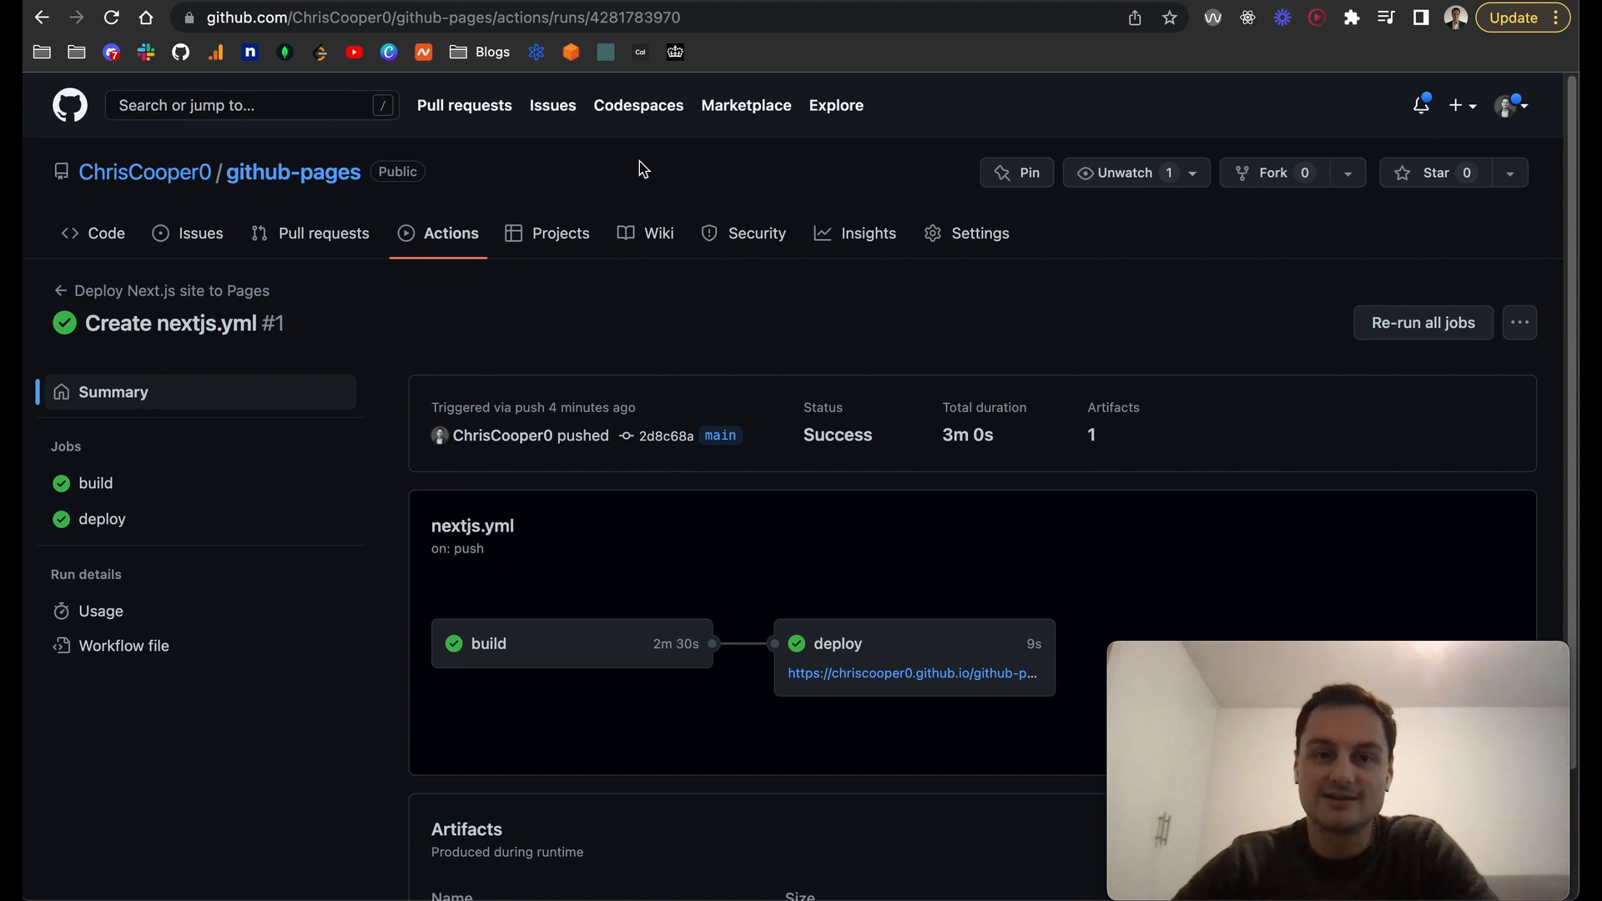
pyautogui.moveTo(568, 179)
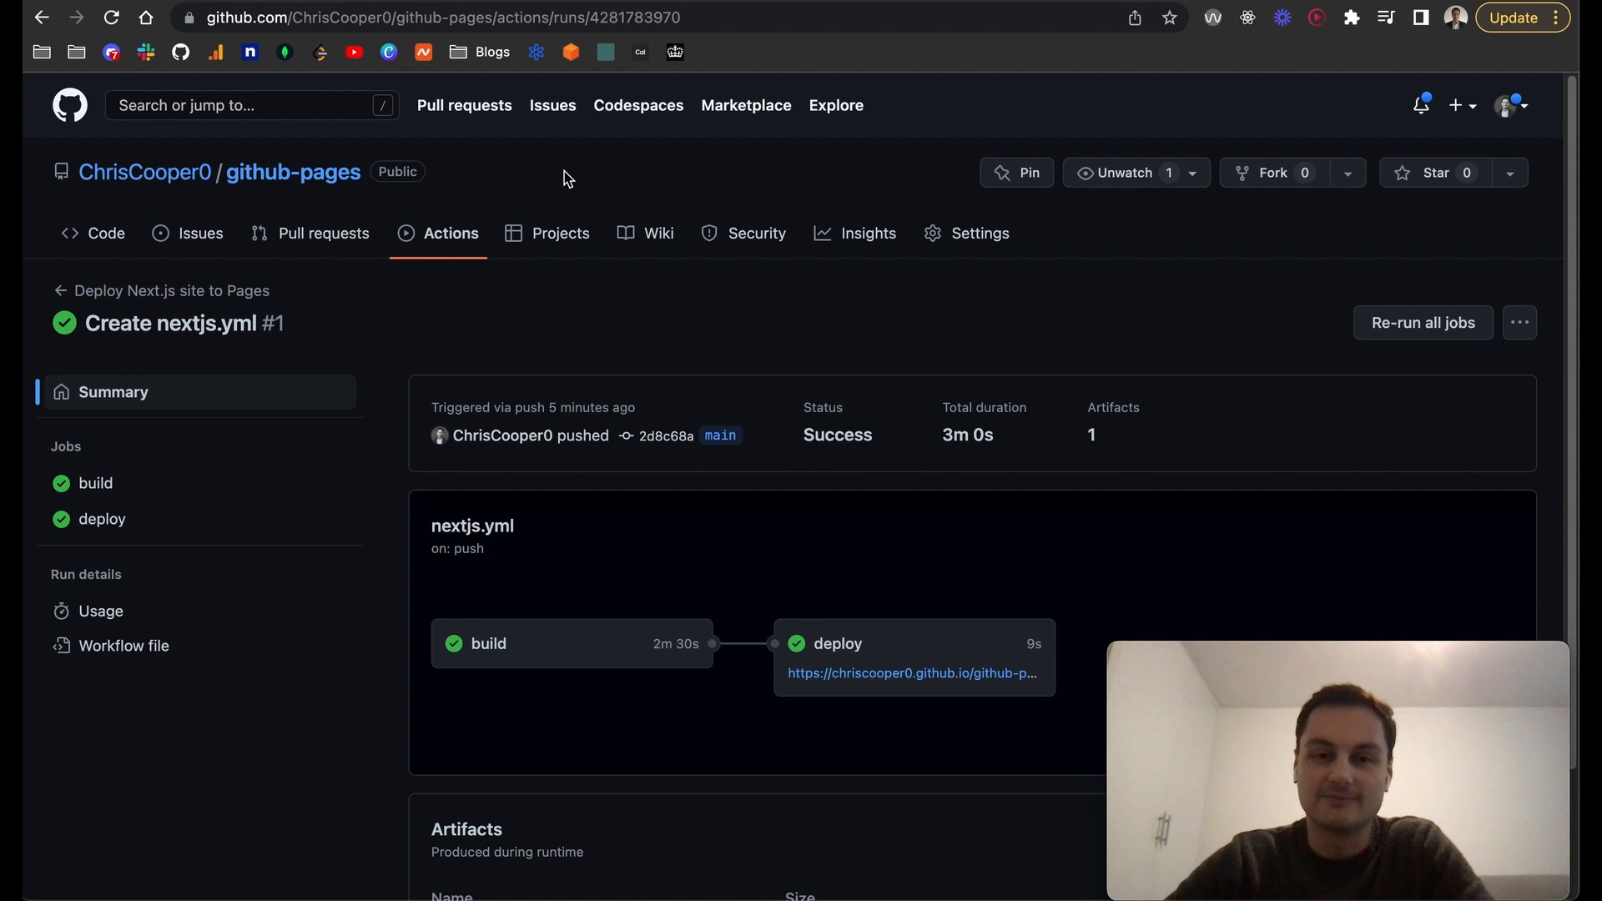